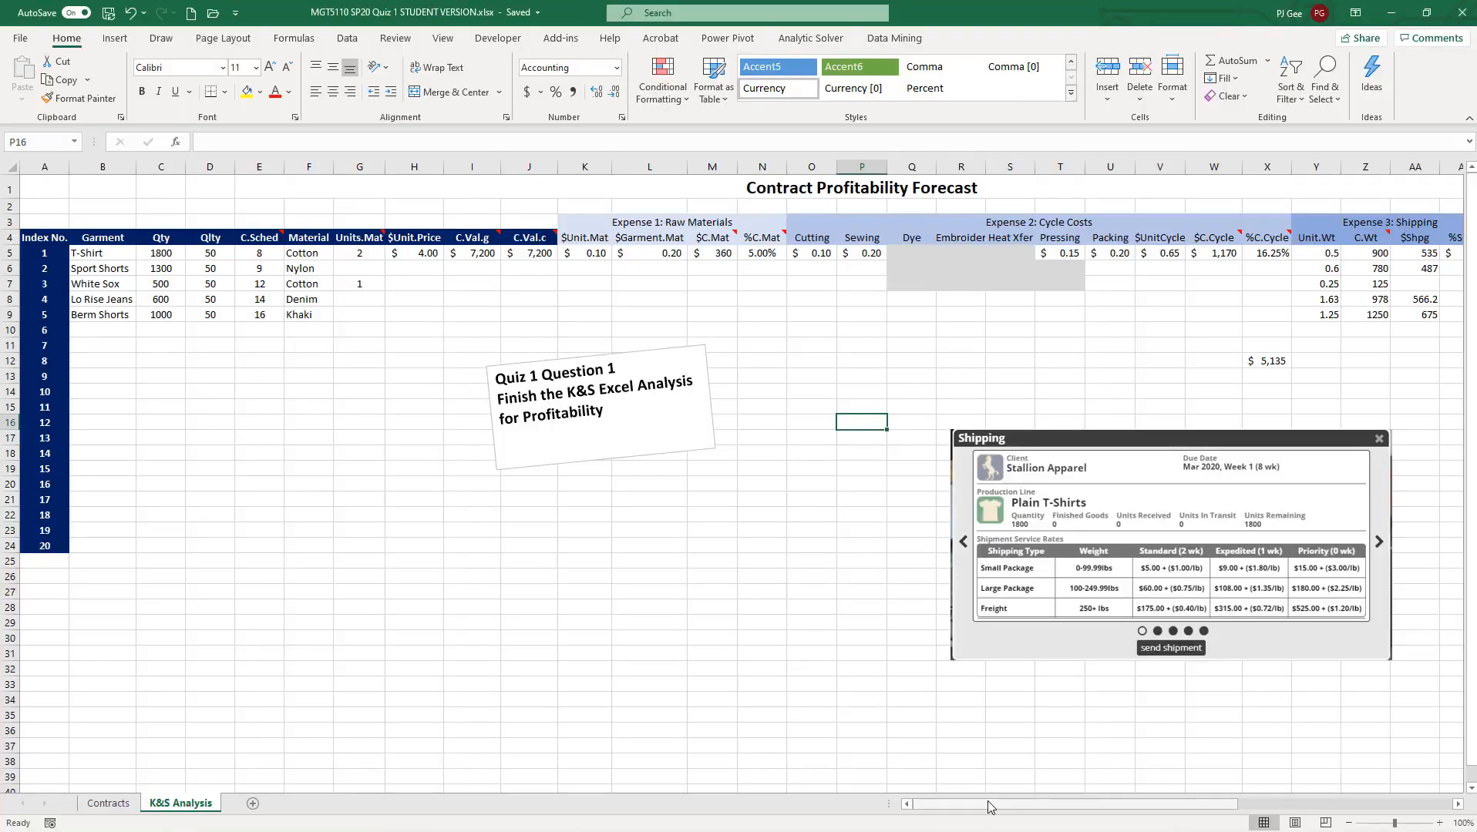
mouse_move(878, 560)
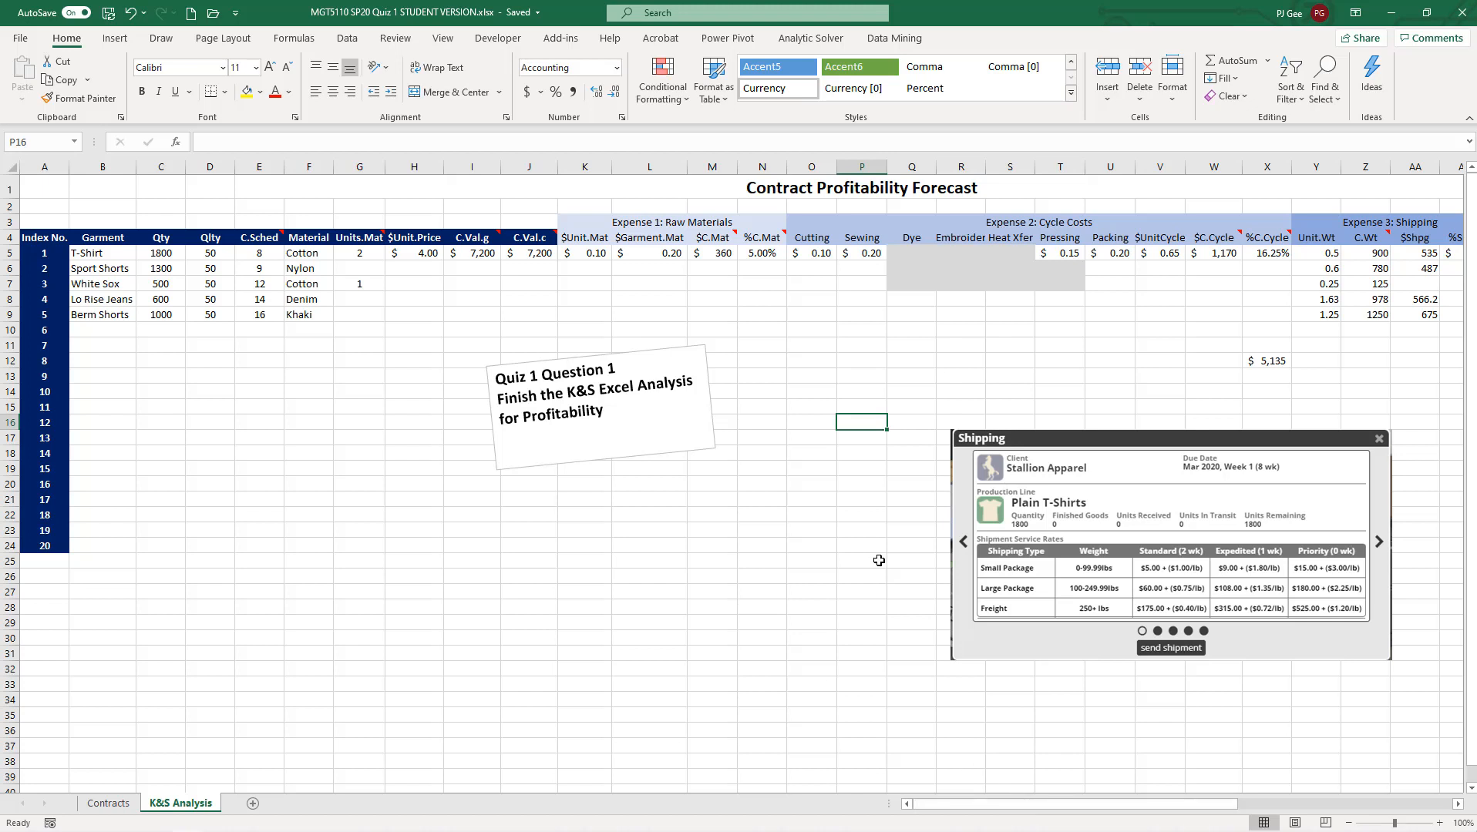
mouse_move(742, 292)
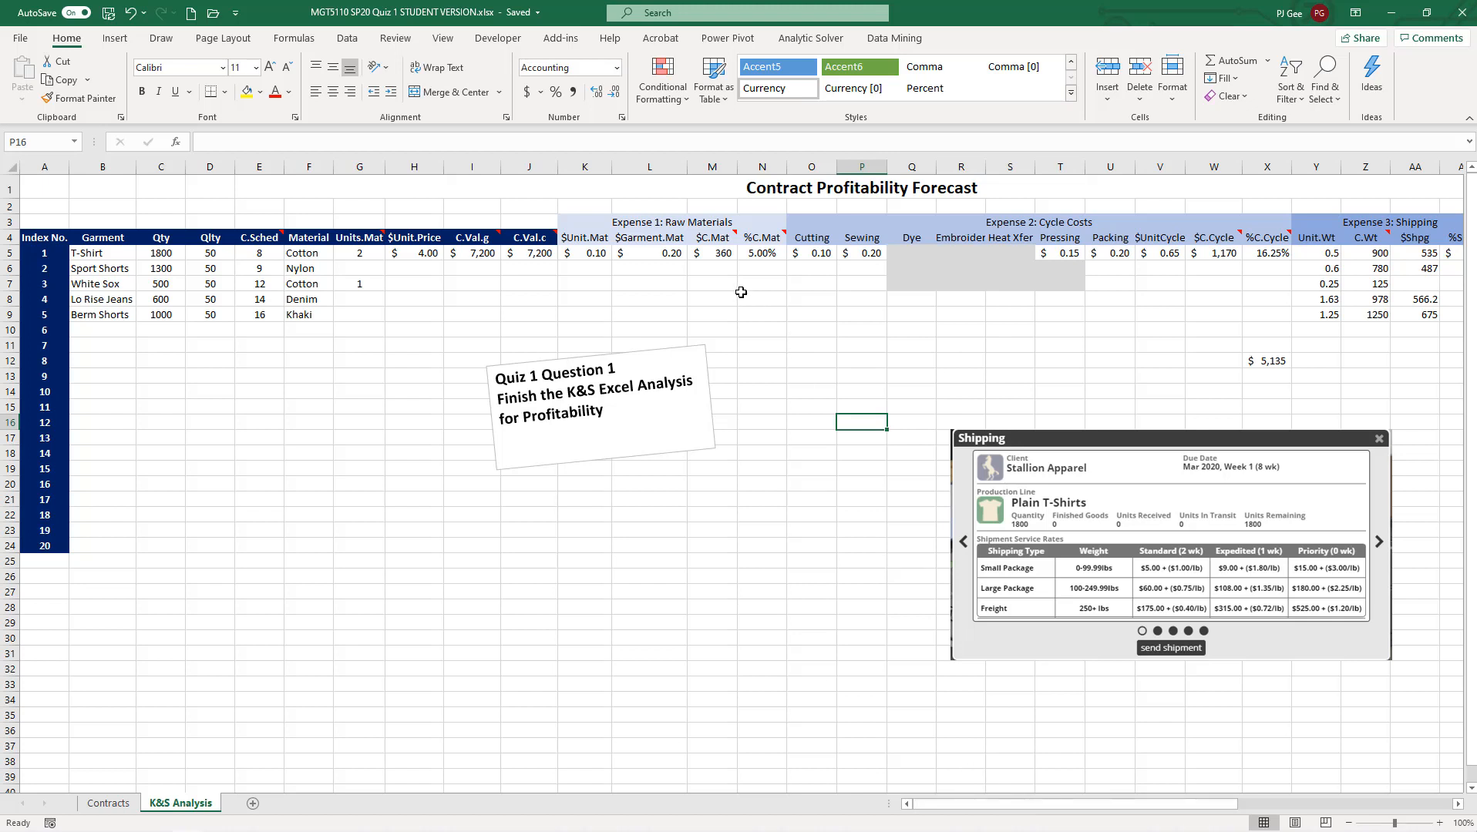
mouse_move(1113, 774)
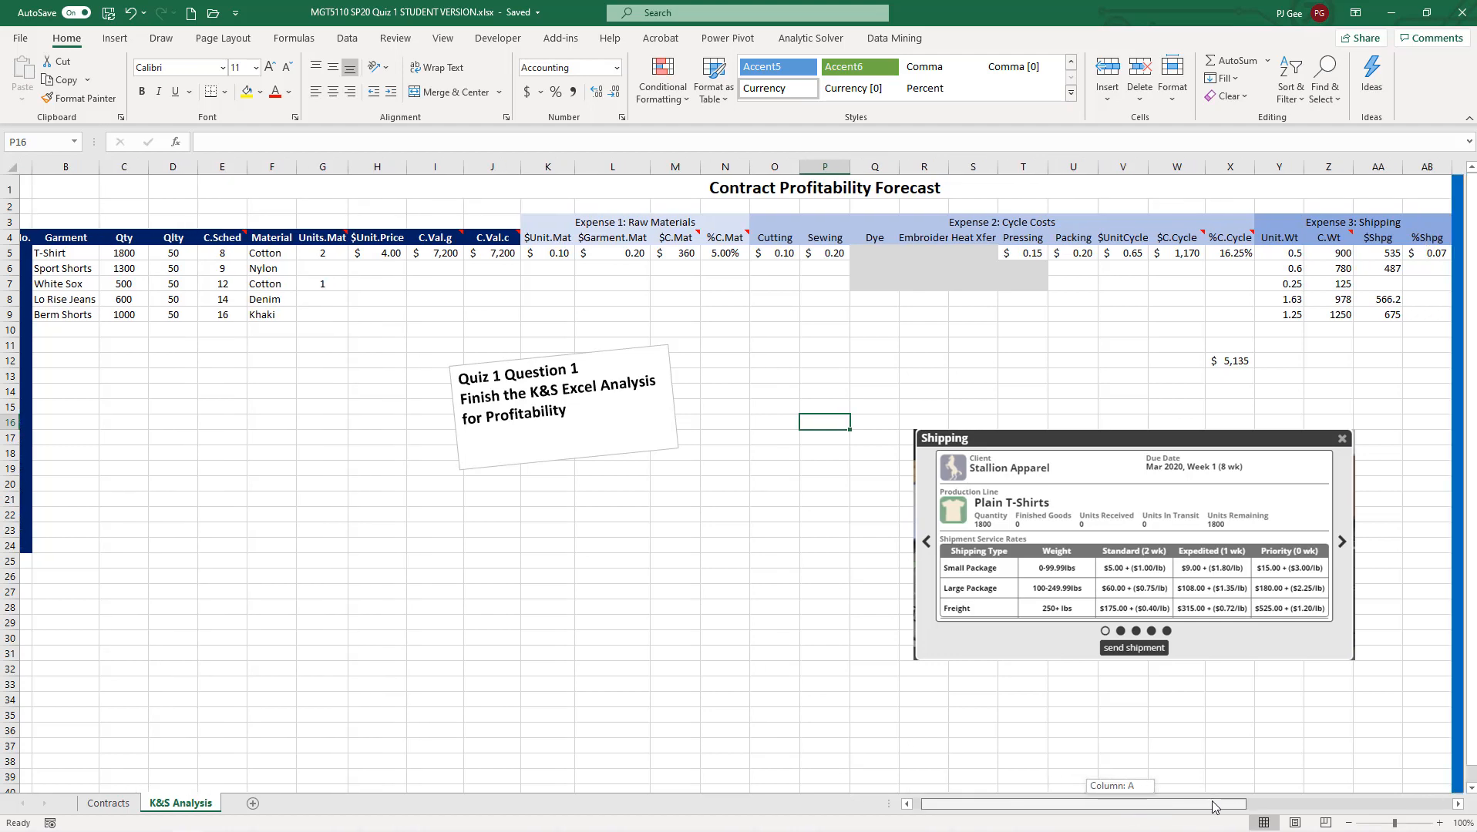
- Scroll the sheet sideways until column AC, the blue separator after Shipping, is visible
scroll(right, 3)
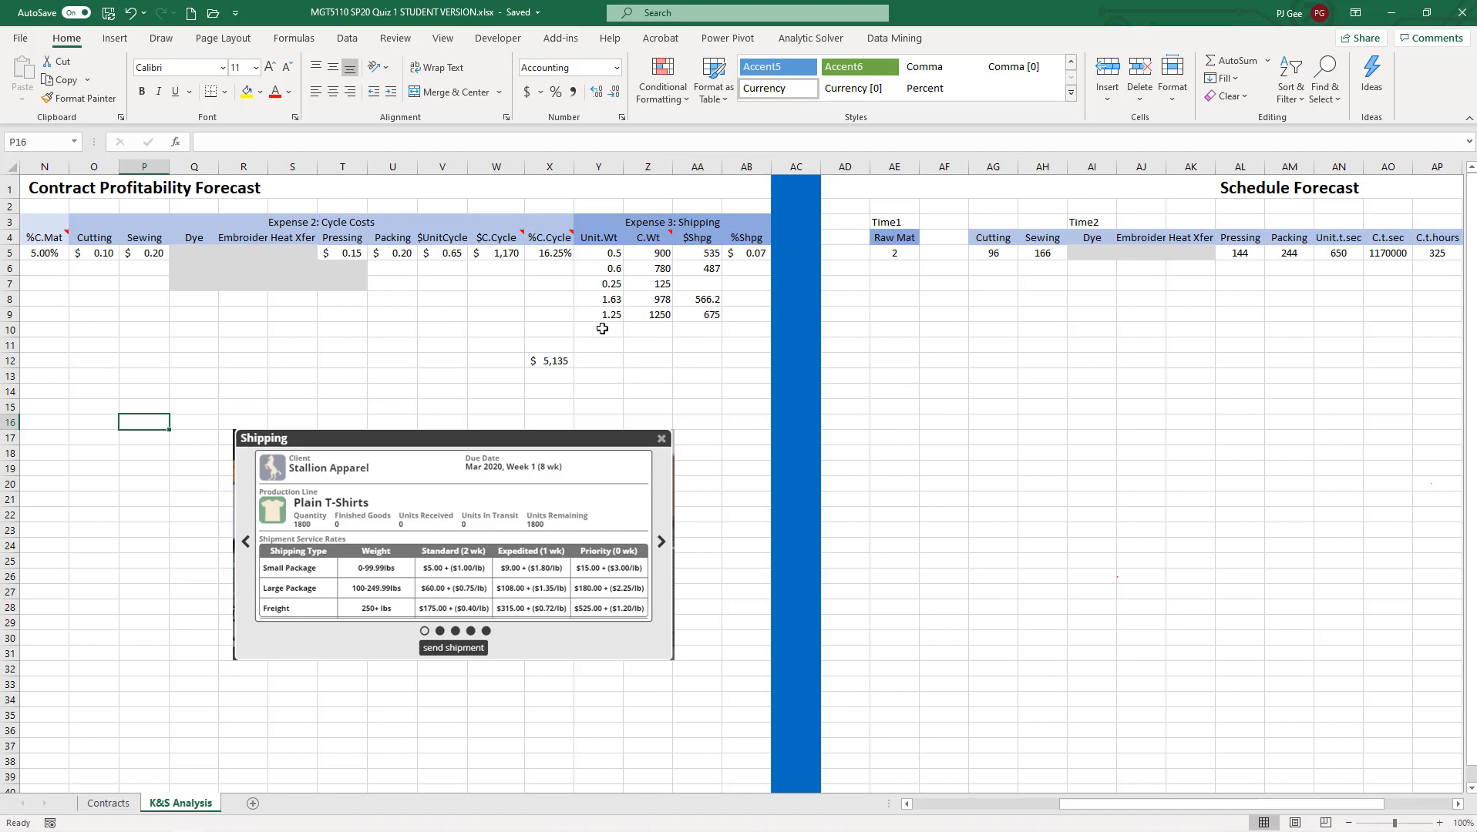
mouse_move(408, 311)
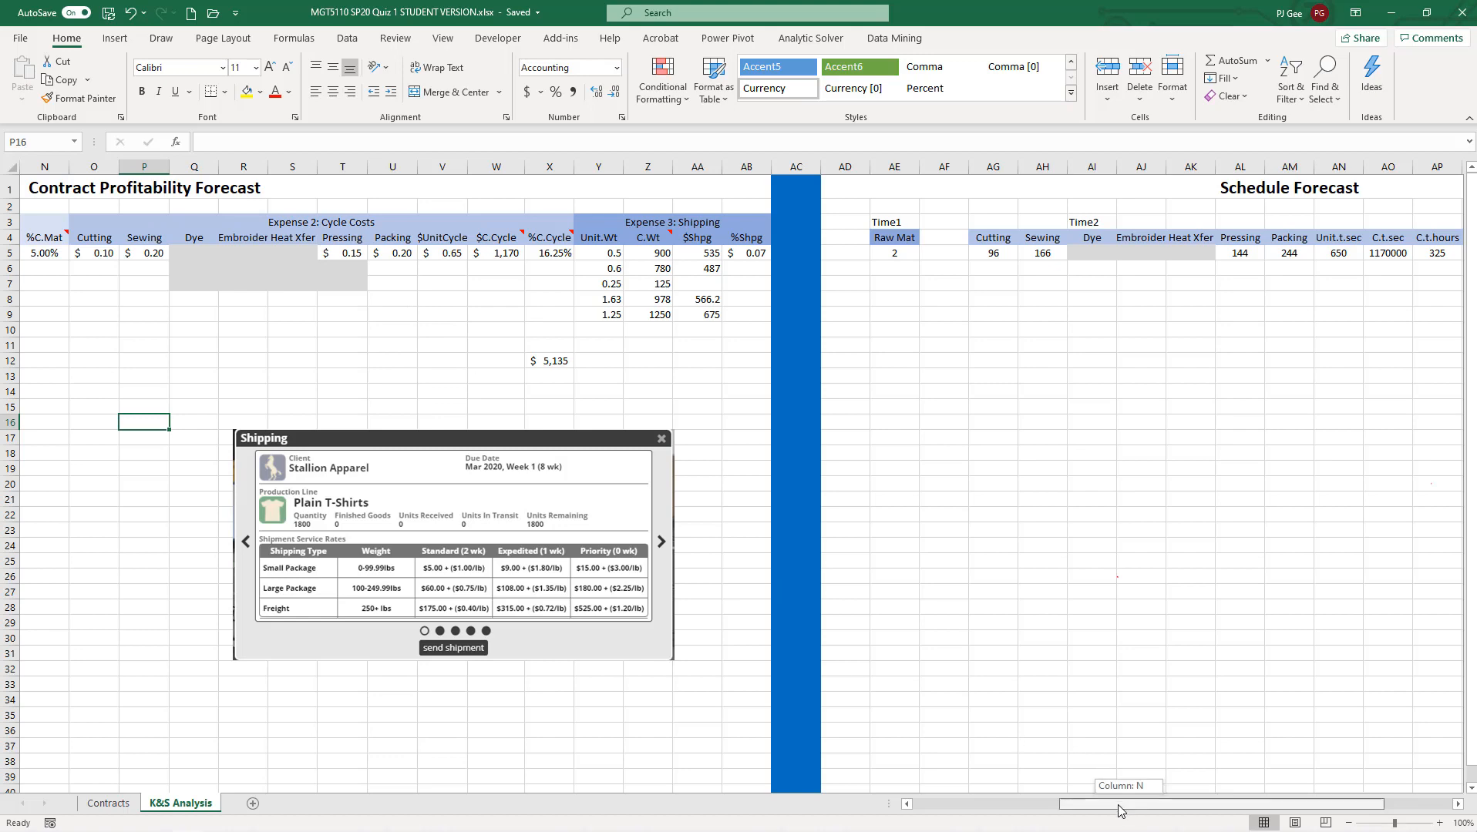
scroll(left, 3)
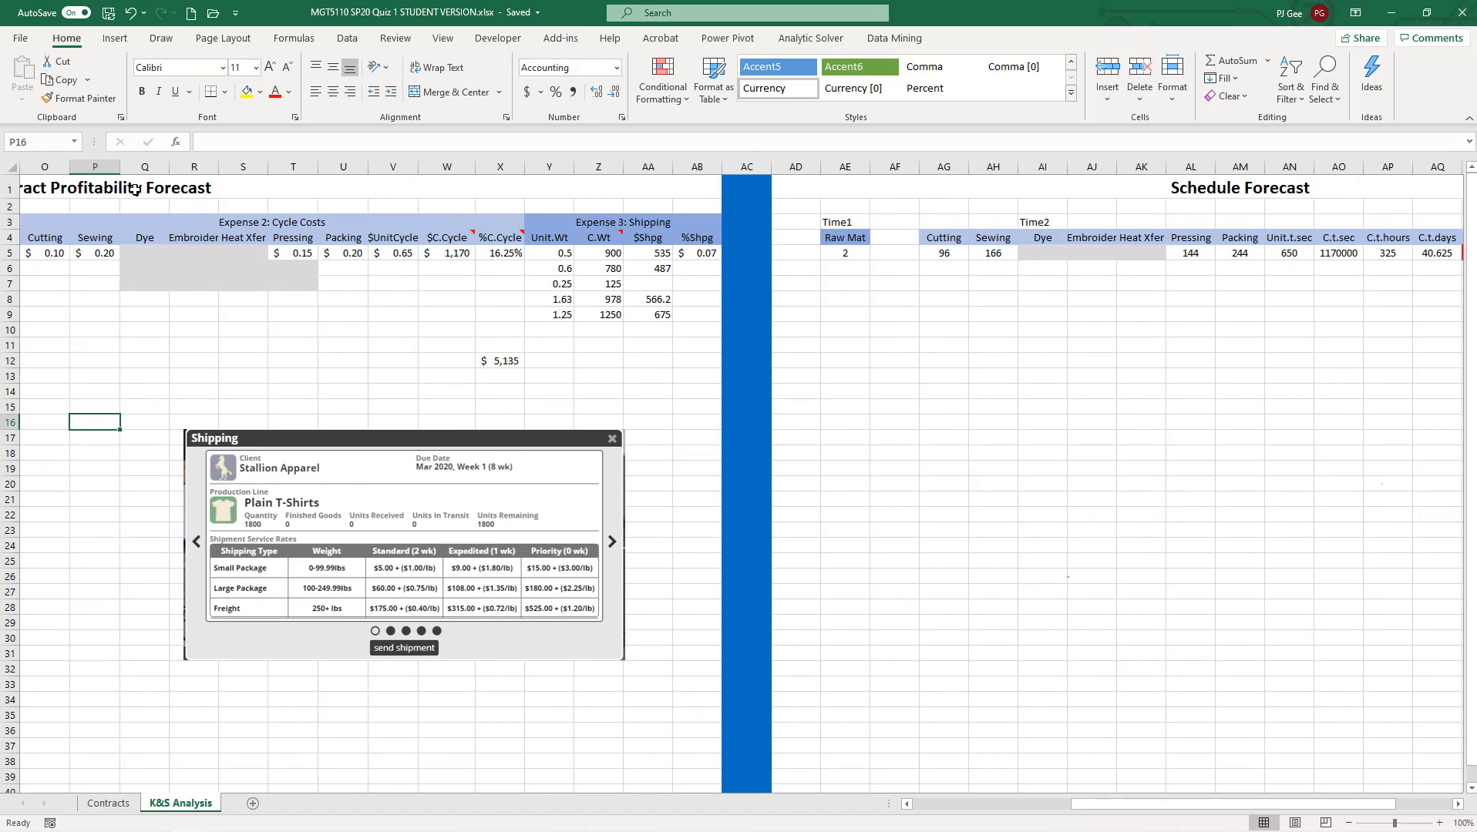
mouse_move(244, 275)
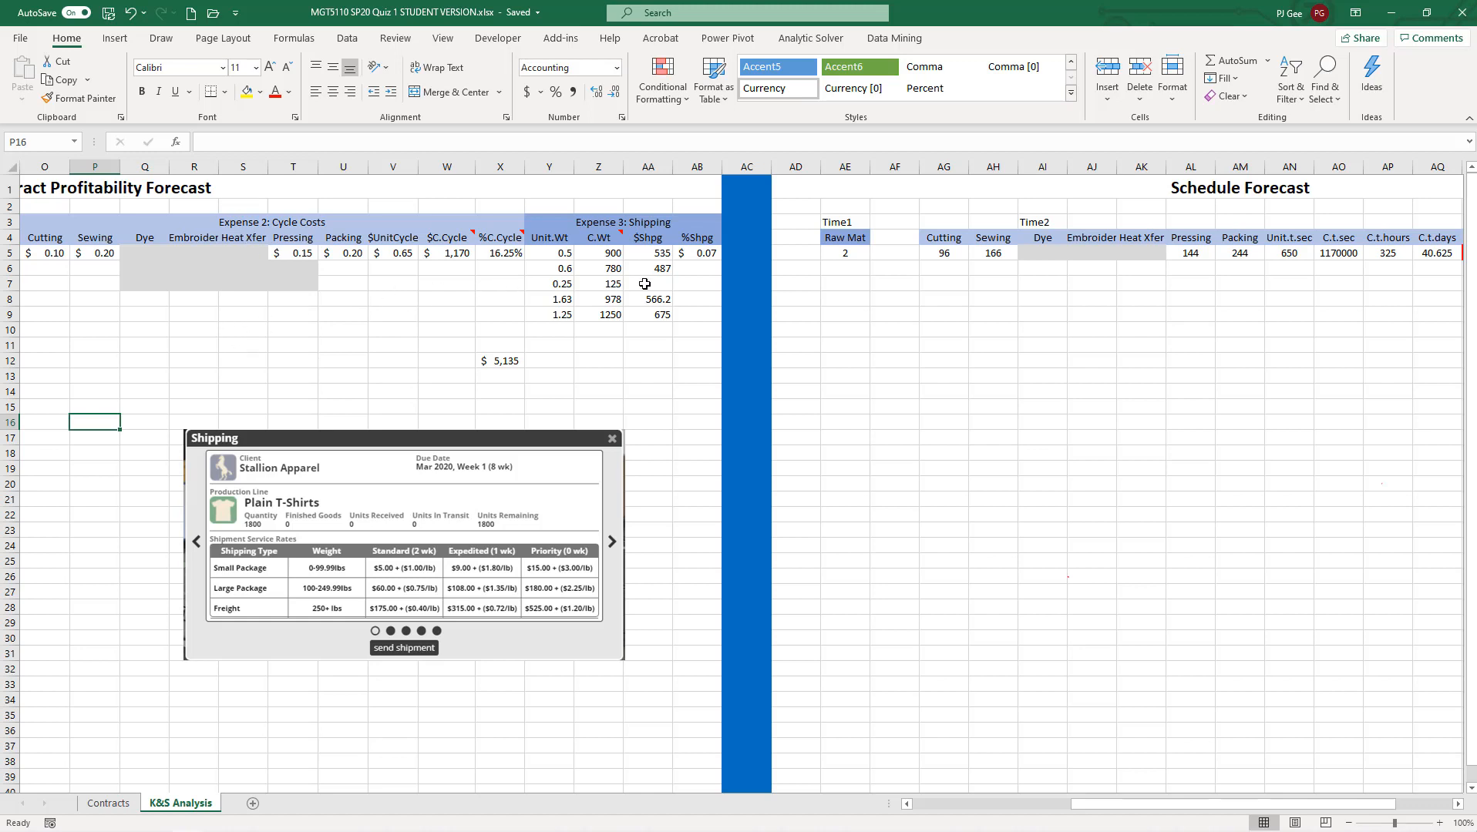
mouse_move(696, 254)
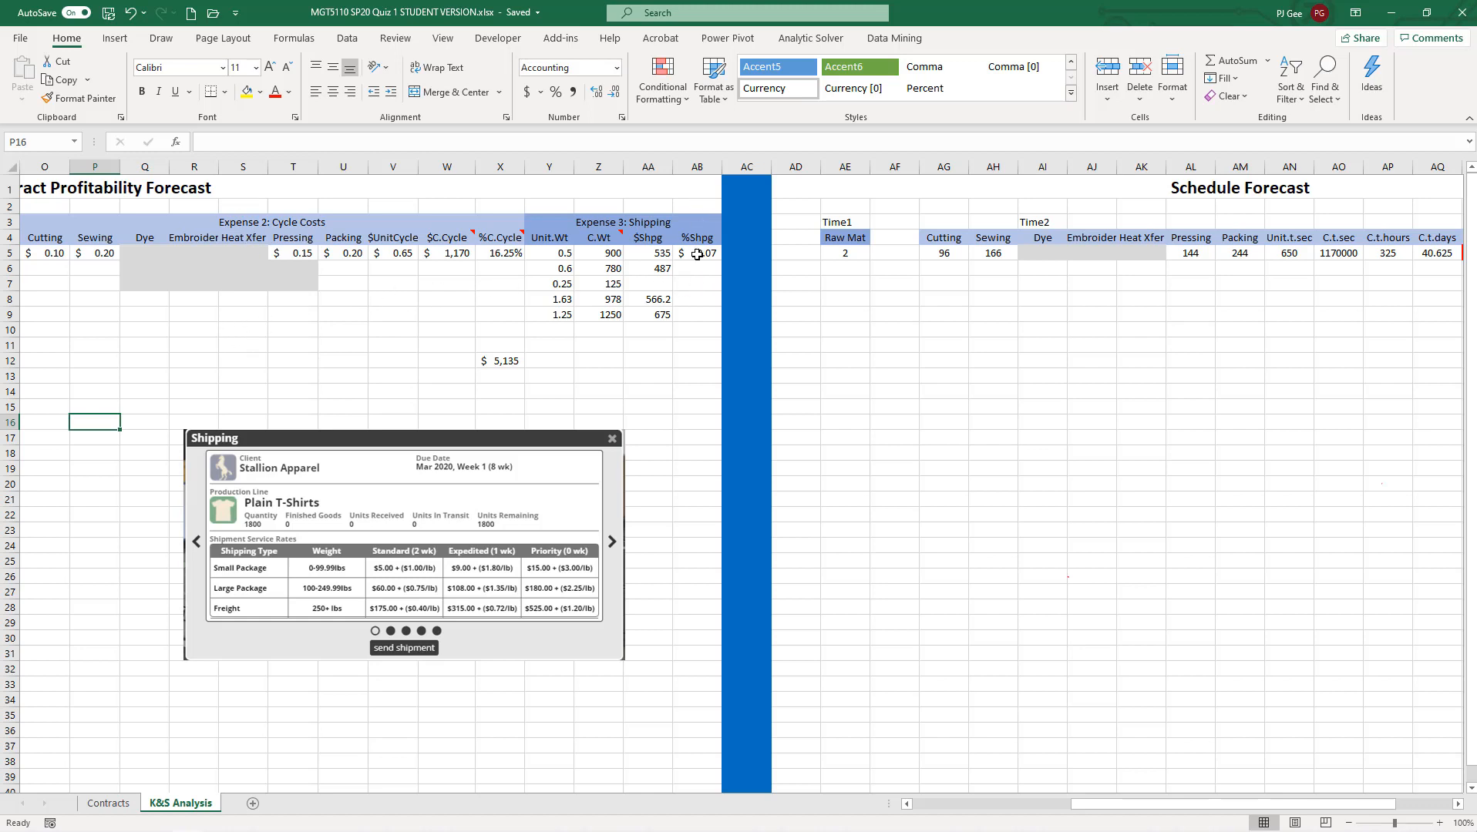
mouse_move(695, 250)
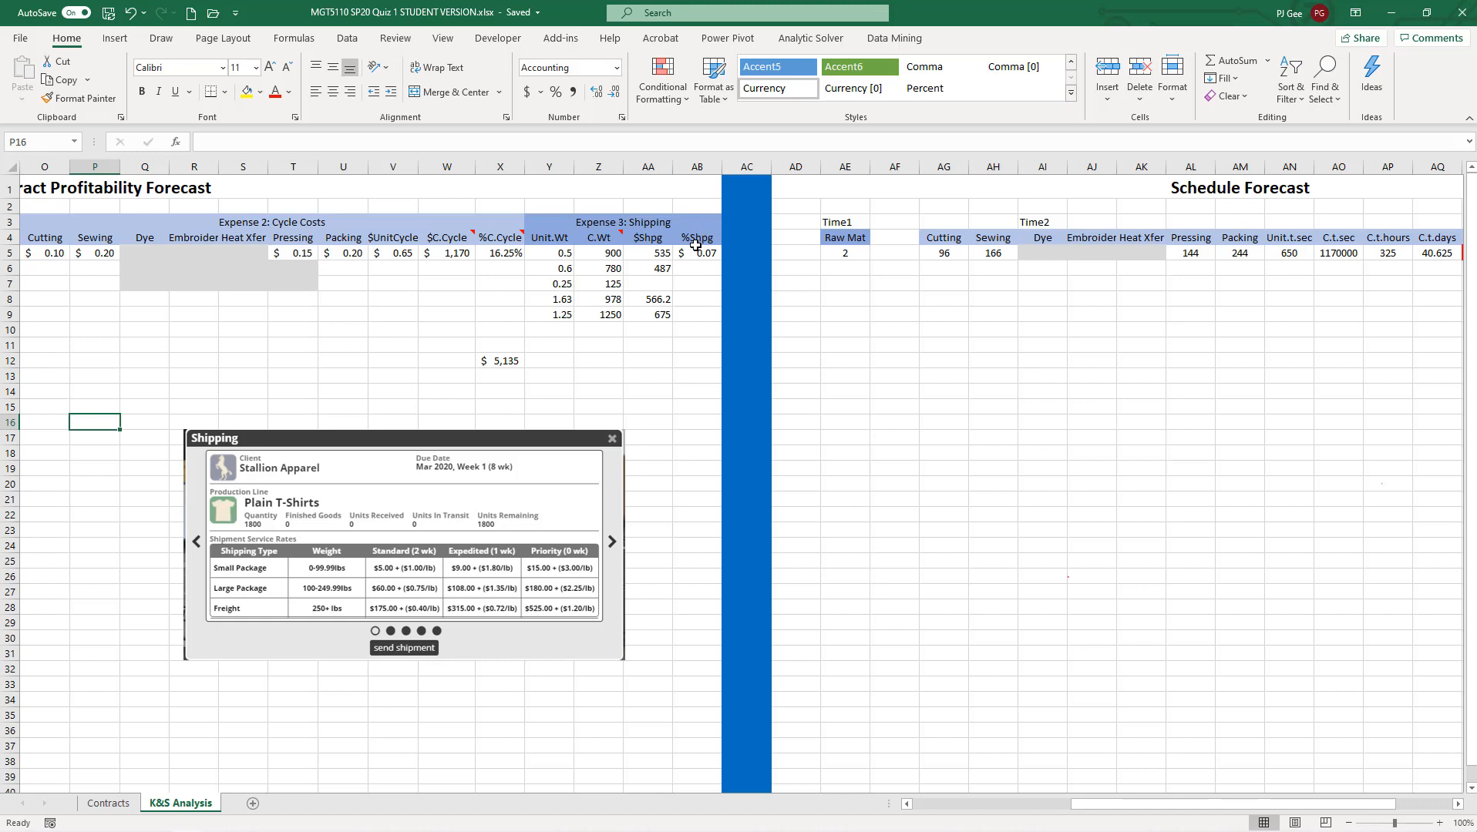
mouse_move(1083, 196)
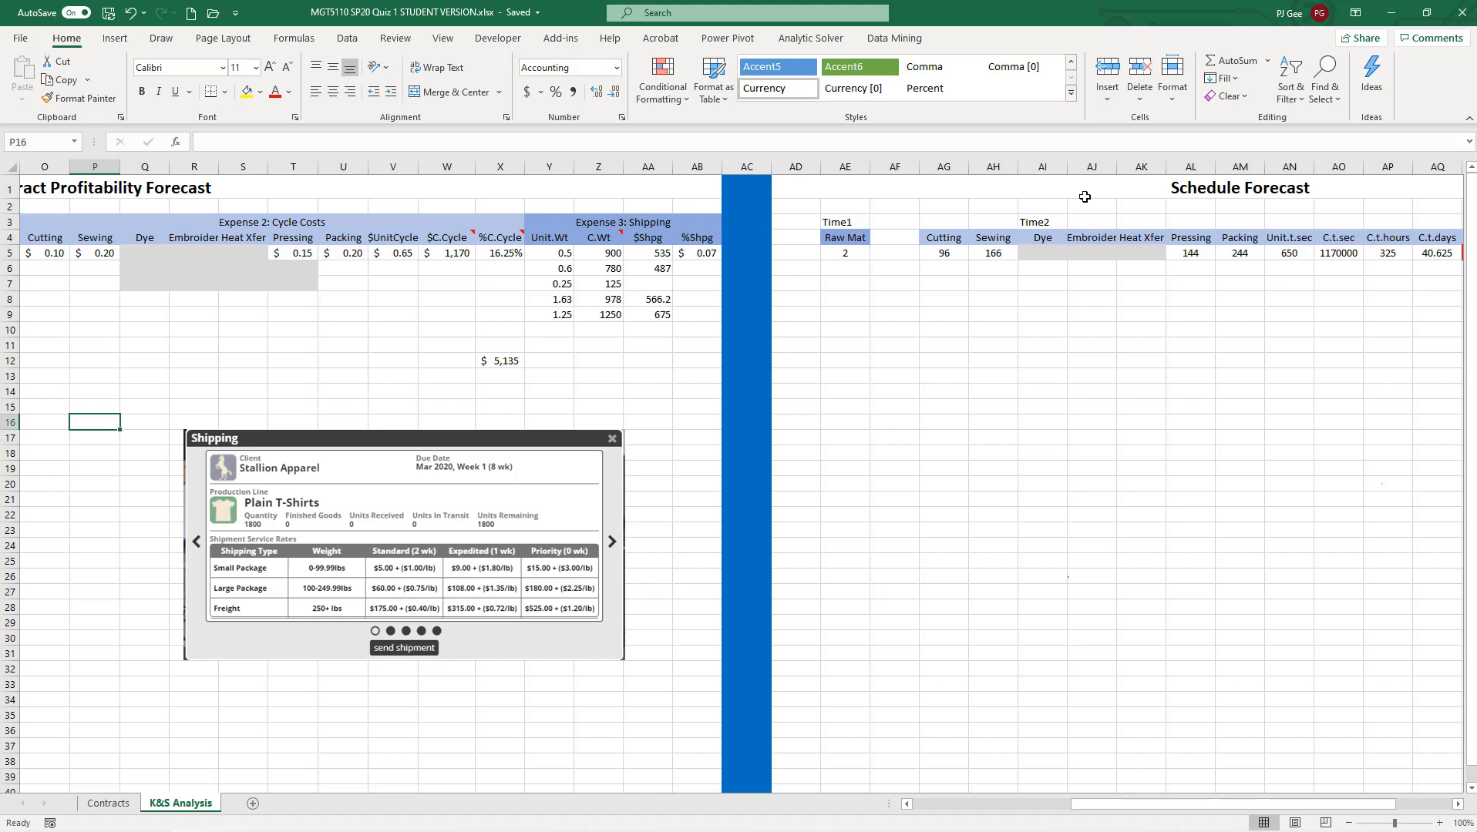
mouse_move(1247, 309)
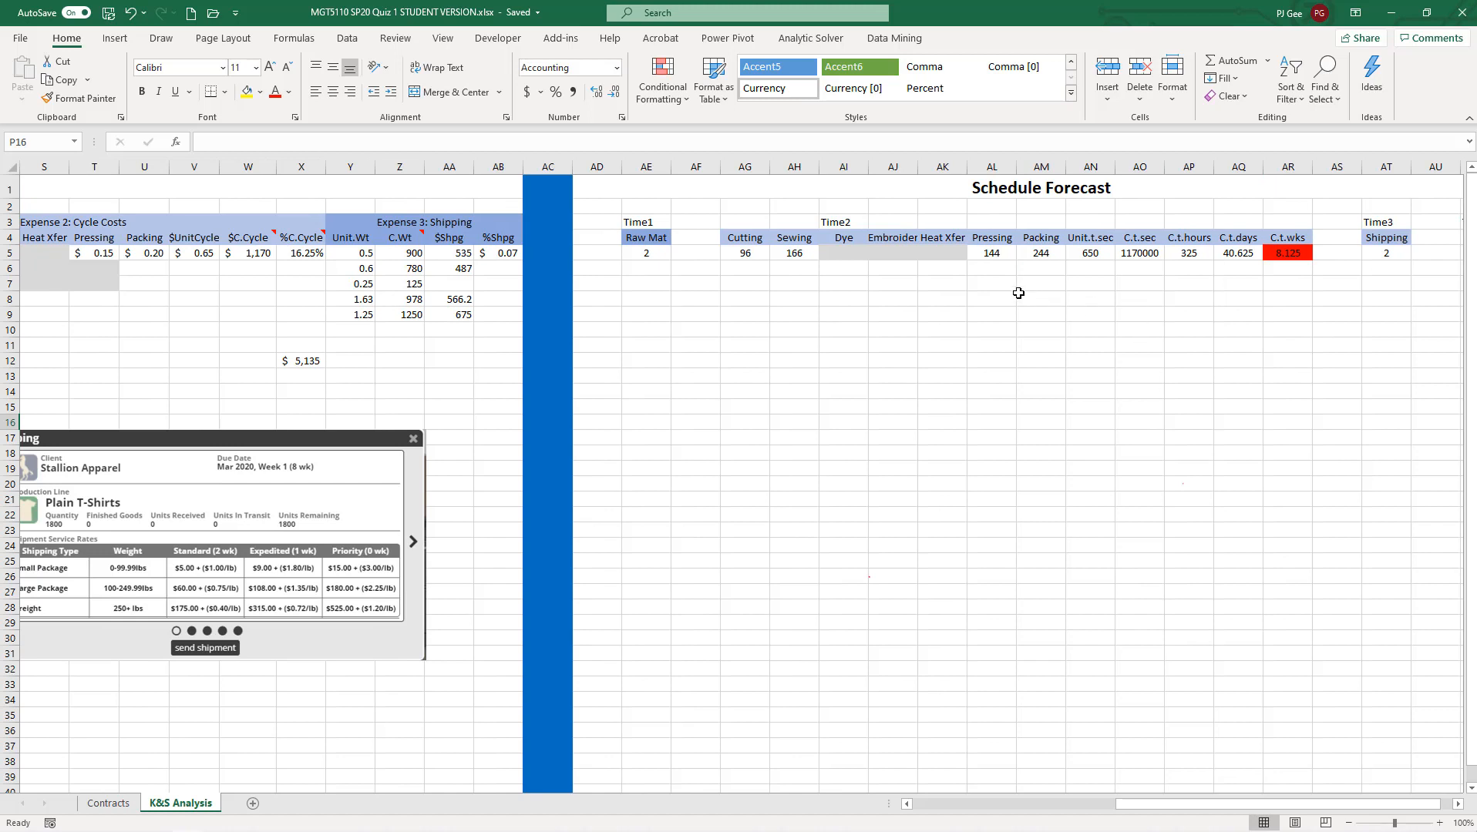
mouse_move(1281, 270)
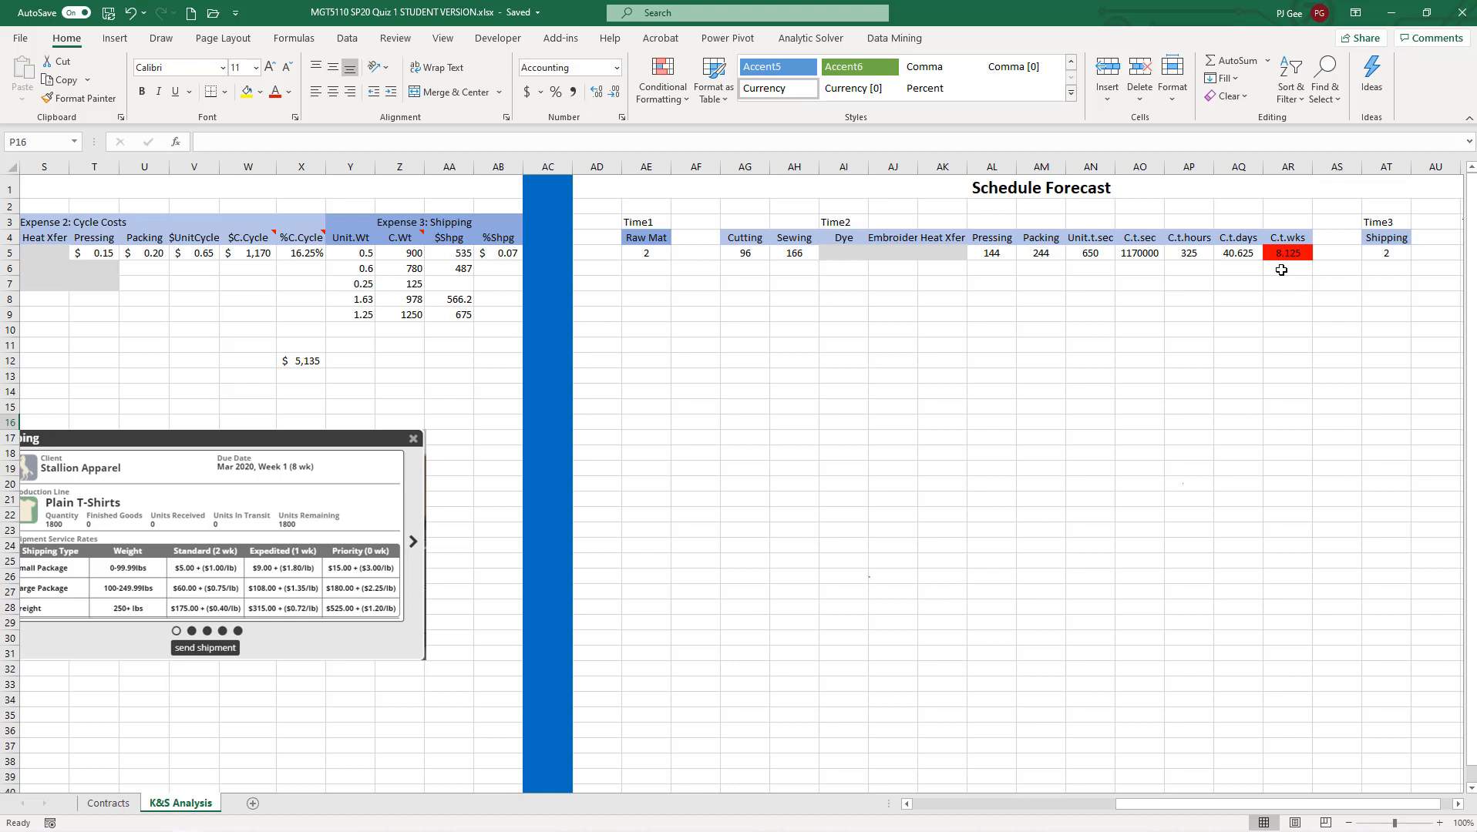
mouse_move(1135, 585)
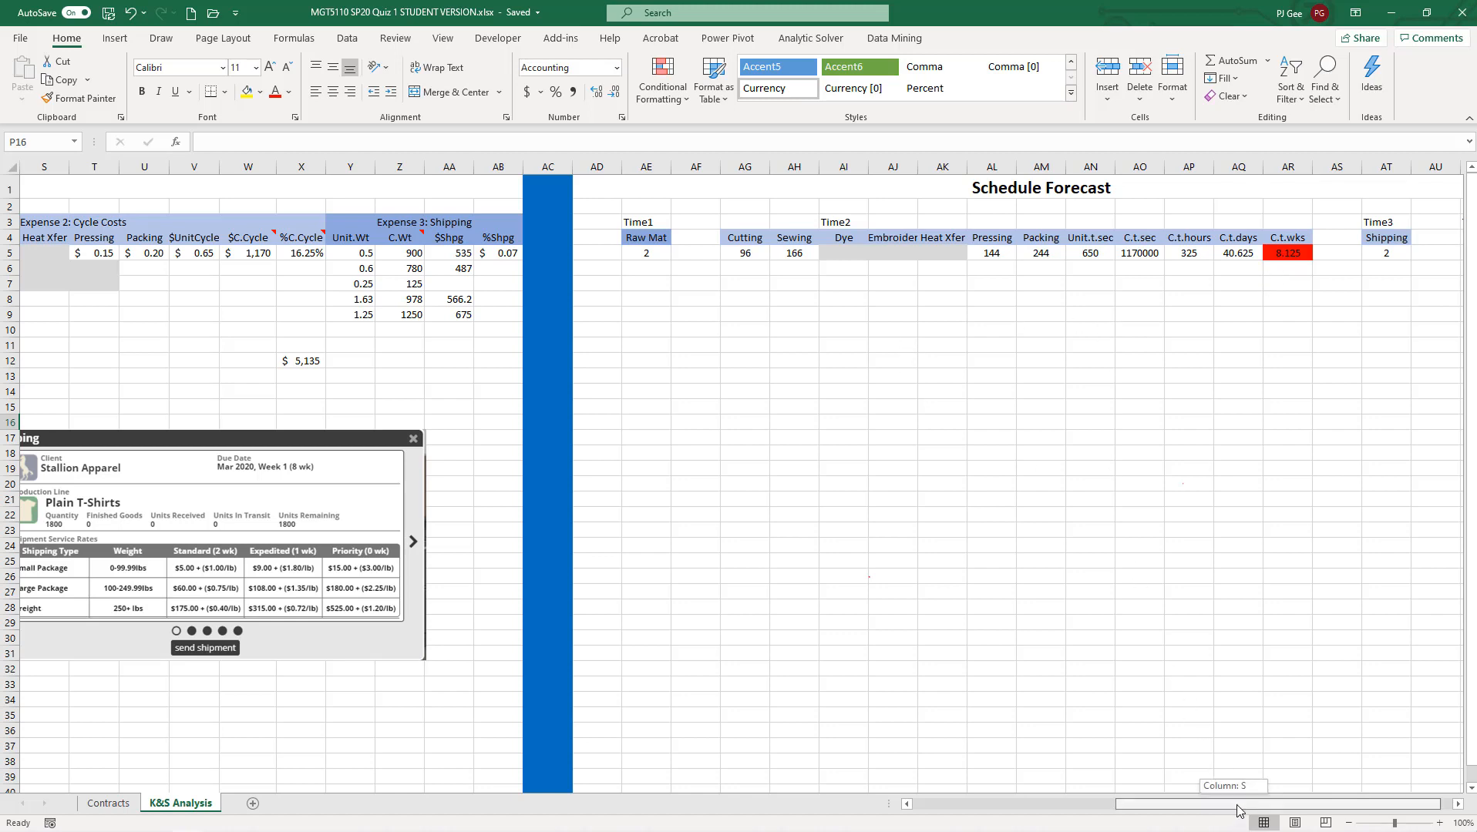
scroll(right, 3)
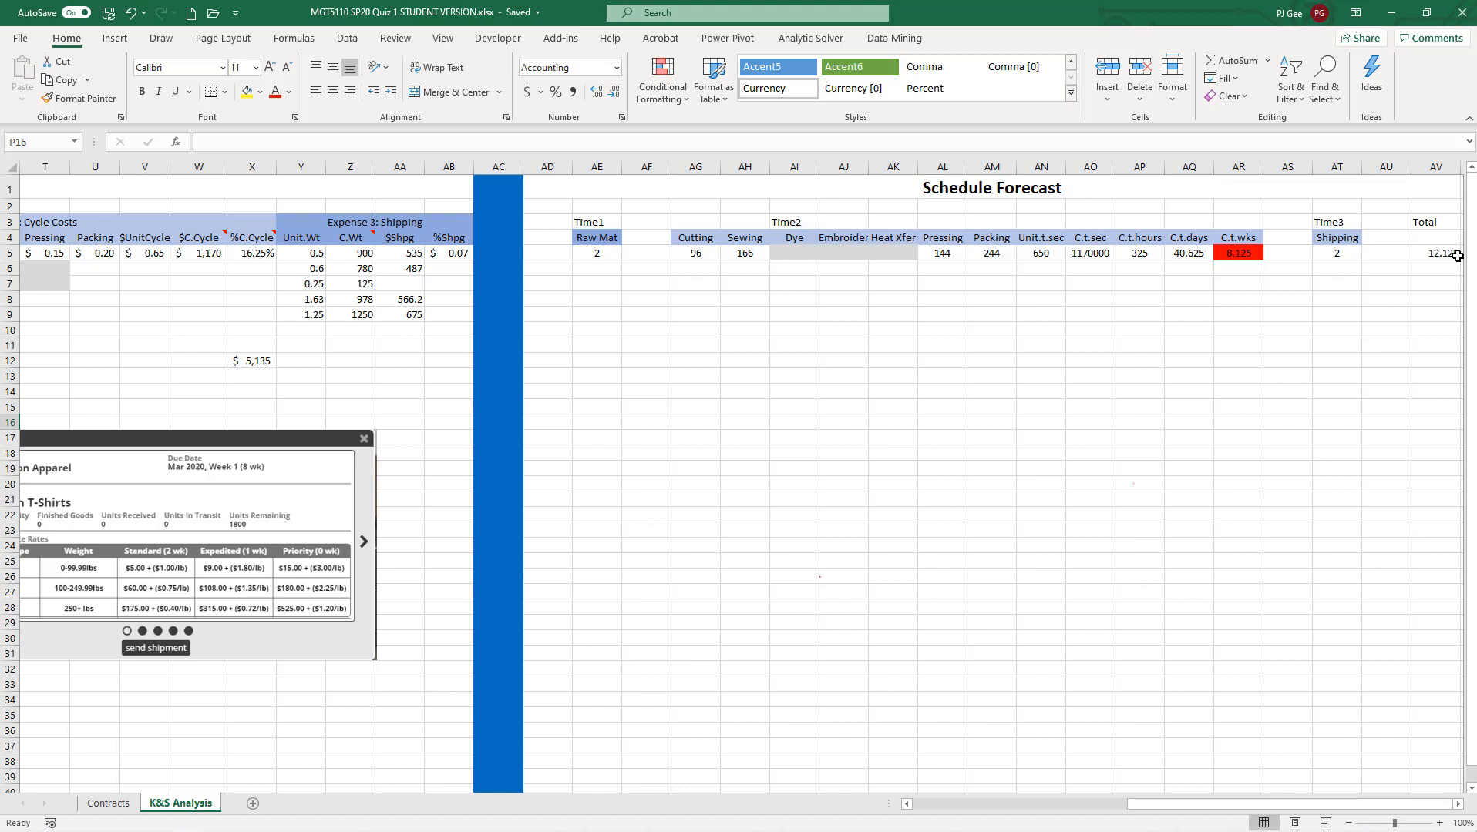
mouse_move(1371, 334)
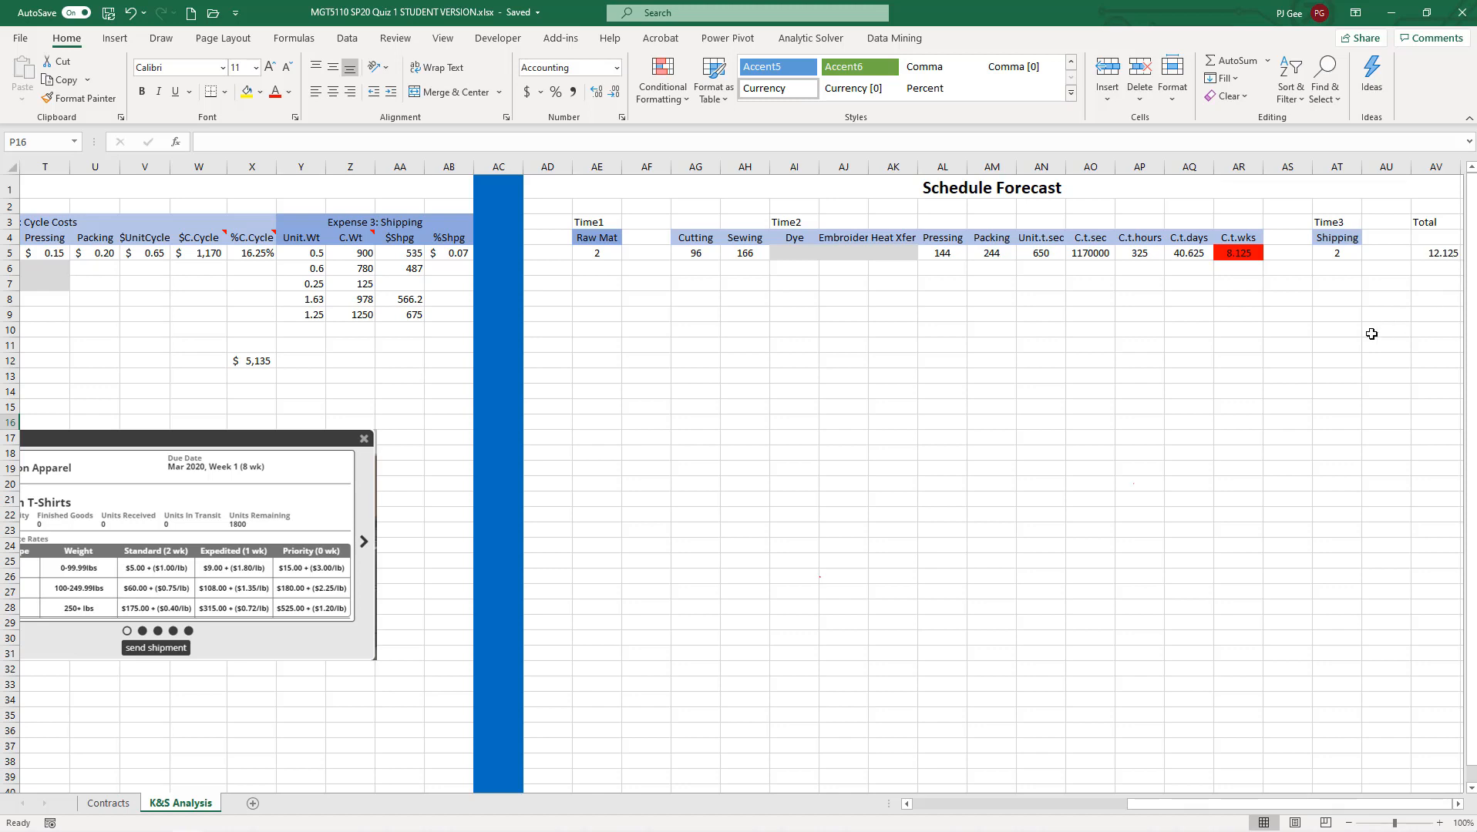
mouse_move(1248, 486)
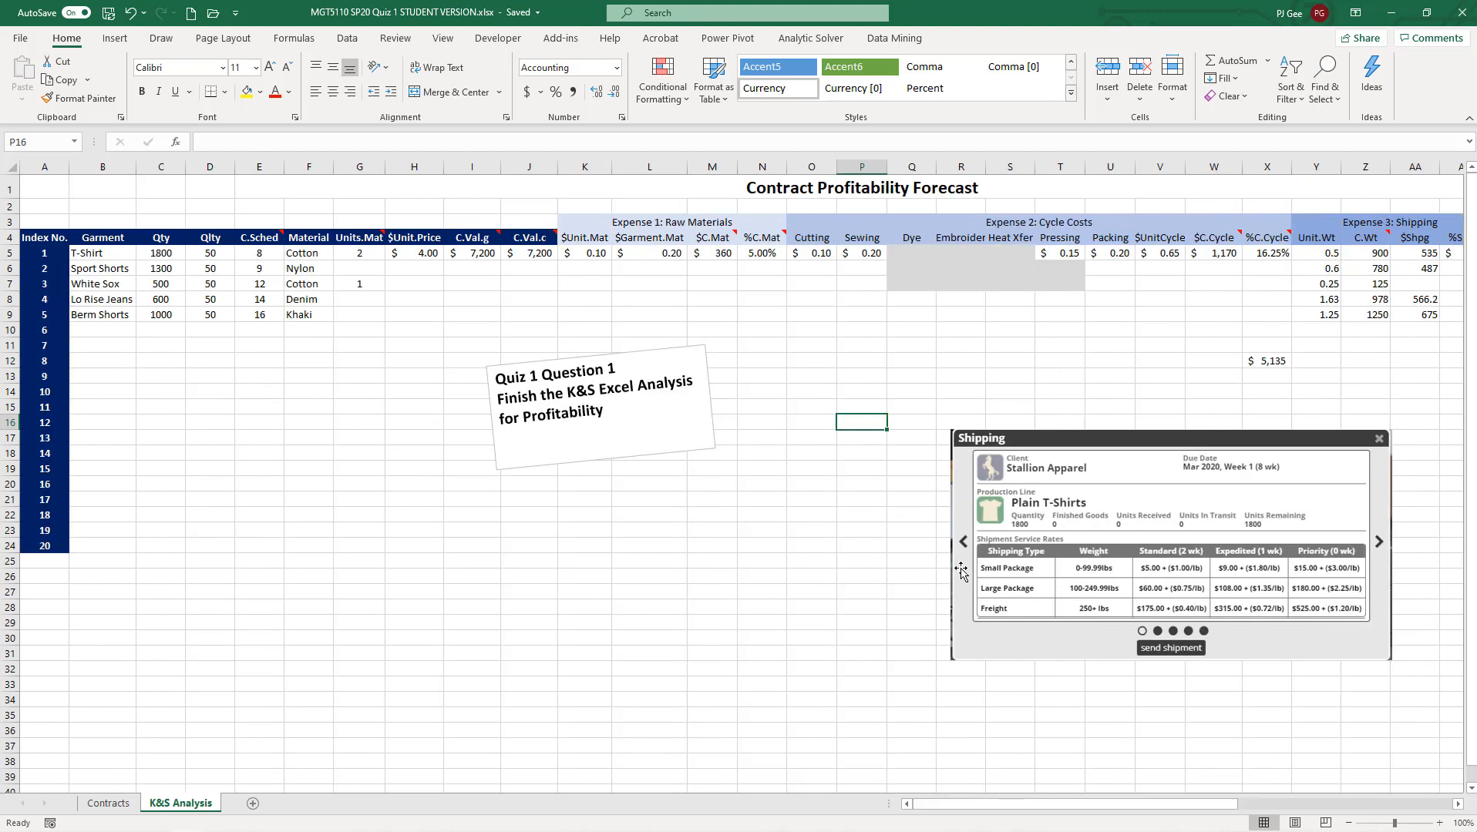
mouse_move(918, 404)
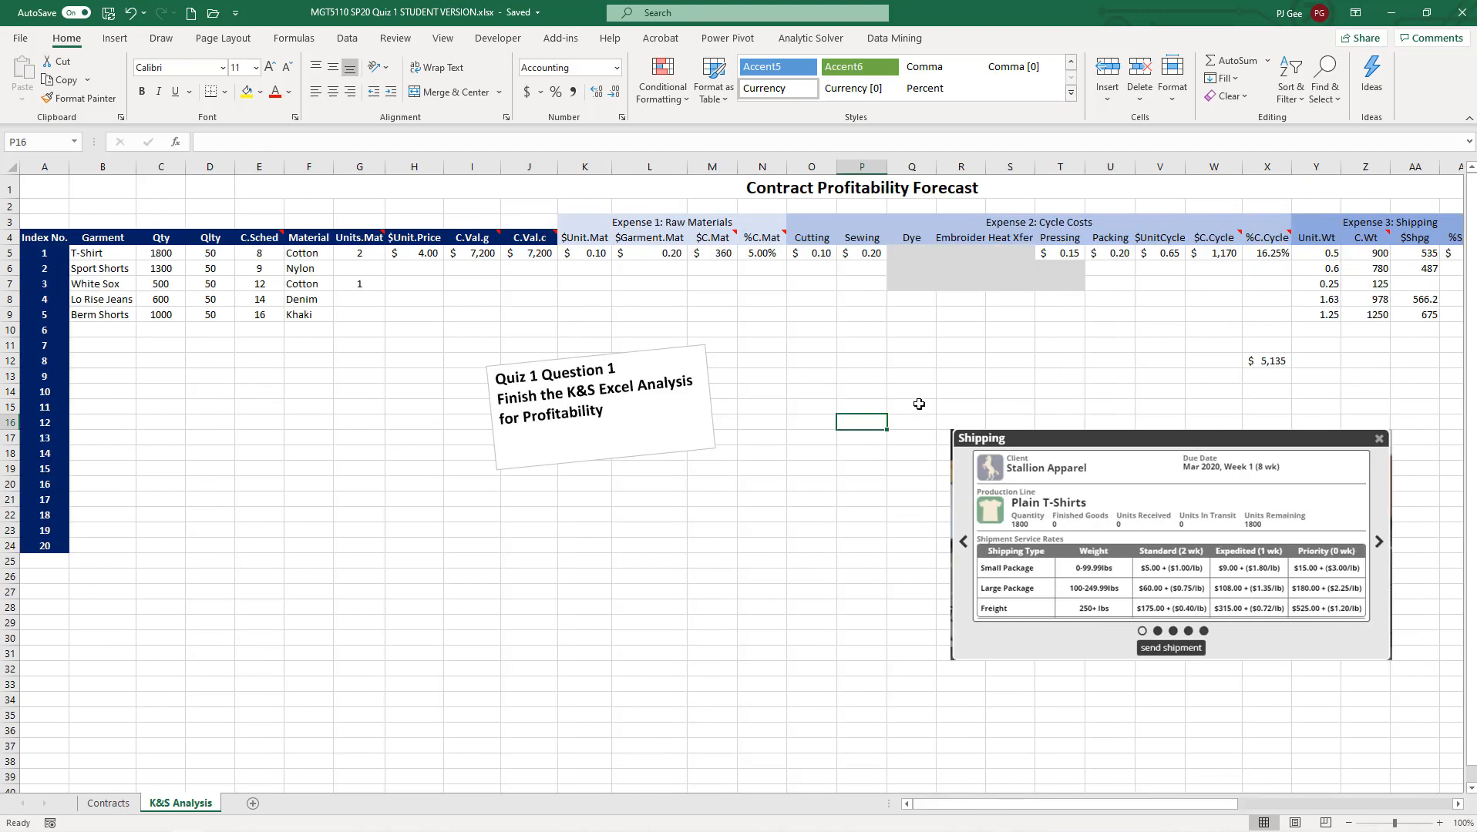
mouse_move(787, 452)
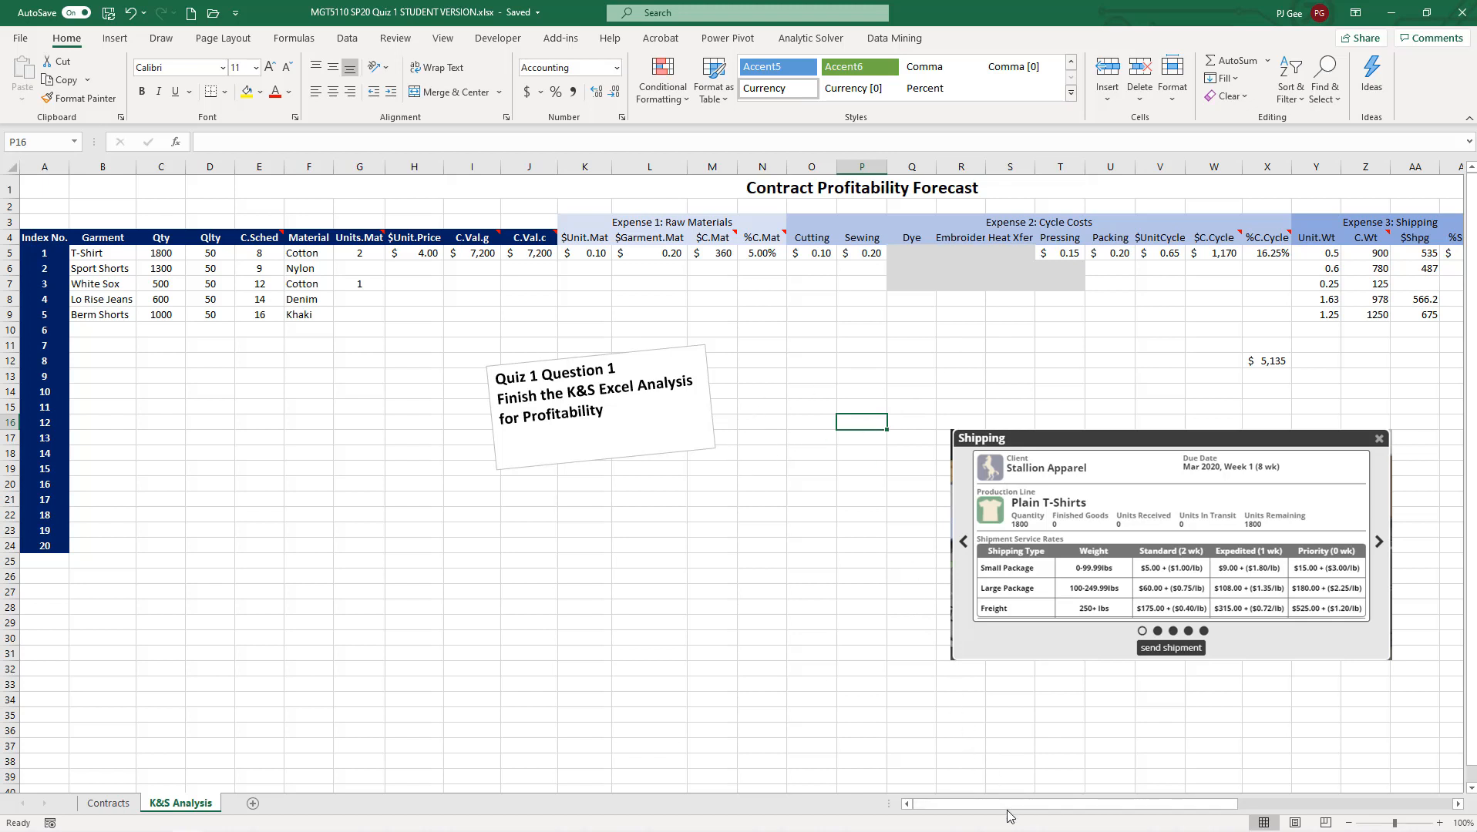
scroll(right, 3)
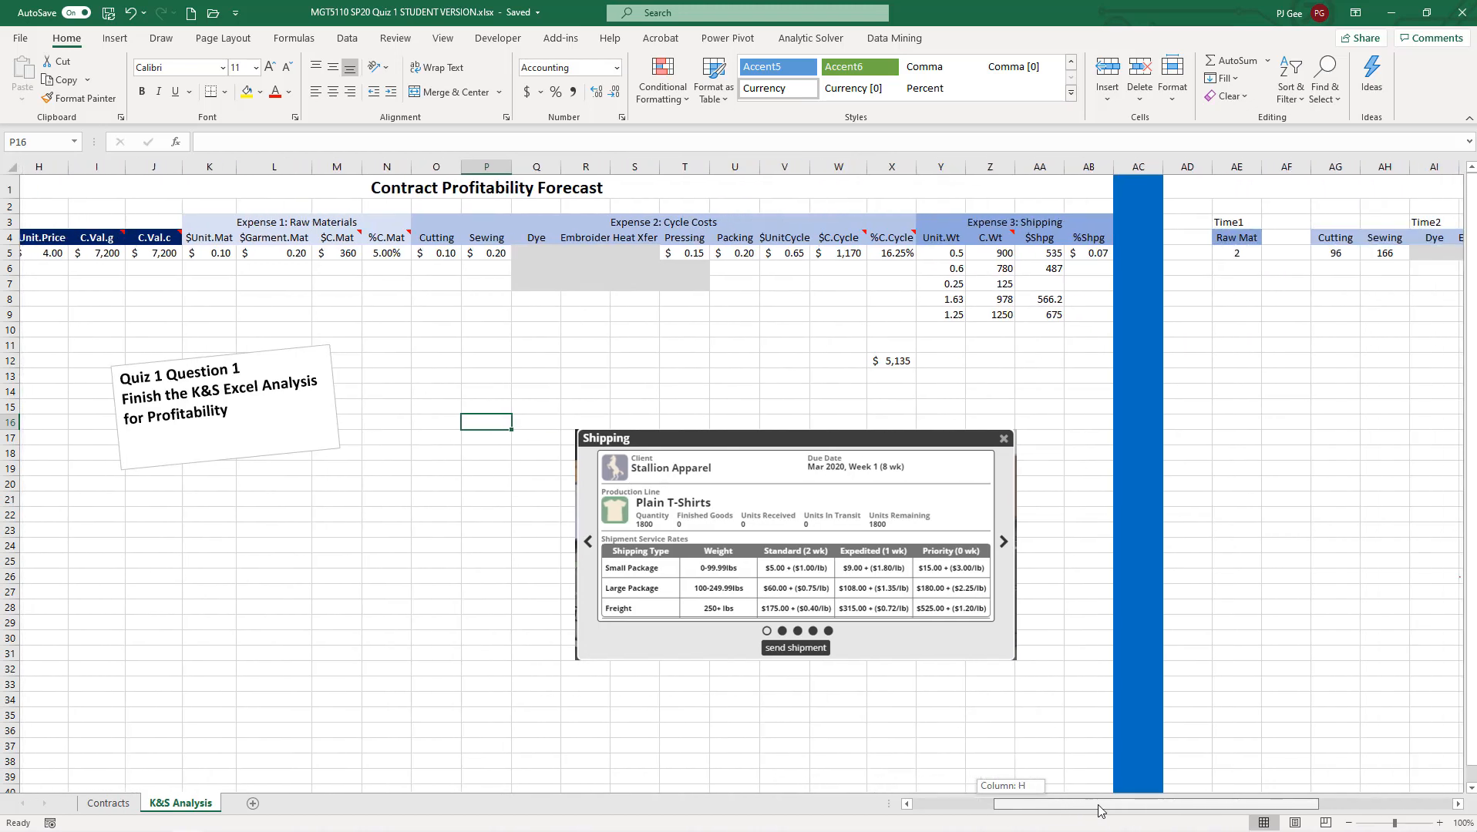
scroll(right, 3)
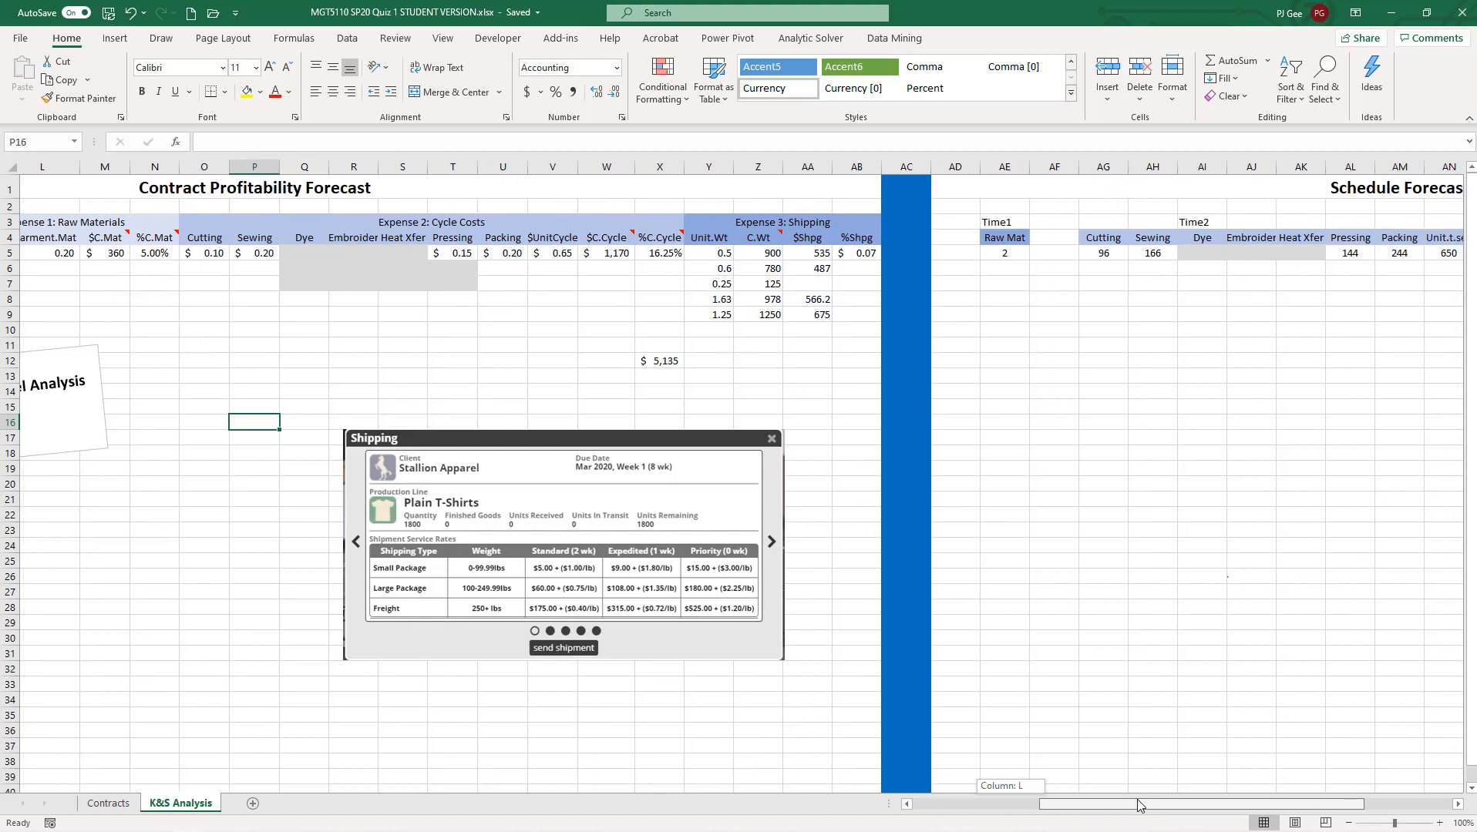
scroll(left, 3)
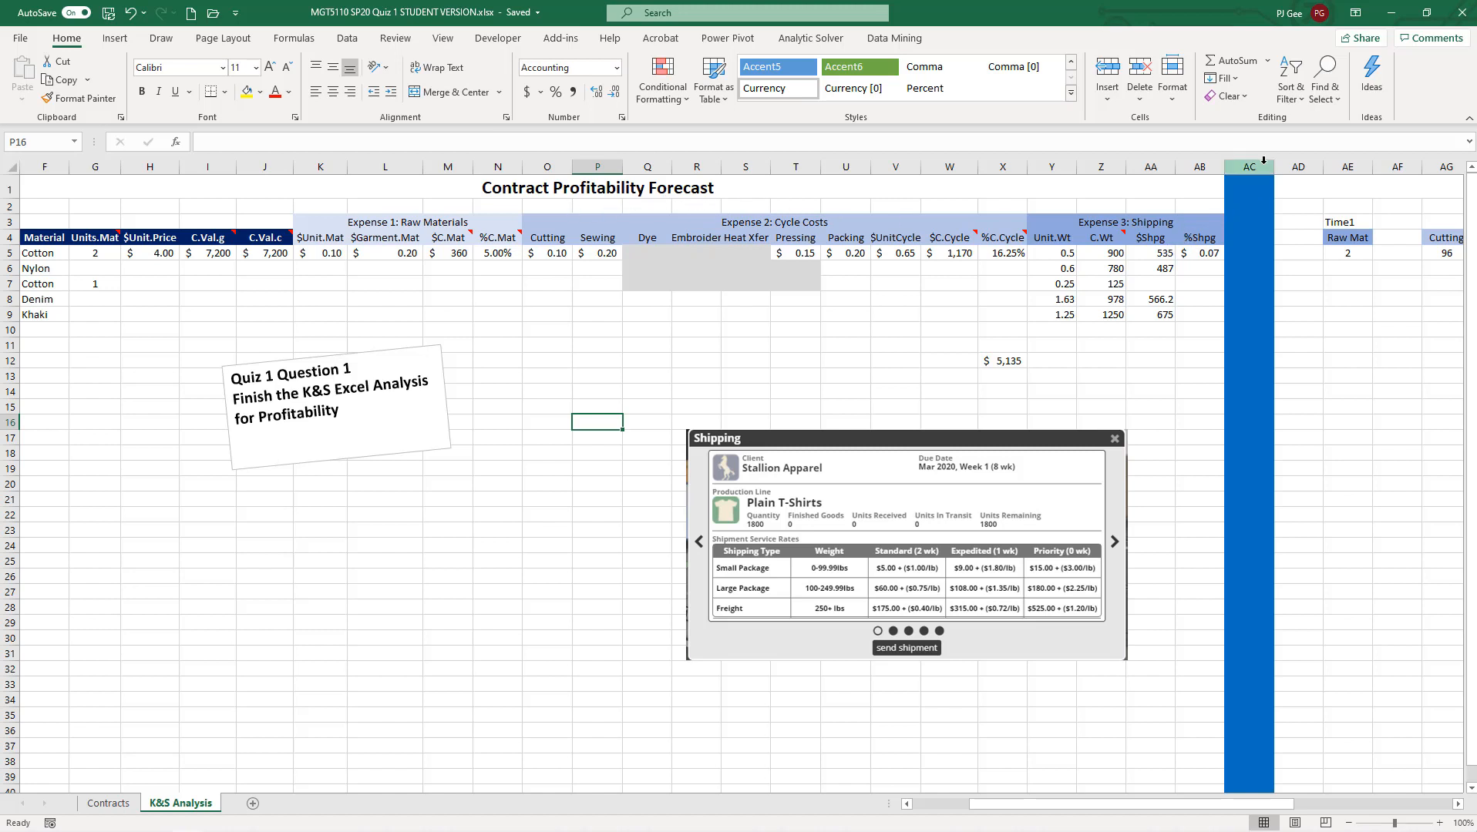
- Set column AC's fill to No Fill from the right-click mini toolbar
right_click(1249, 166)
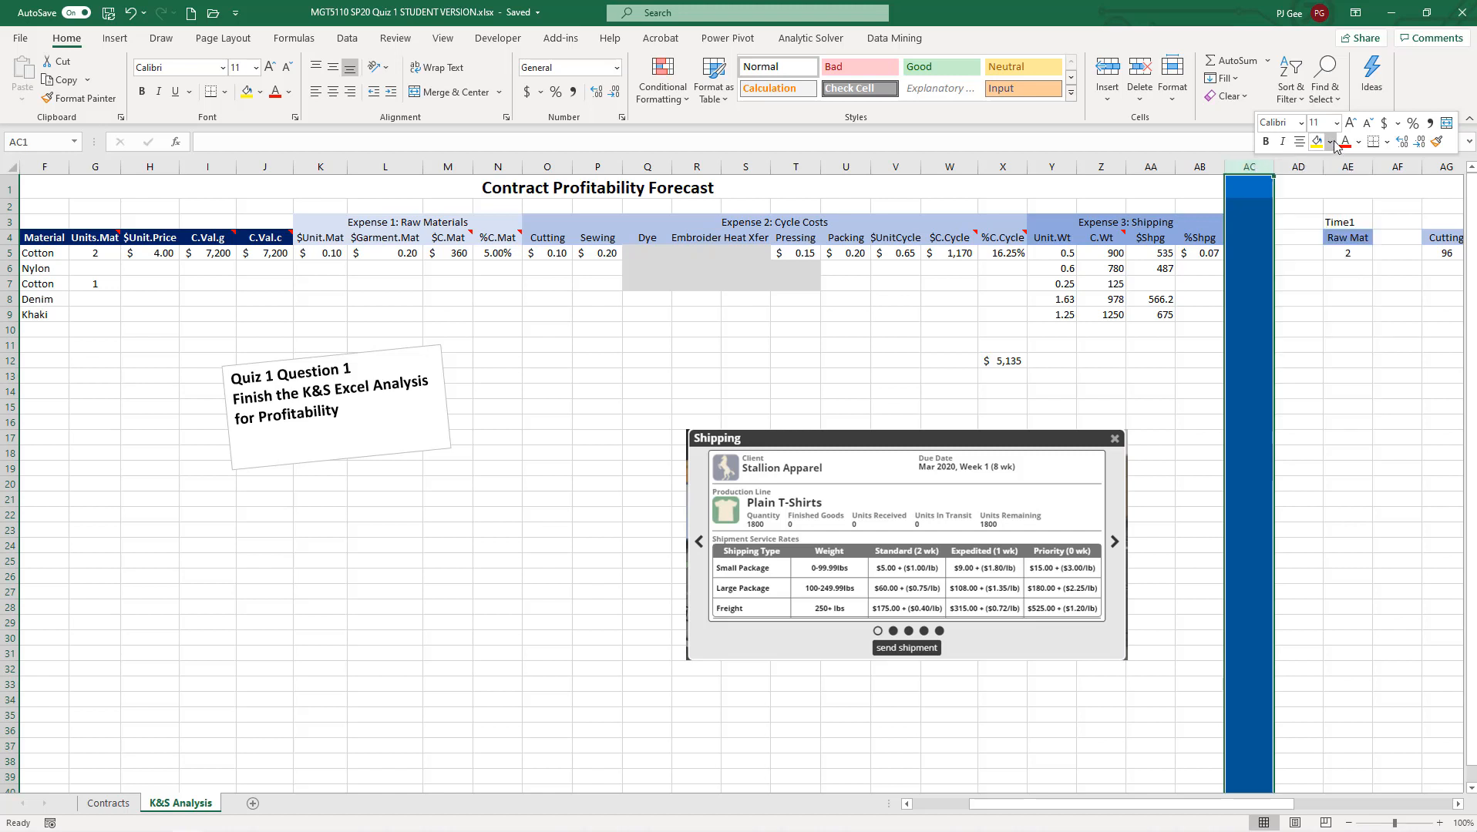
click(1327, 142)
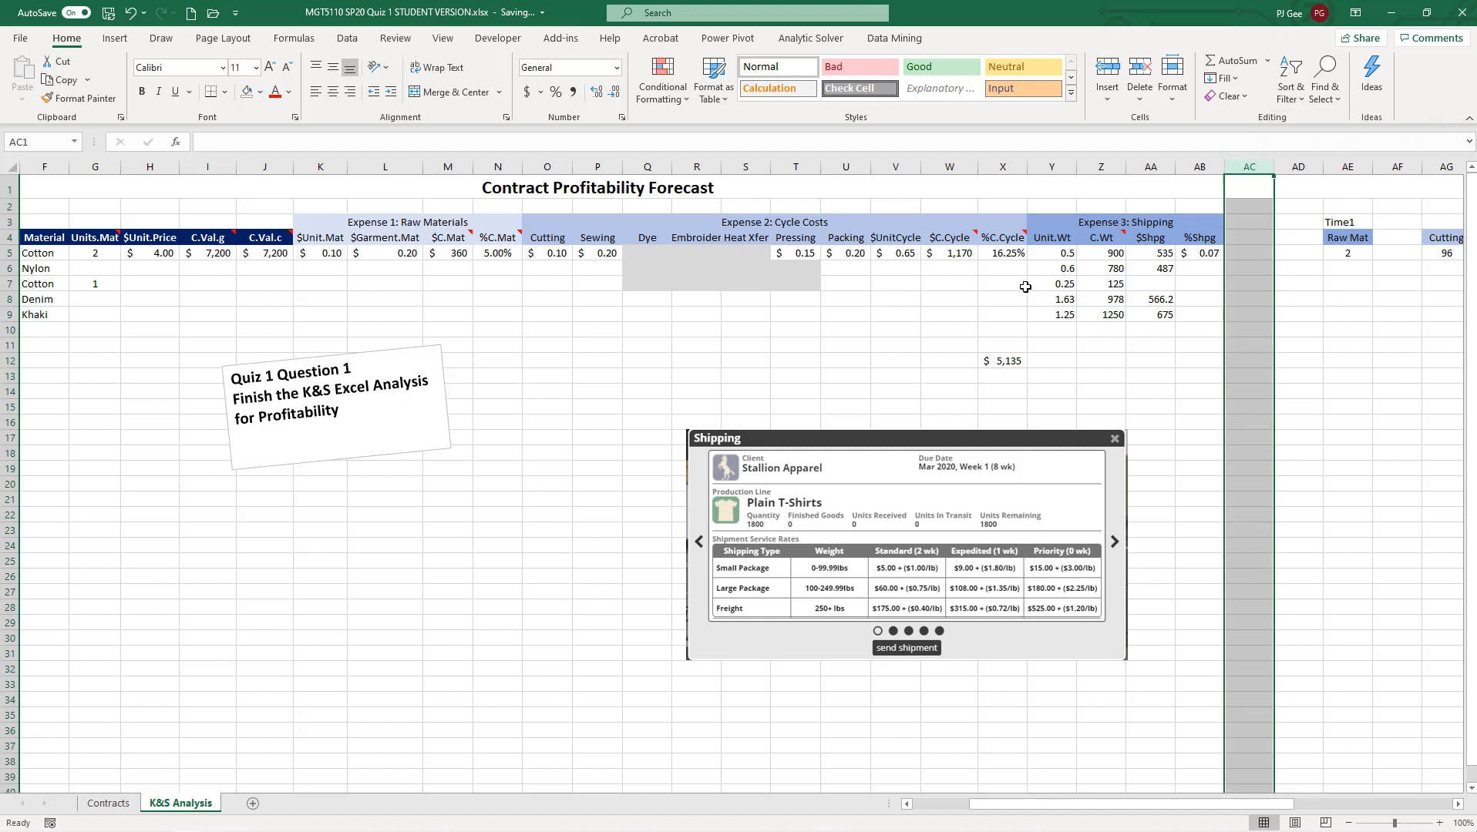
mouse_move(1430, 207)
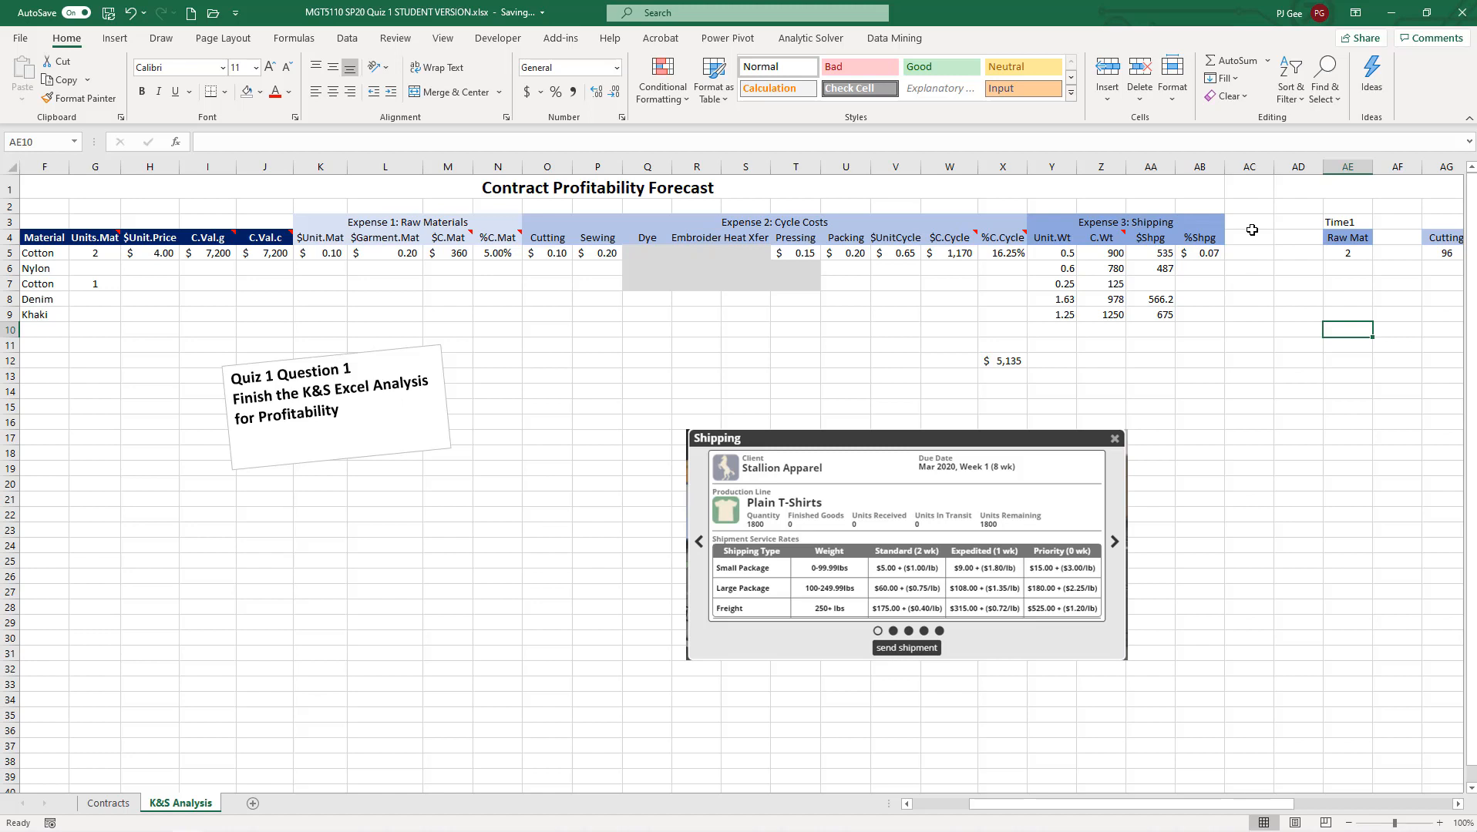
mouse_move(1239, 227)
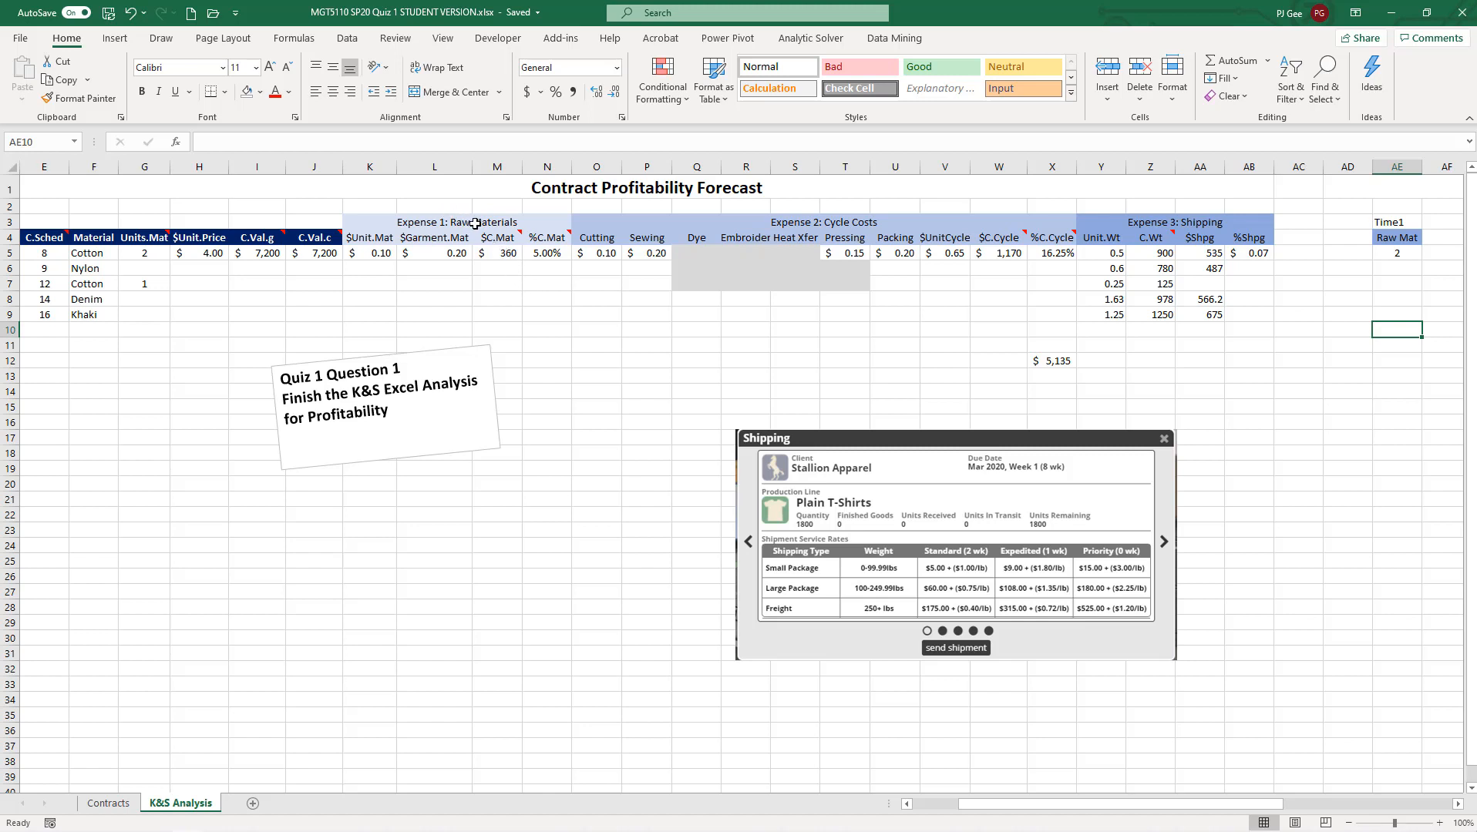
mouse_move(801, 226)
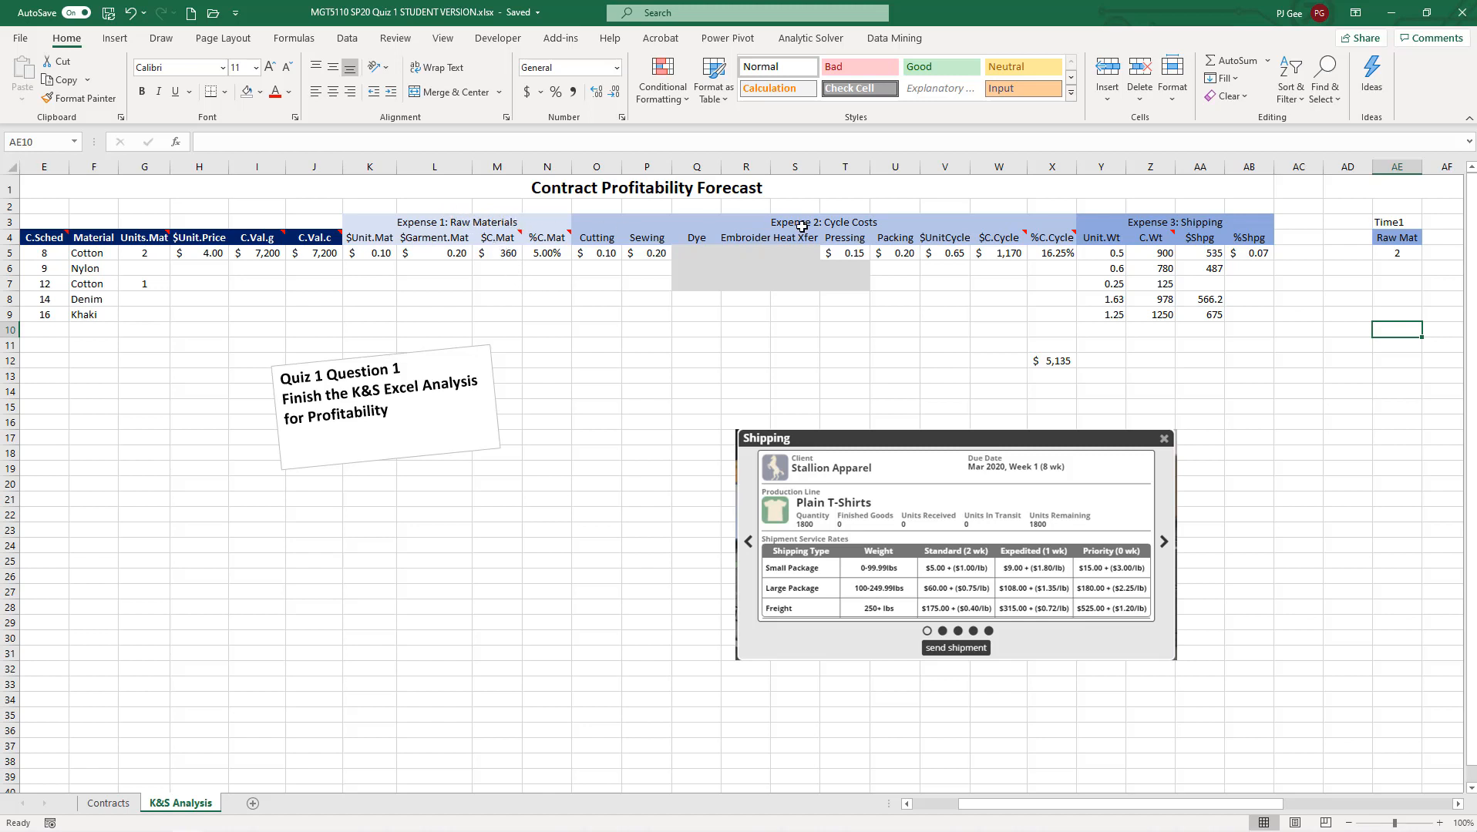
mouse_move(1206, 223)
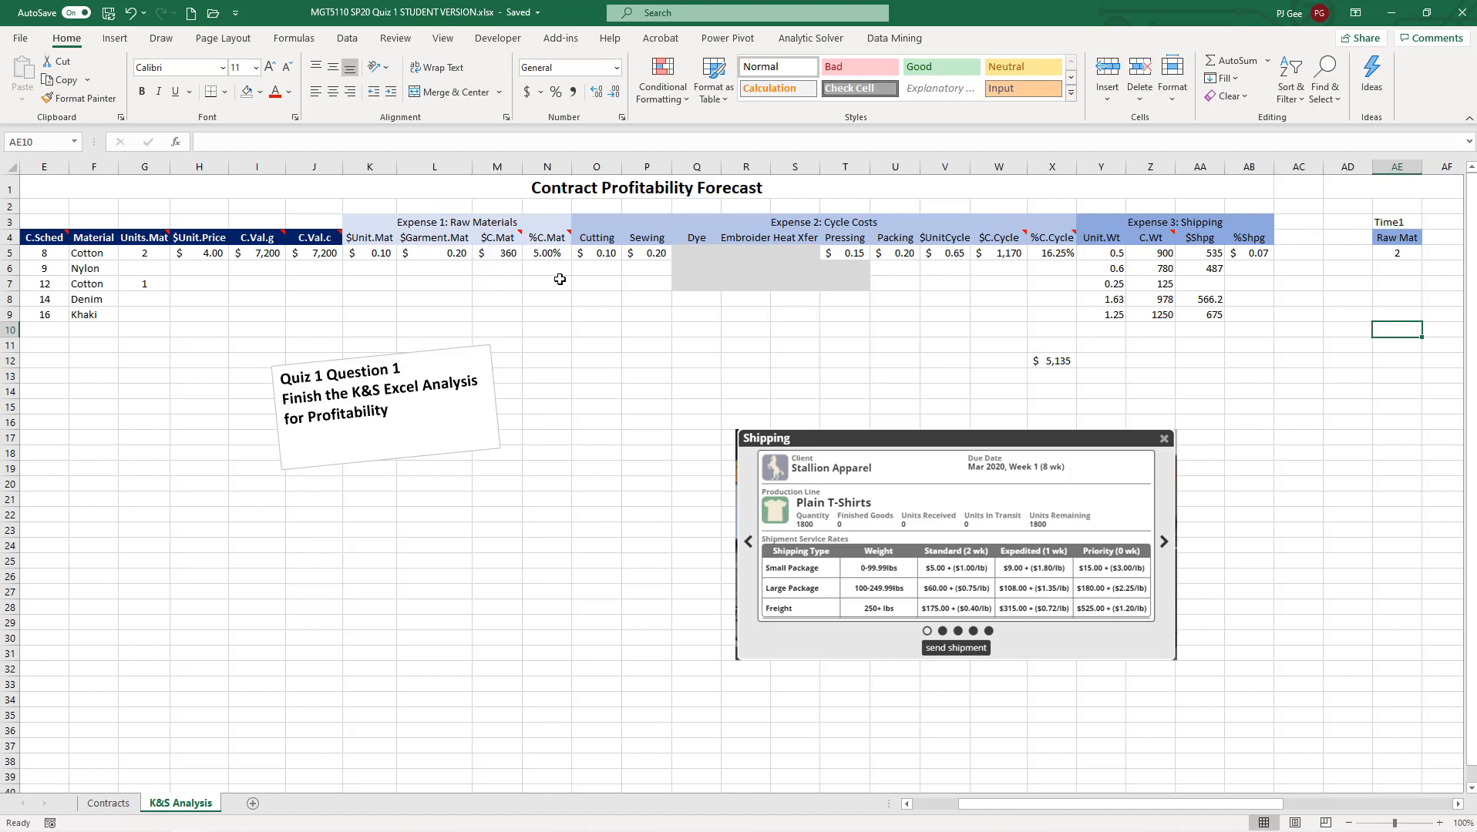
mouse_move(552, 285)
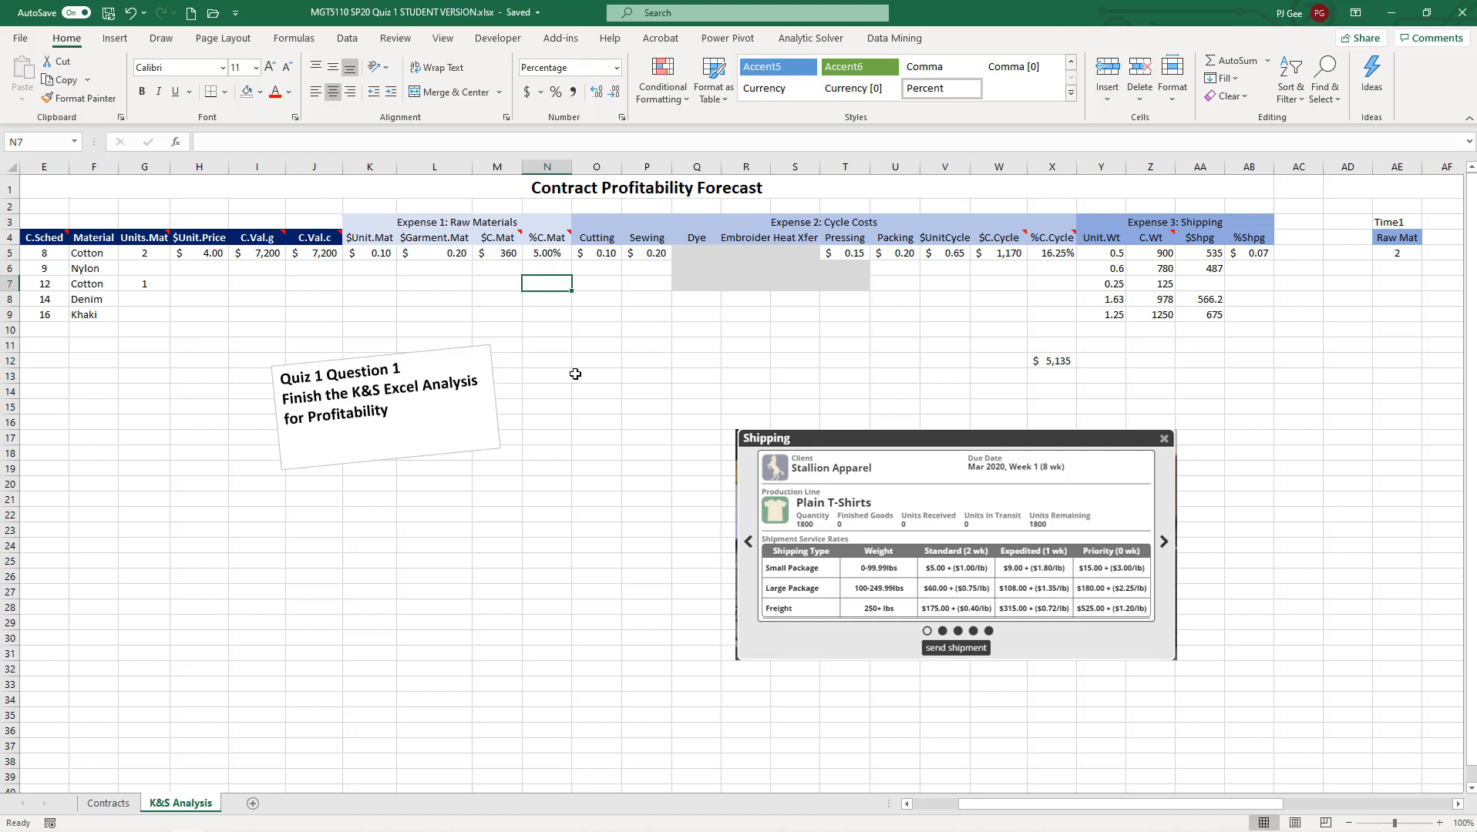
mouse_move(1039, 398)
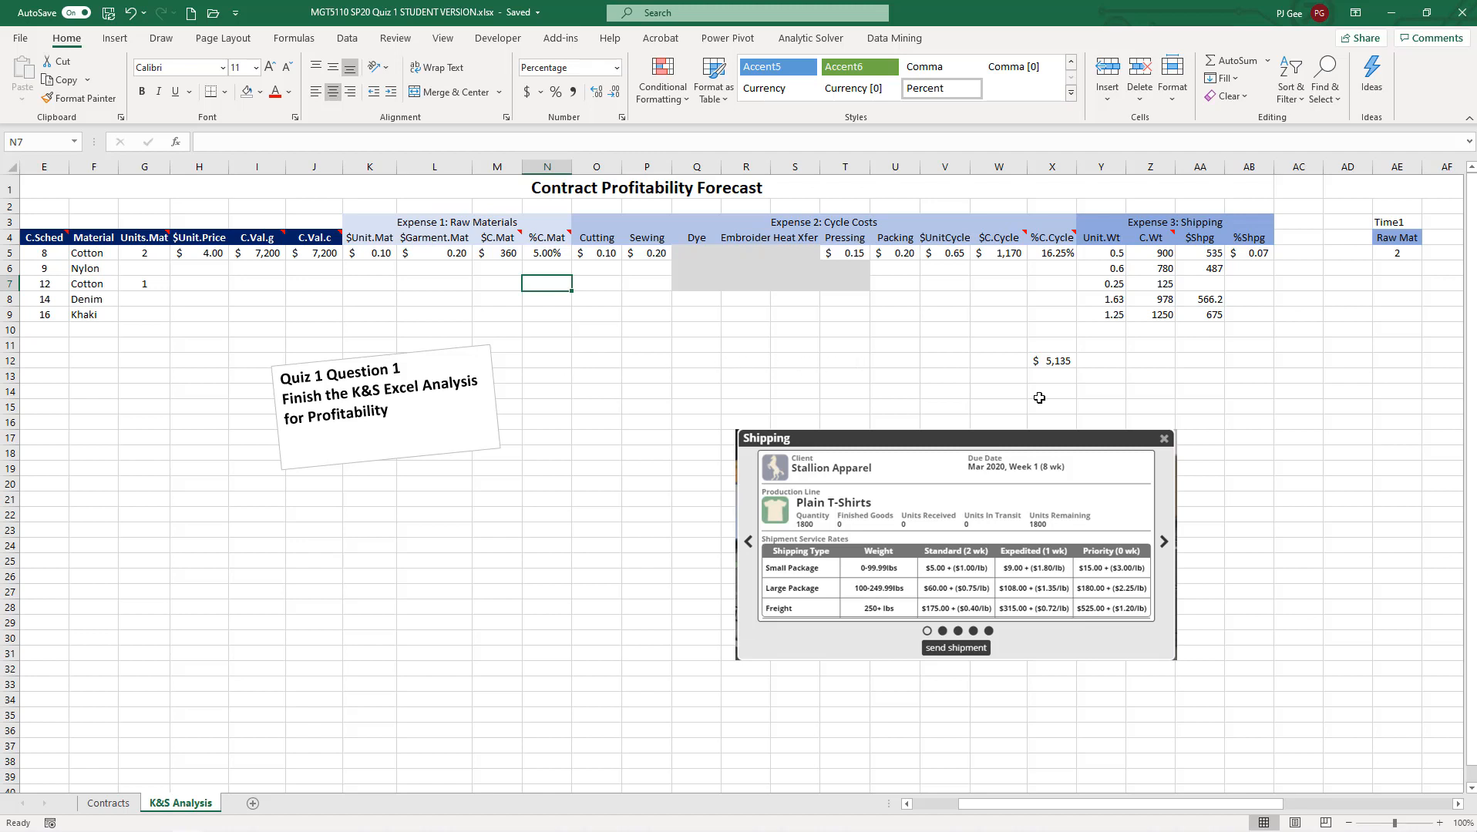
mouse_move(1081, 412)
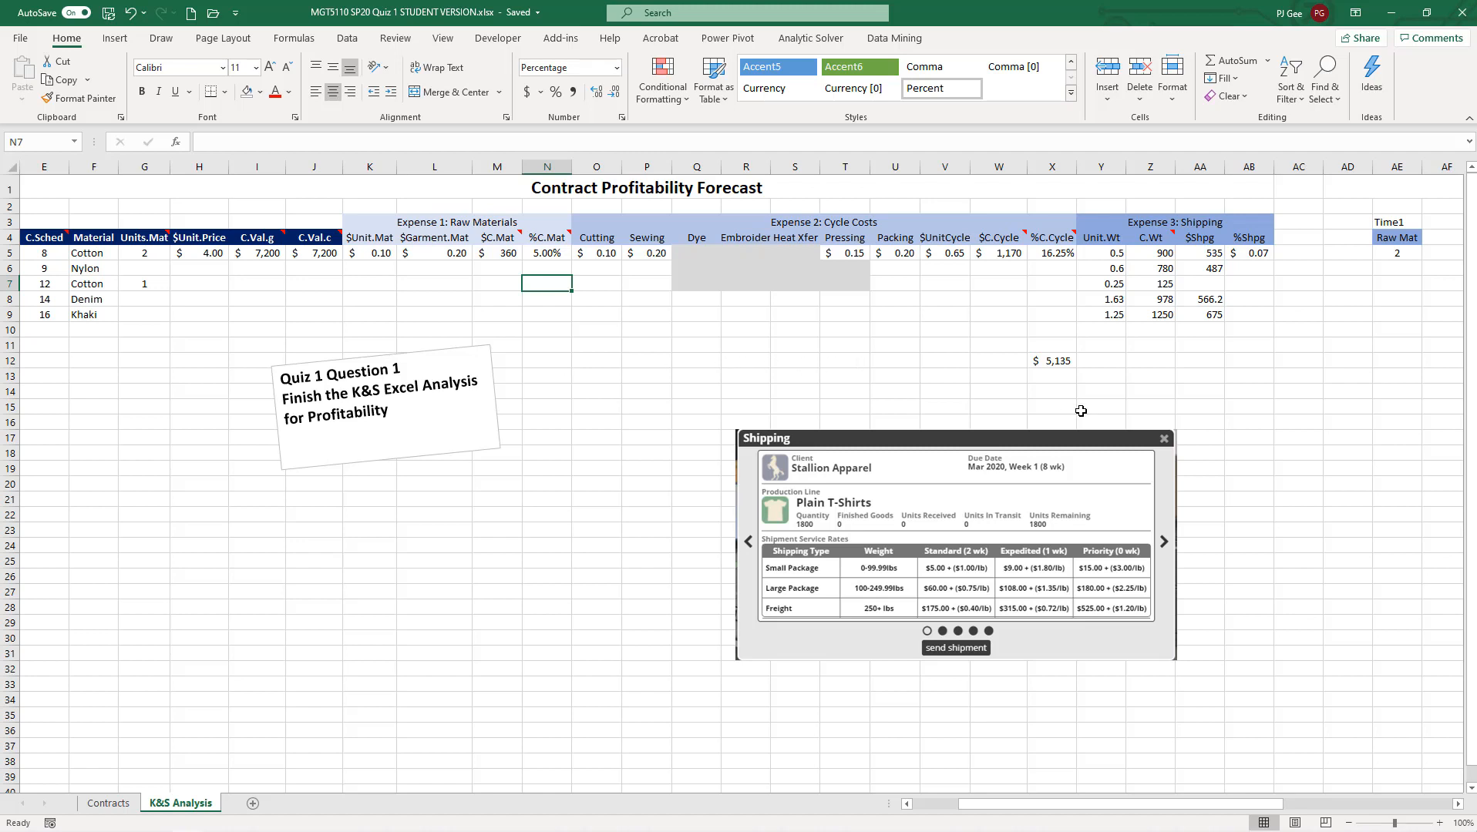
mouse_move(1341, 340)
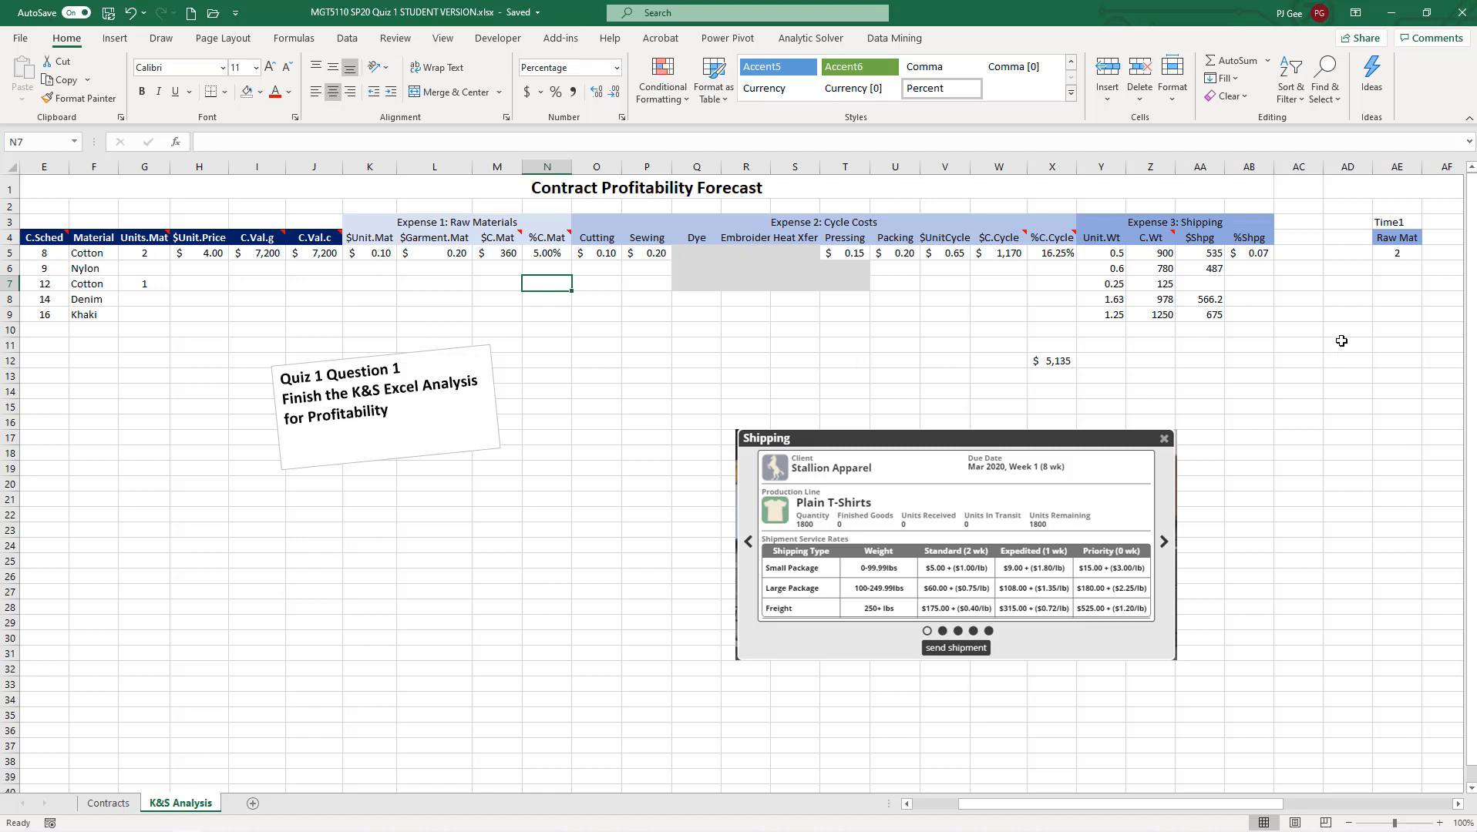
mouse_move(471, 219)
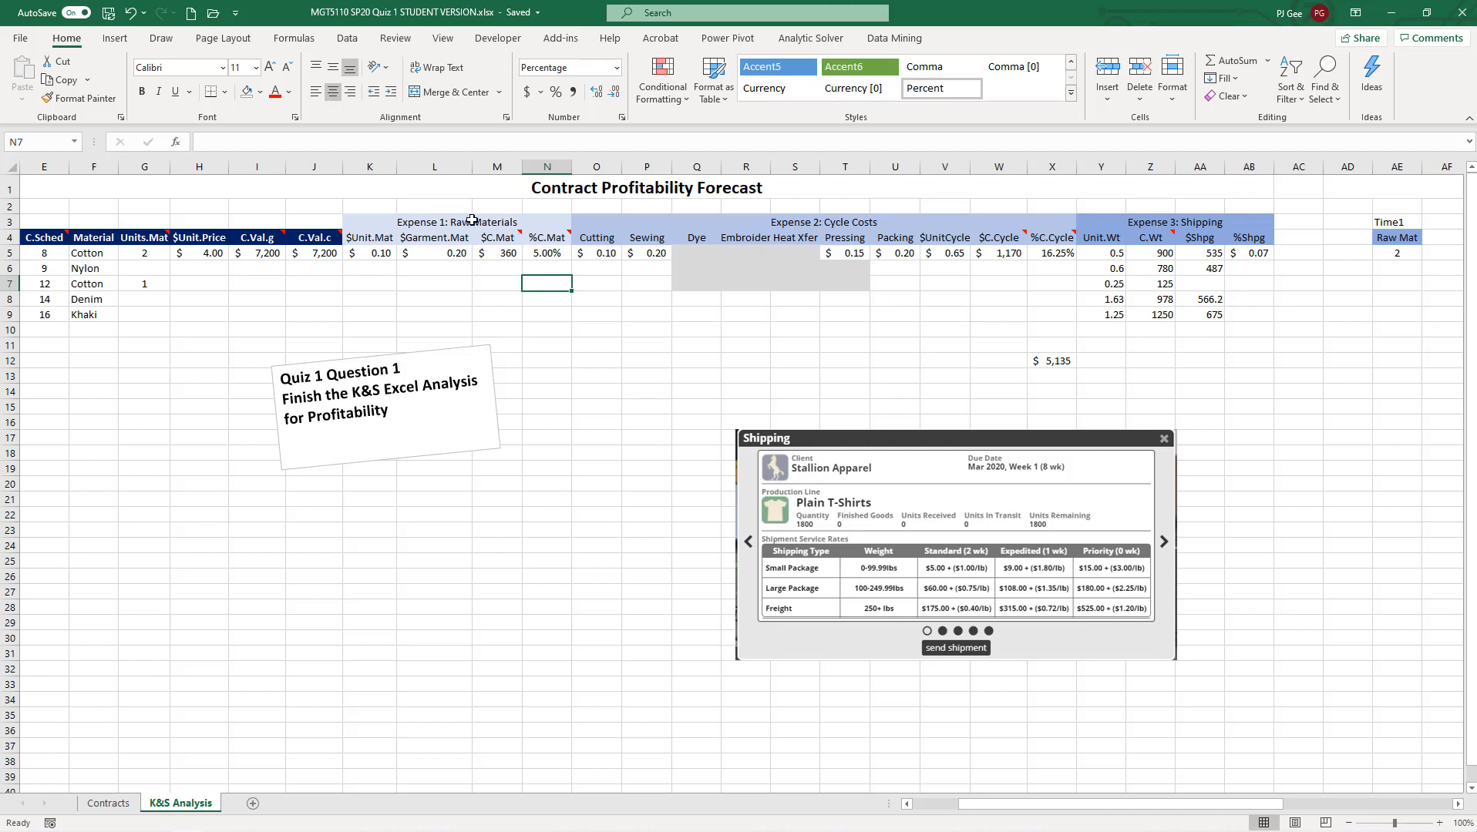
mouse_move(1159, 230)
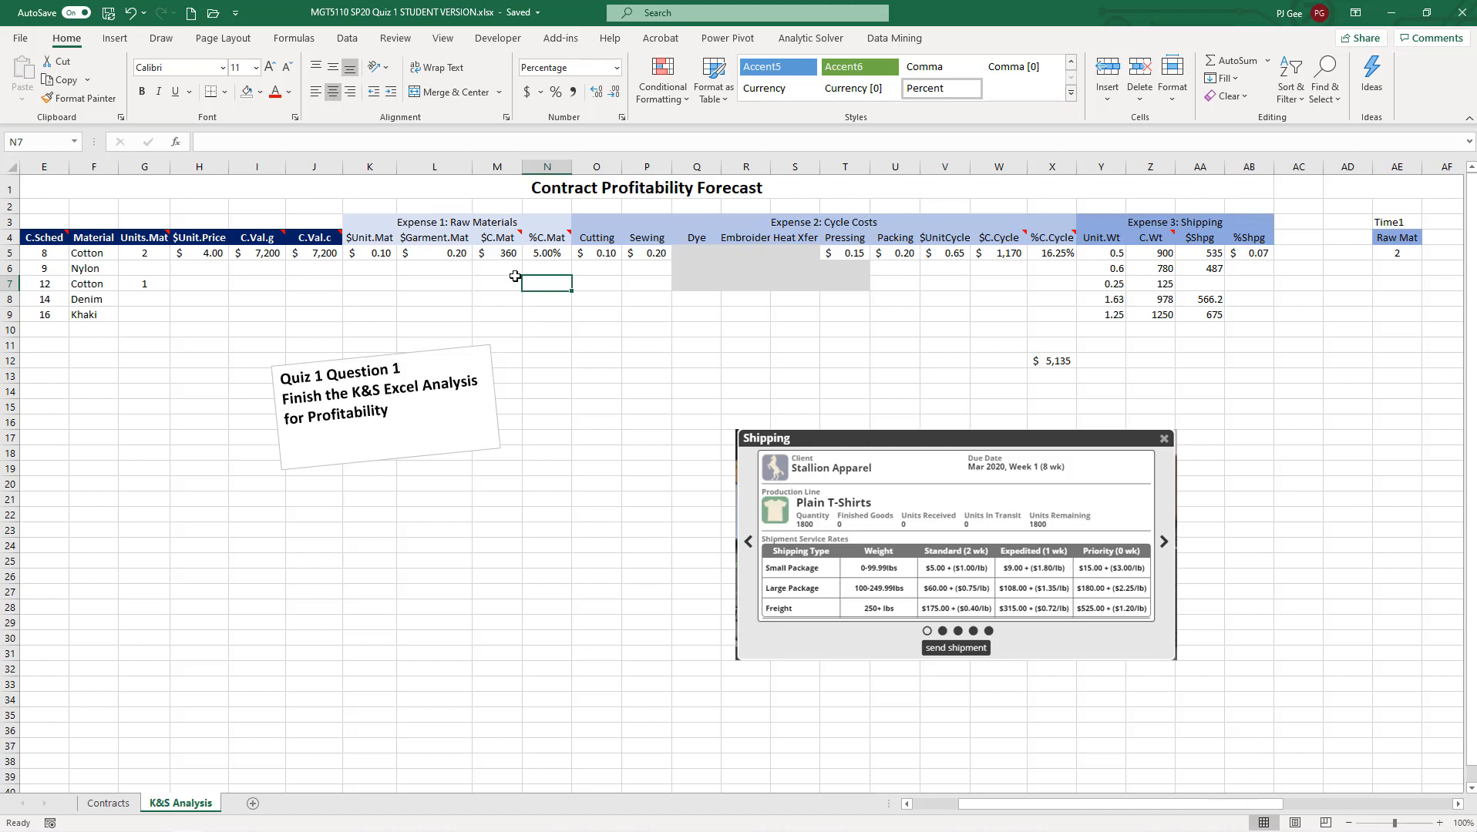
- Freeze panes at B5 so Index No. and header rows stay fixed
drag(496, 252, 546, 470)
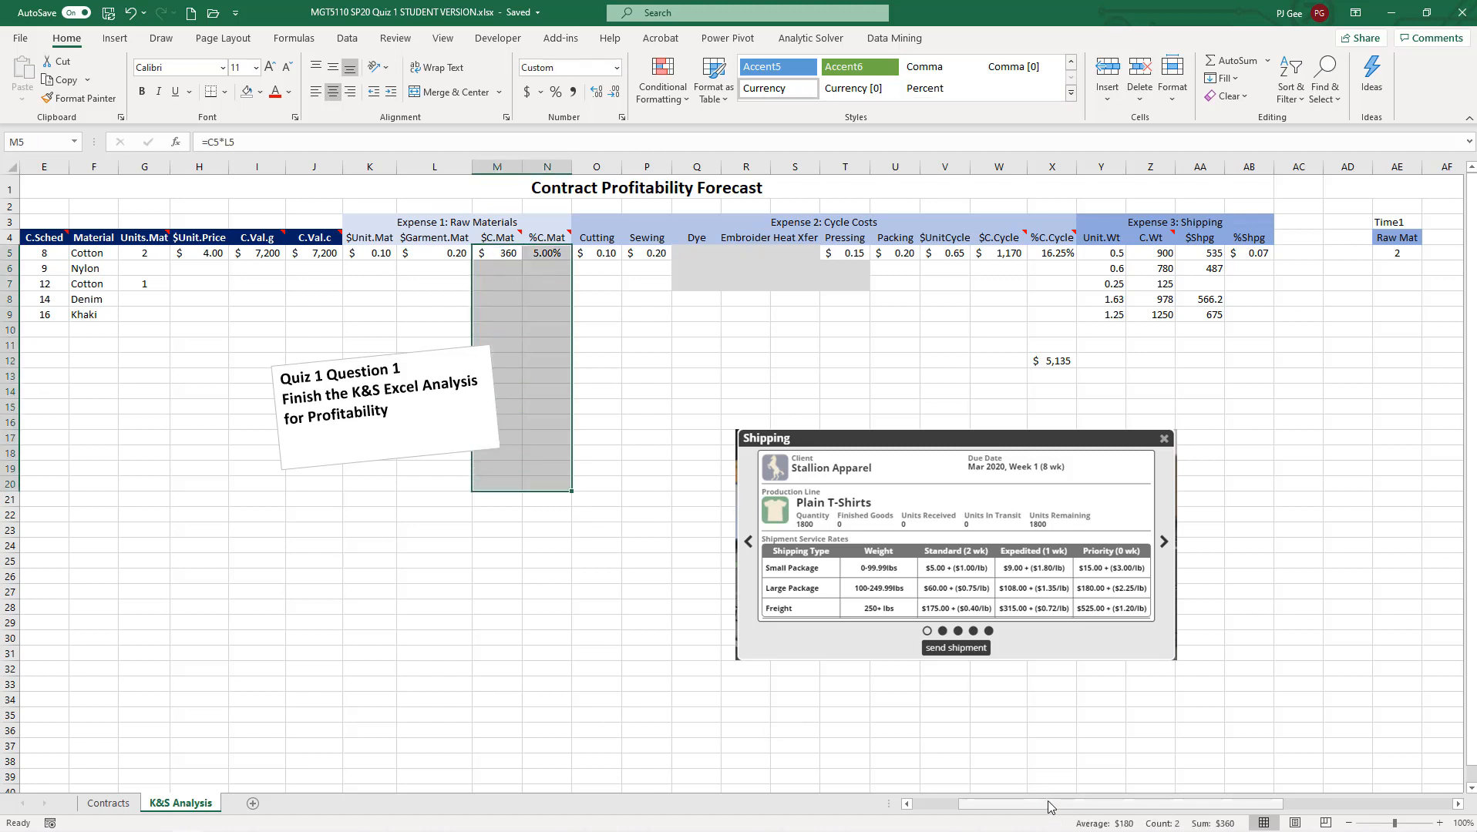
scroll(left, 3)
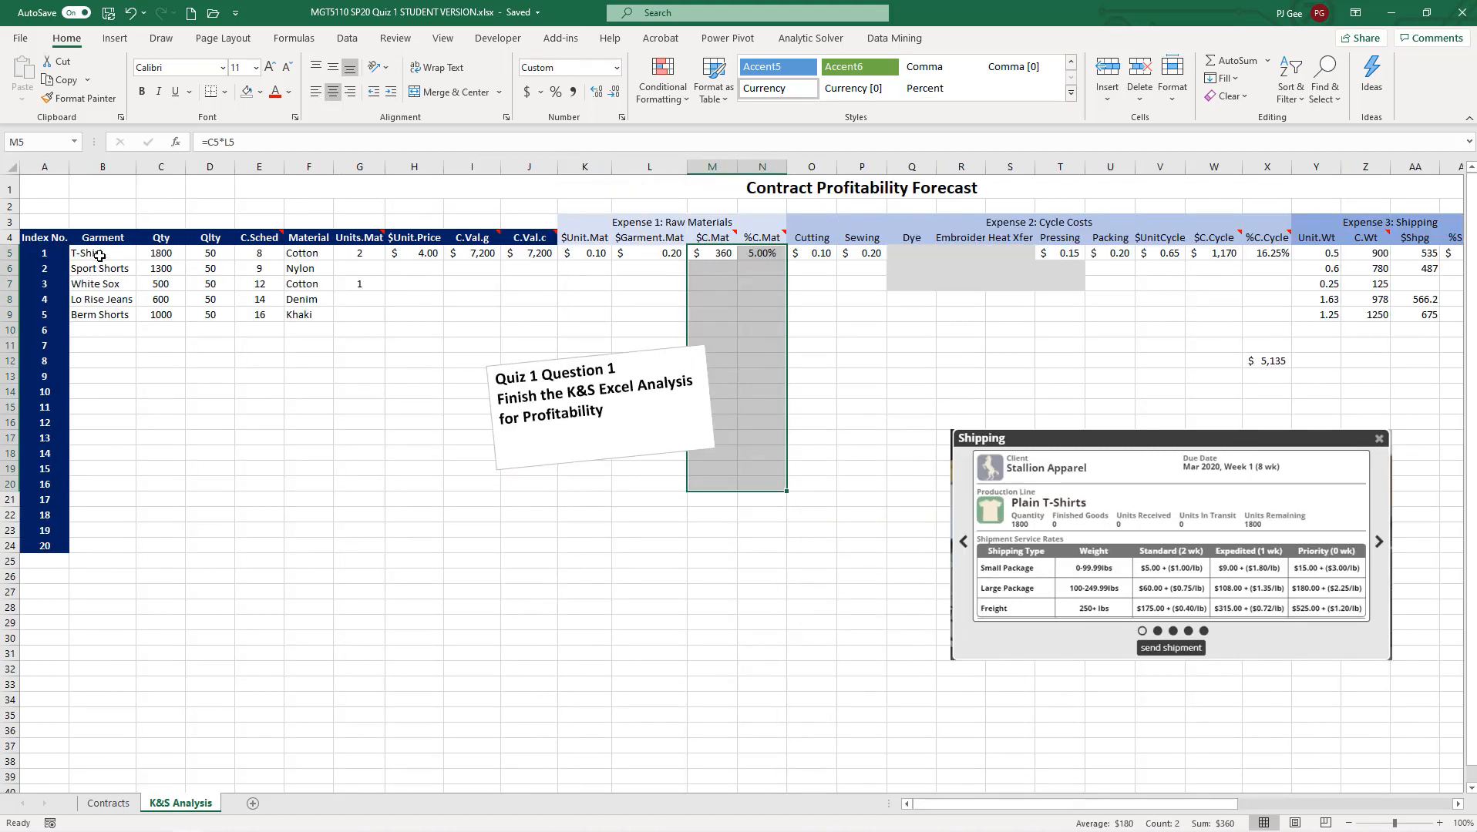
click(102, 252)
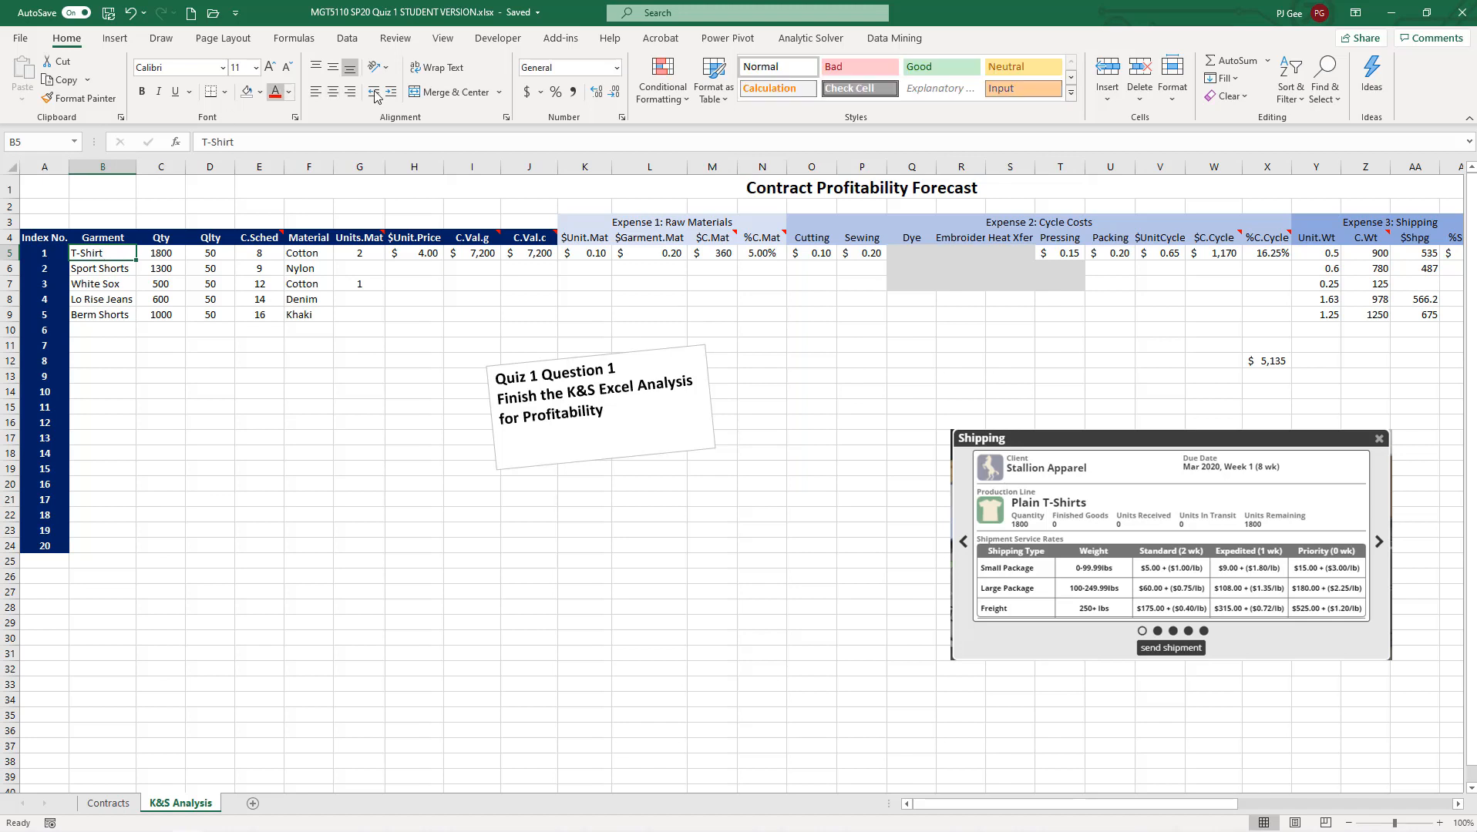
click(442, 38)
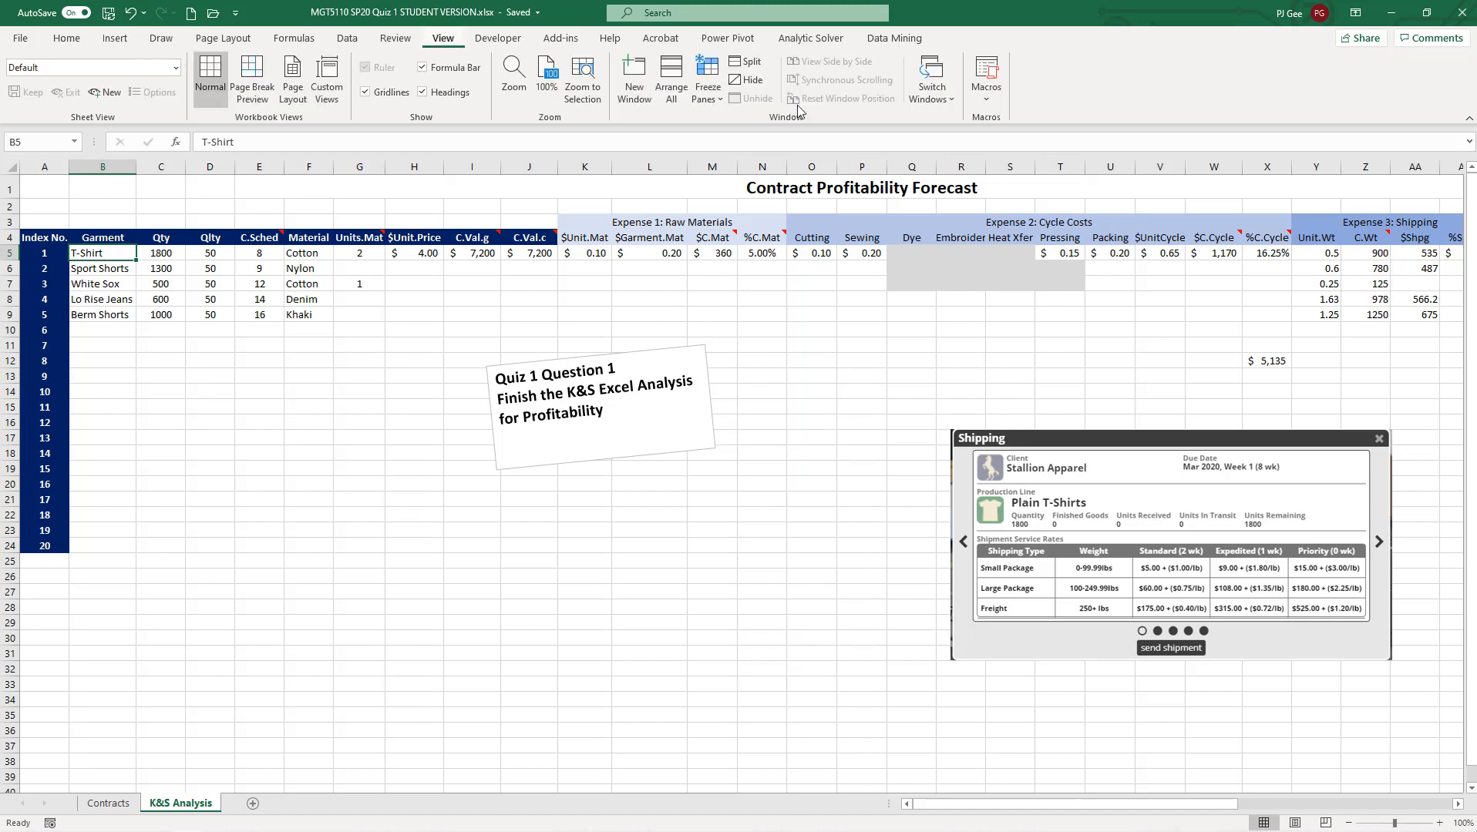
click(706, 75)
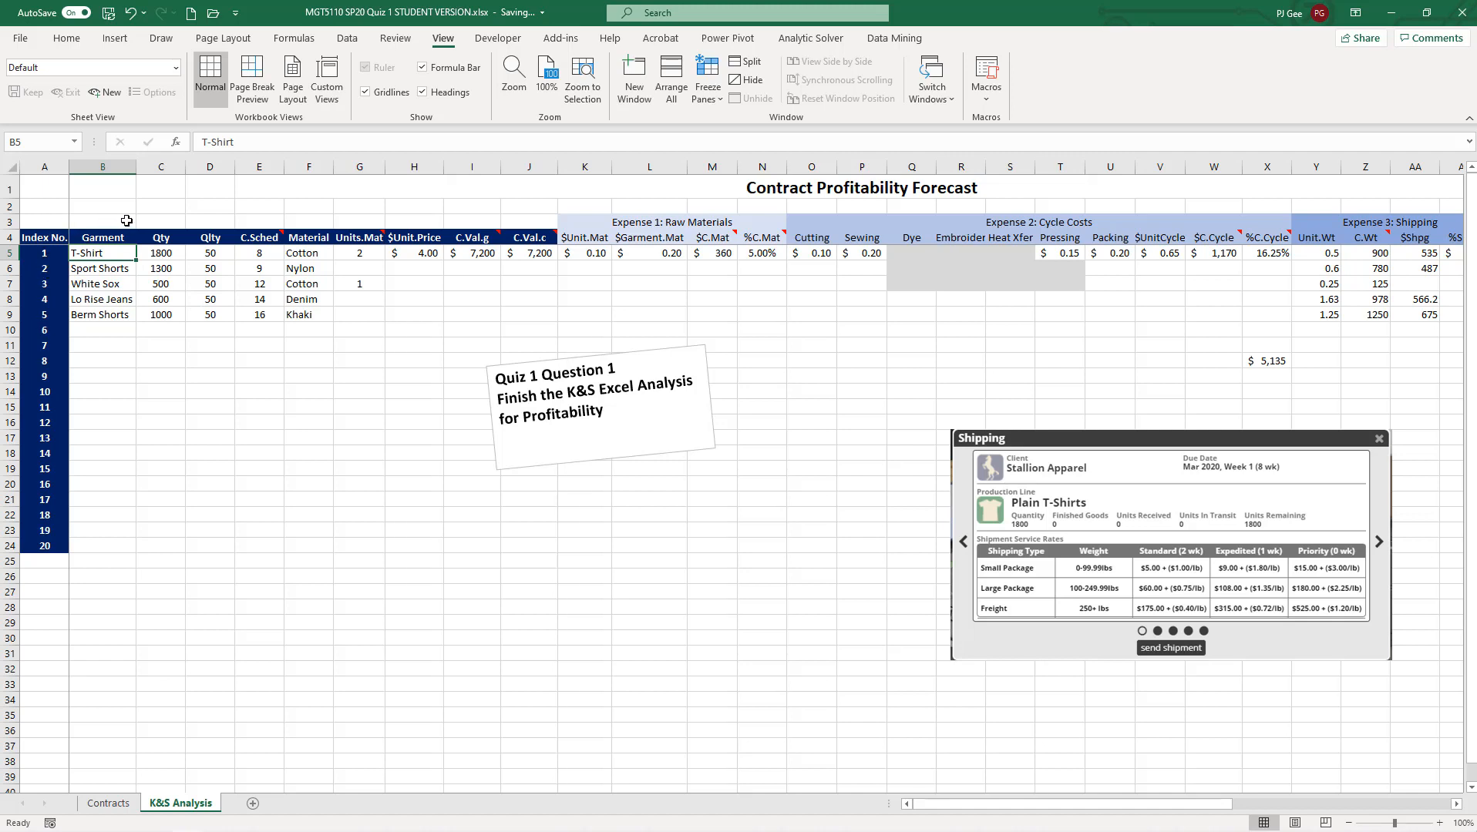
mouse_move(238, 259)
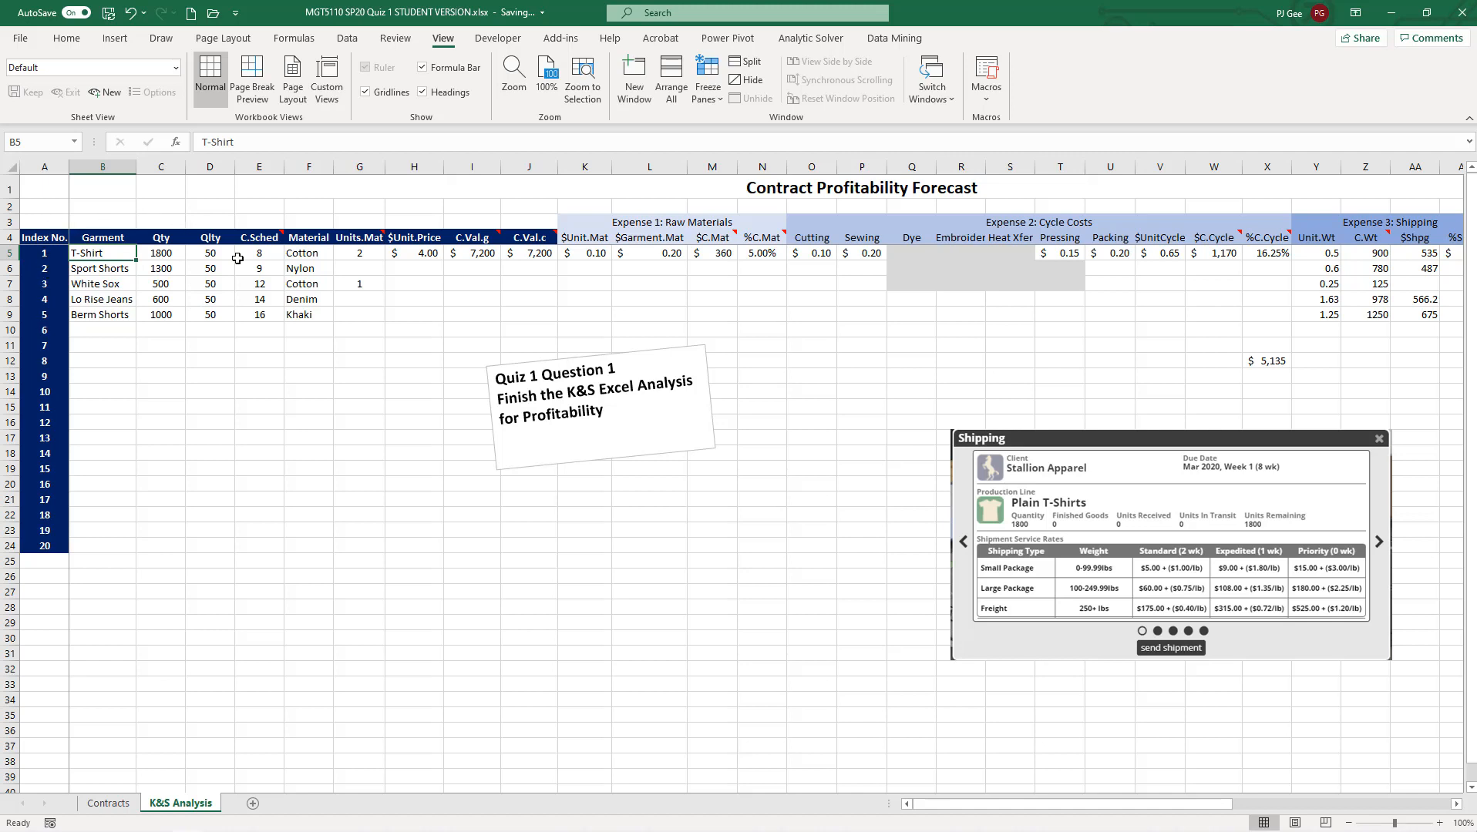
mouse_move(1387, 806)
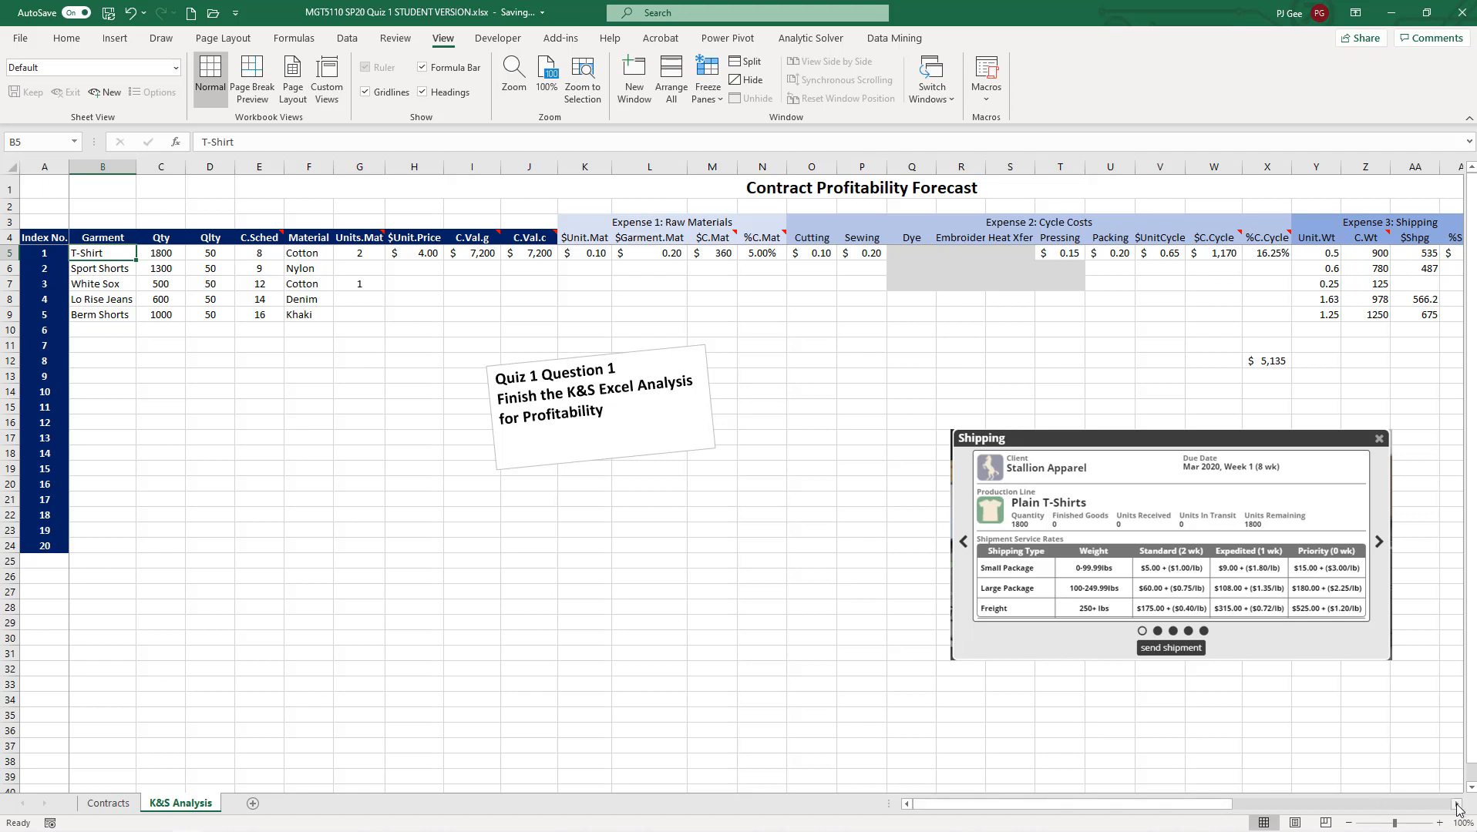
scroll(right, 3)
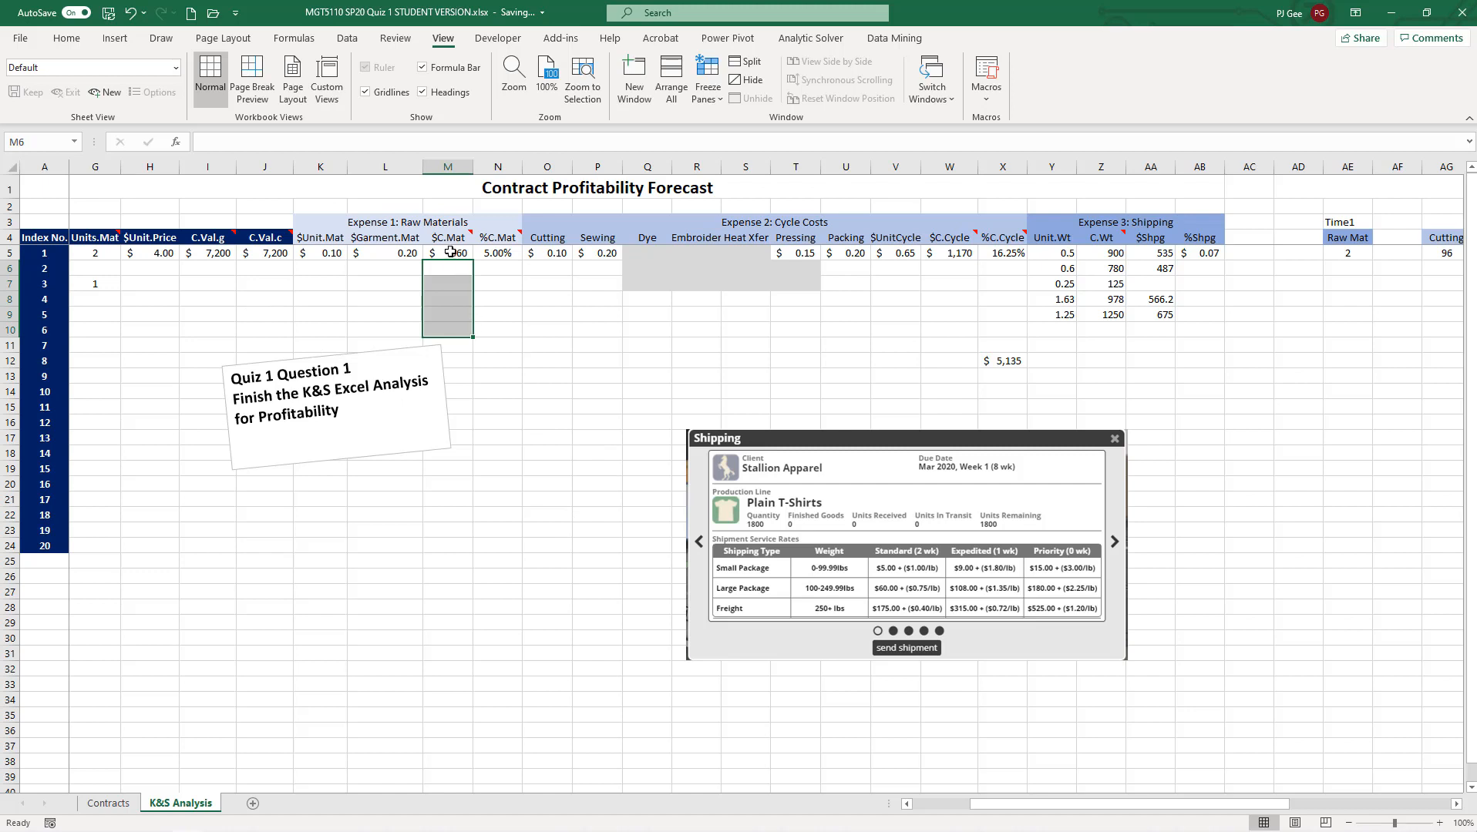
- Fill M5:N24 with a pale yellow chosen from More Colors
drag(447, 252, 498, 545)
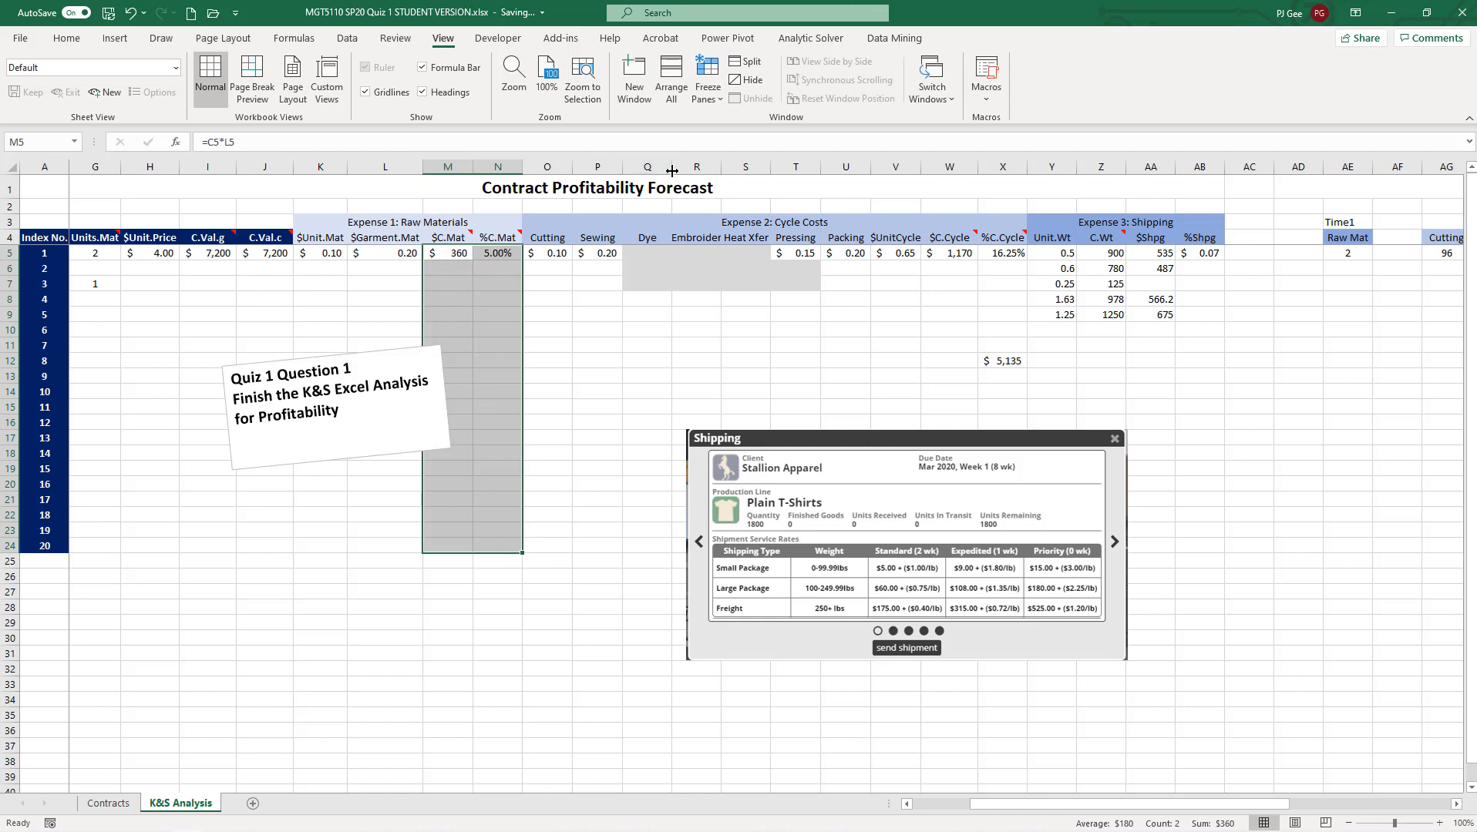
click(66, 38)
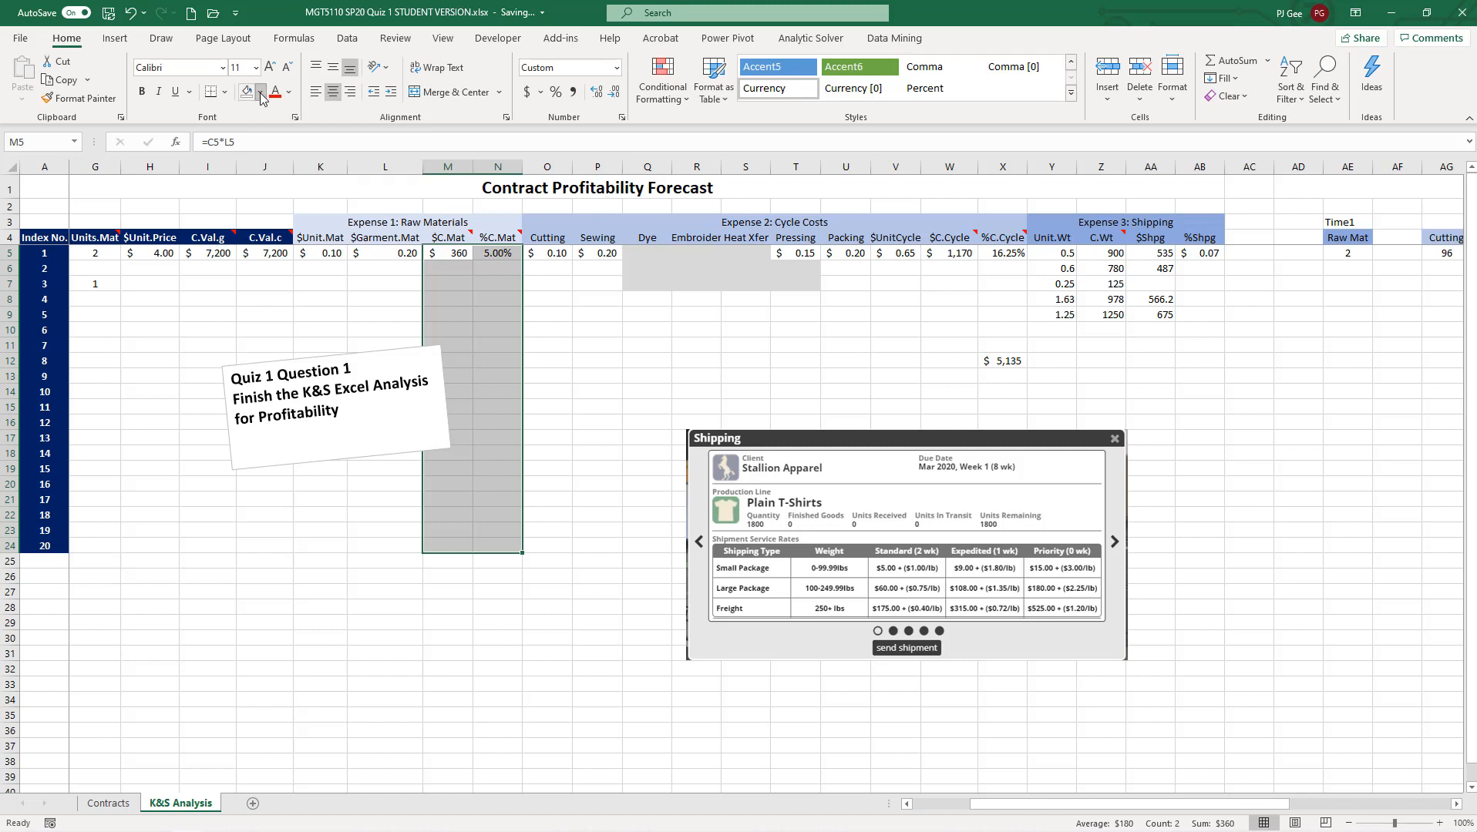
click(262, 92)
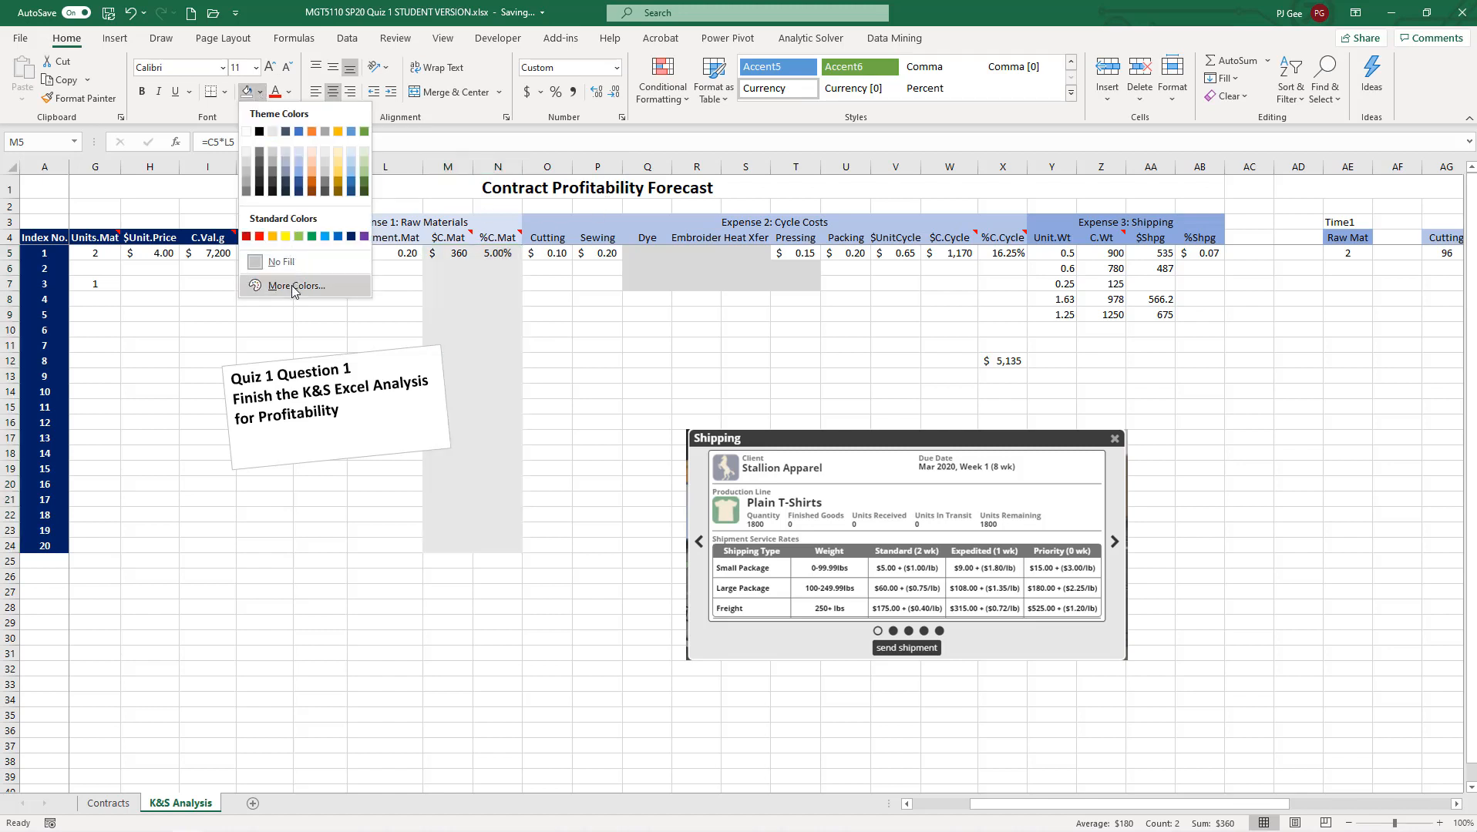
click(296, 285)
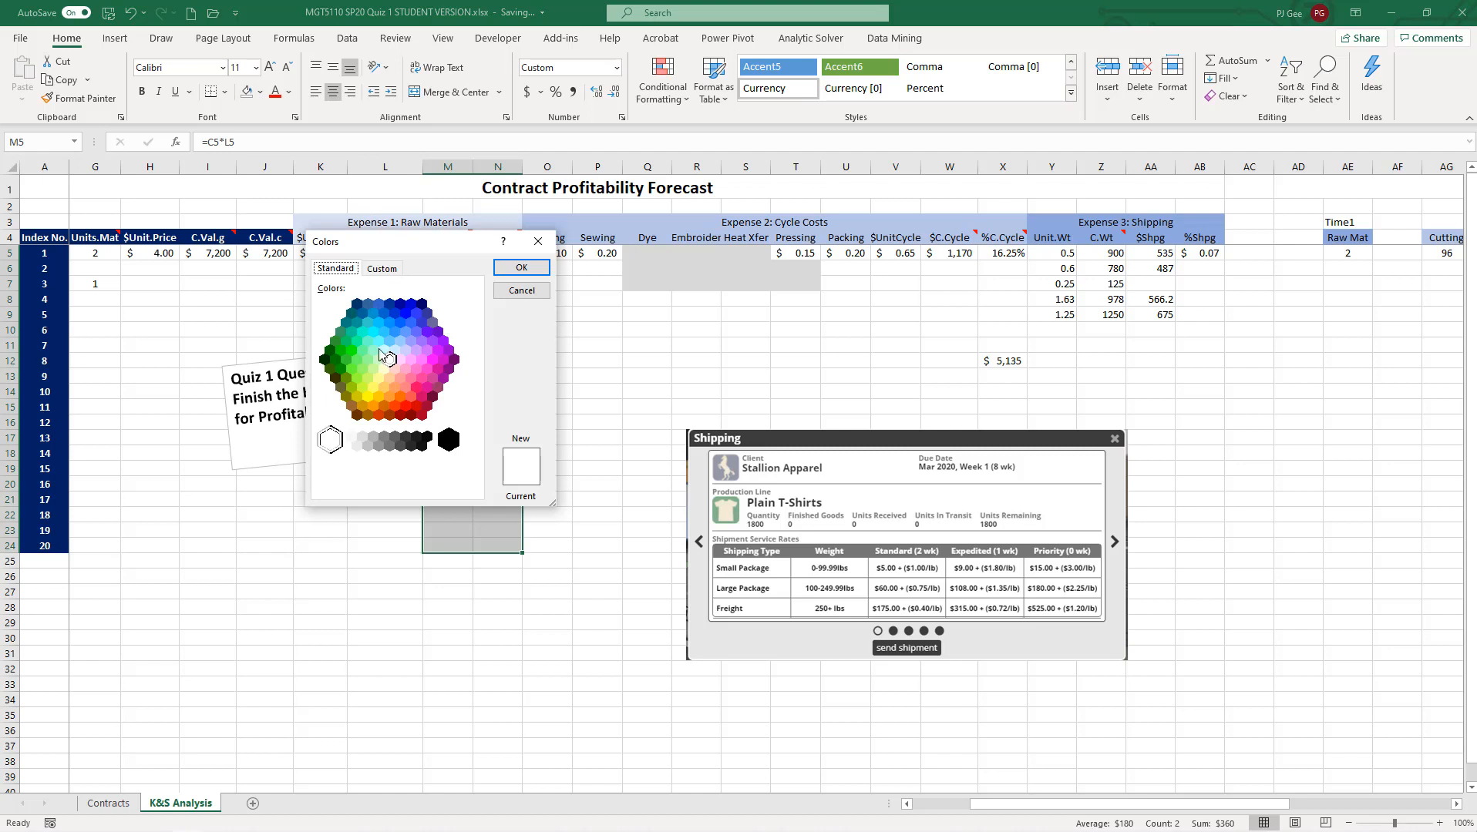
click(385, 366)
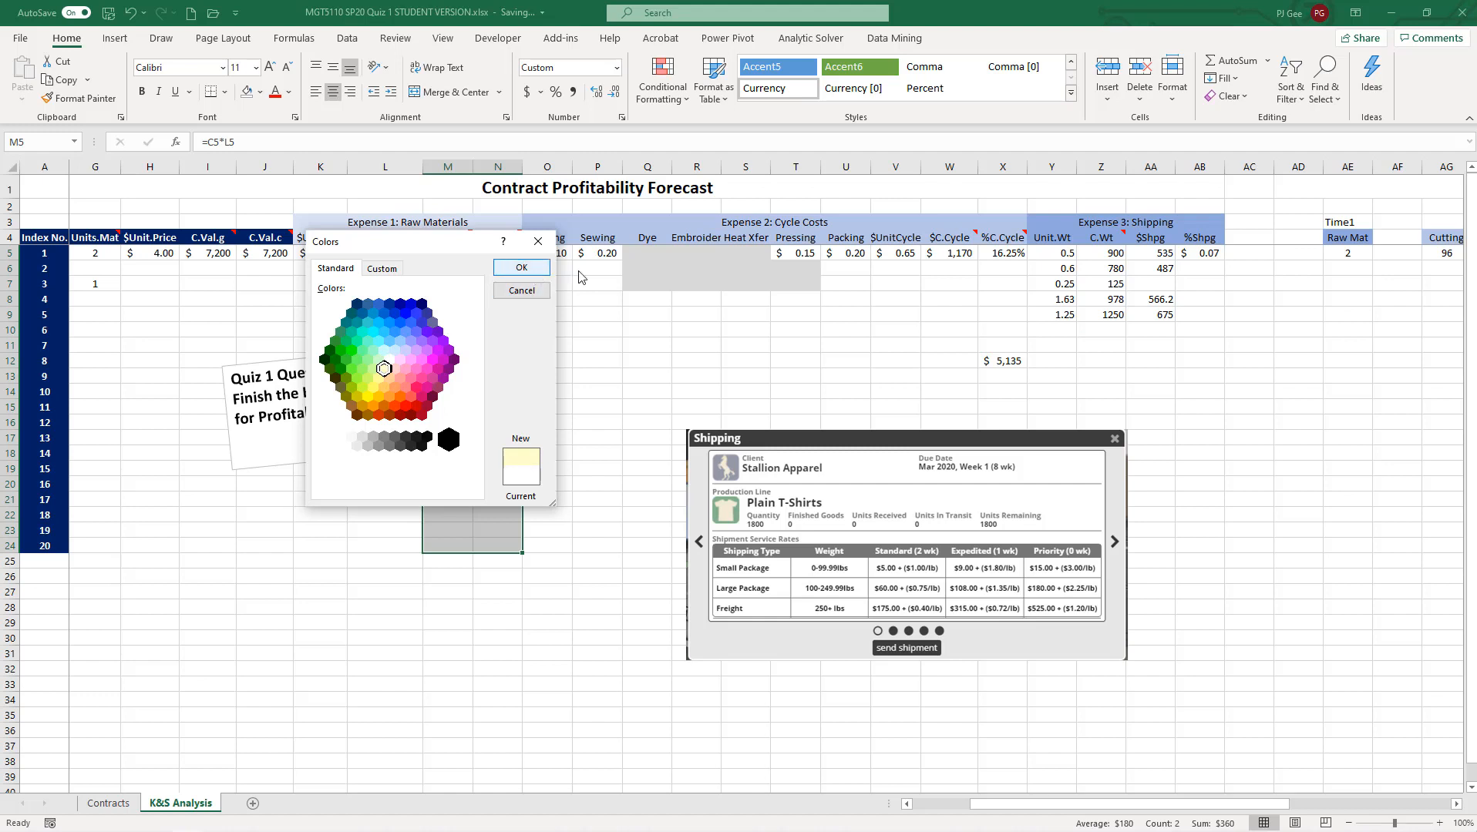
mouse_move(368, 403)
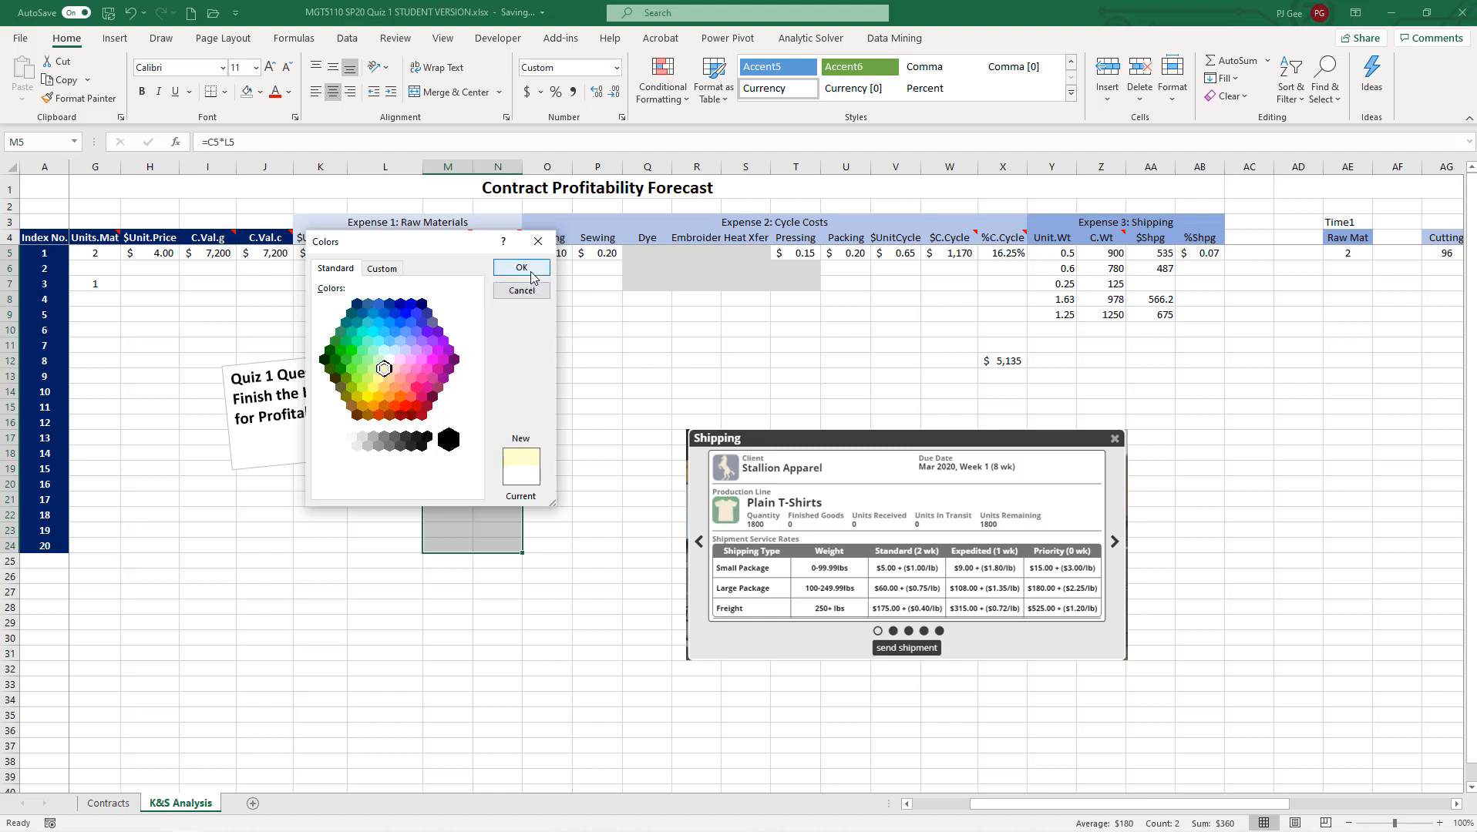
click(521, 267)
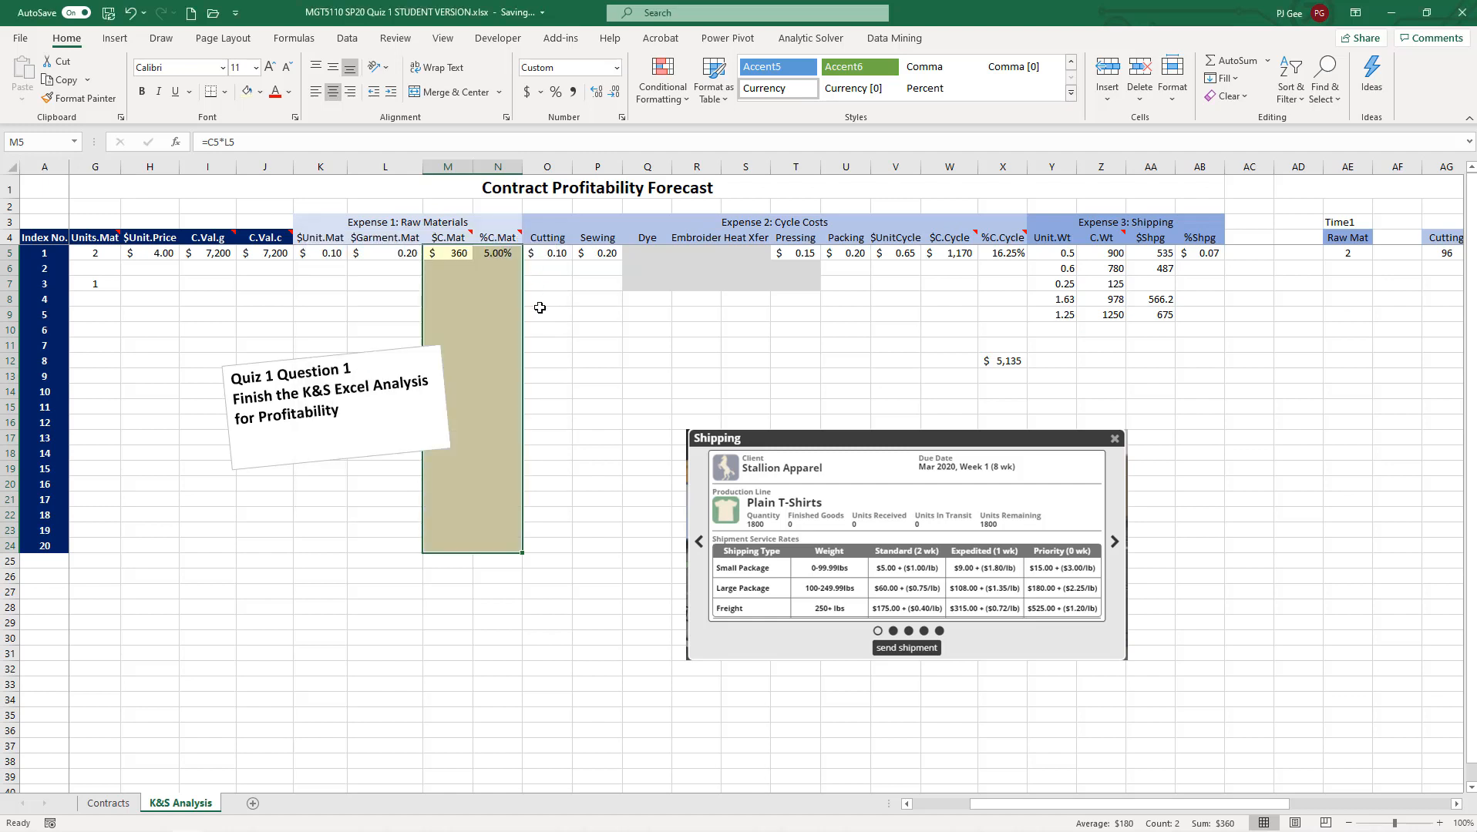
mouse_move(400, 244)
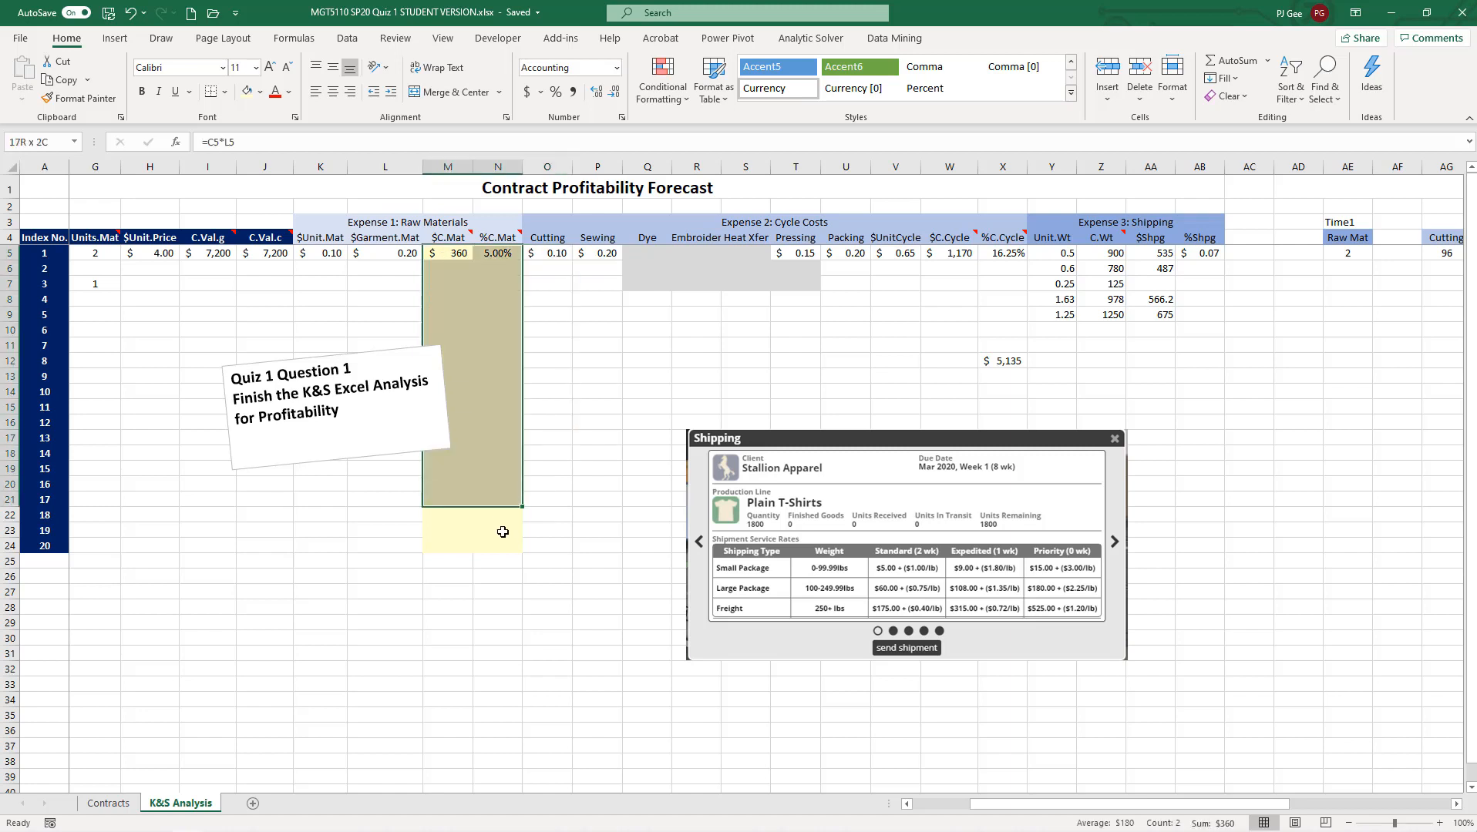
- Paste the yellow fill formatting onto the $C.Cycle and %C.Cycle columns
key(ctrl+v)
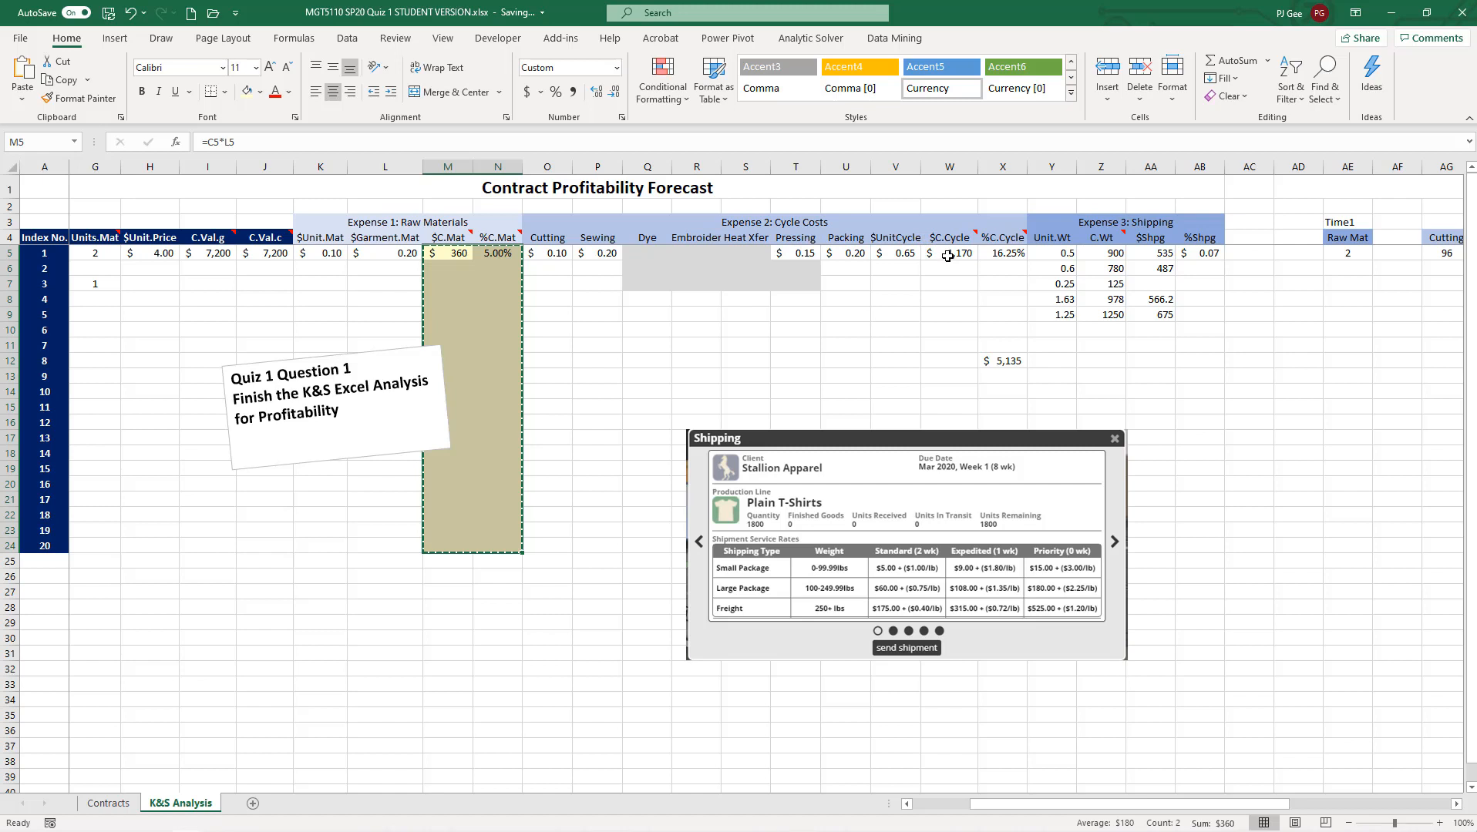
click(948, 252)
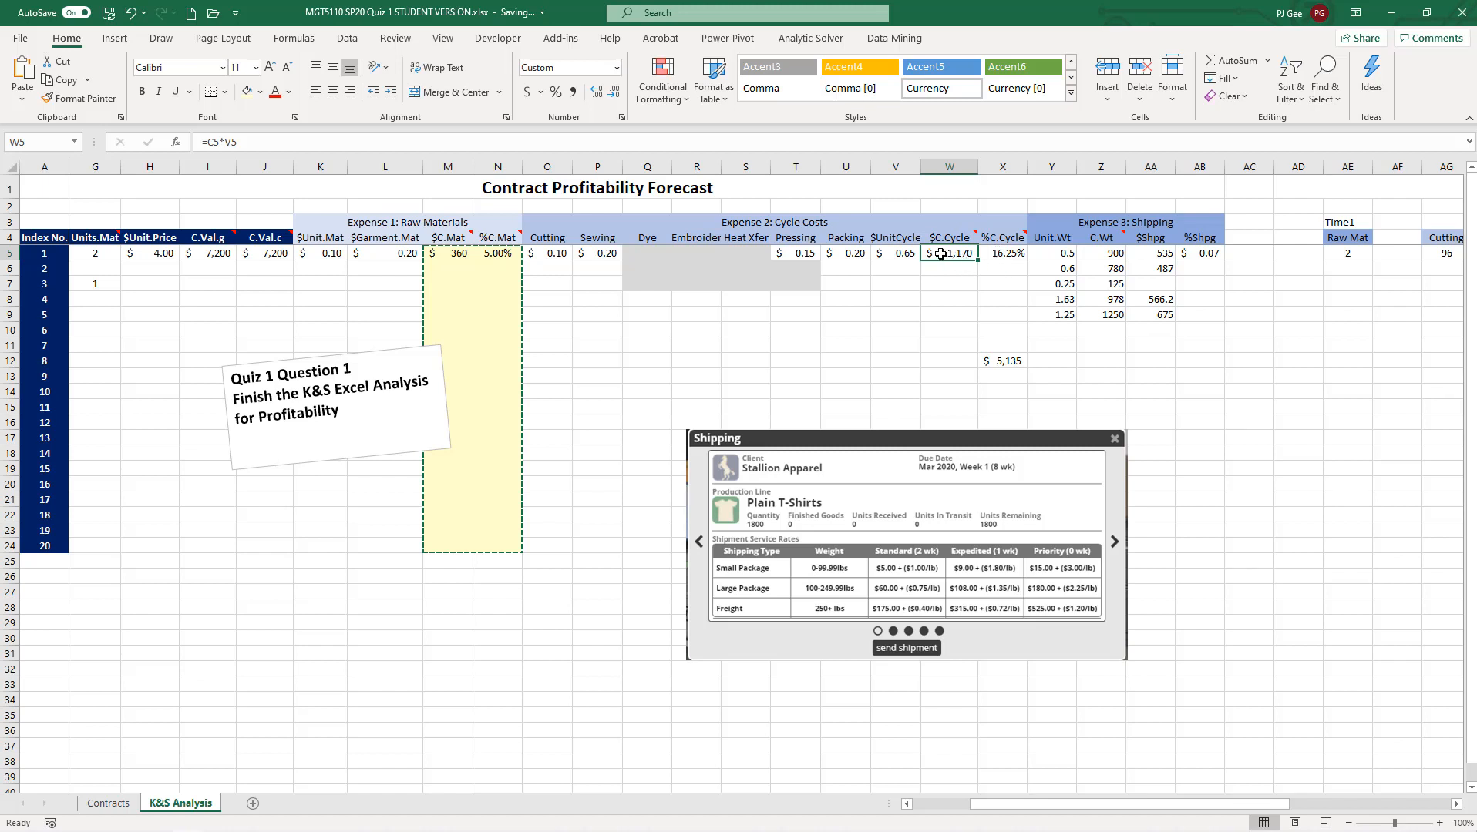
right_click(950, 253)
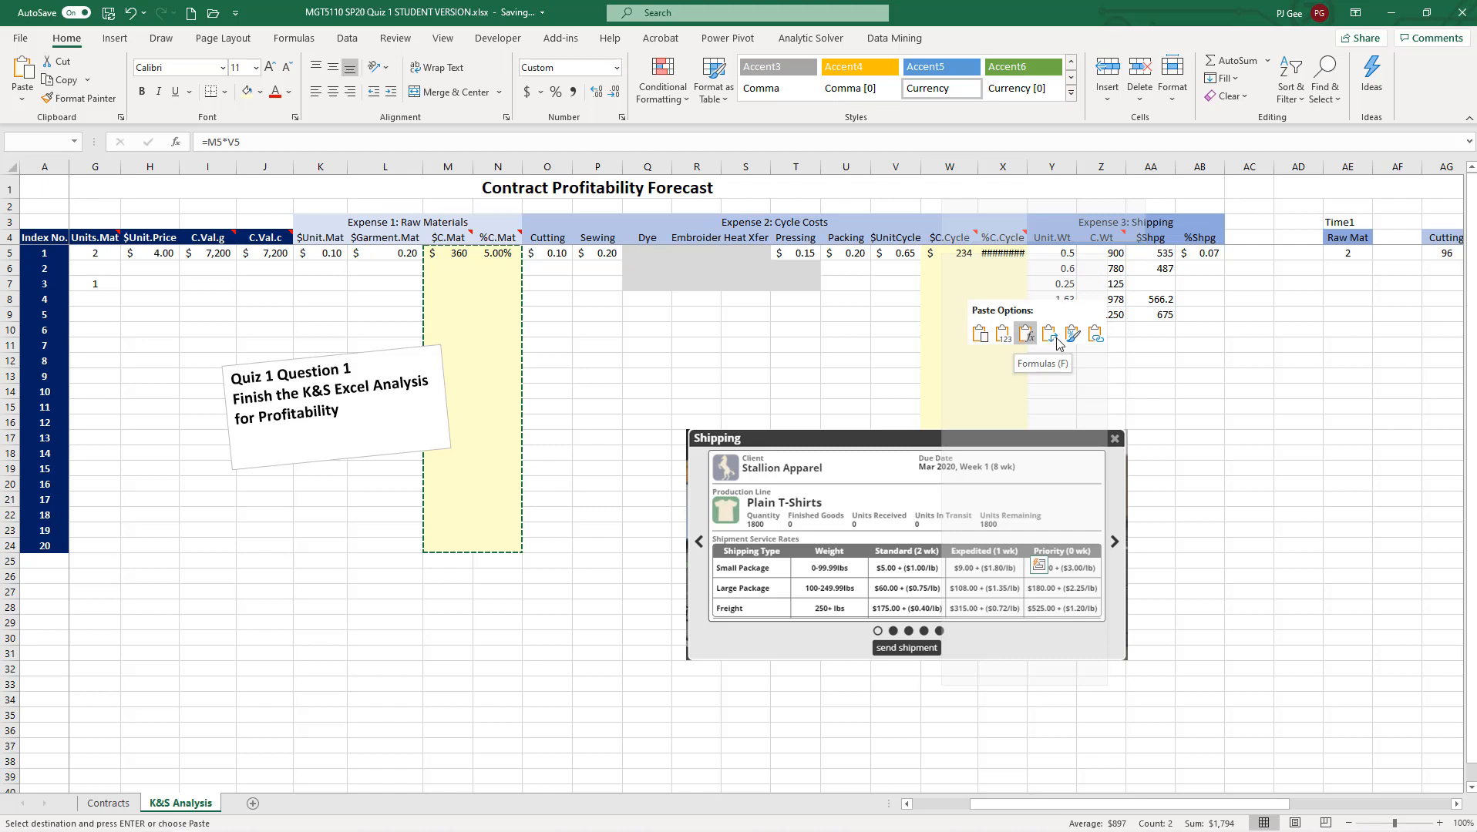
mouse_move(1077, 340)
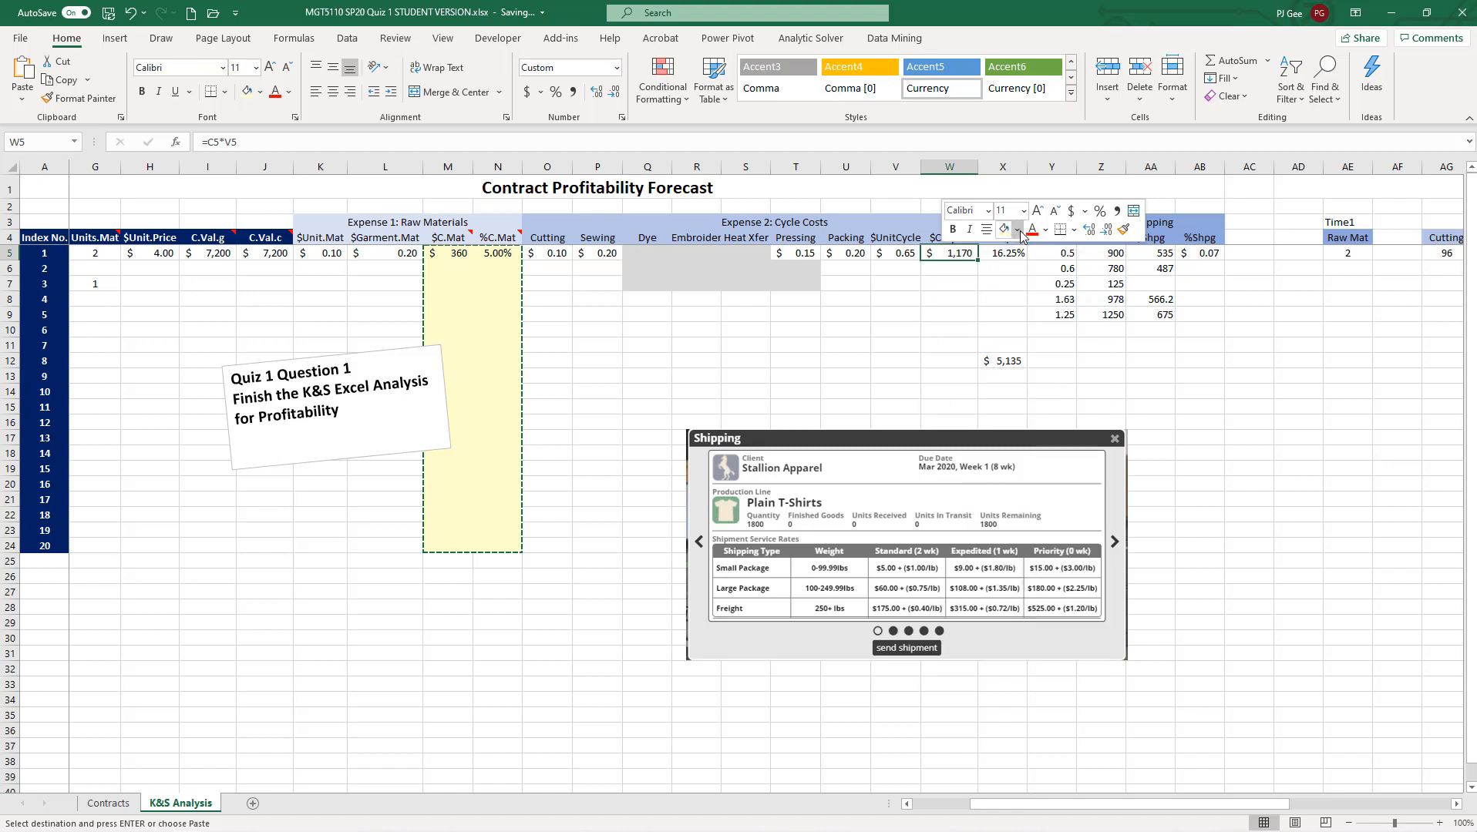
click(1017, 229)
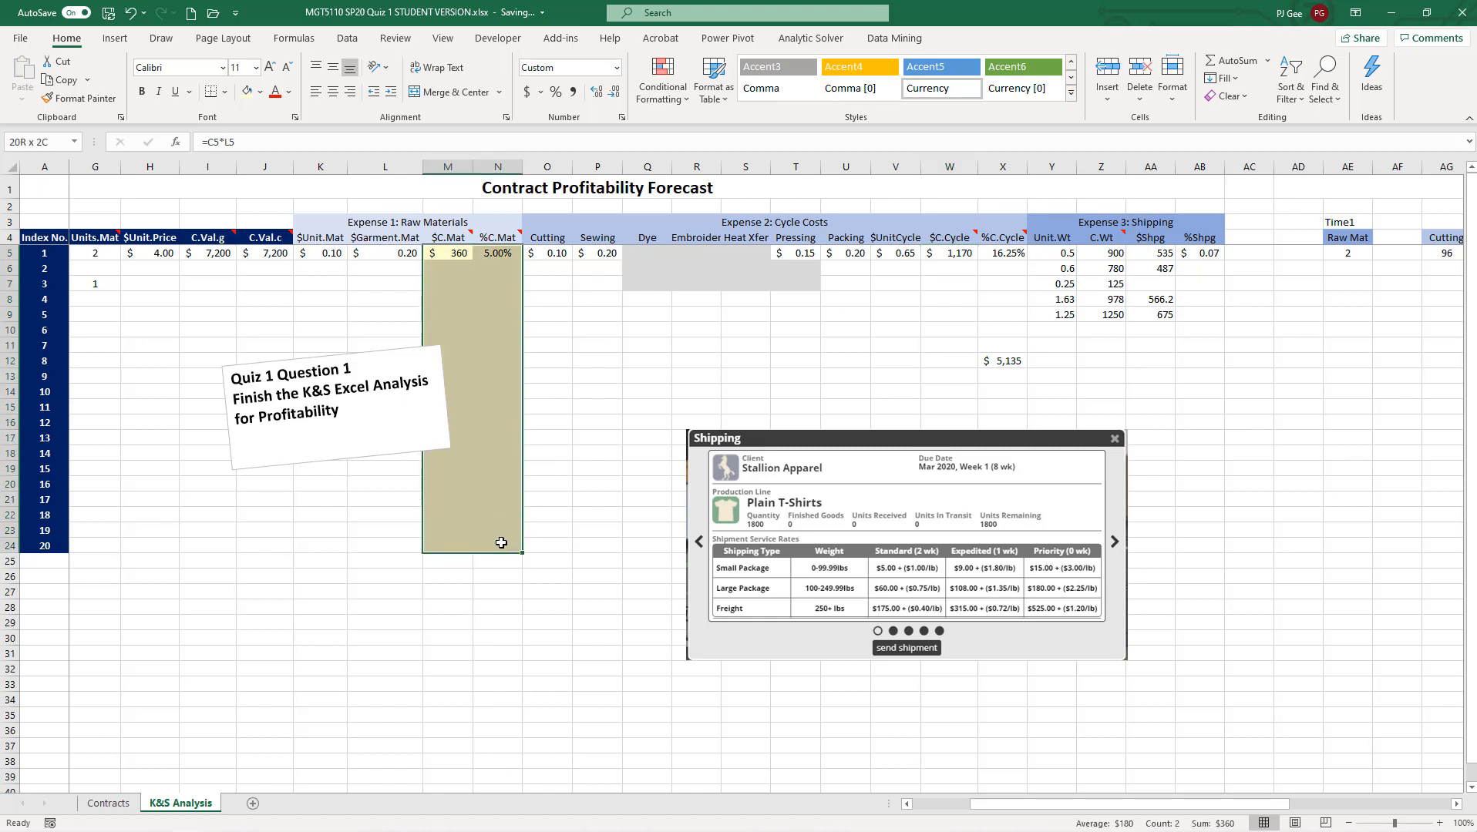
key(ctrl+c)
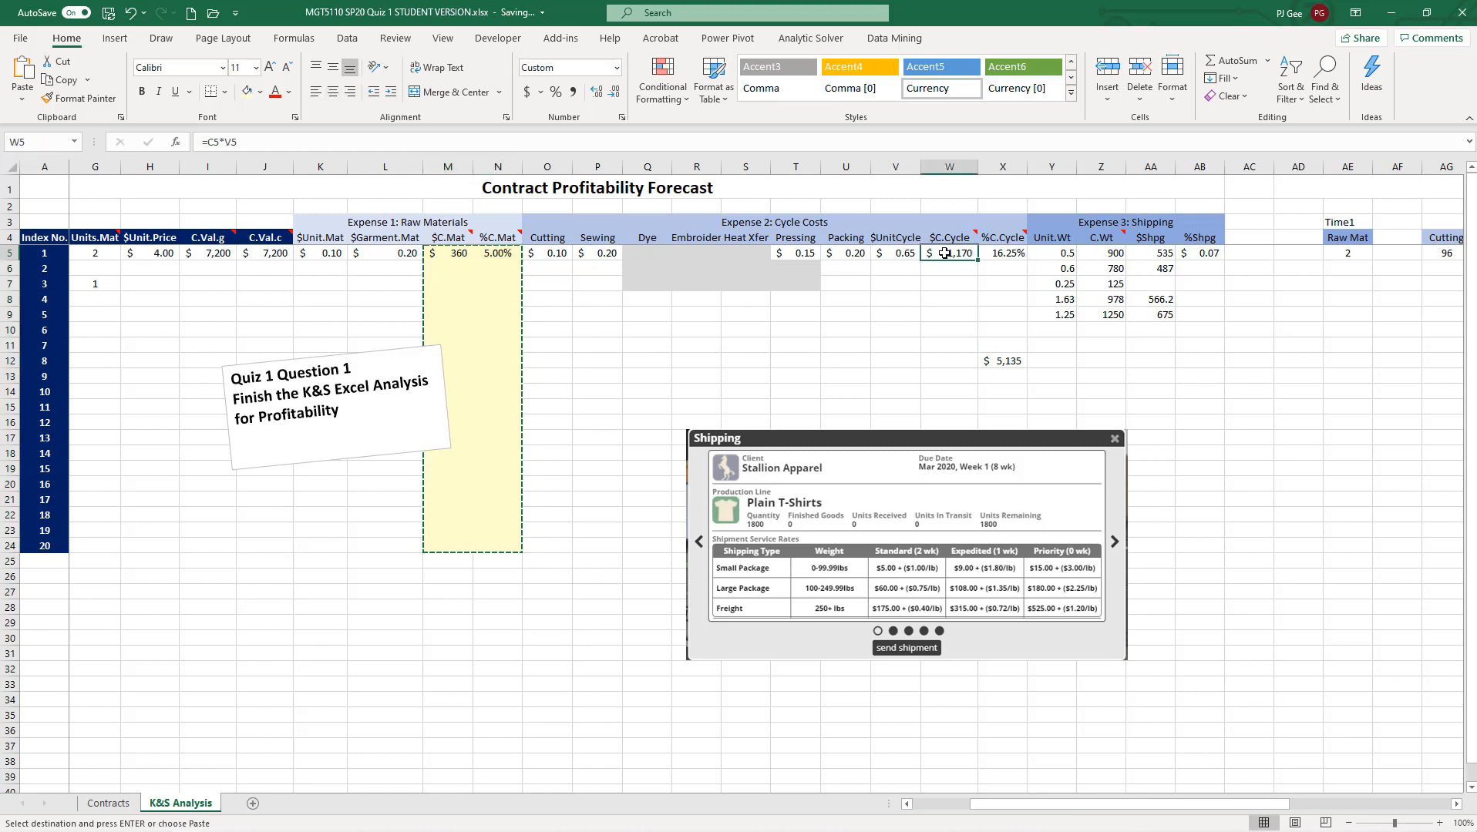
right_click(948, 252)
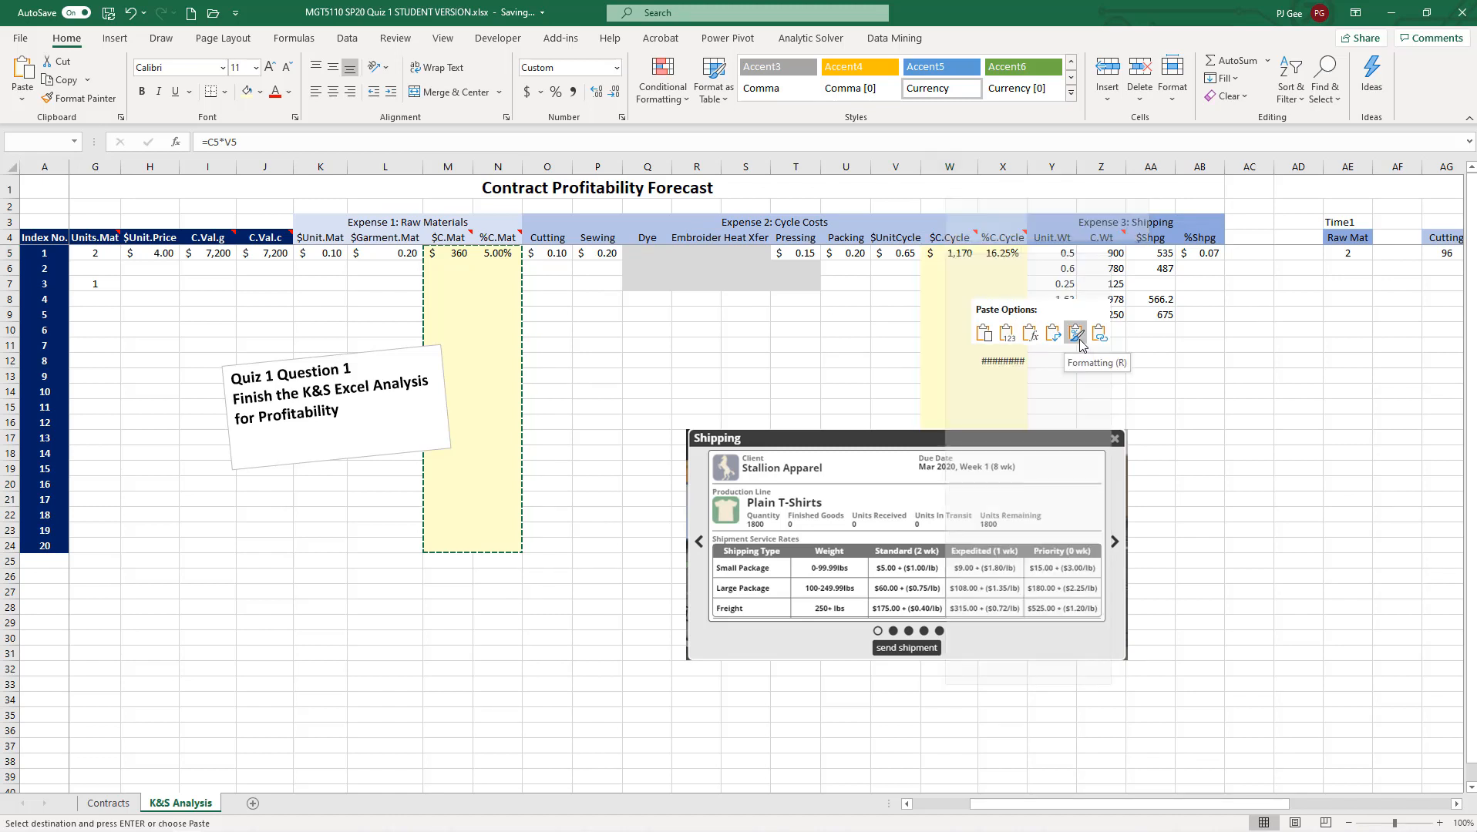
click(1074, 333)
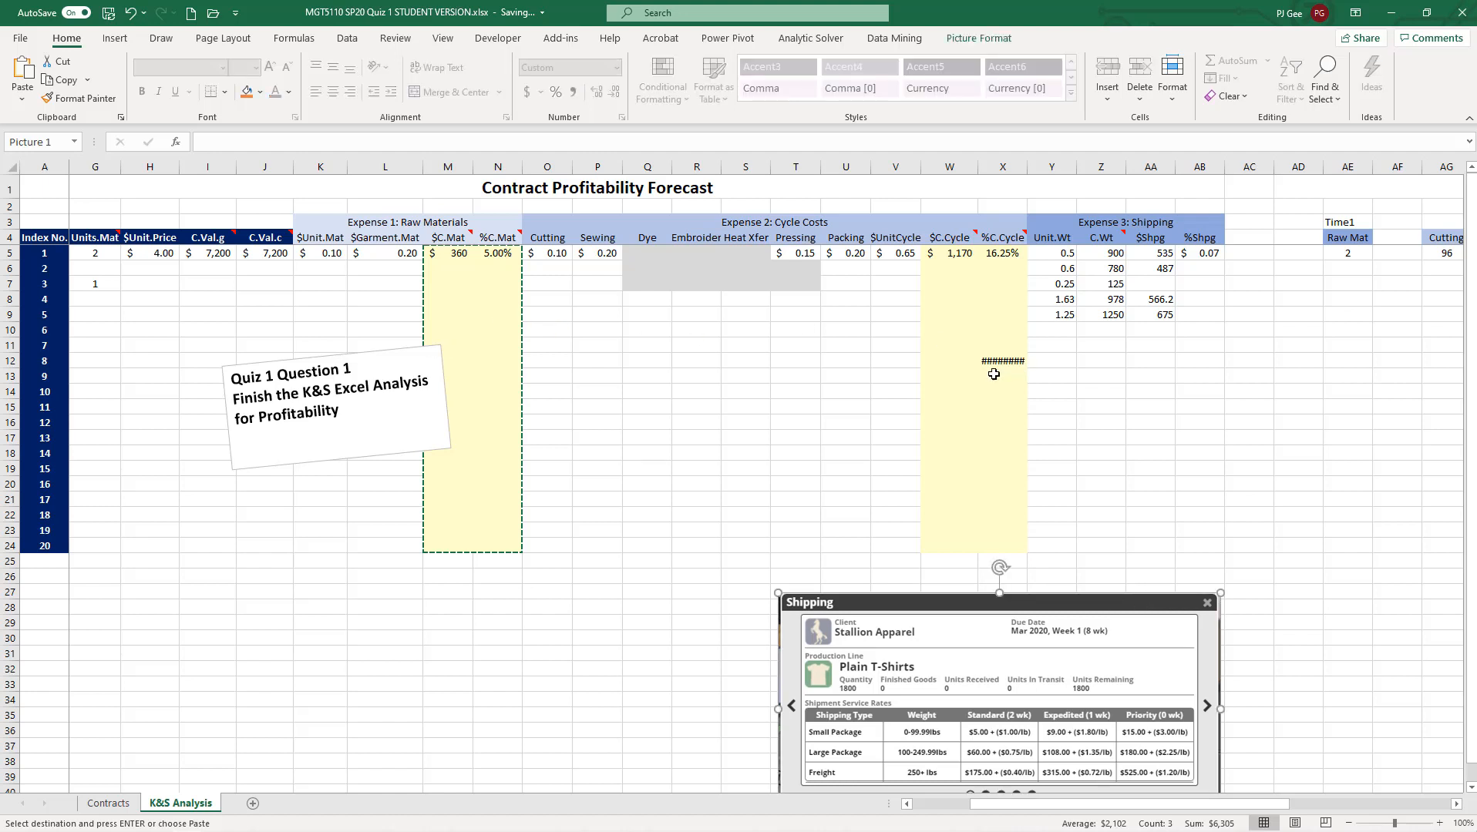
mouse_move(992, 415)
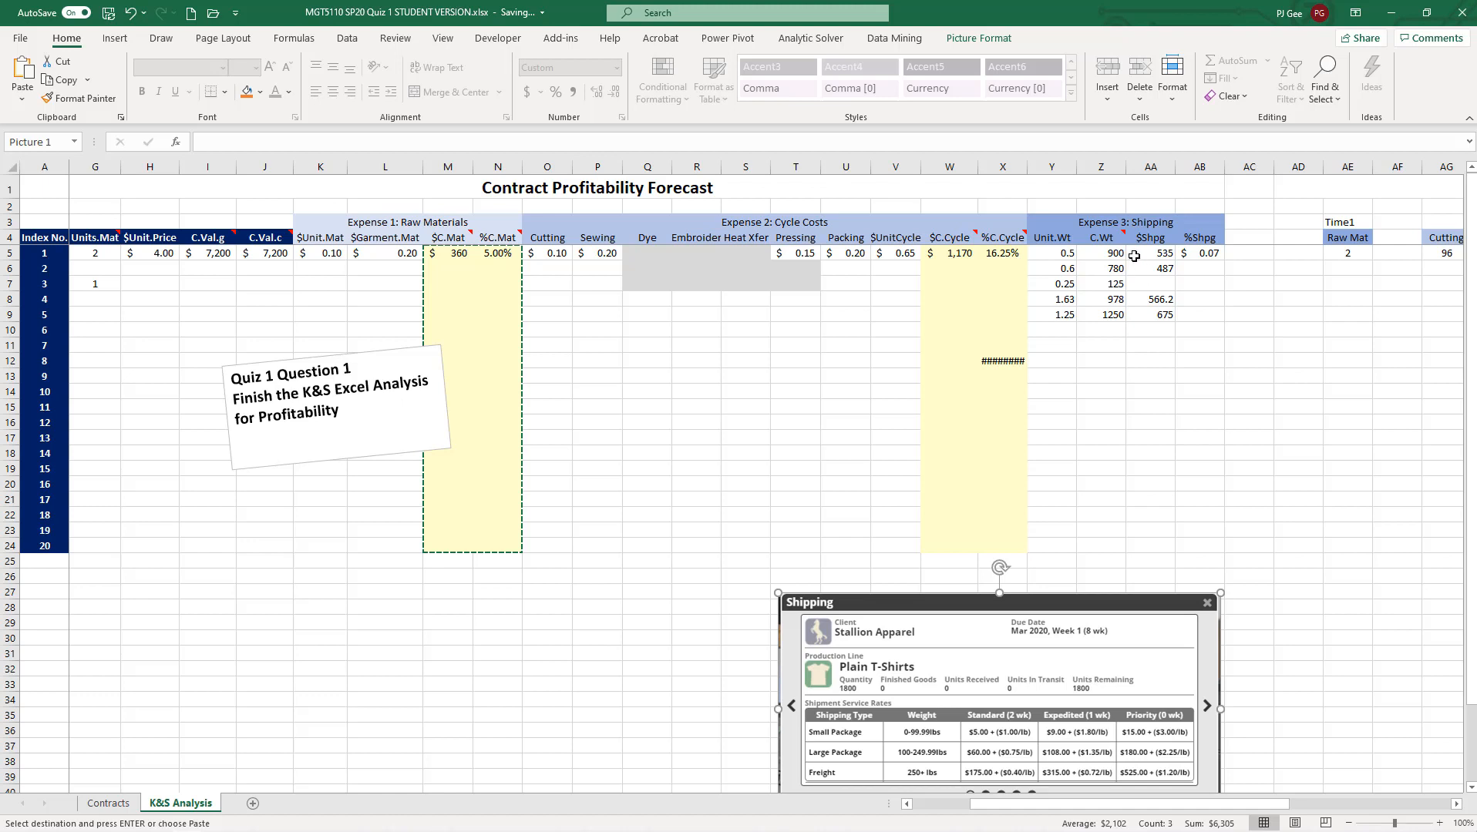
- Select the first $Shpg cell and bring up its paste options
click(1149, 252)
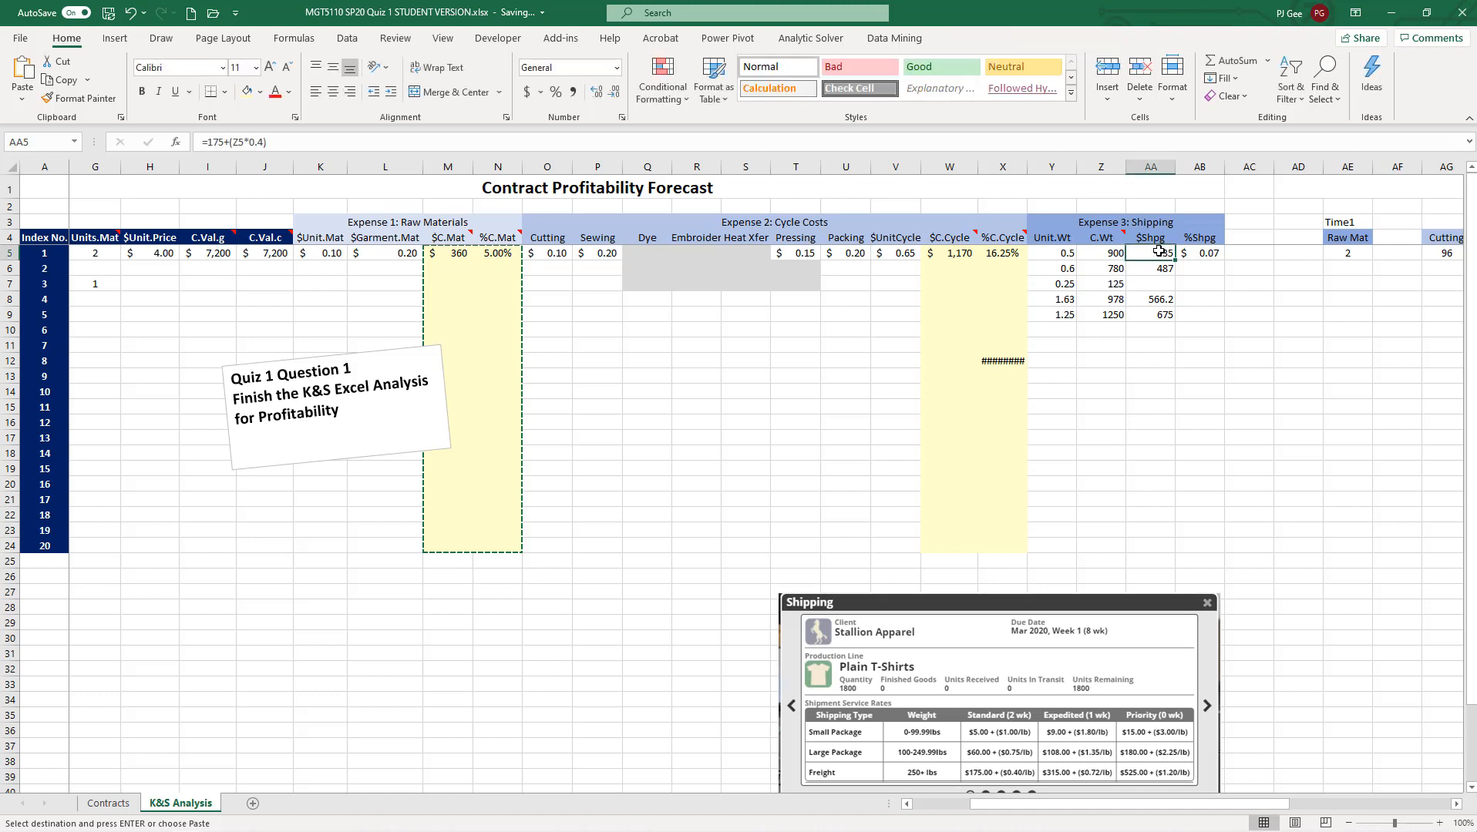
right_click(1150, 252)
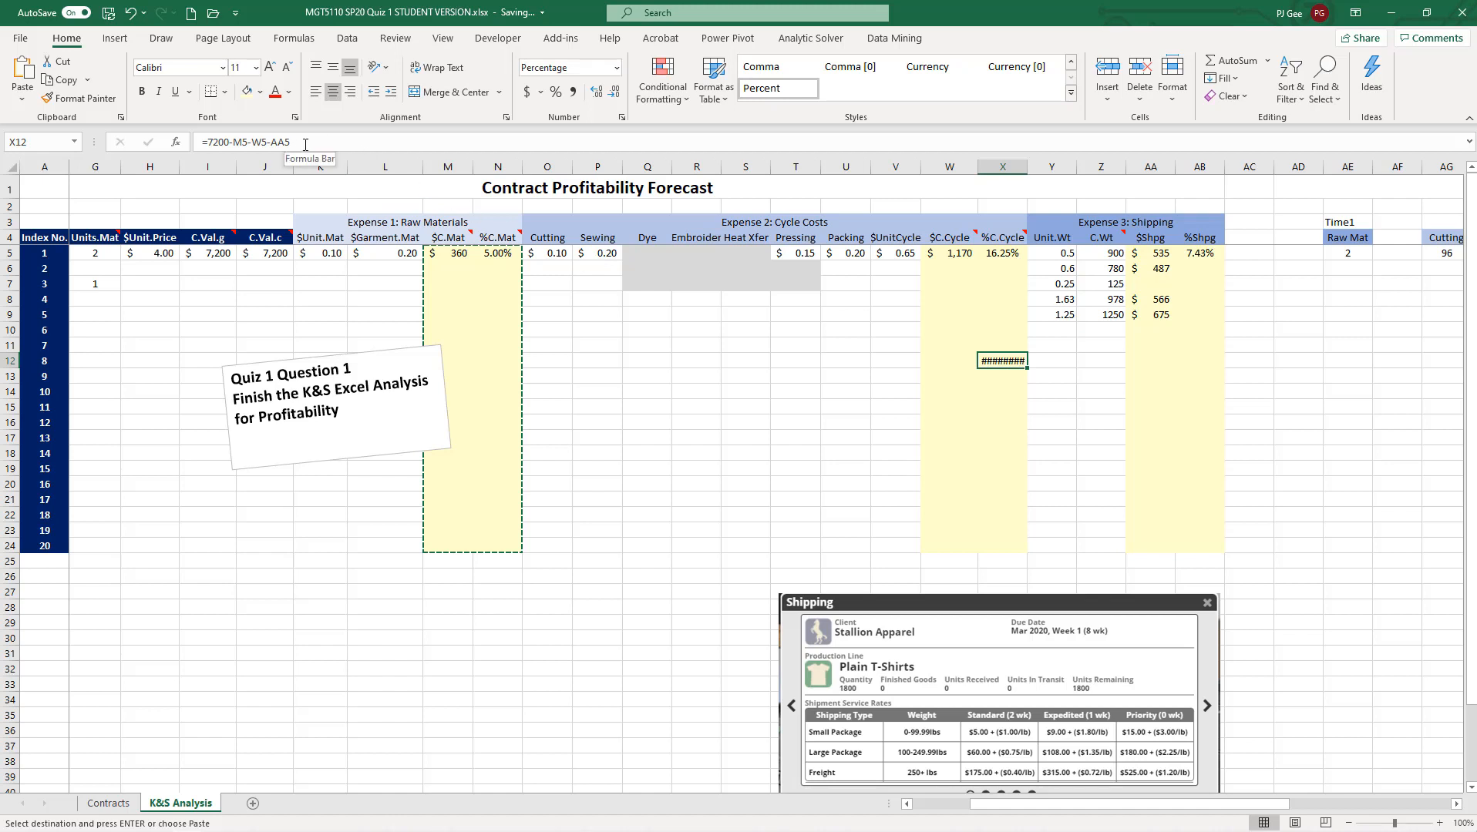
mouse_move(1038, 201)
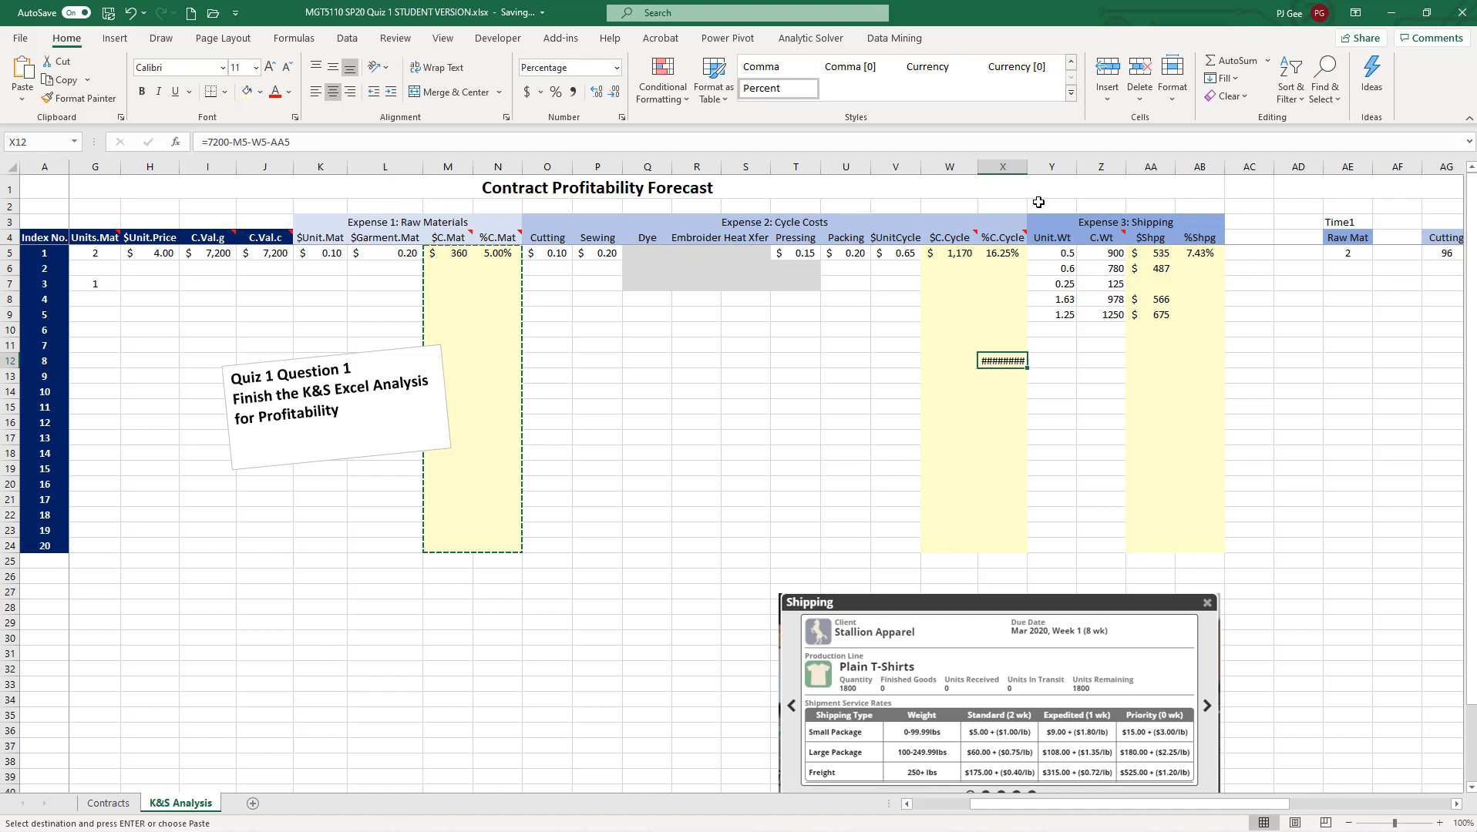
mouse_move(1009, 359)
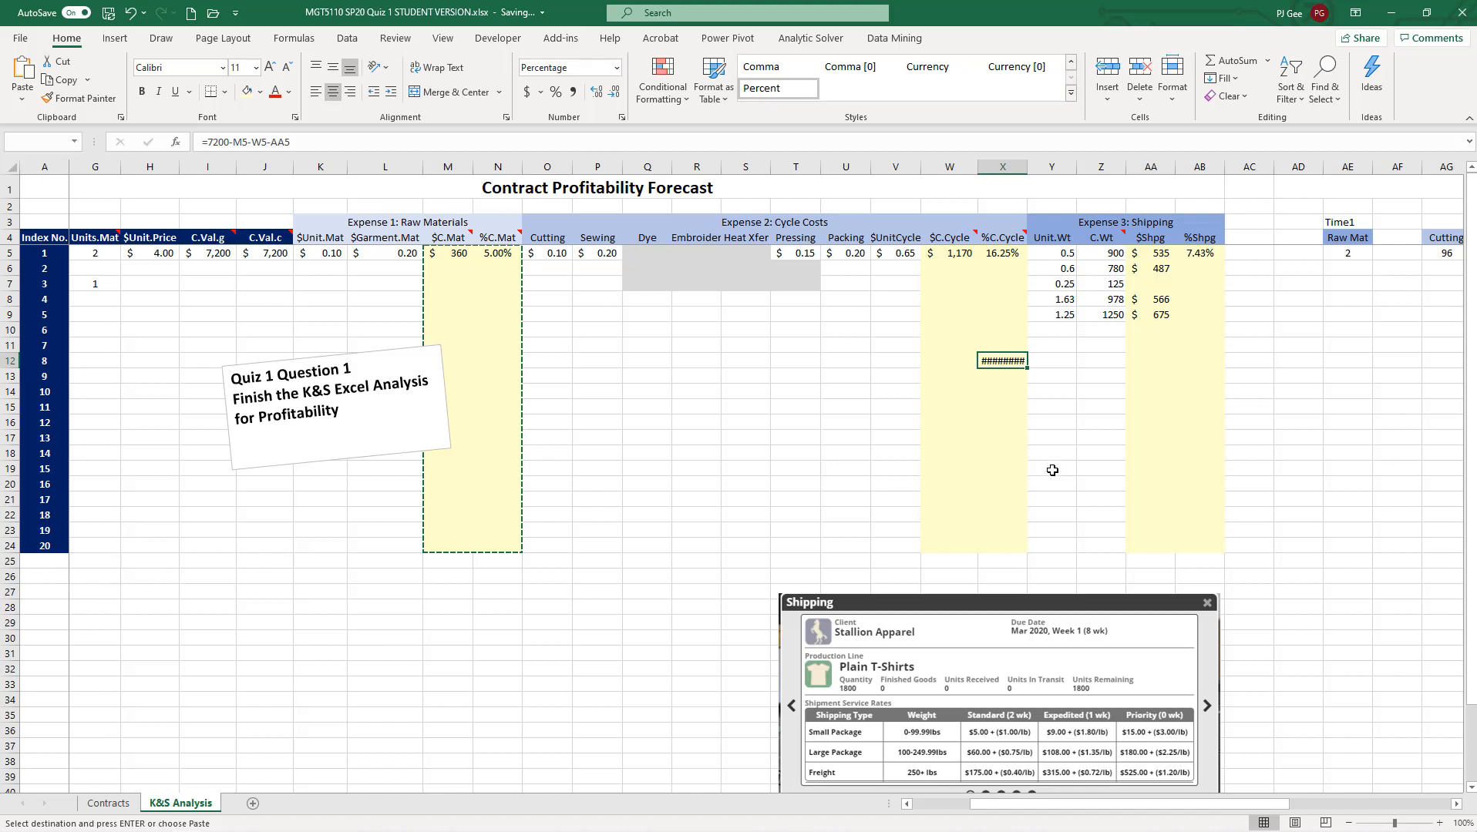
mouse_move(437, 236)
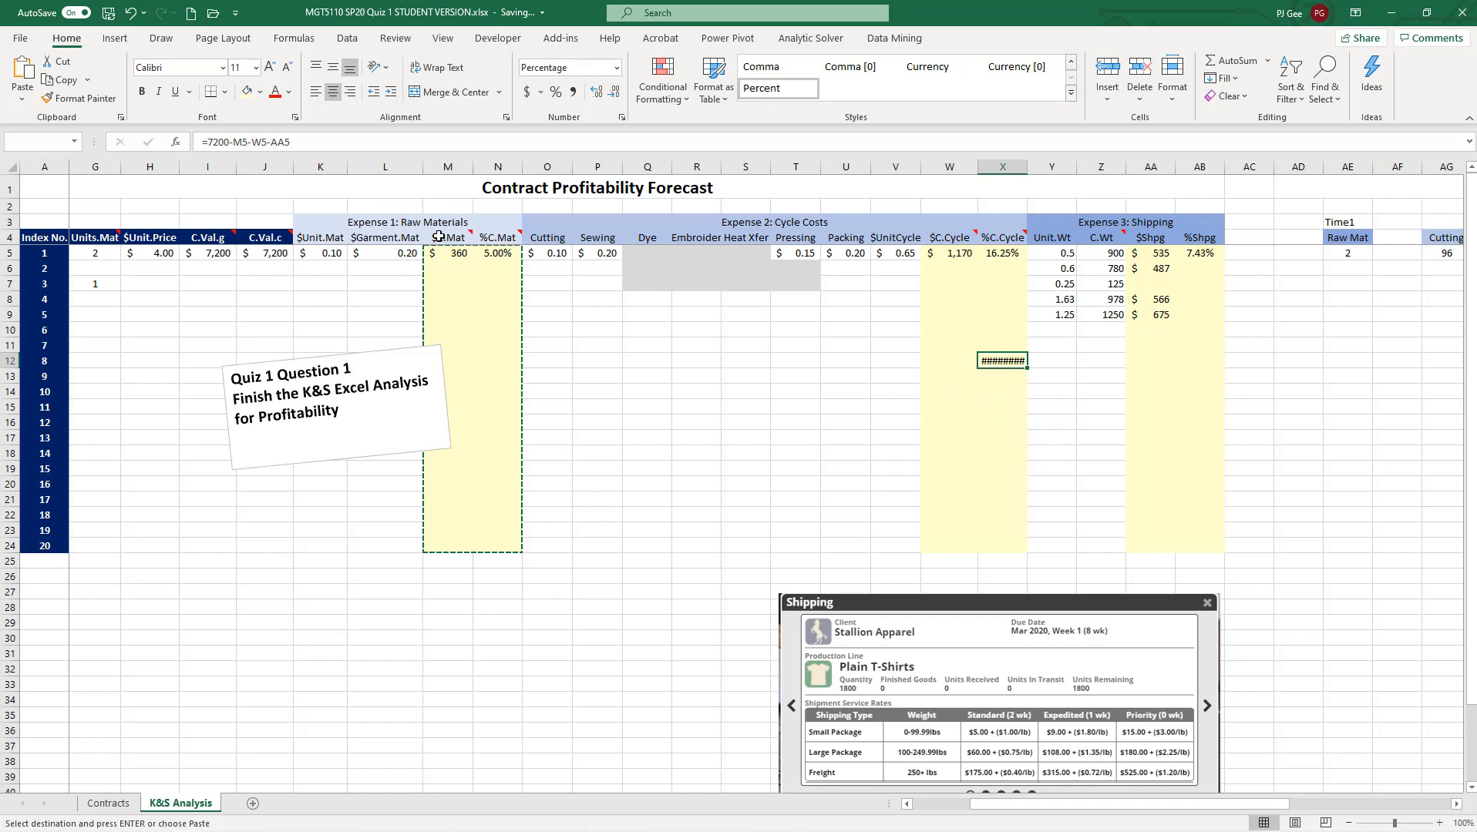
mouse_move(1100, 237)
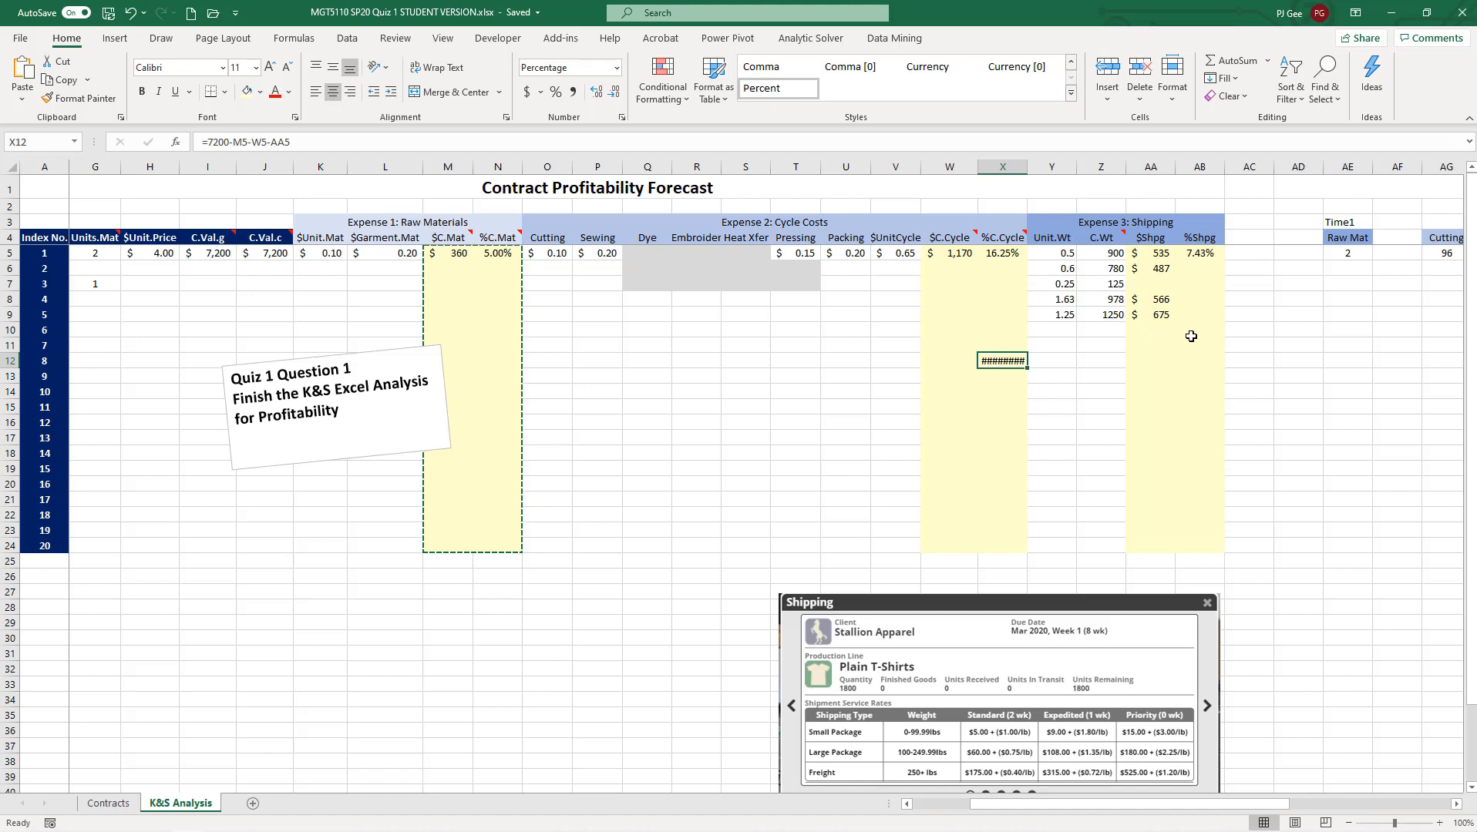
mouse_move(1266, 319)
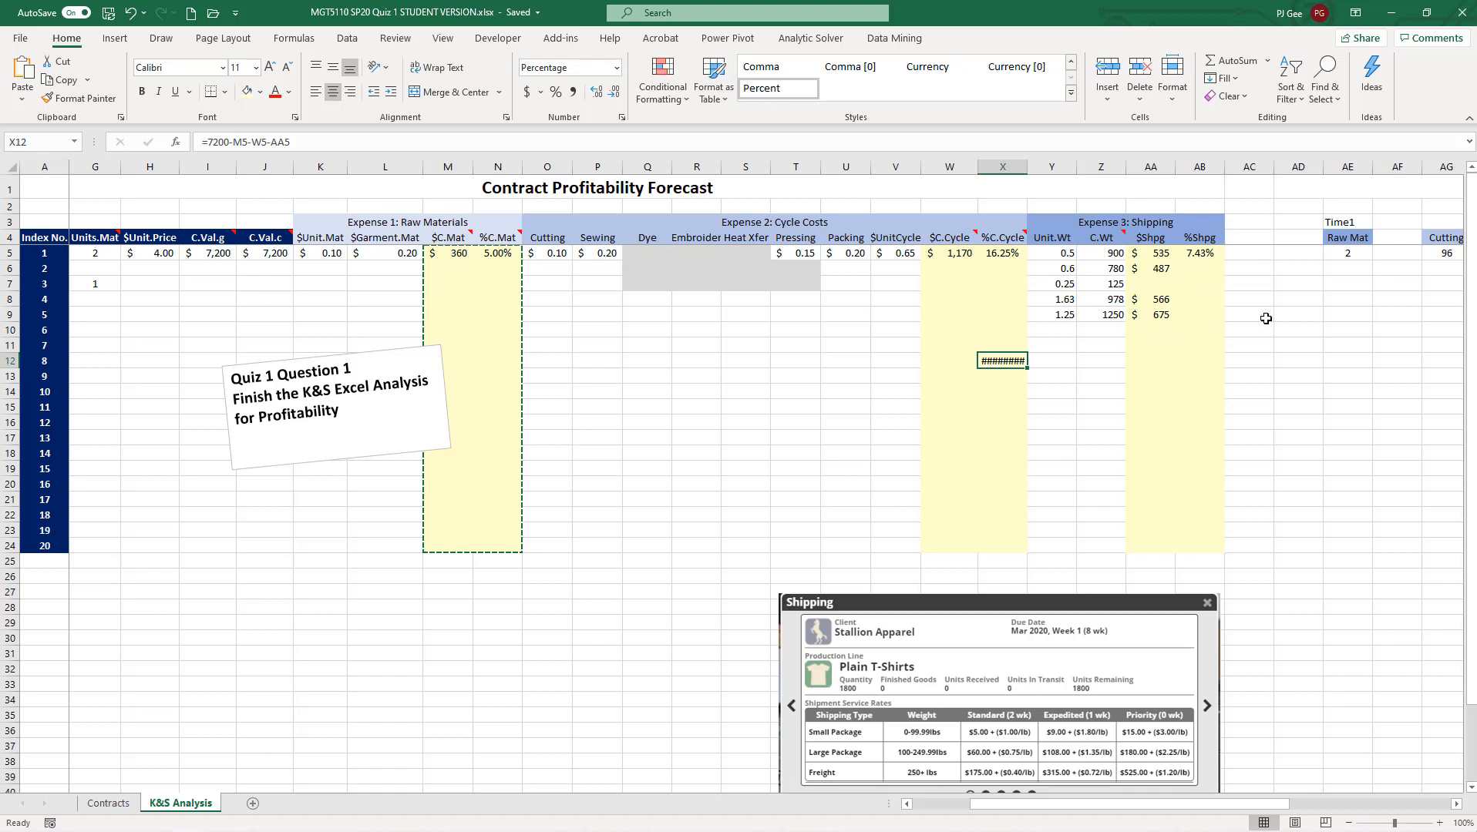
mouse_move(1217, 333)
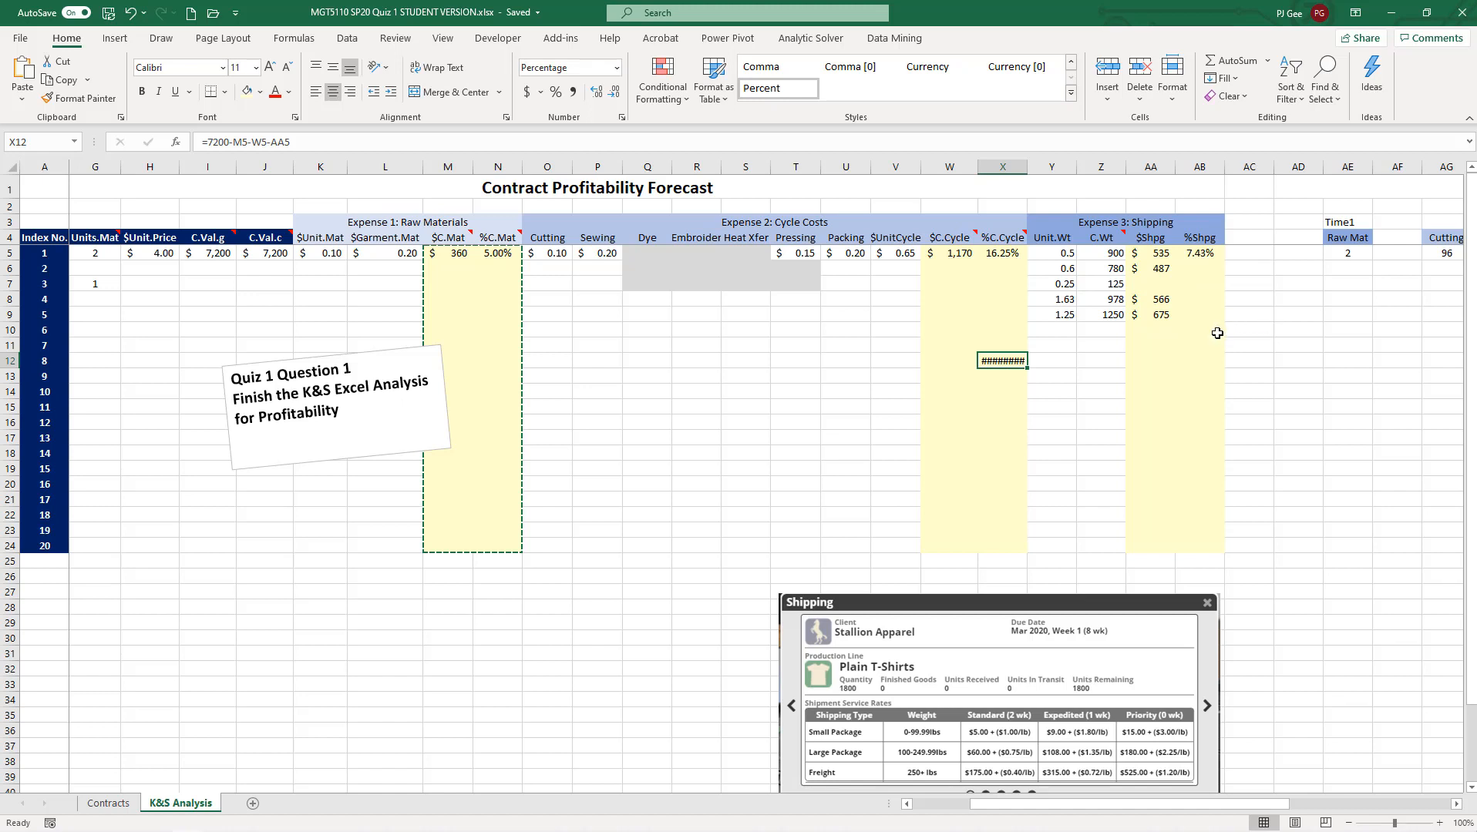
mouse_move(1115, 392)
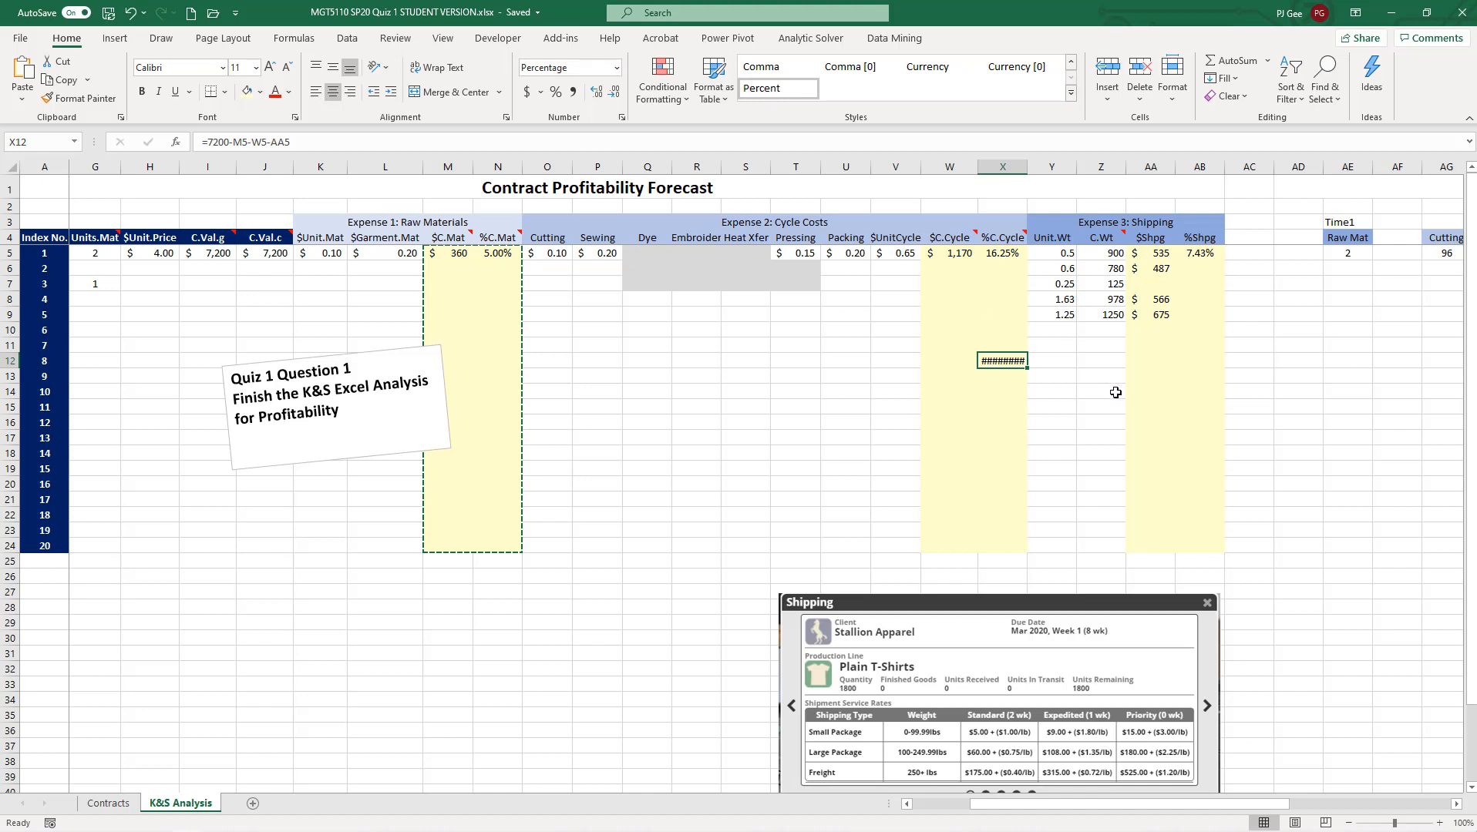
mouse_move(1065, 396)
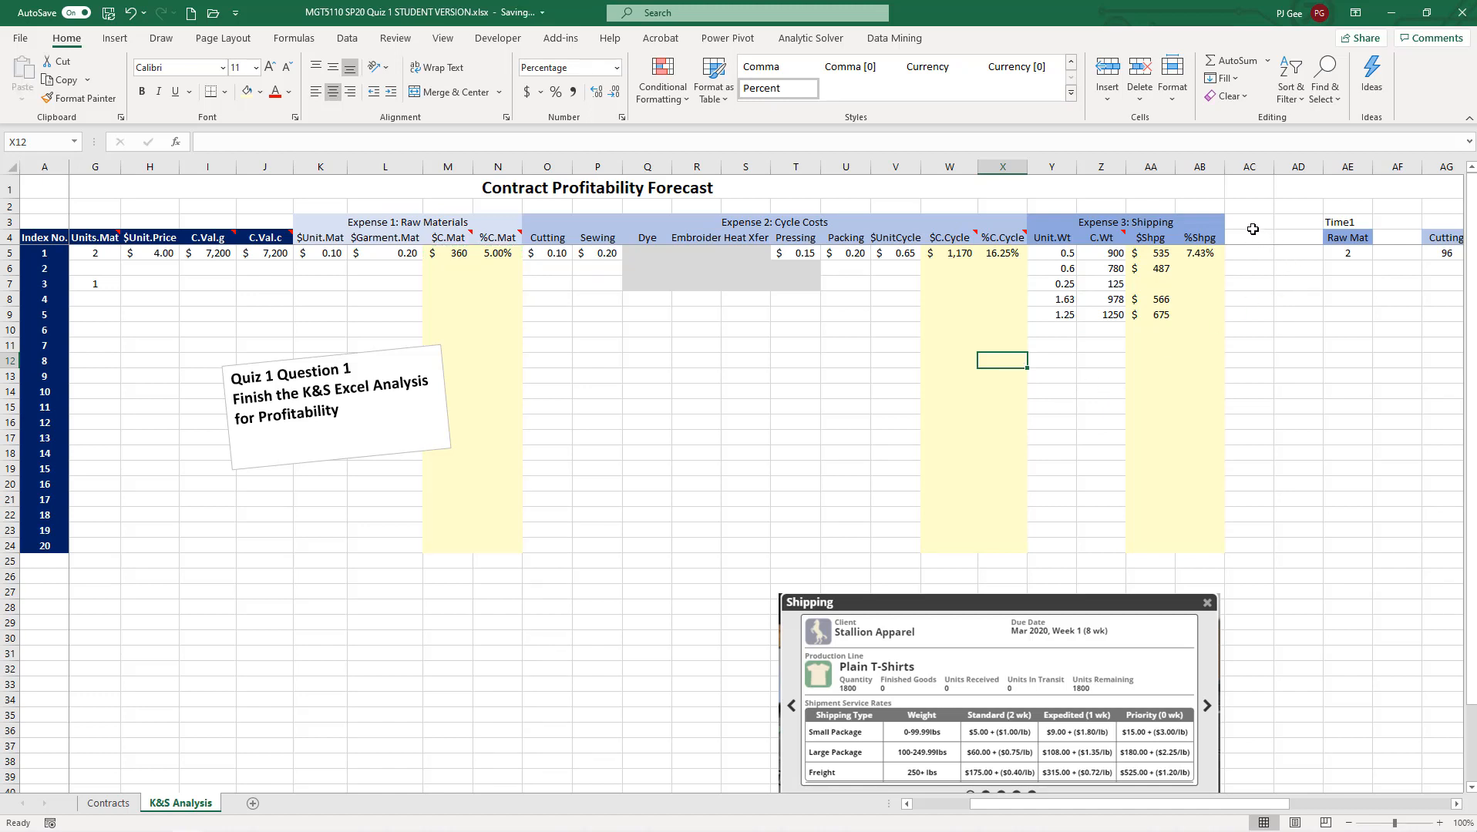
mouse_move(1253, 226)
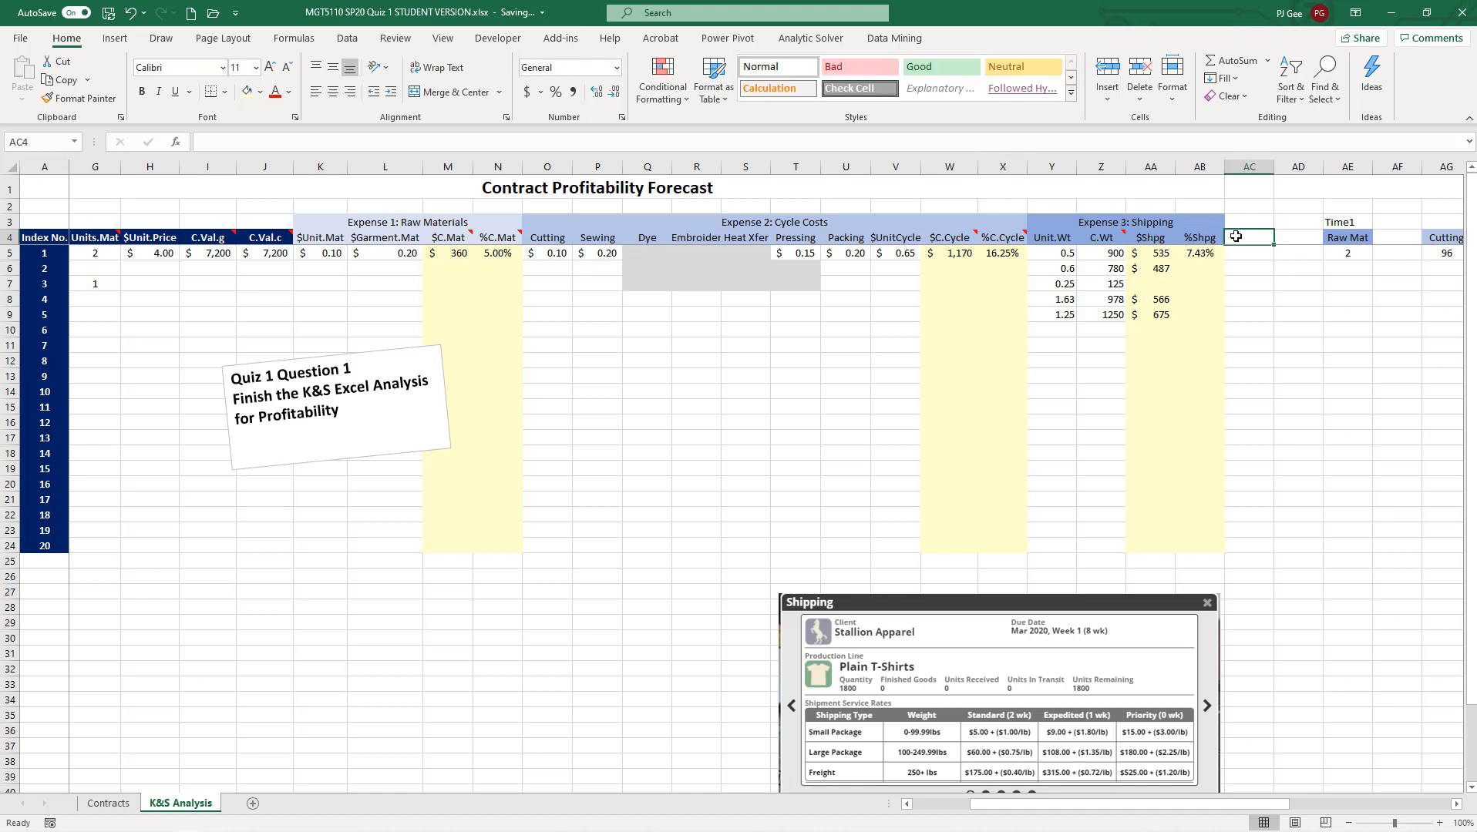
- Type the $C.Cost header in AC4 and start the %C.Cost header in AD4
text($)
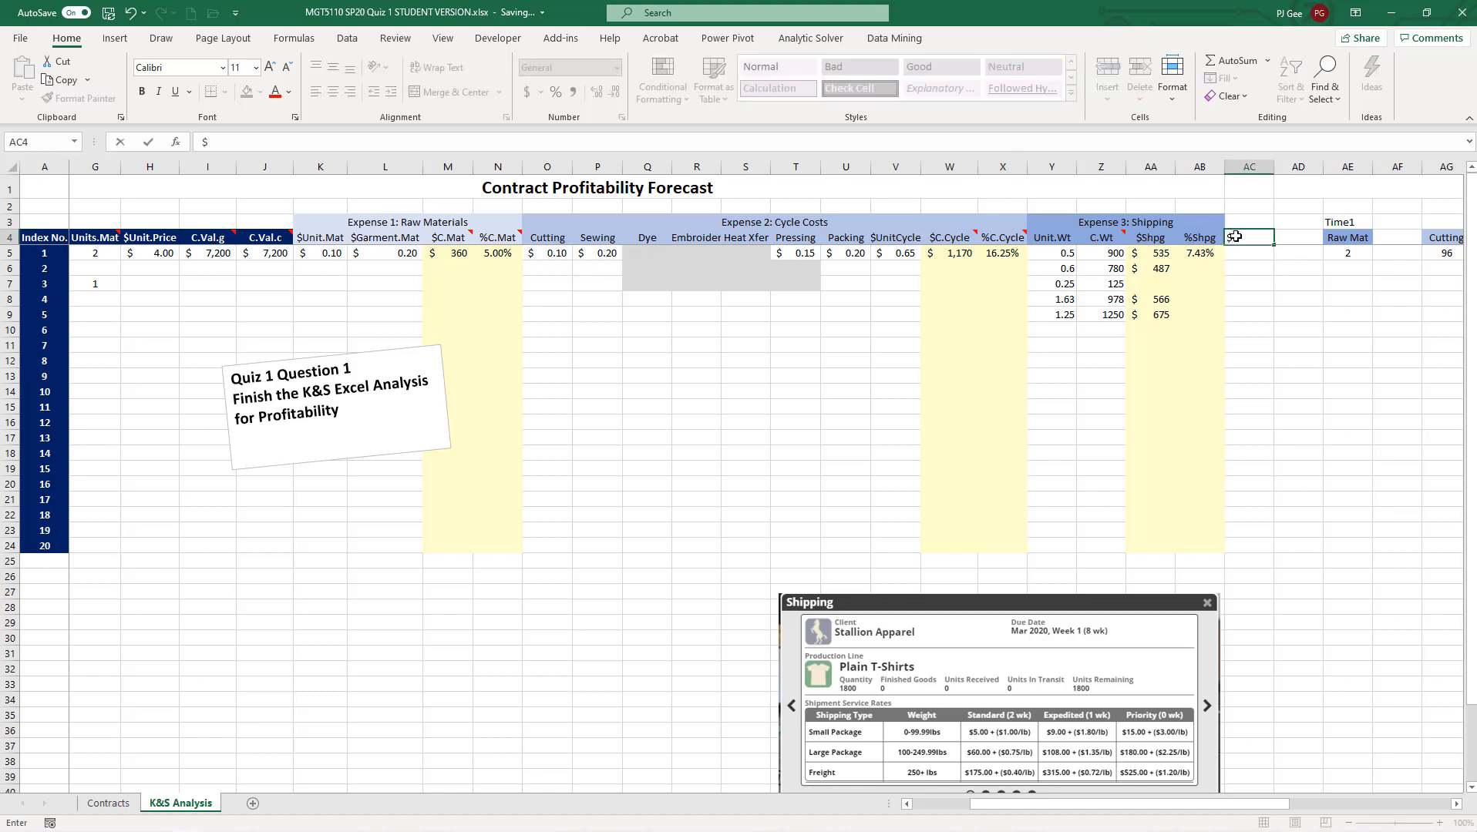
text(C)
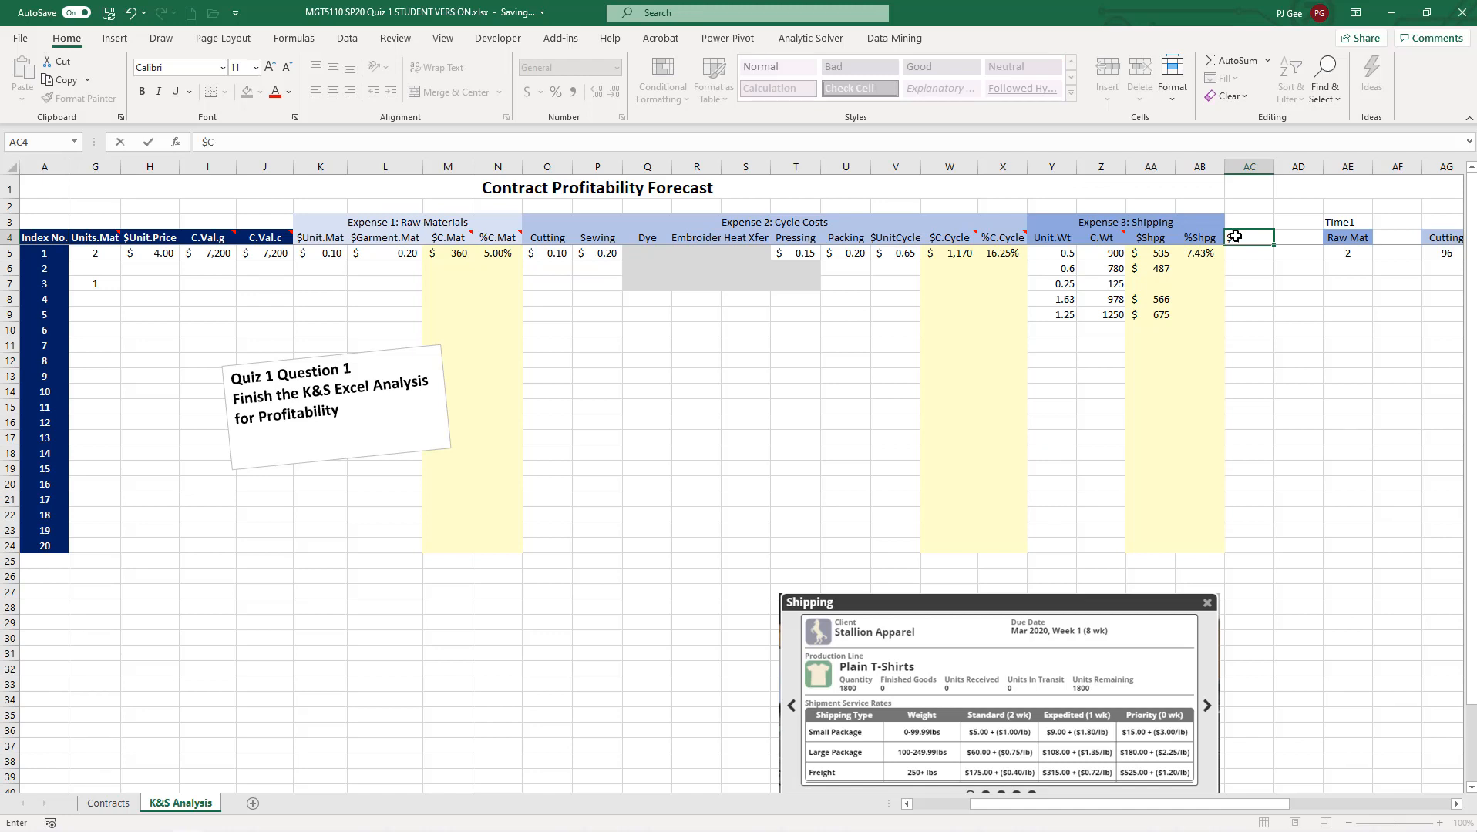
text(.Cost)
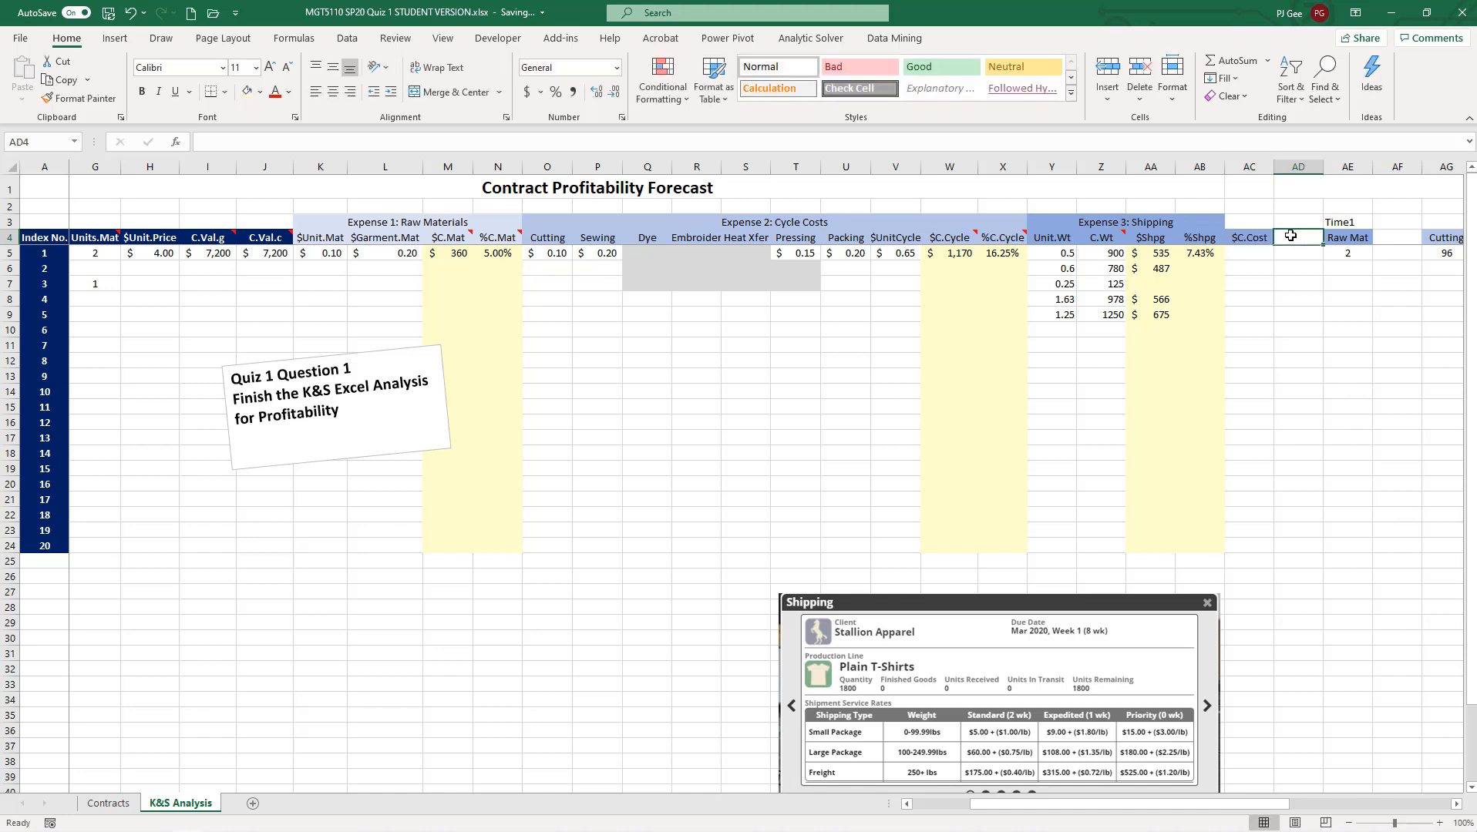
text(%C.Cost)
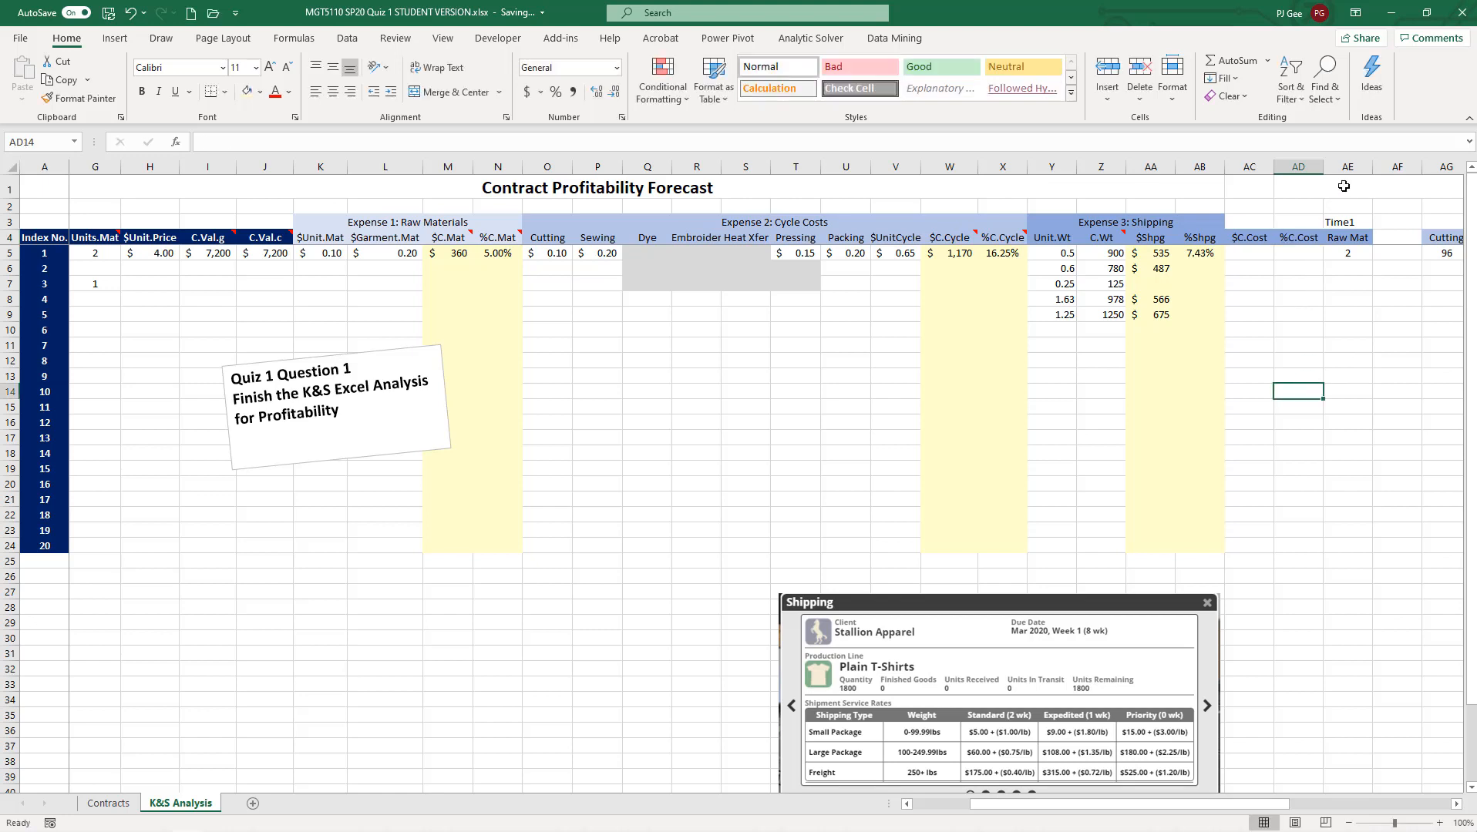
- Insert a blank column before Time1 and fill the empty divider column dark blue
right_click(1346, 167)
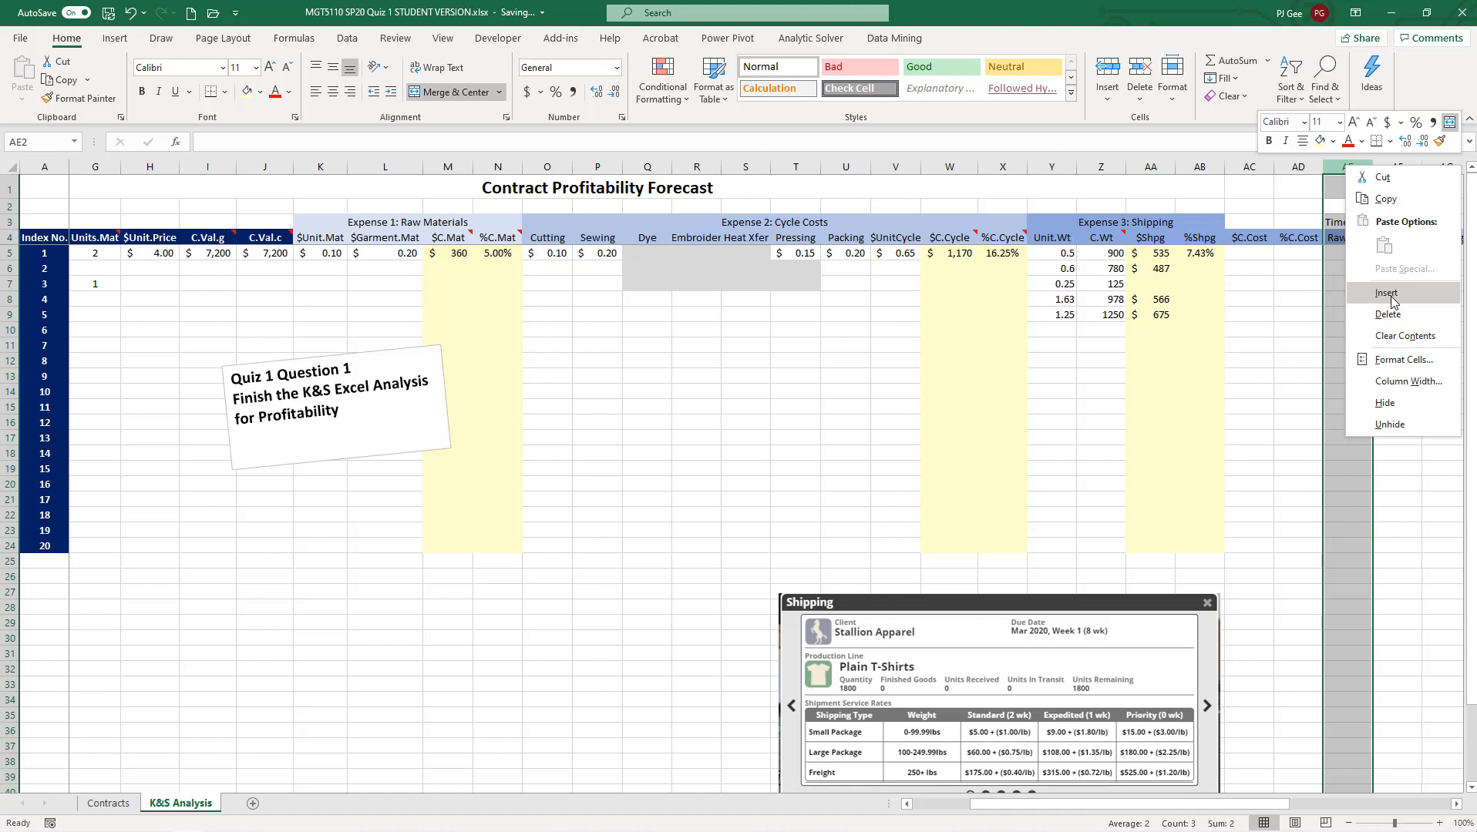
click(1387, 293)
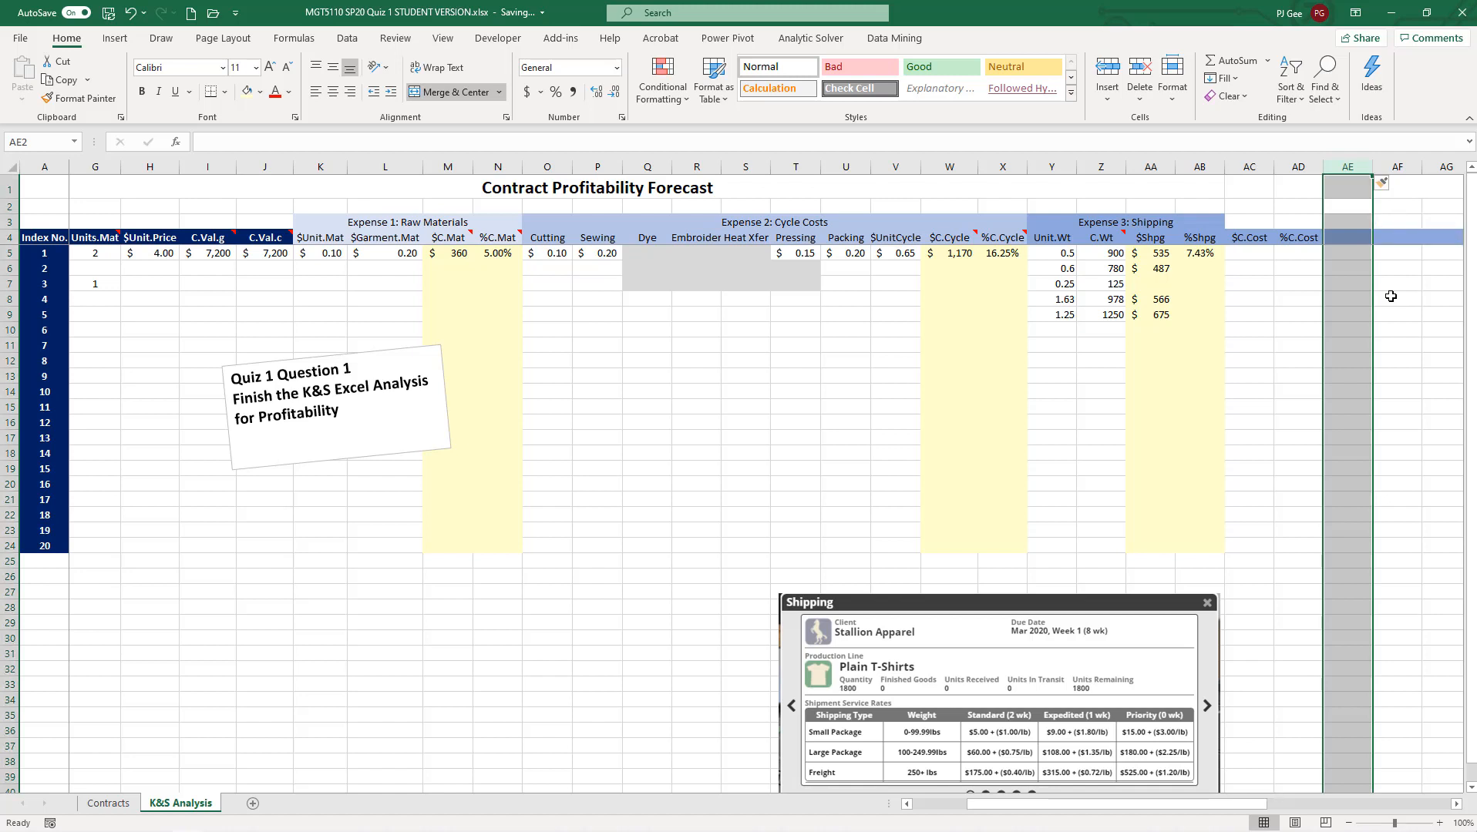
mouse_move(1375, 748)
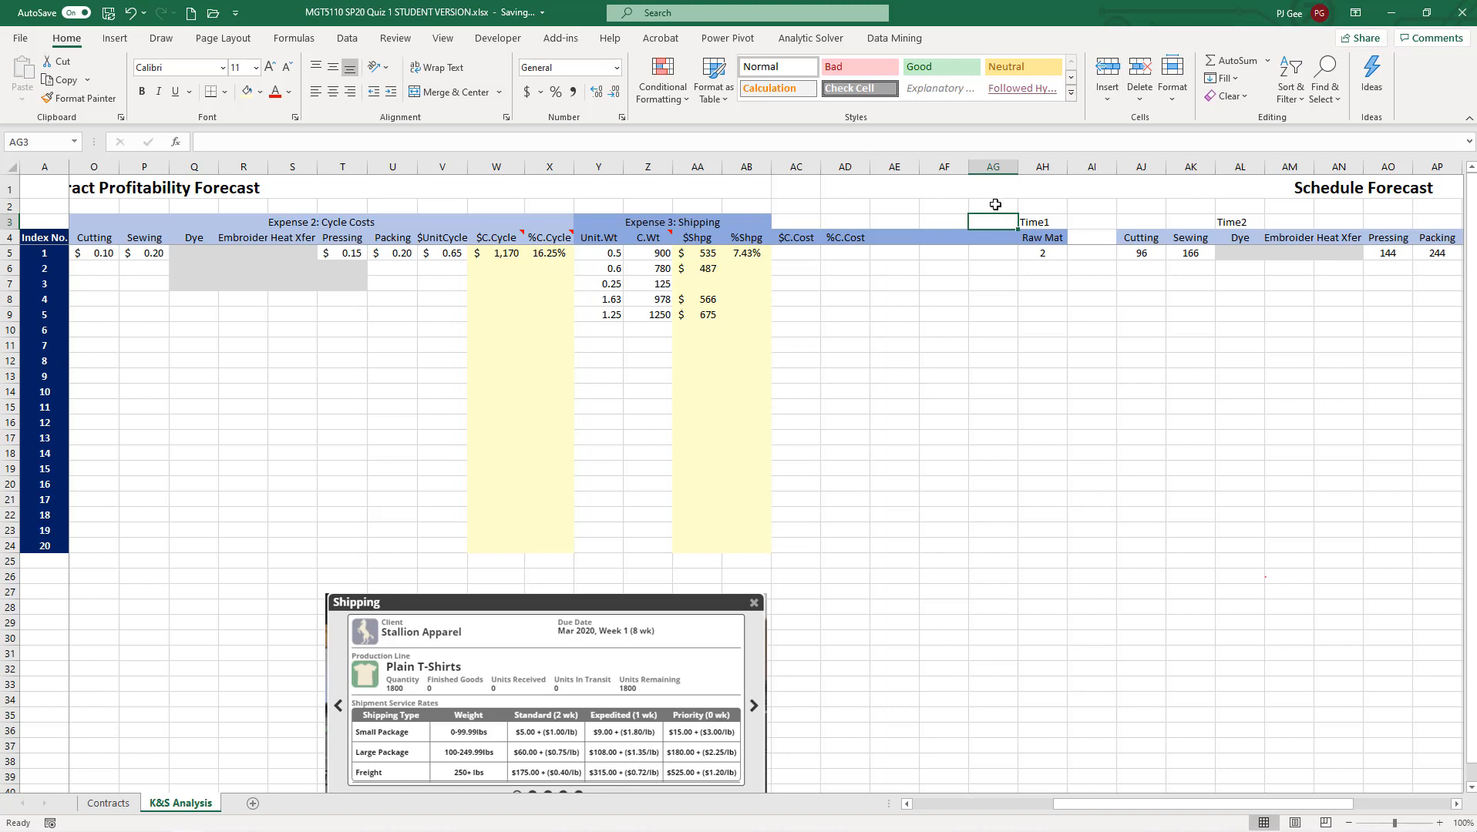
right_click(992, 166)
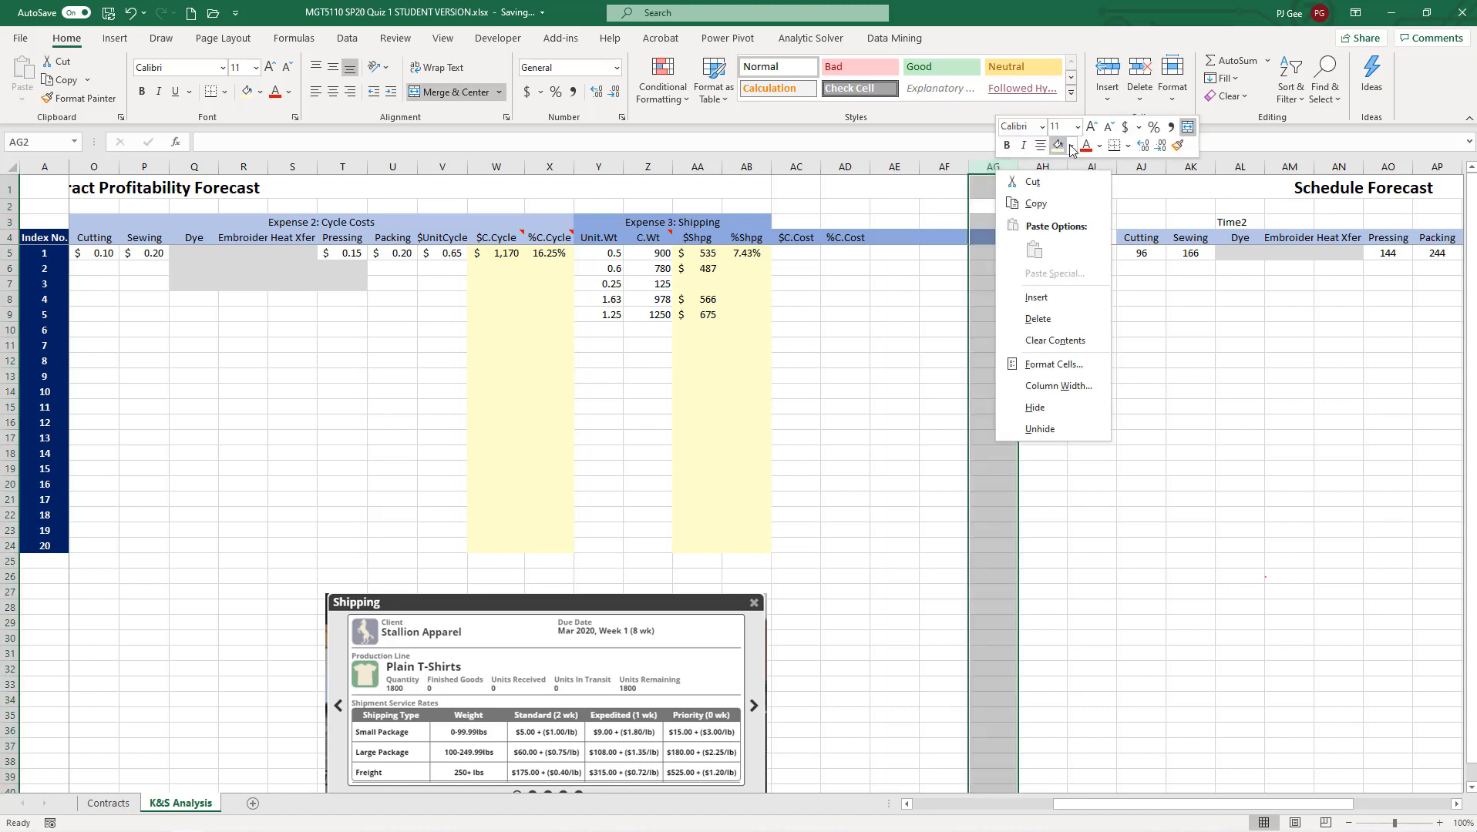
click(1071, 145)
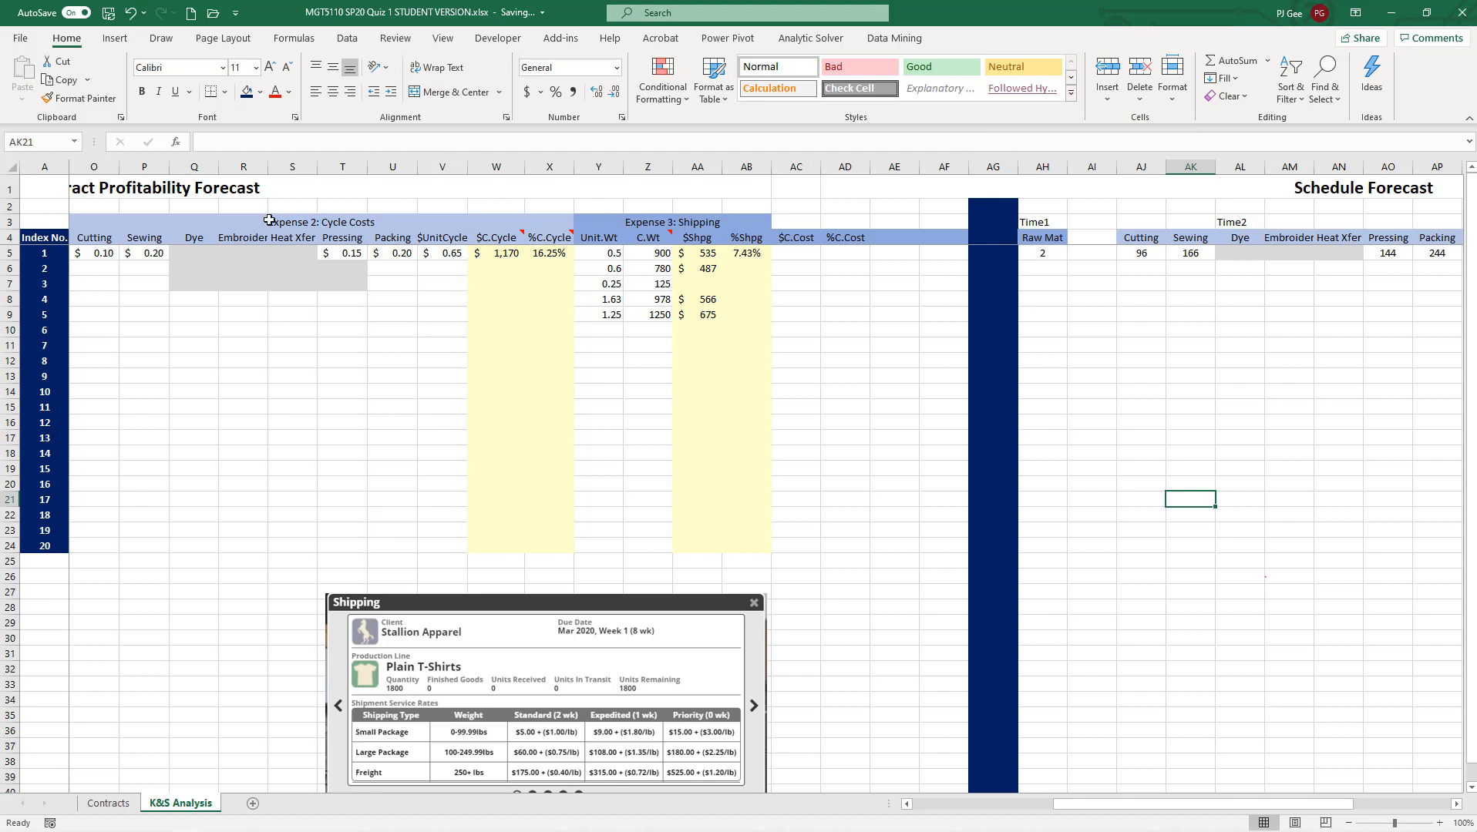
mouse_move(1356, 207)
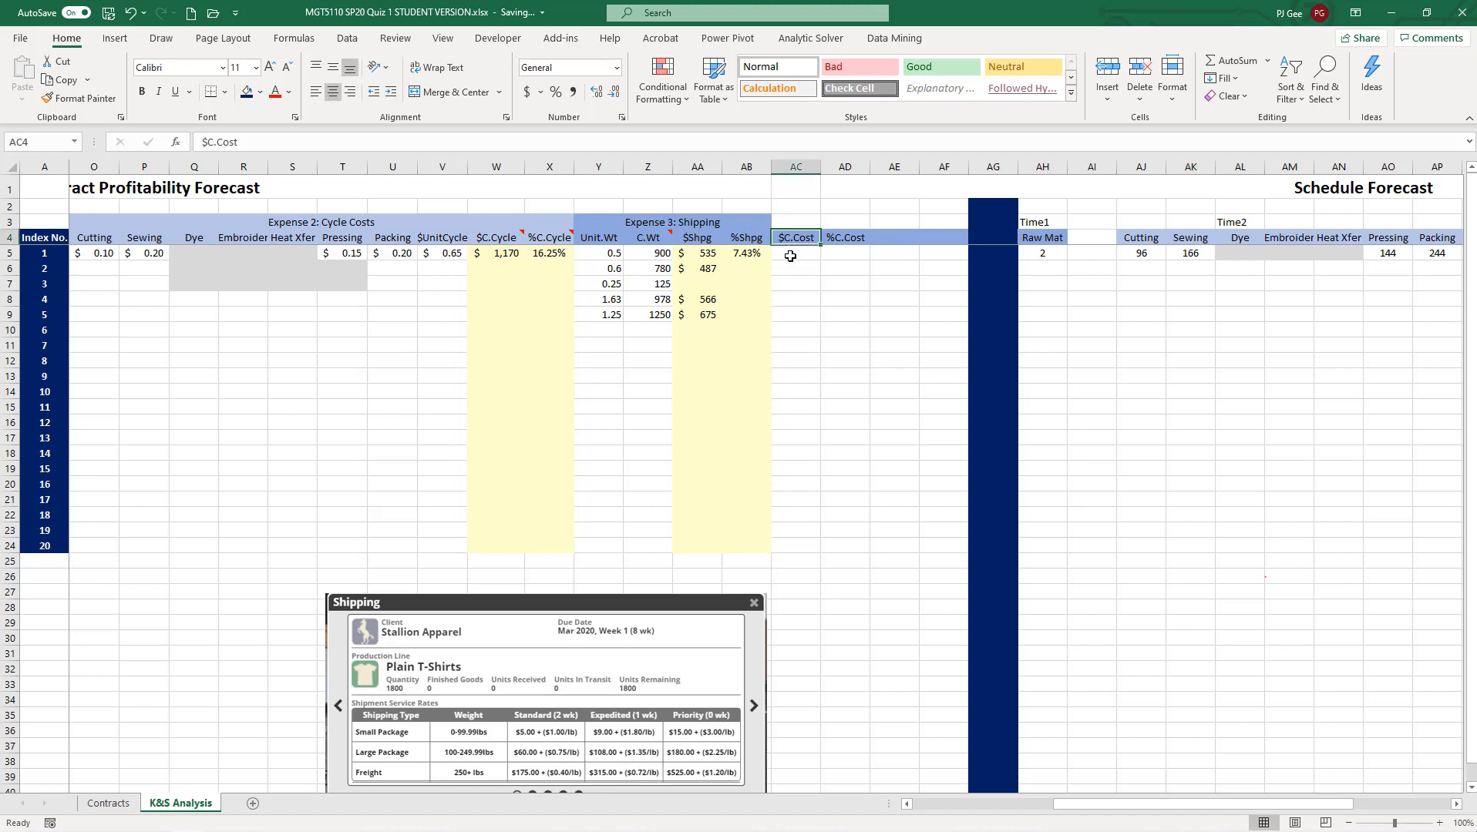
- Enter the first garment's $C.Cost formula summing $C.Mat, $C.Cycle and $Shpg
text(=)
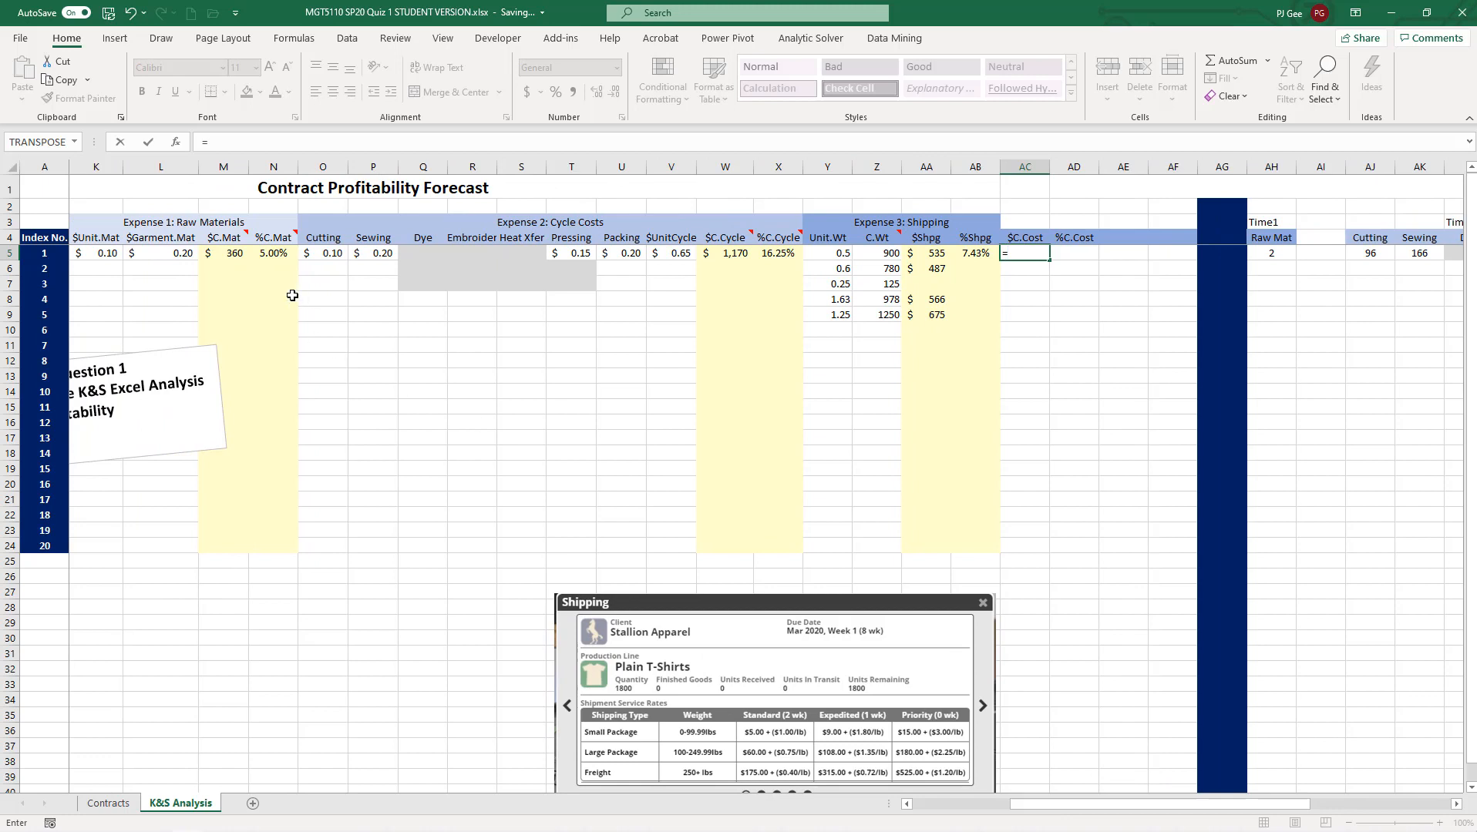
click(223, 252)
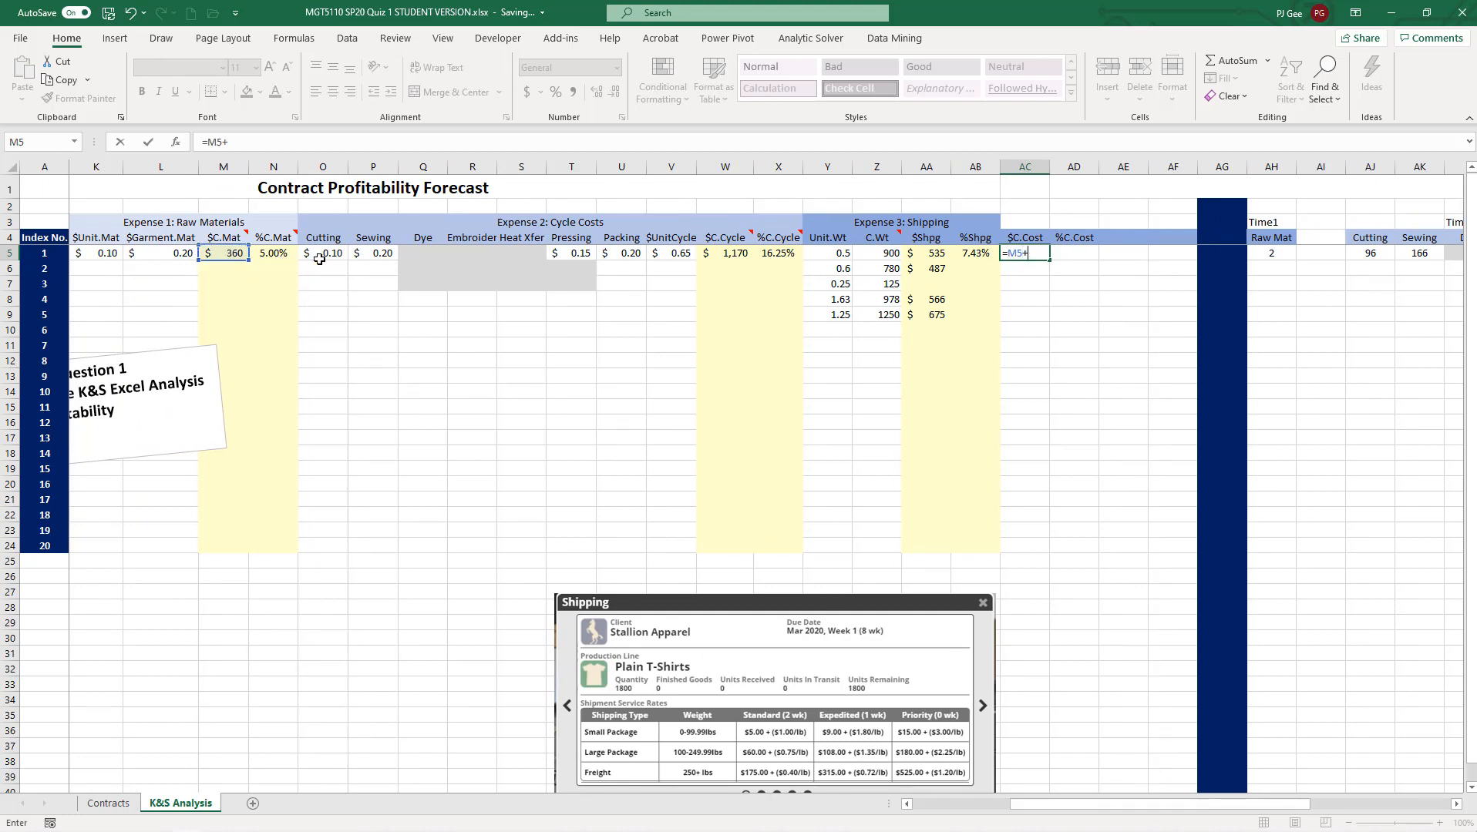
click(724, 252)
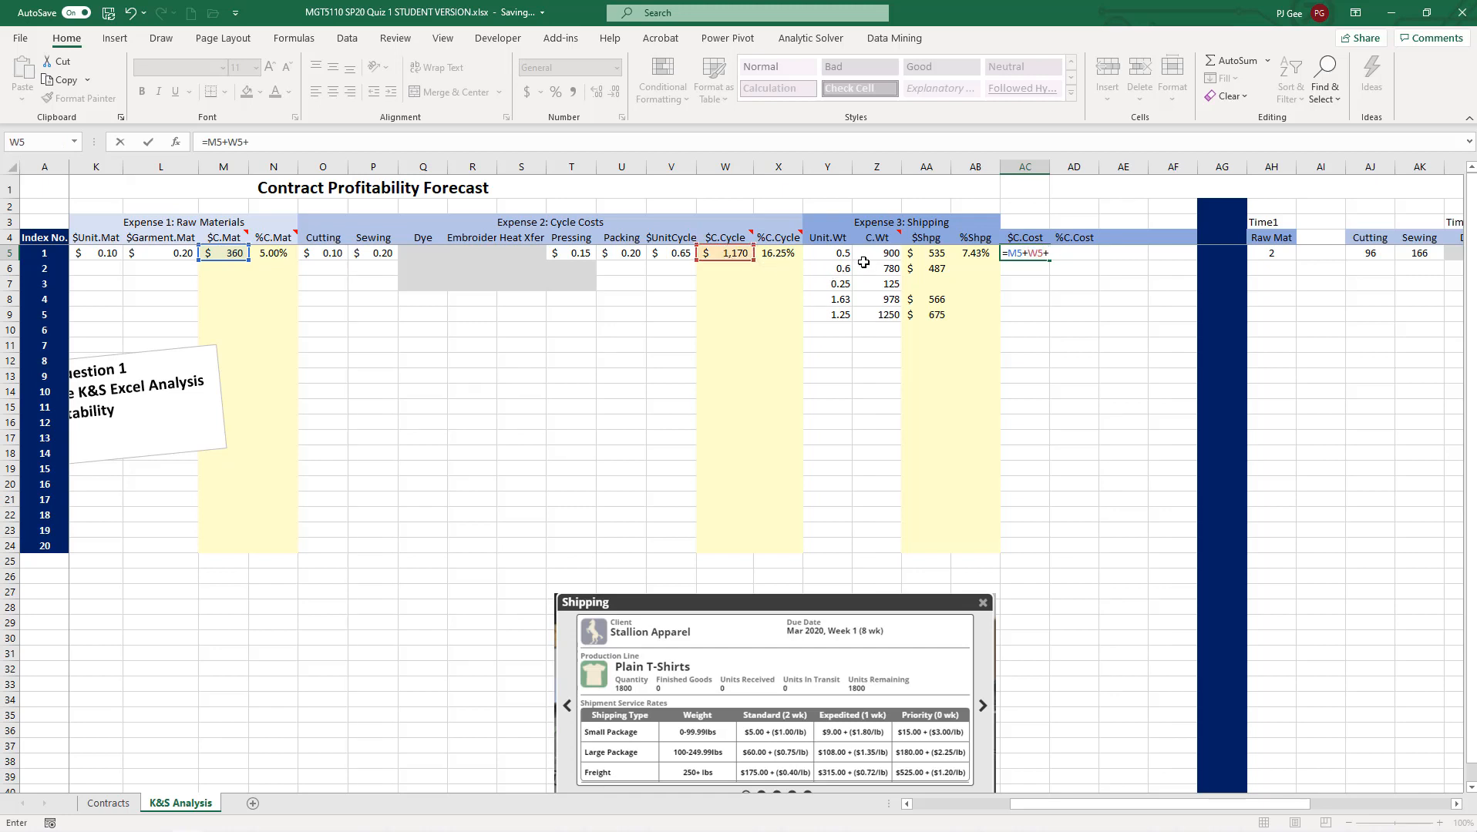
click(925, 252)
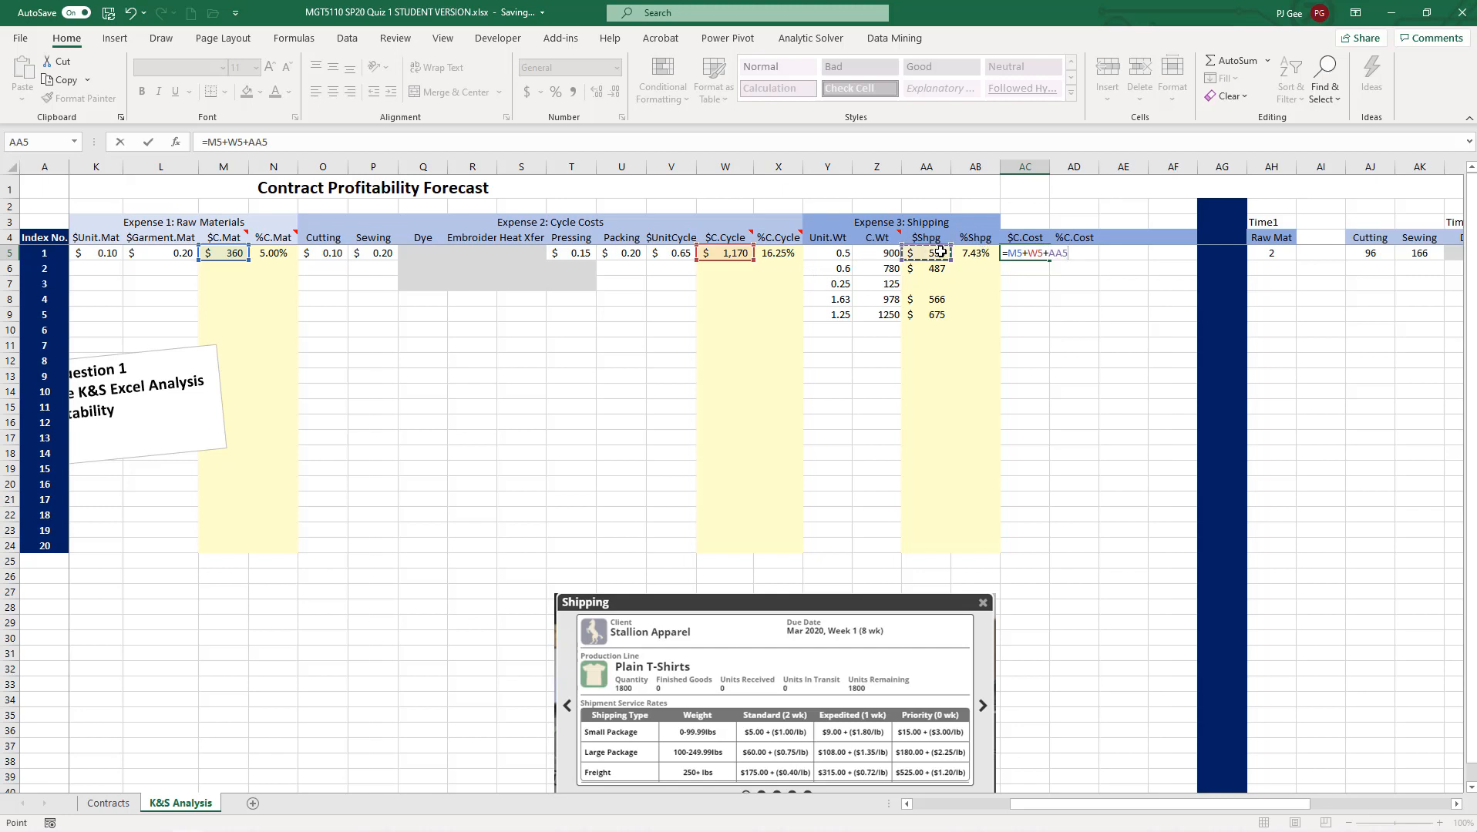
key(enter)
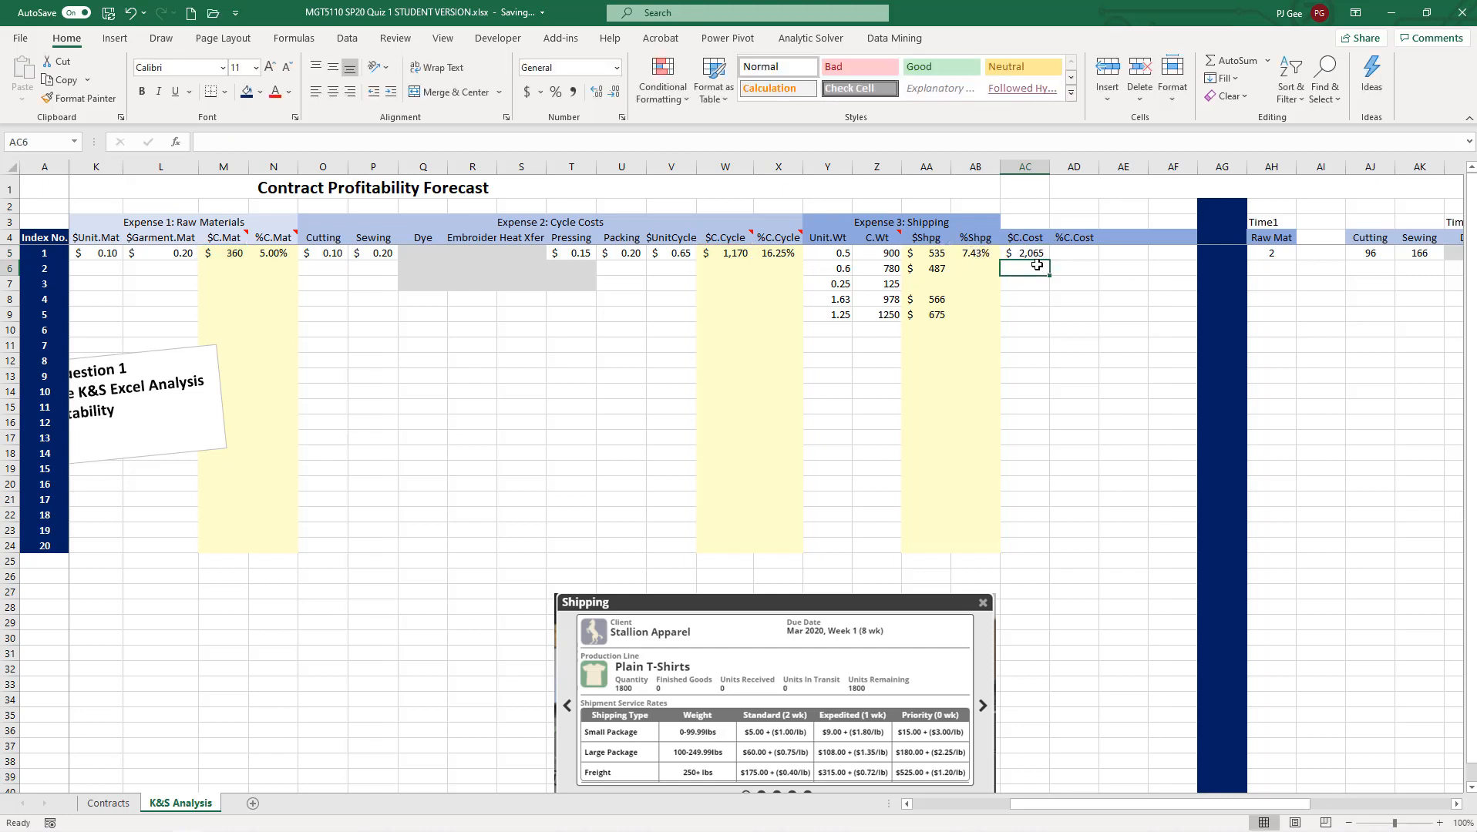
- Enter =AC5/J5 in AD5 for the first garment's %C.Cost
click(1073, 252)
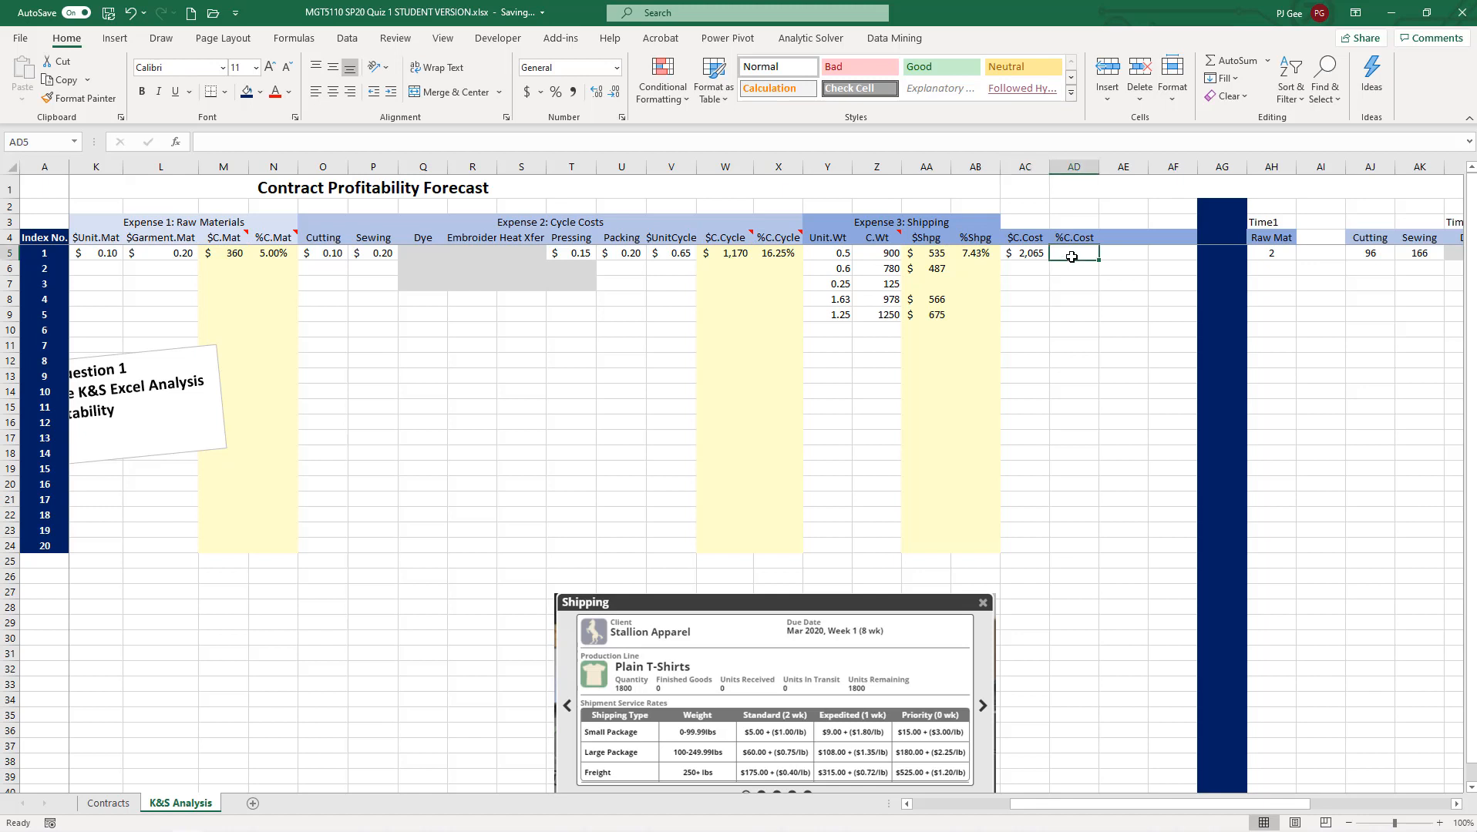
text(=AC5)
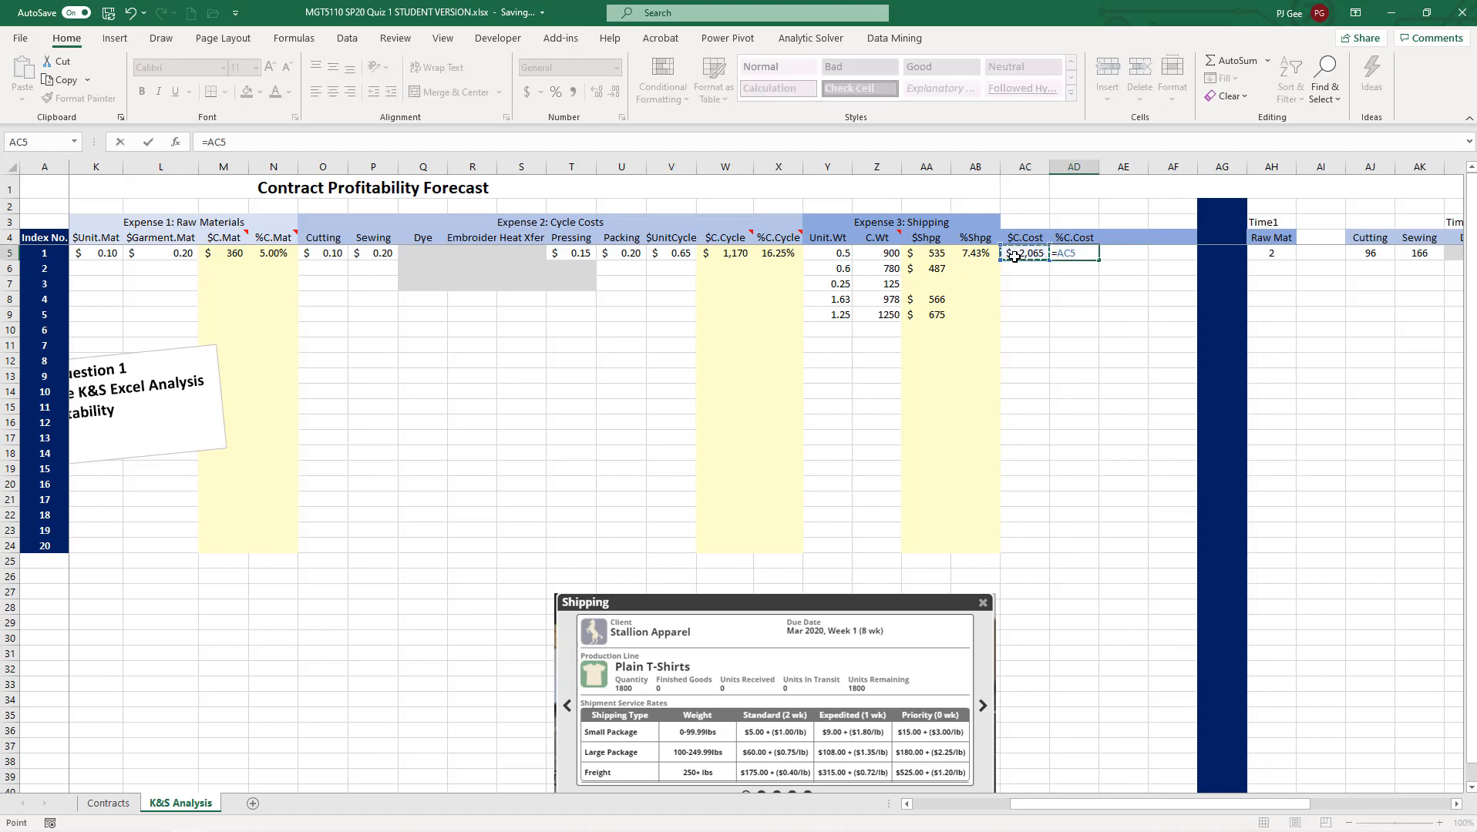
text(/)
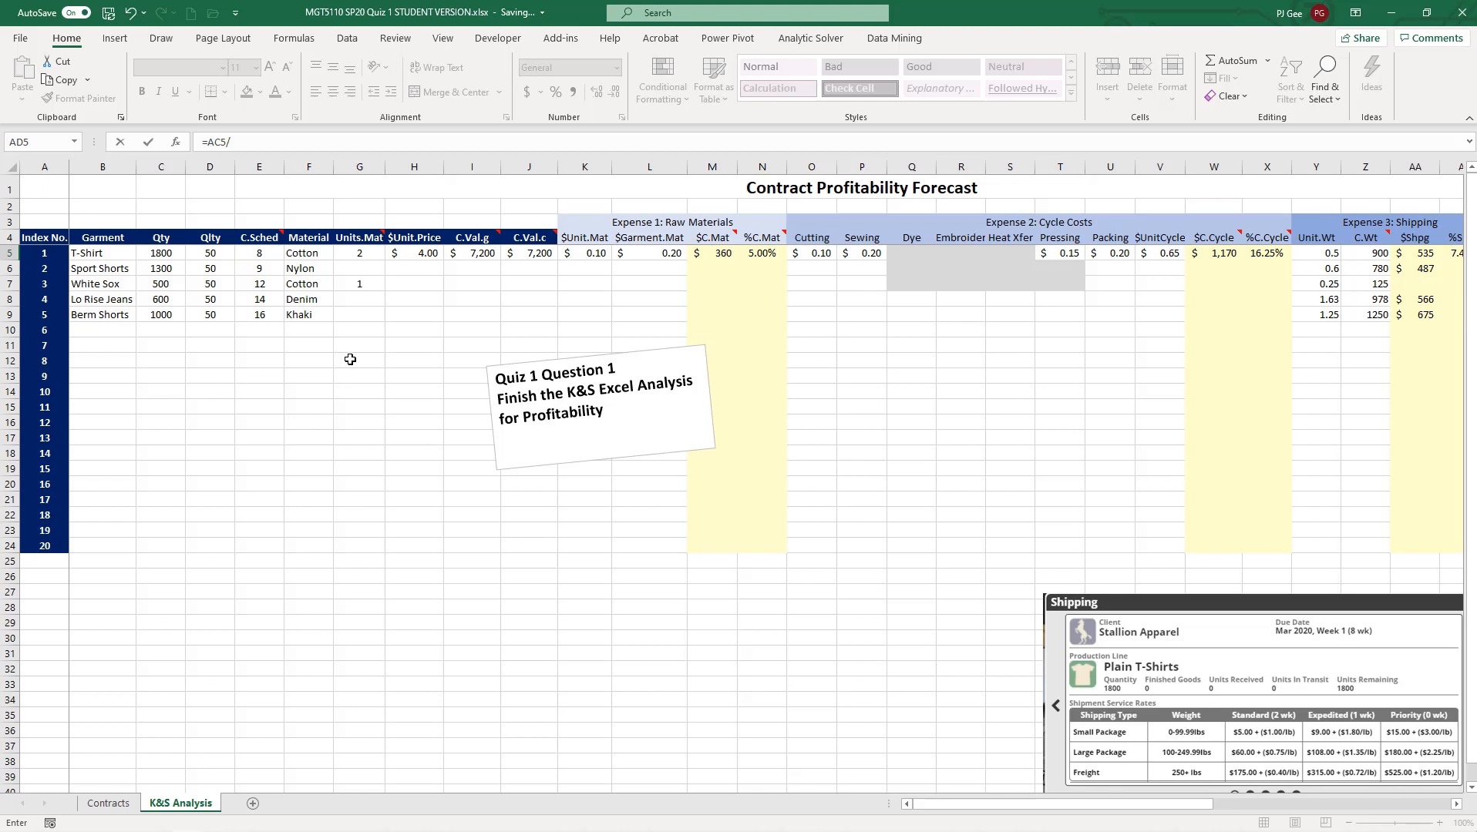
mouse_move(536, 273)
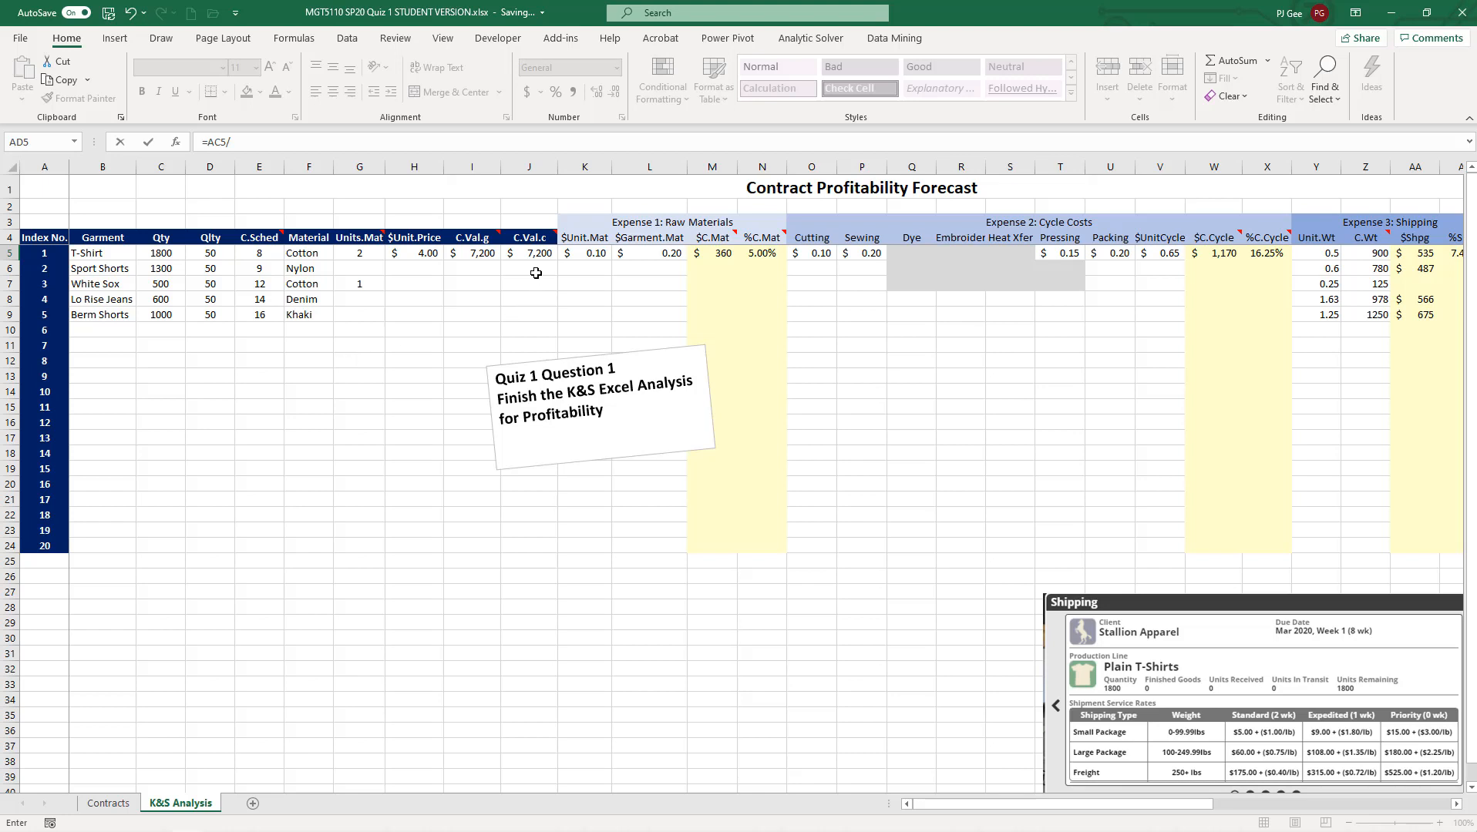
click(528, 252)
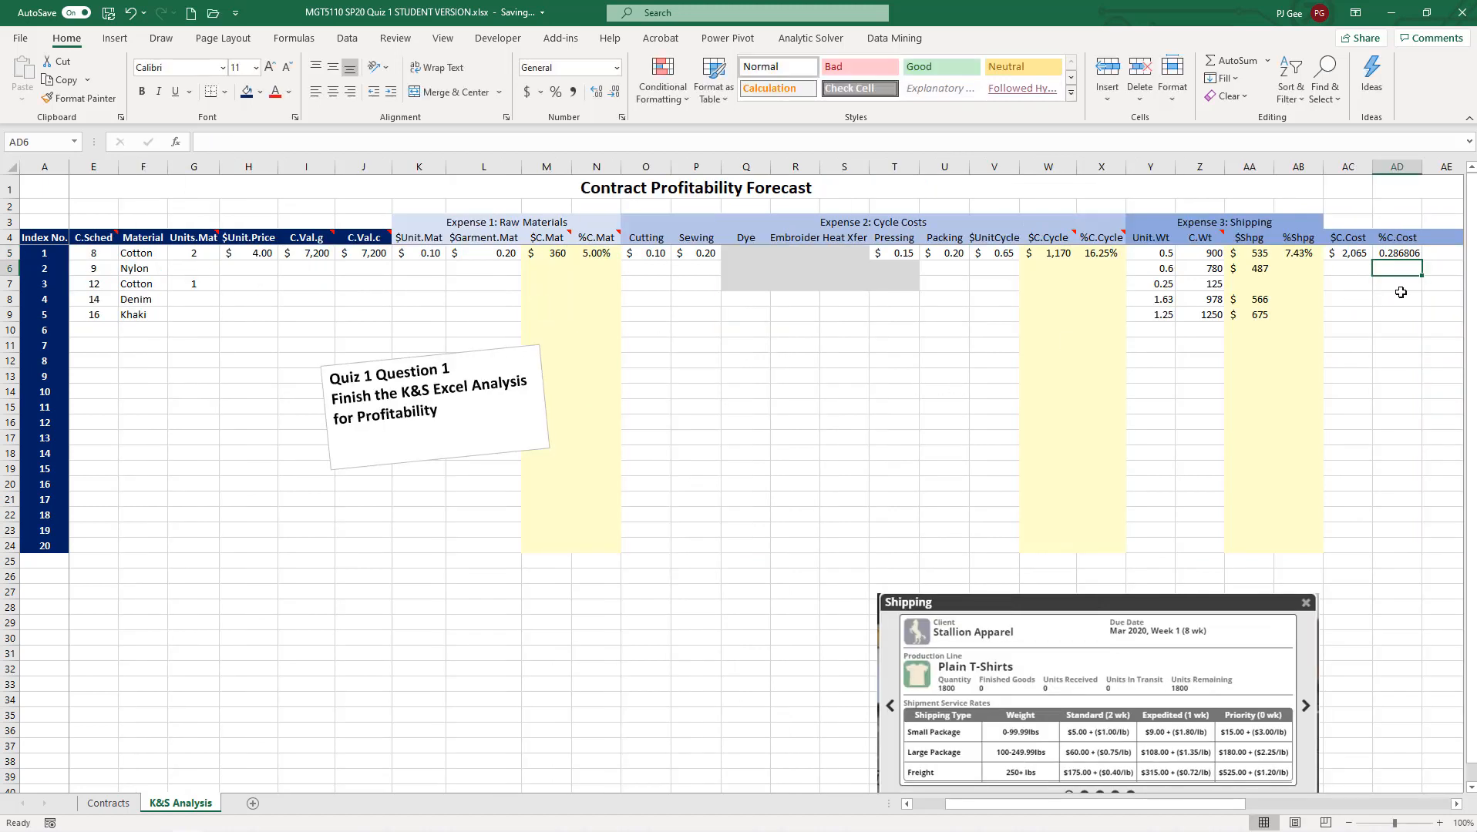
click(1397, 252)
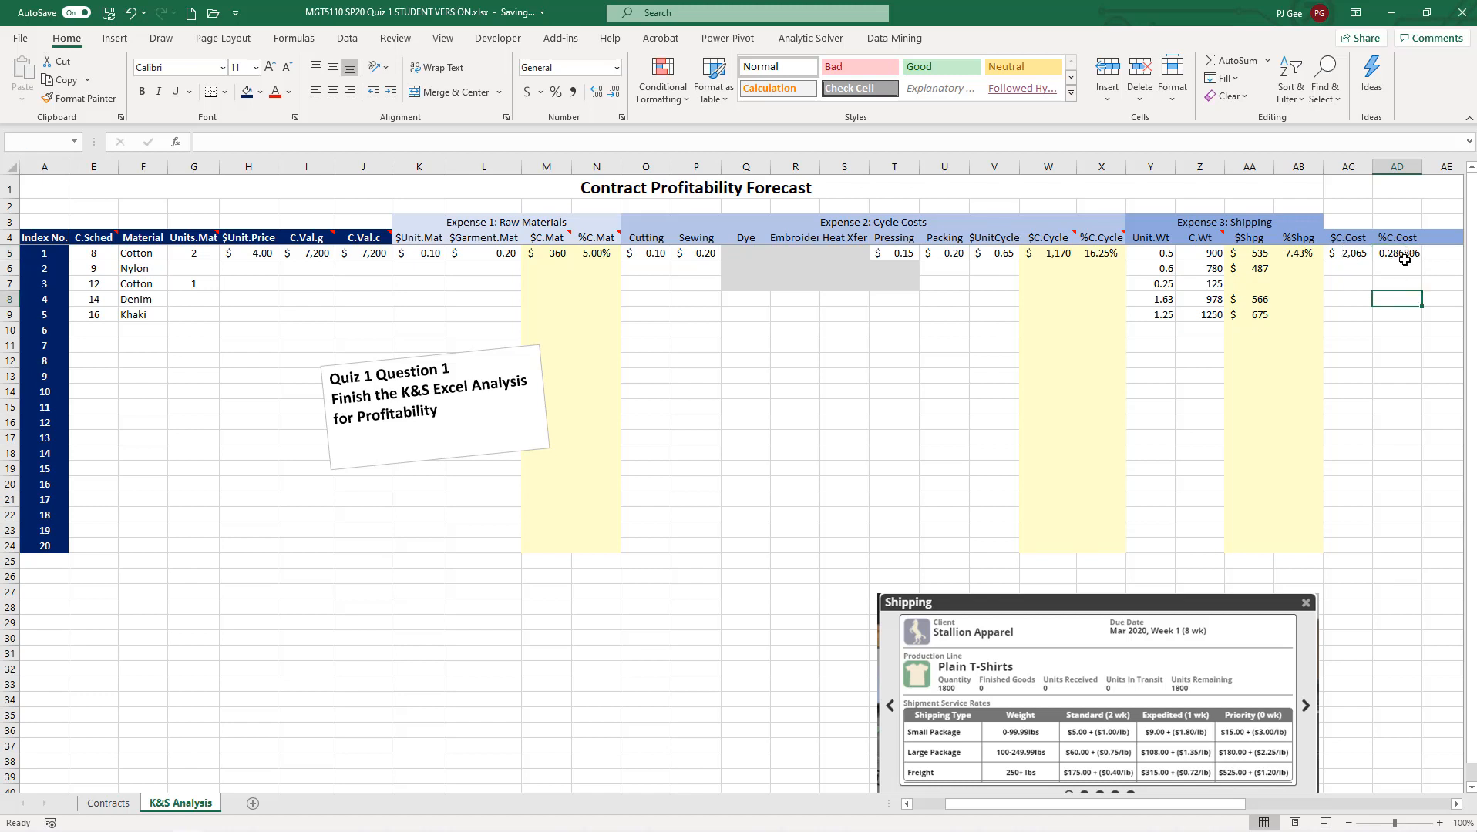
- Apply Percent Style to the %C.Cost cells for all twenty garments
click(1397, 253)
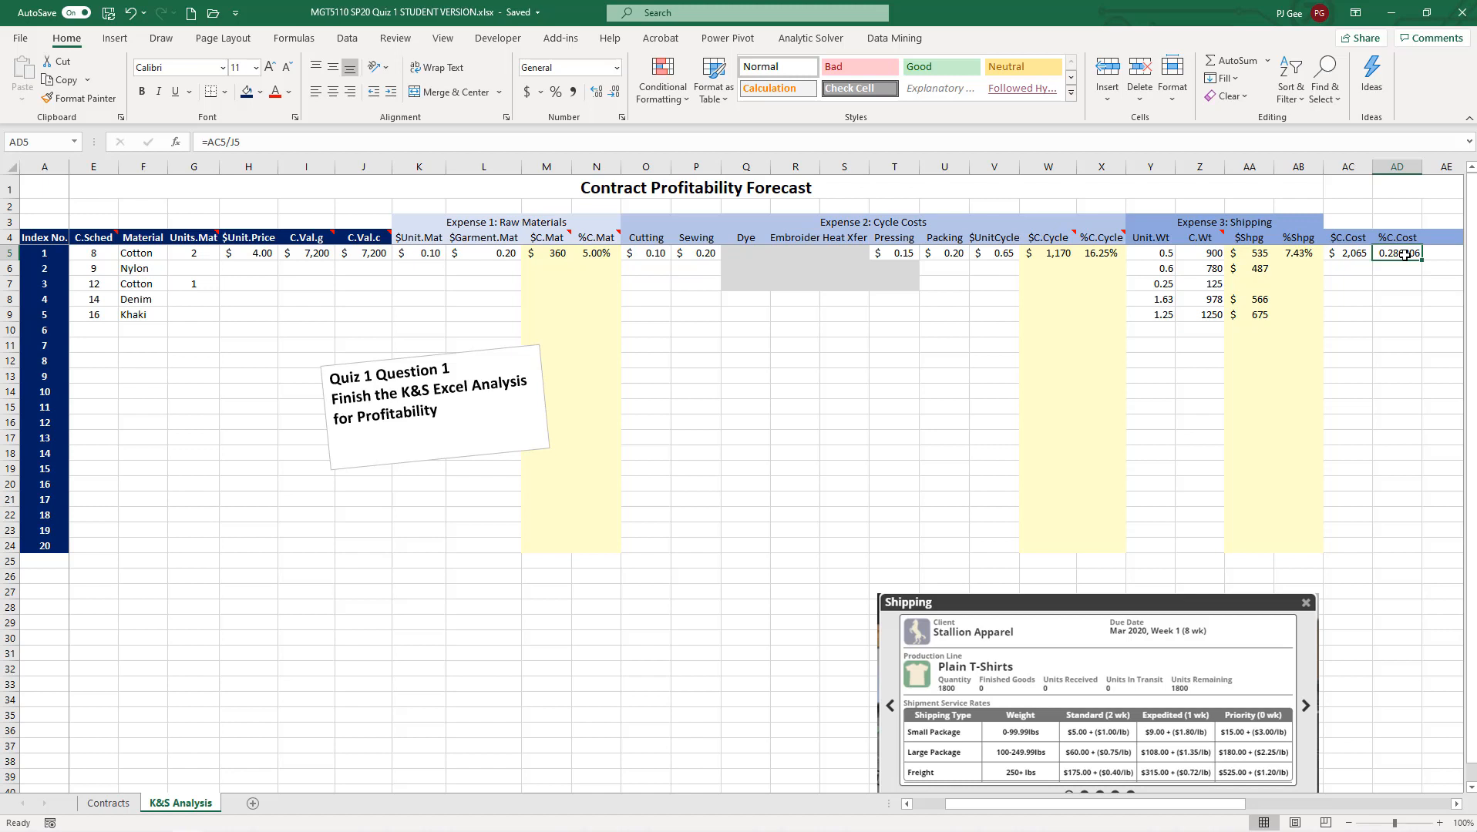
drag(1397, 252, 1422, 535)
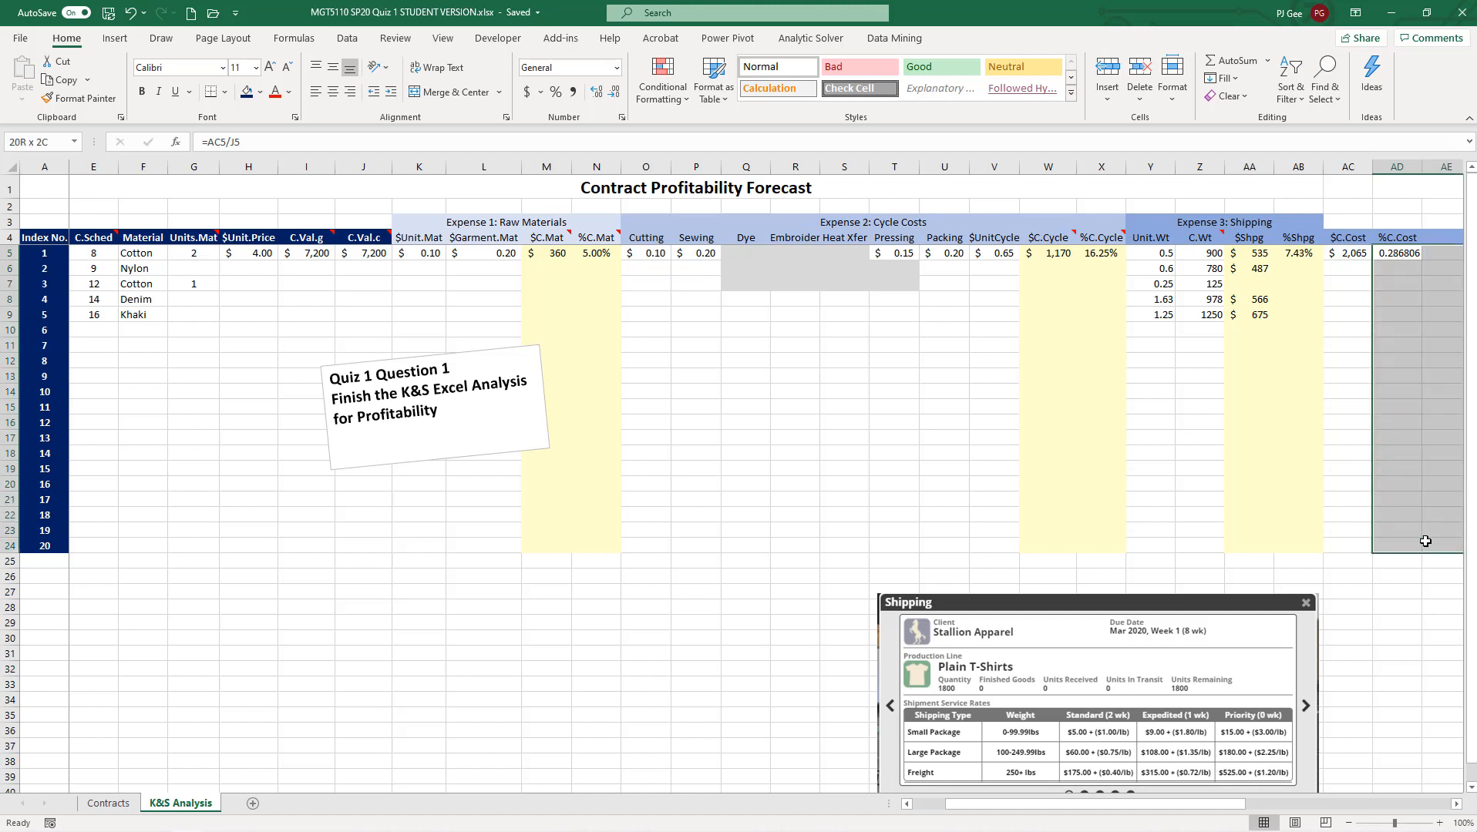
click(1397, 252)
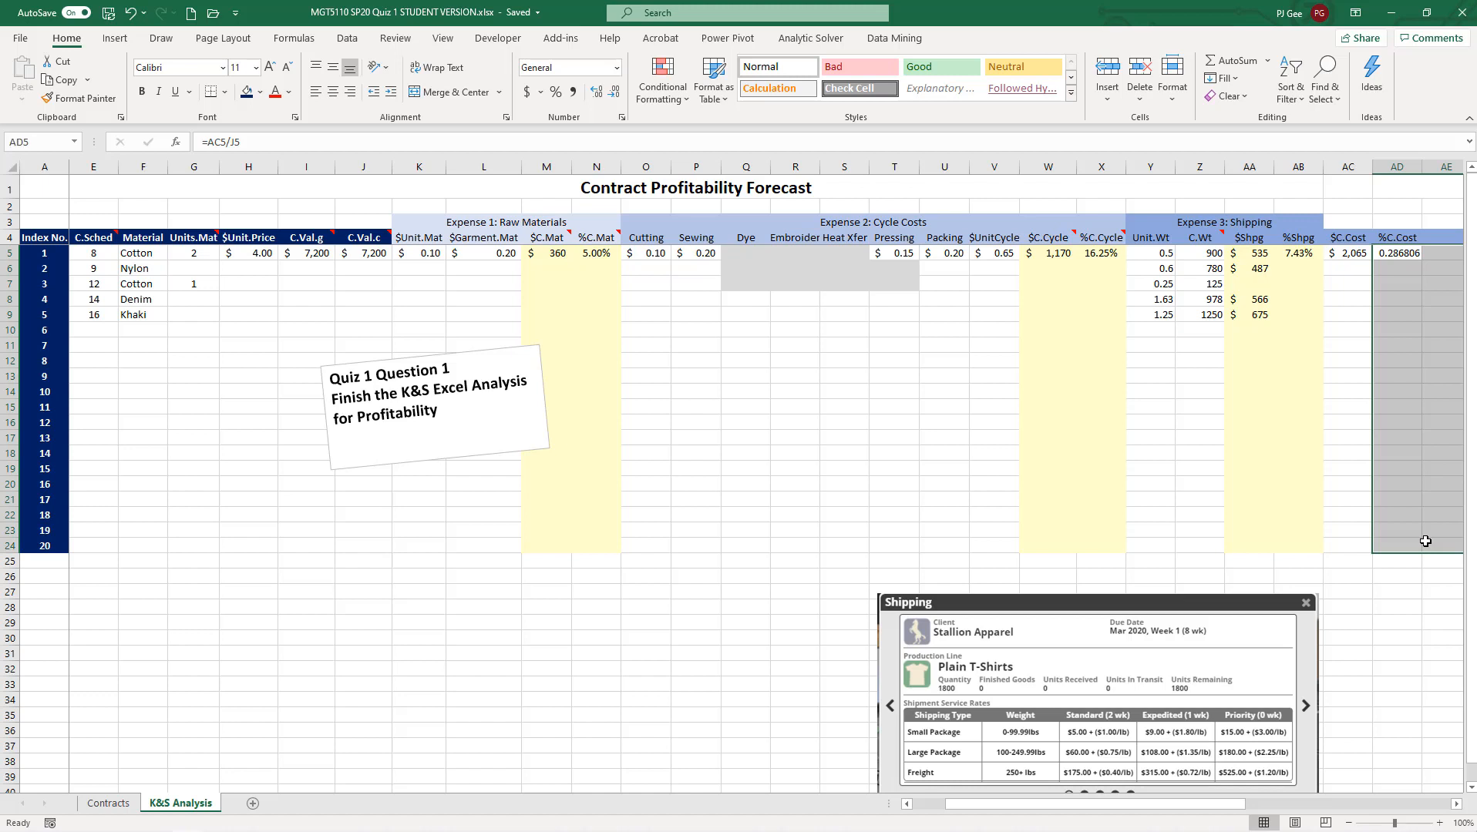
mouse_move(475, 116)
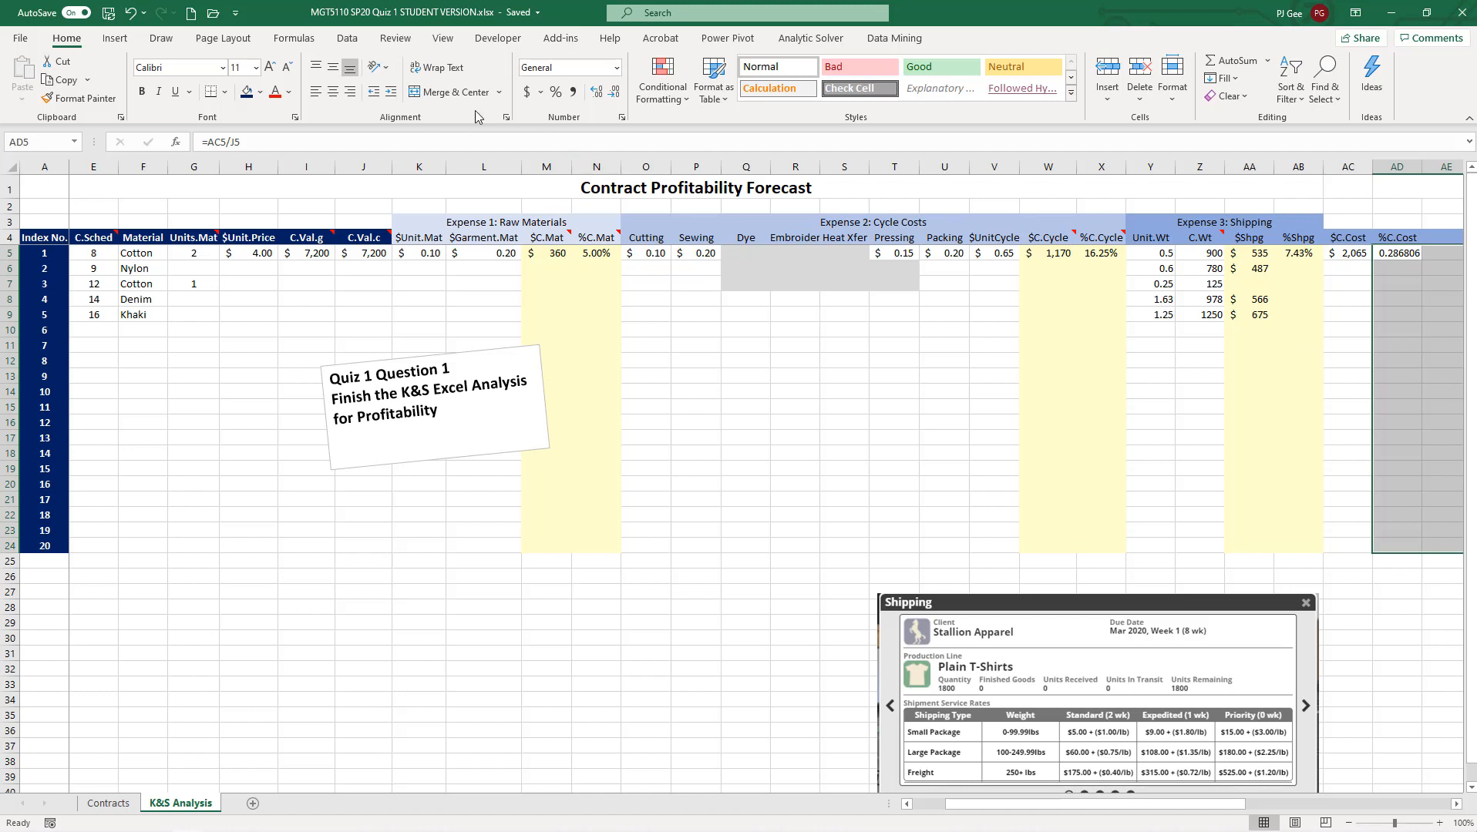
click(556, 92)
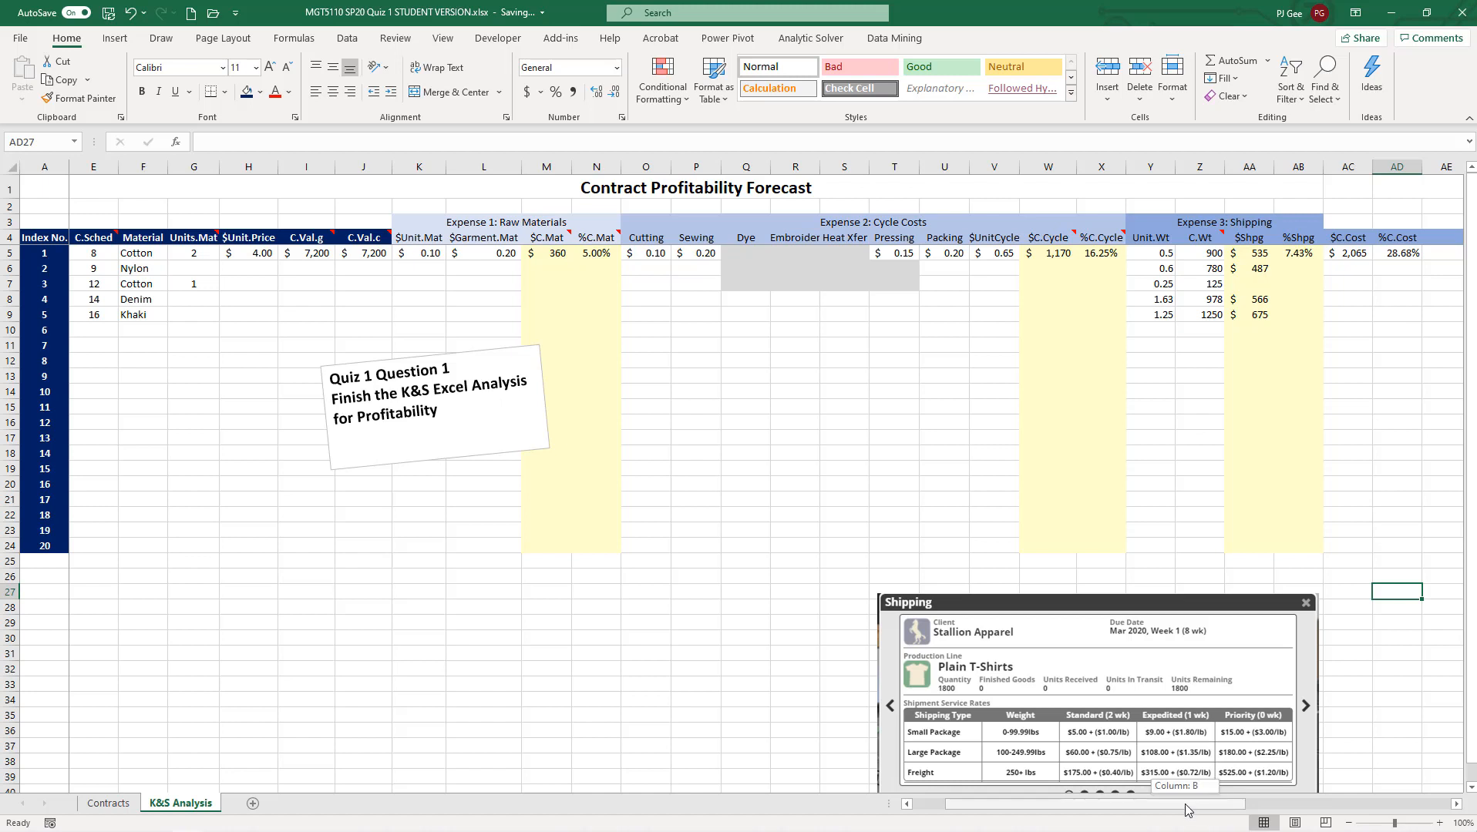
- Inspect the first garment's %C.Cost formula in AD5 and leave it unchanged
scroll(right, 3)
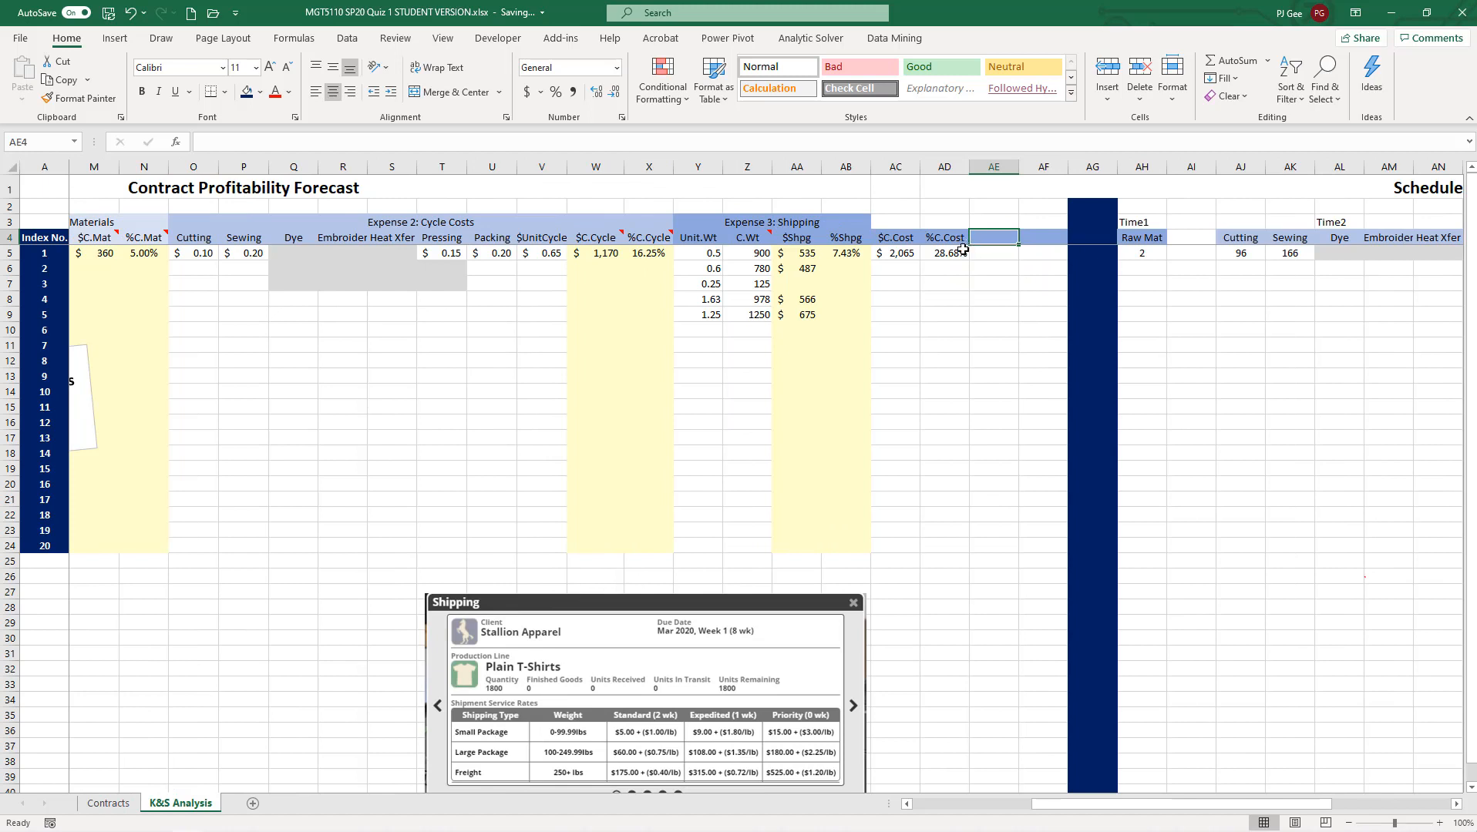
click(944, 252)
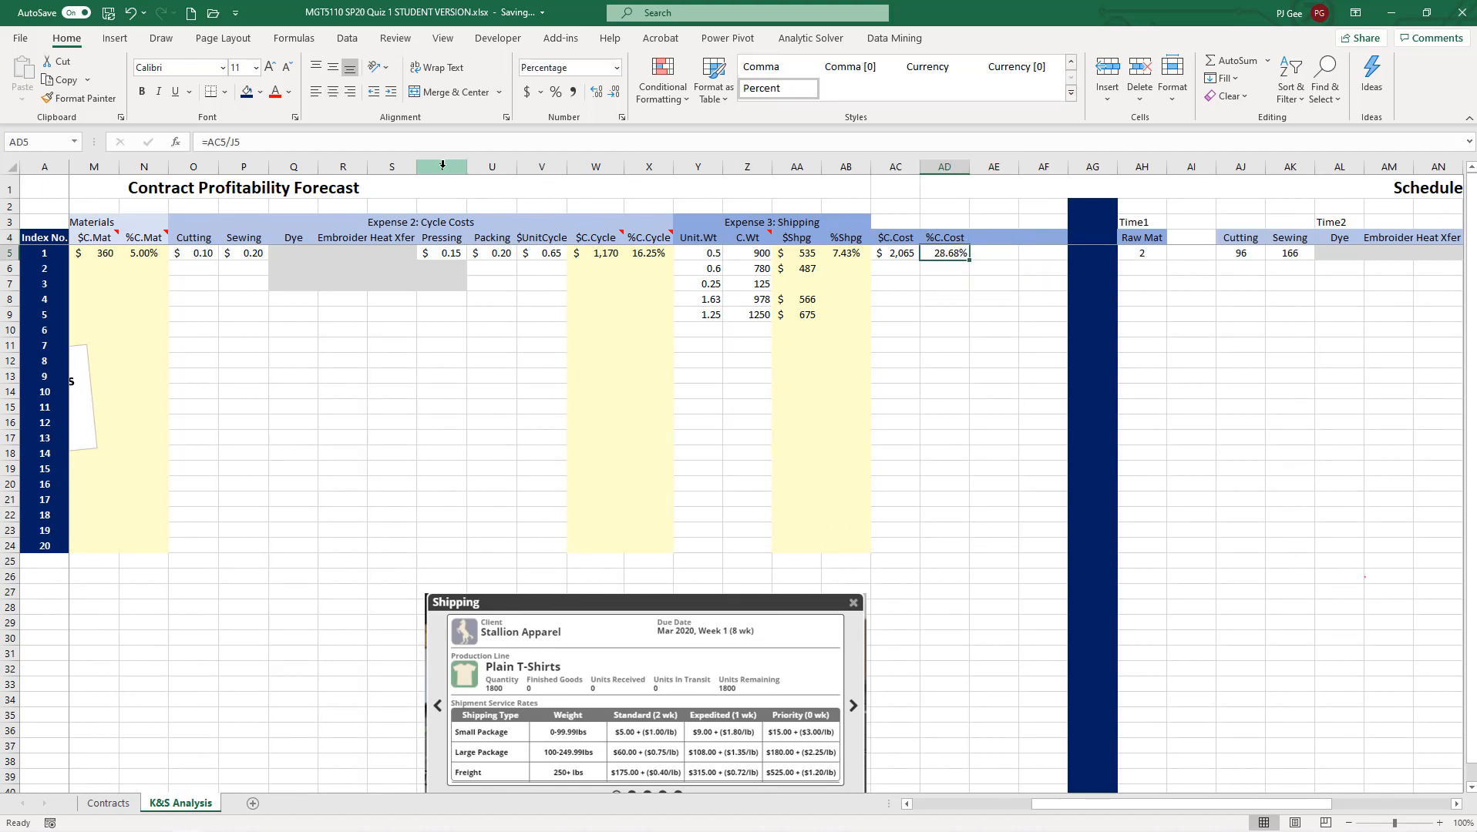
double_click(943, 252)
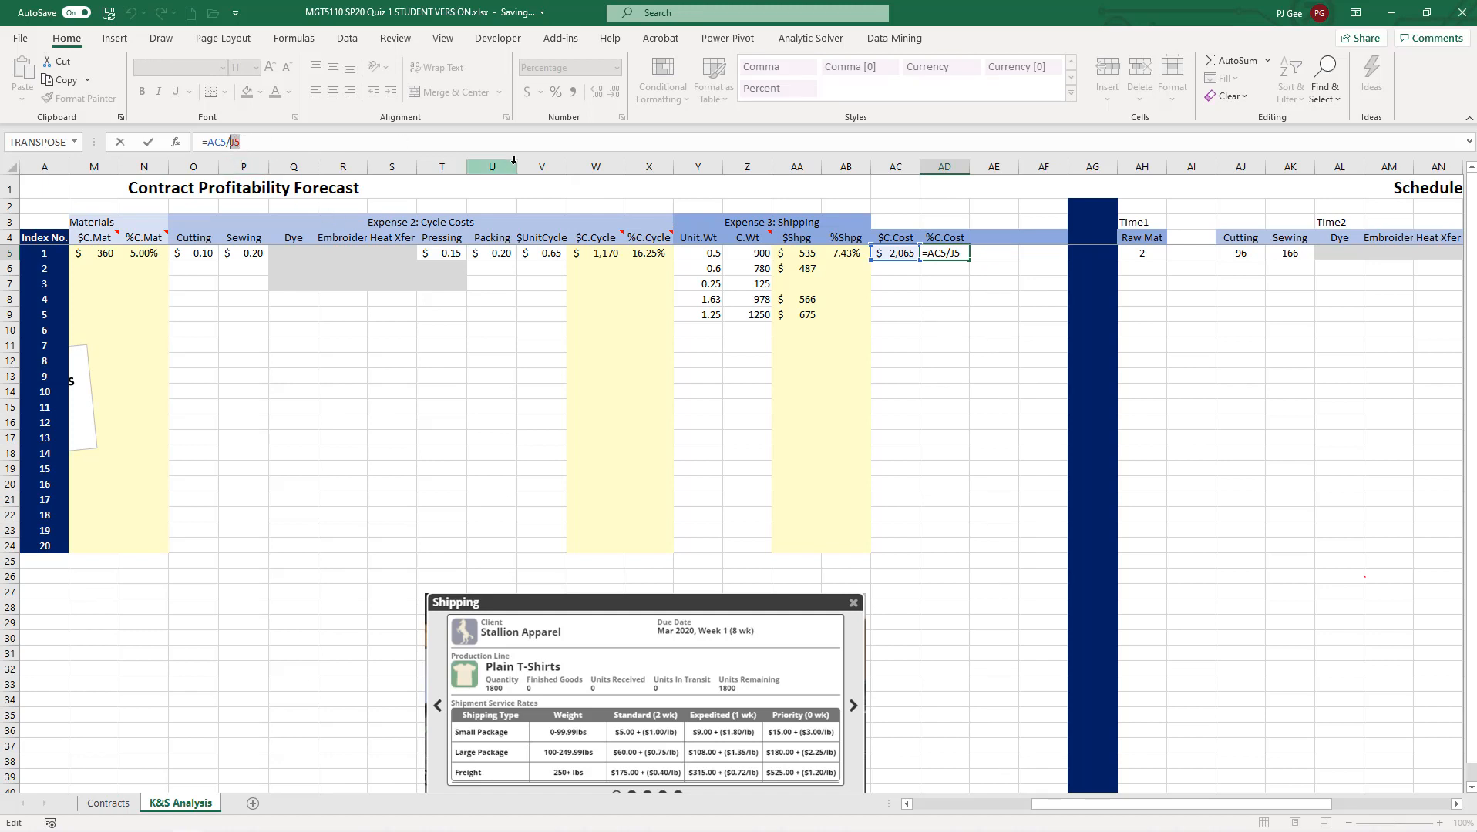
mouse_move(557, 91)
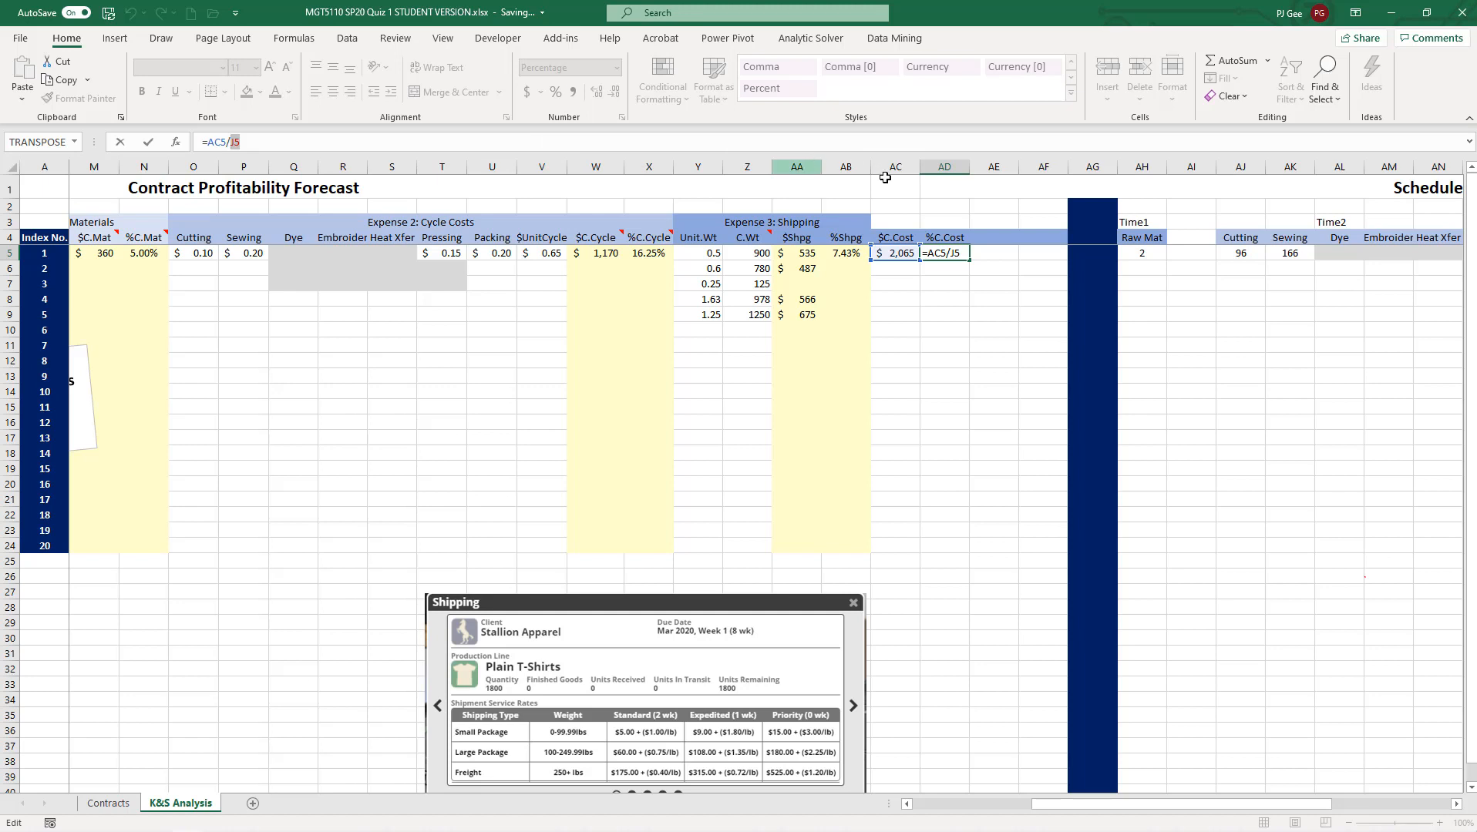
key(Enter)
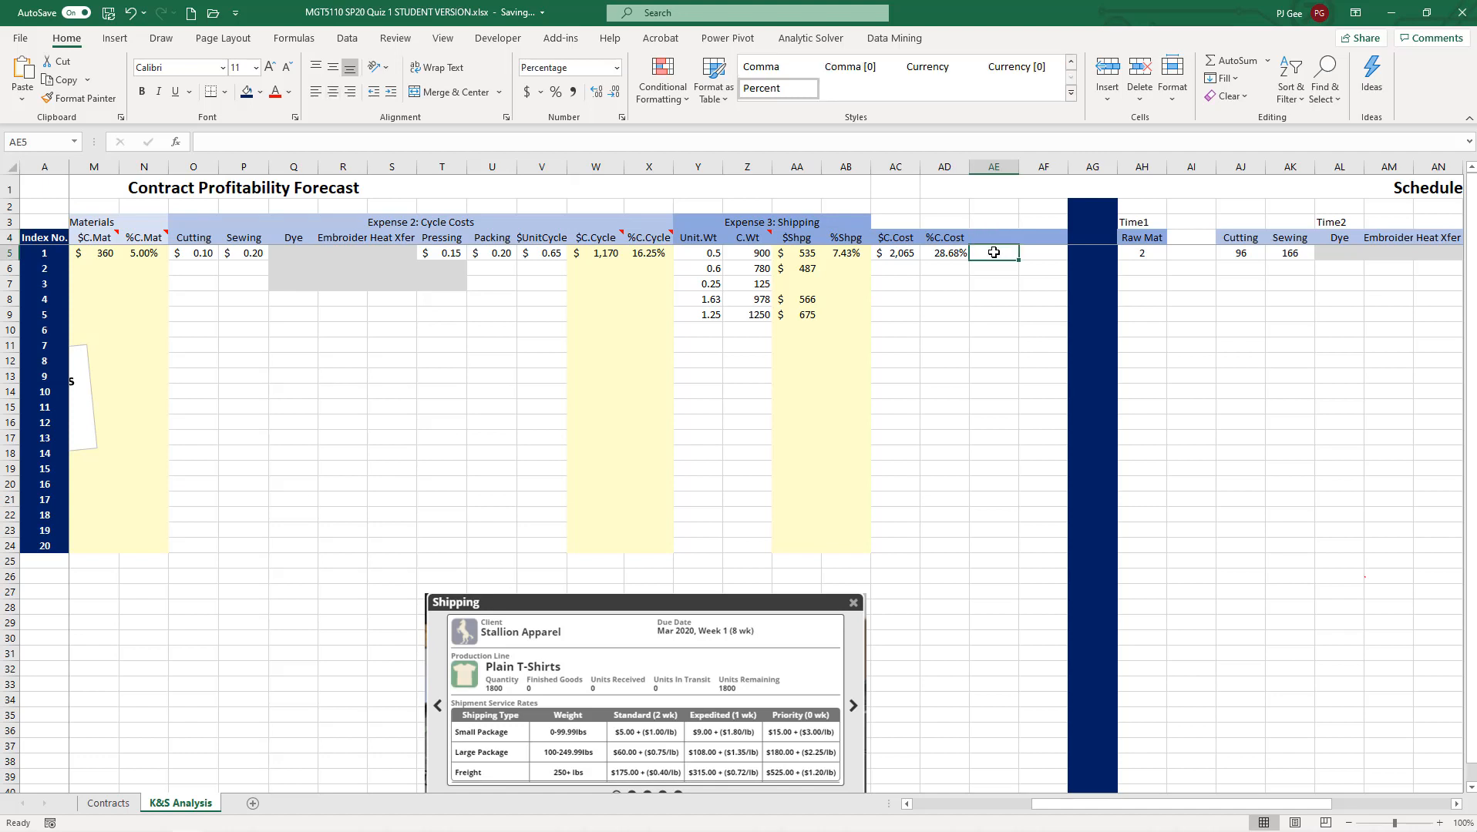
- Enter =J5-AC5 in AE5, giving the T-Shirt a $5,135 margin
text(=)
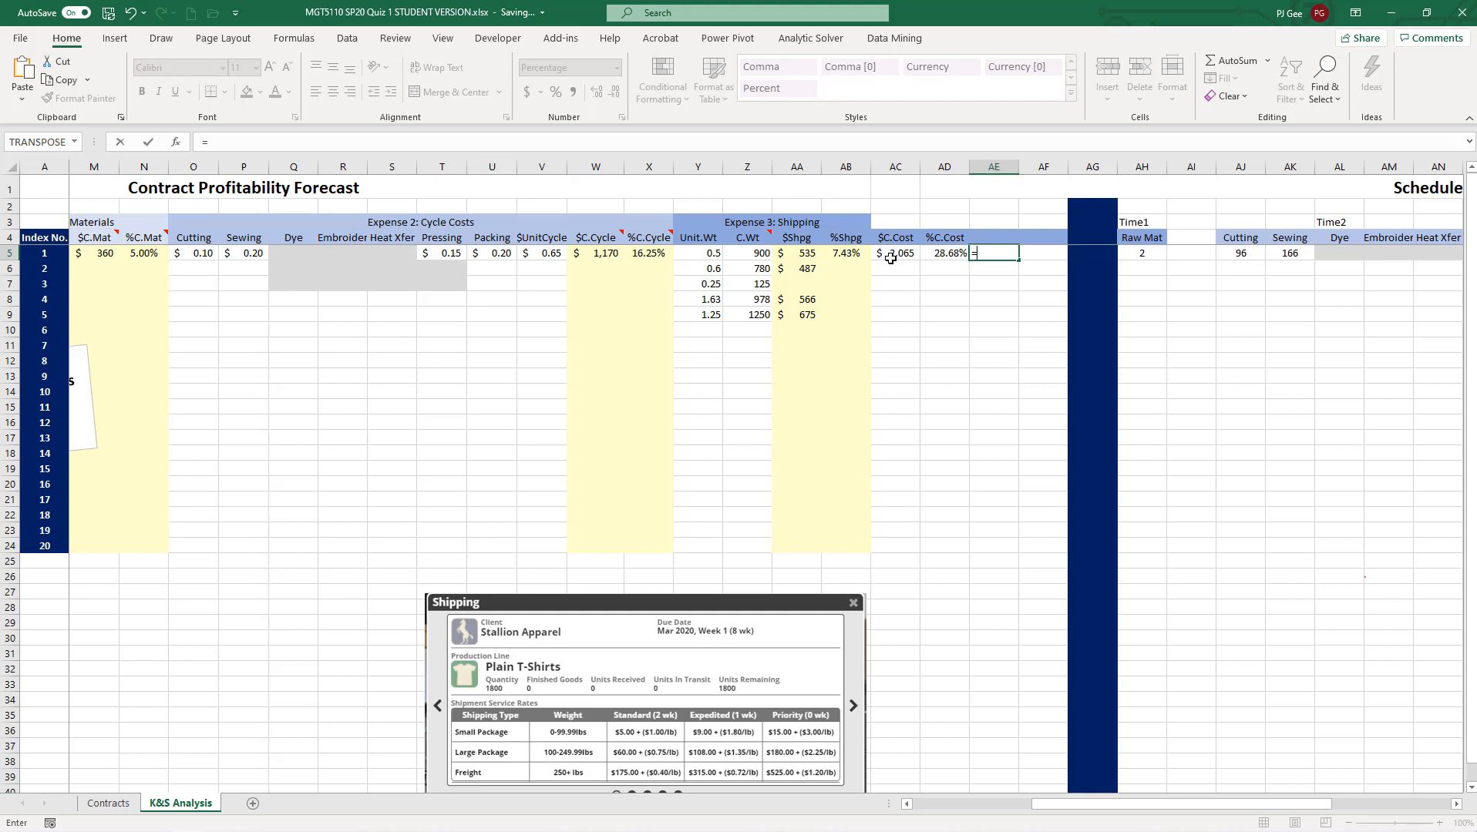
text(J5)
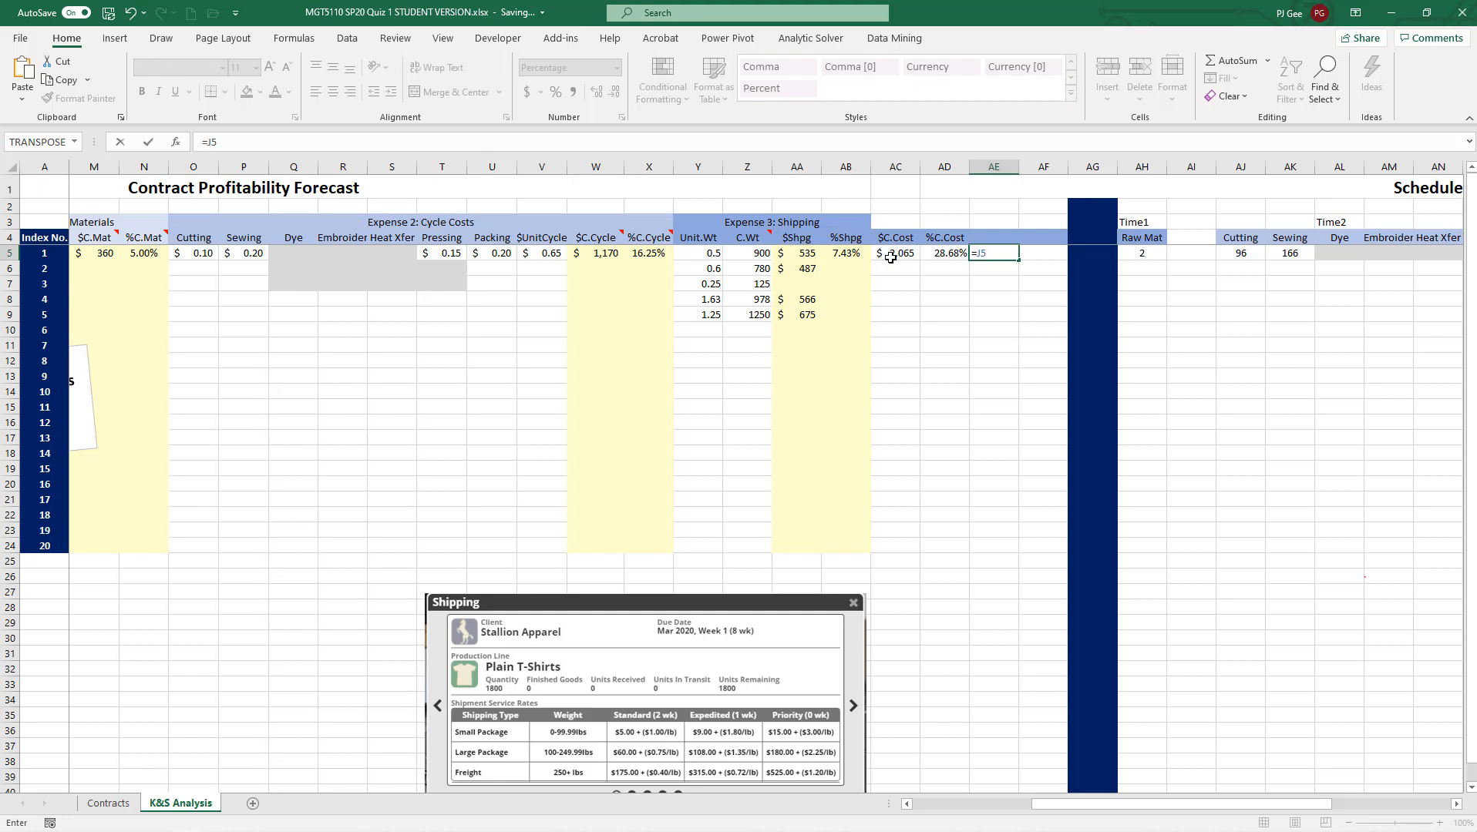
click(894, 252)
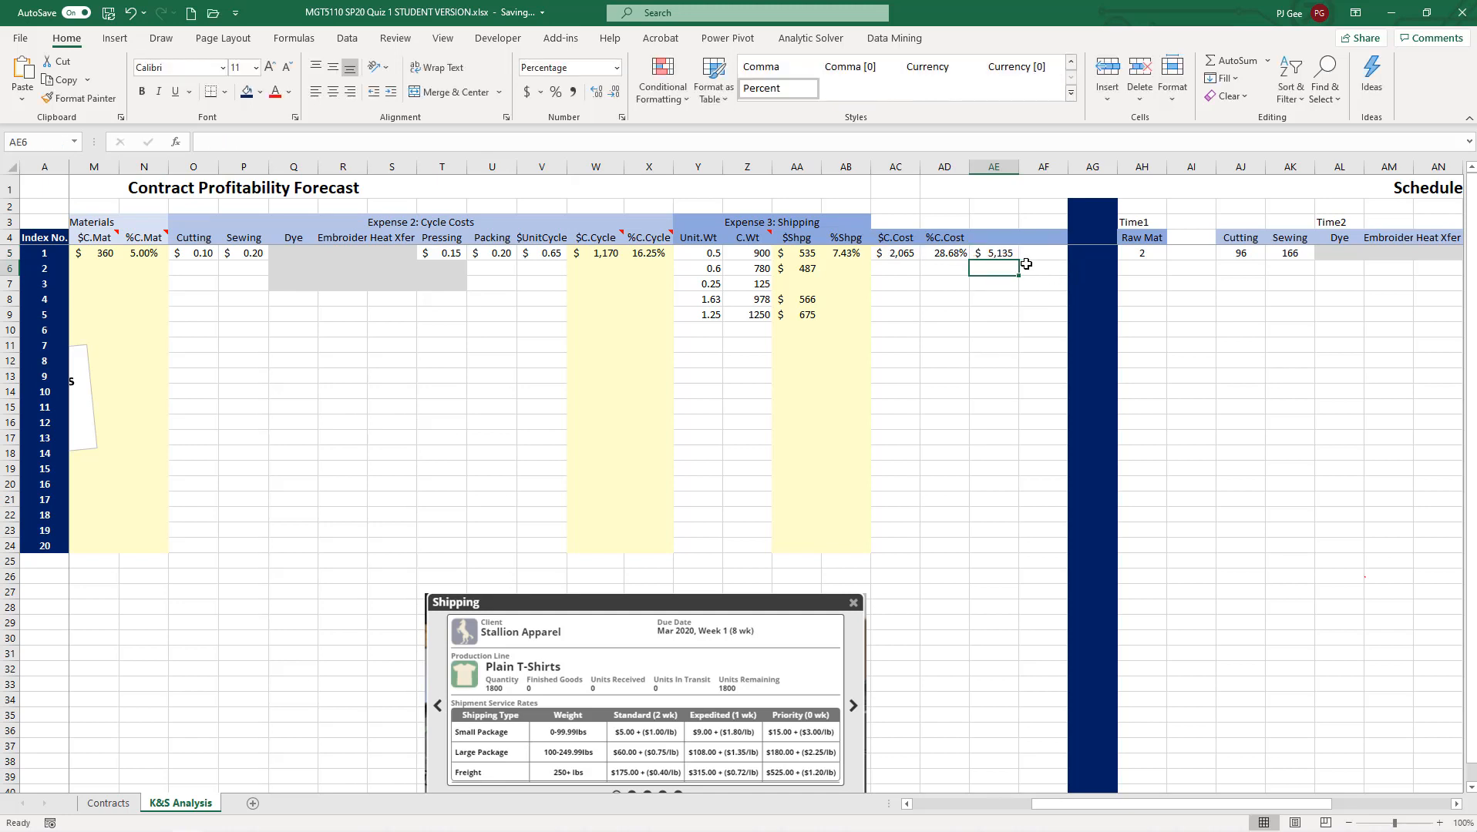
mouse_move(606, 443)
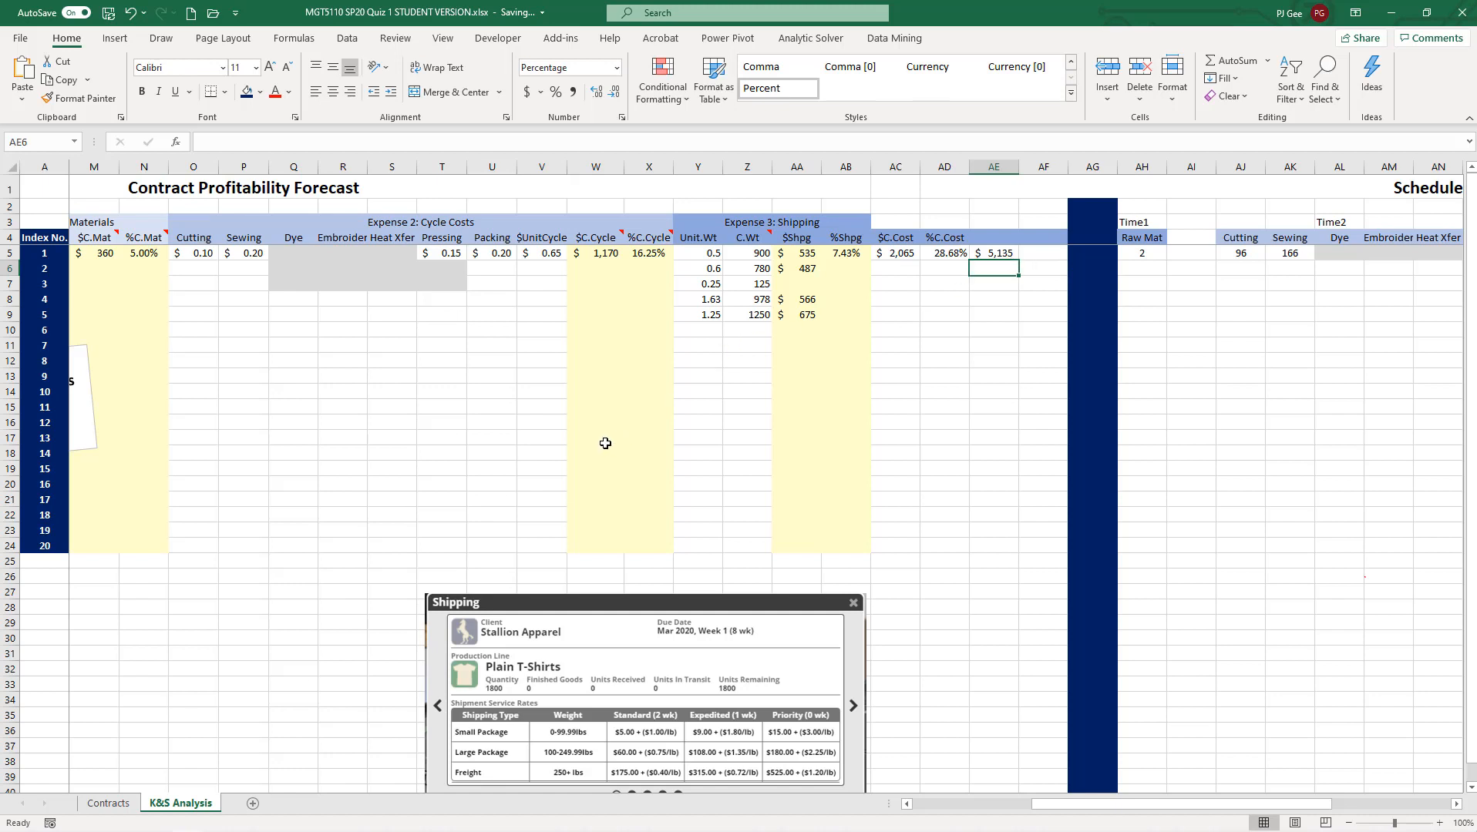
mouse_move(1008, 264)
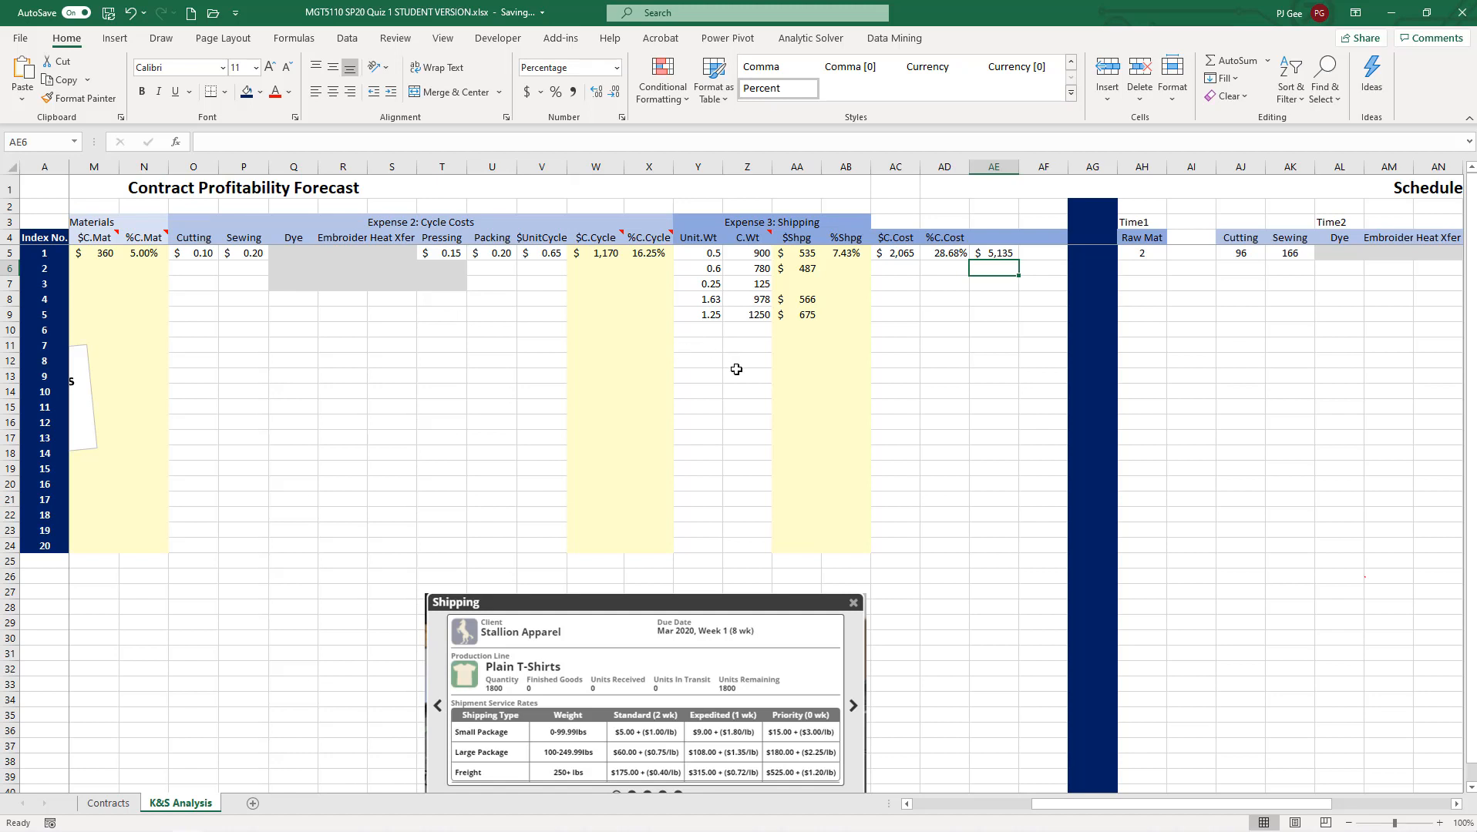
mouse_move(794, 369)
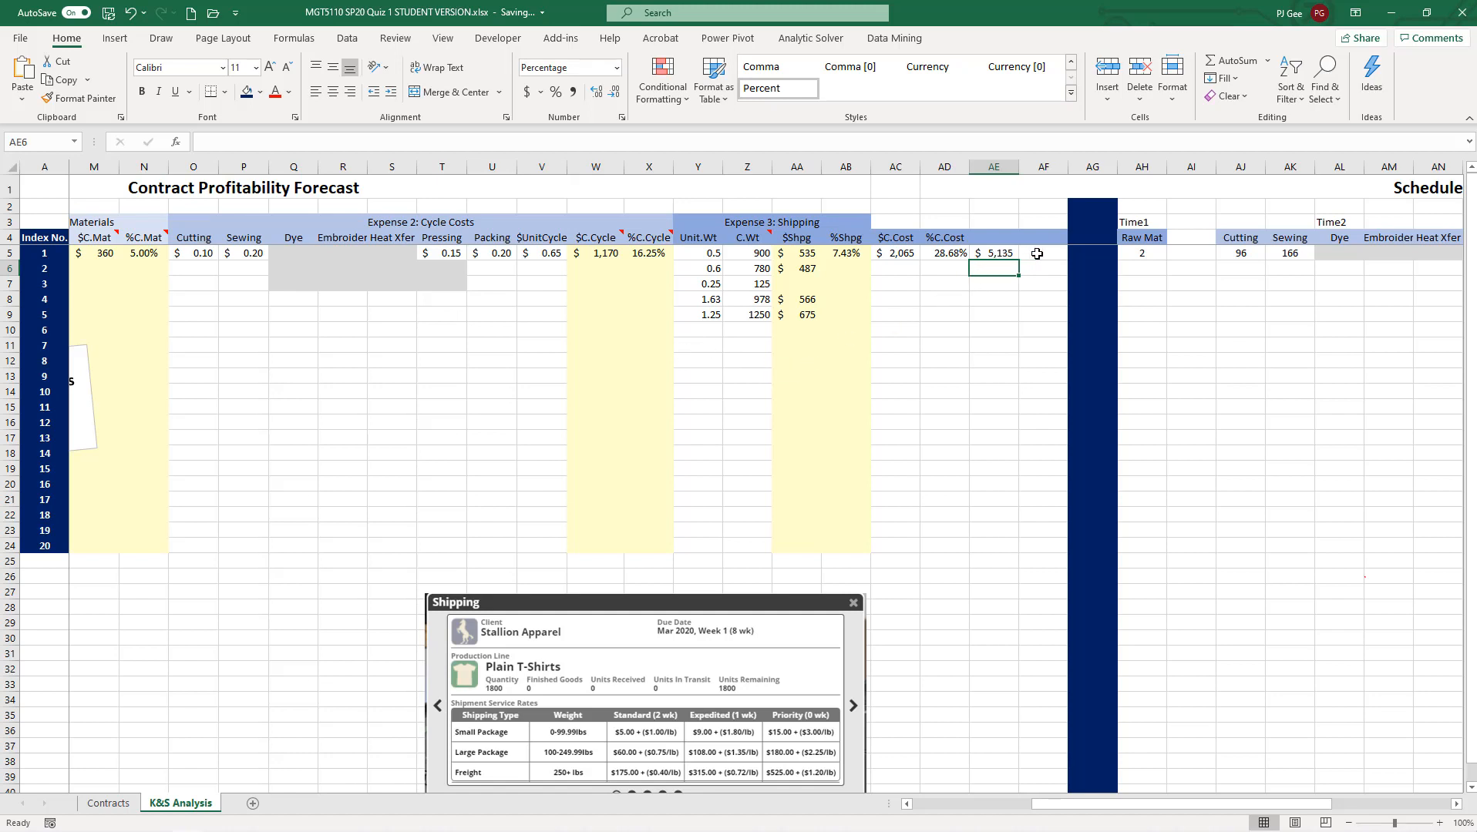
click(994, 254)
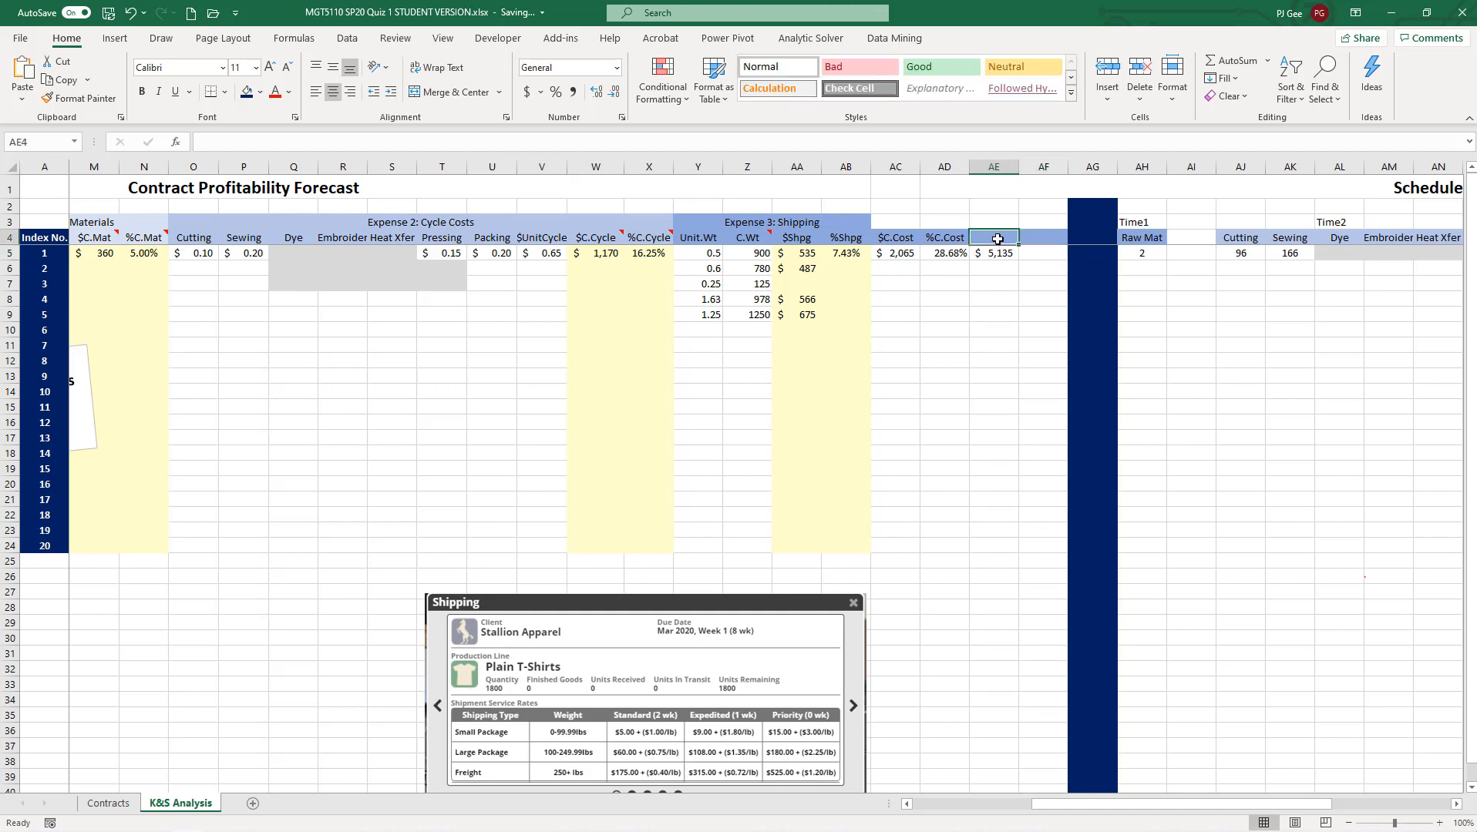
- Type the $Margin header in AE4 and move to AF4 for %Margin
text($Profit)
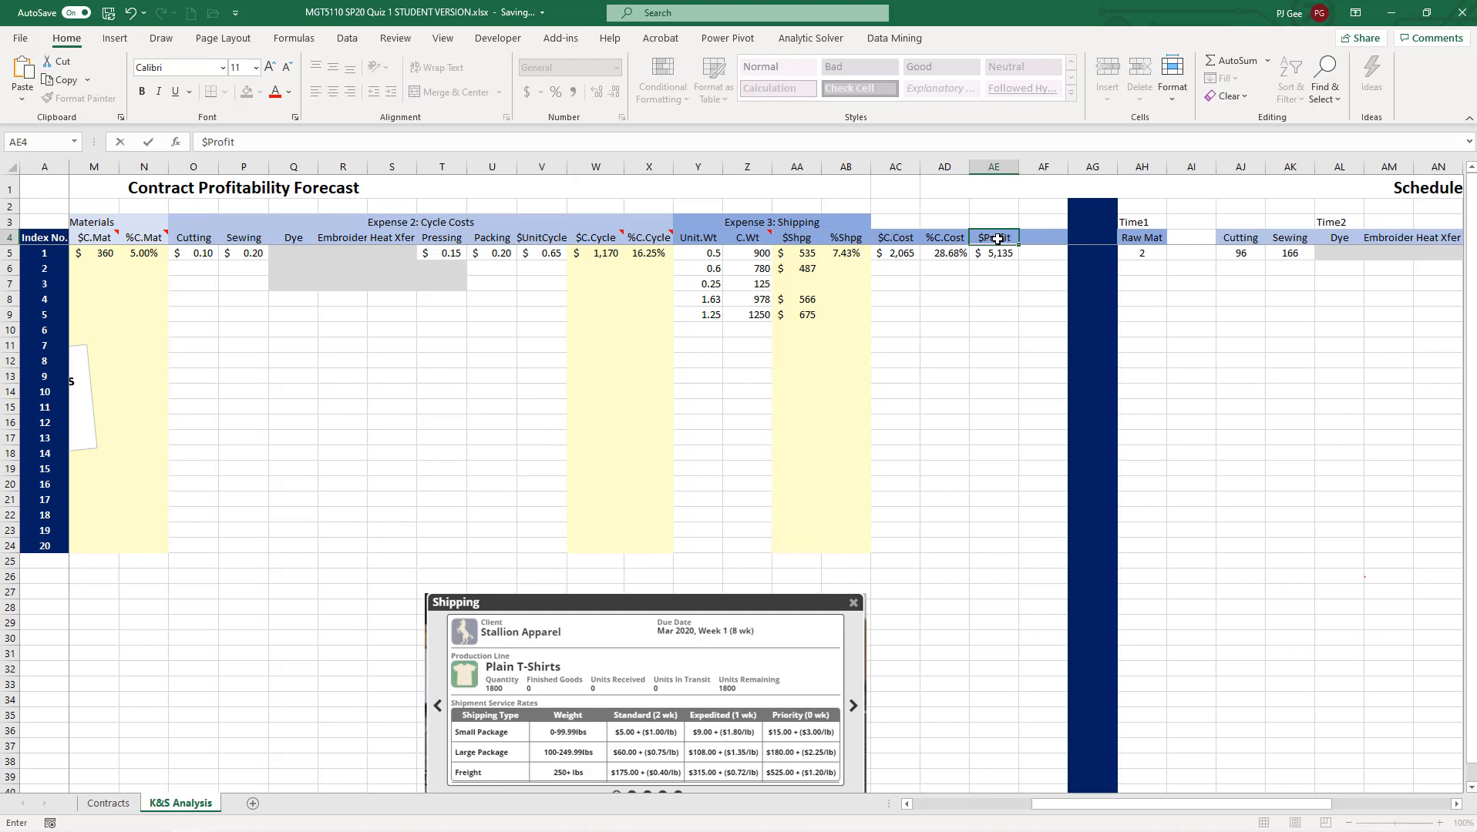
text($Margin)
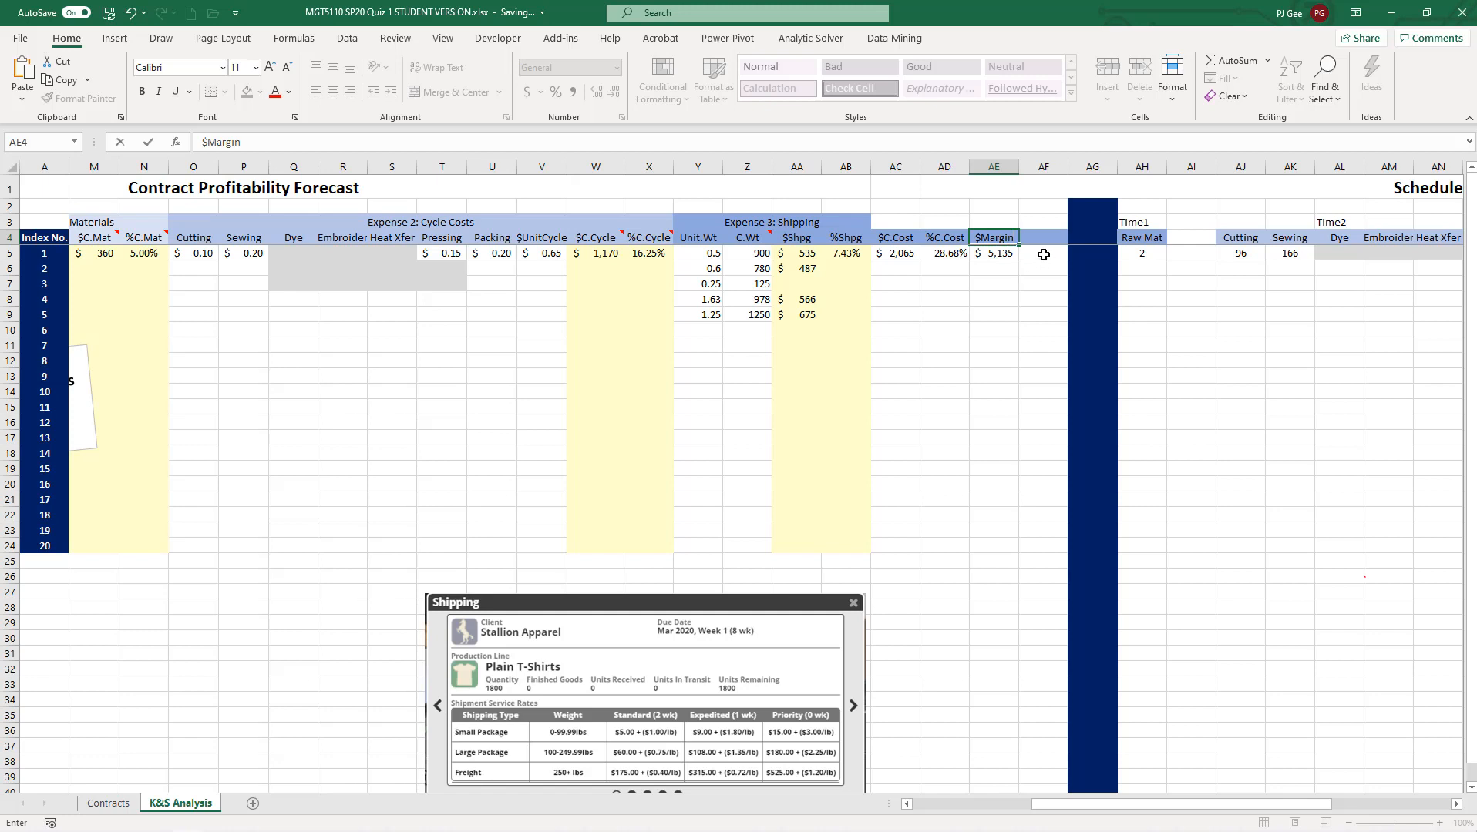
click(1044, 253)
text(%Margin)
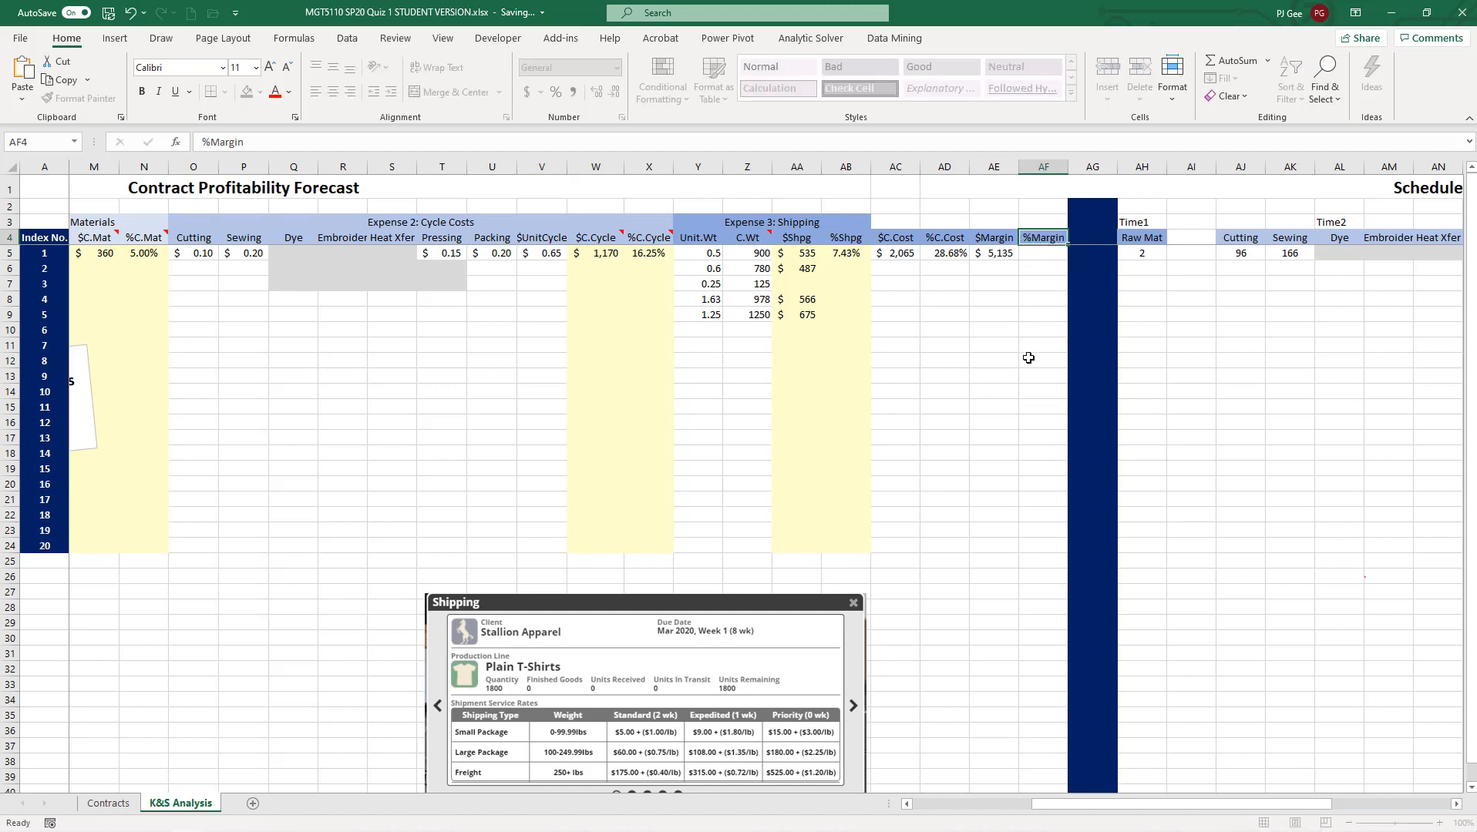
- Enter =AE5/J5 in AF5 as the T-Shirt's %Margin and check the $Margin formula
click(1043, 252)
text(=)
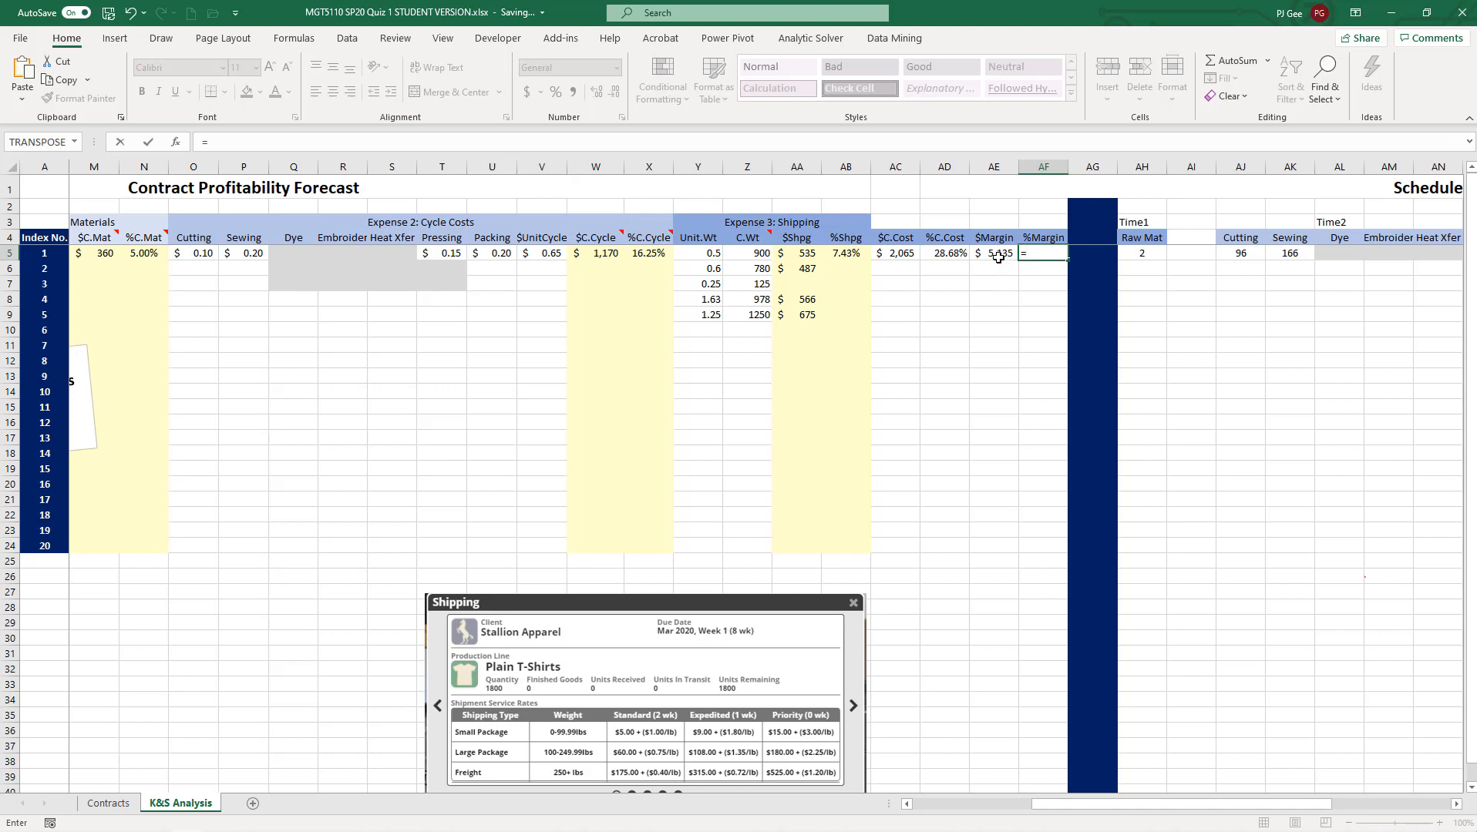
click(993, 252)
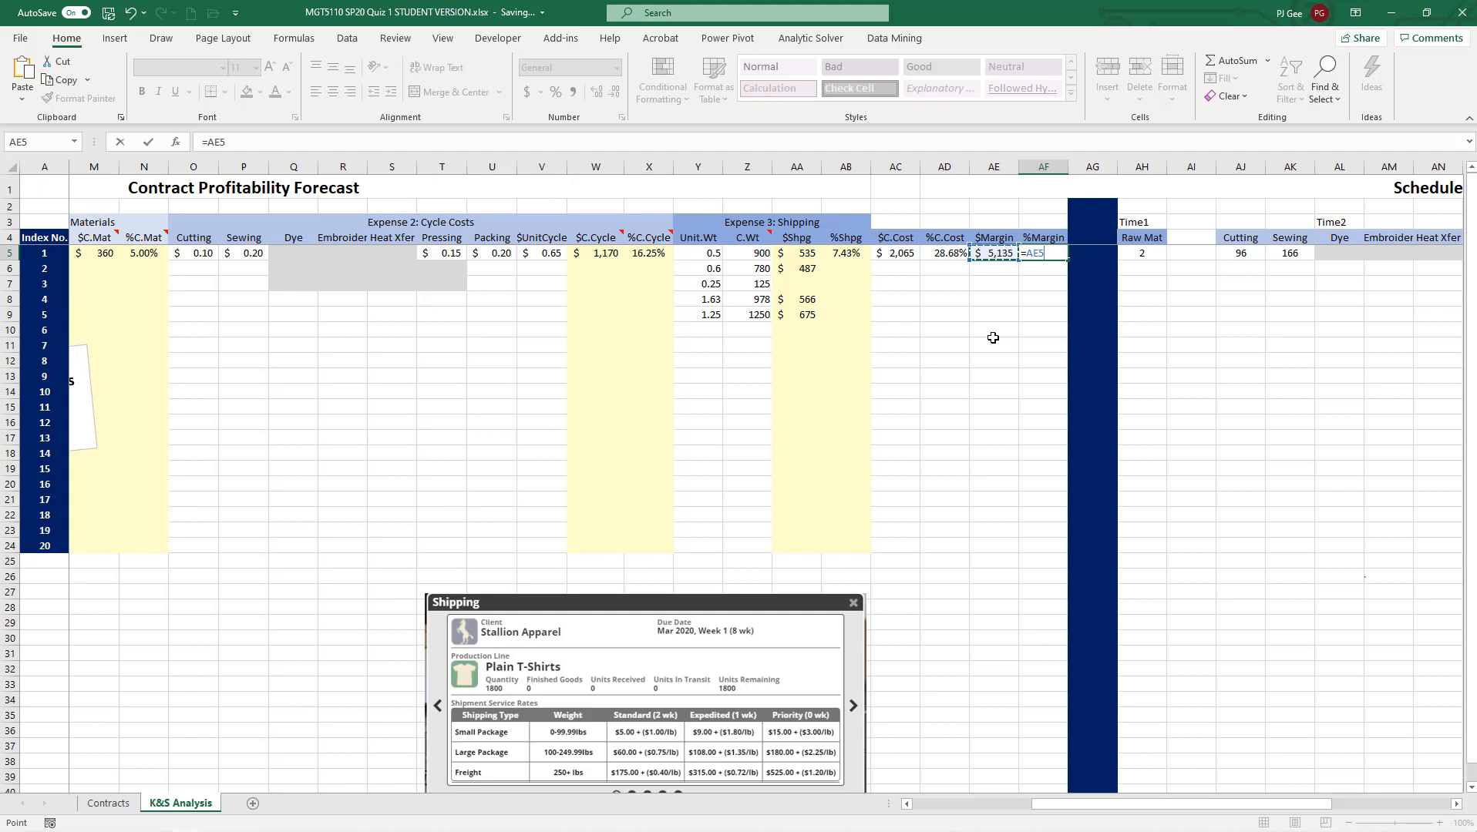
text(/)
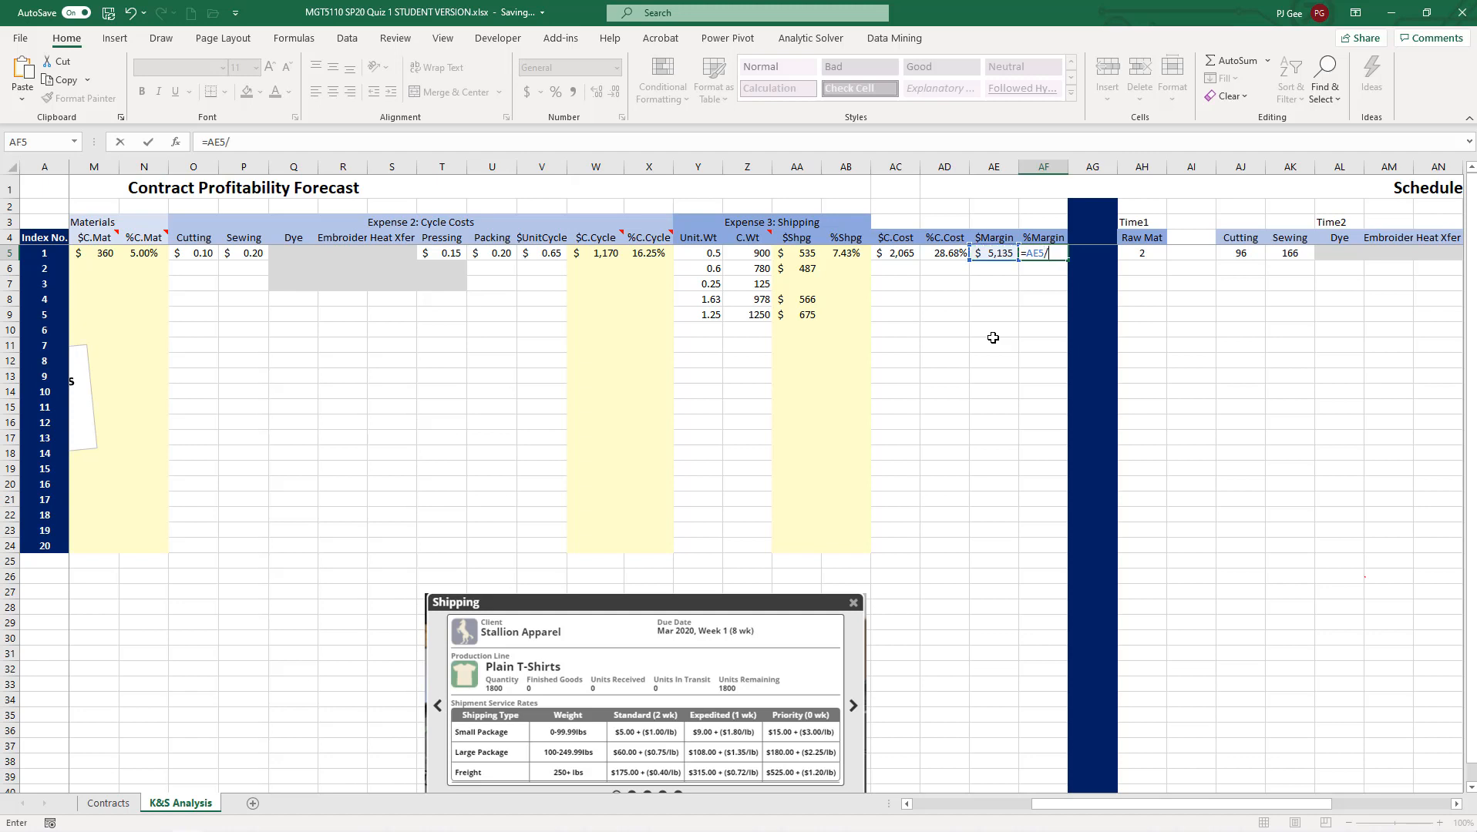
text(j5)
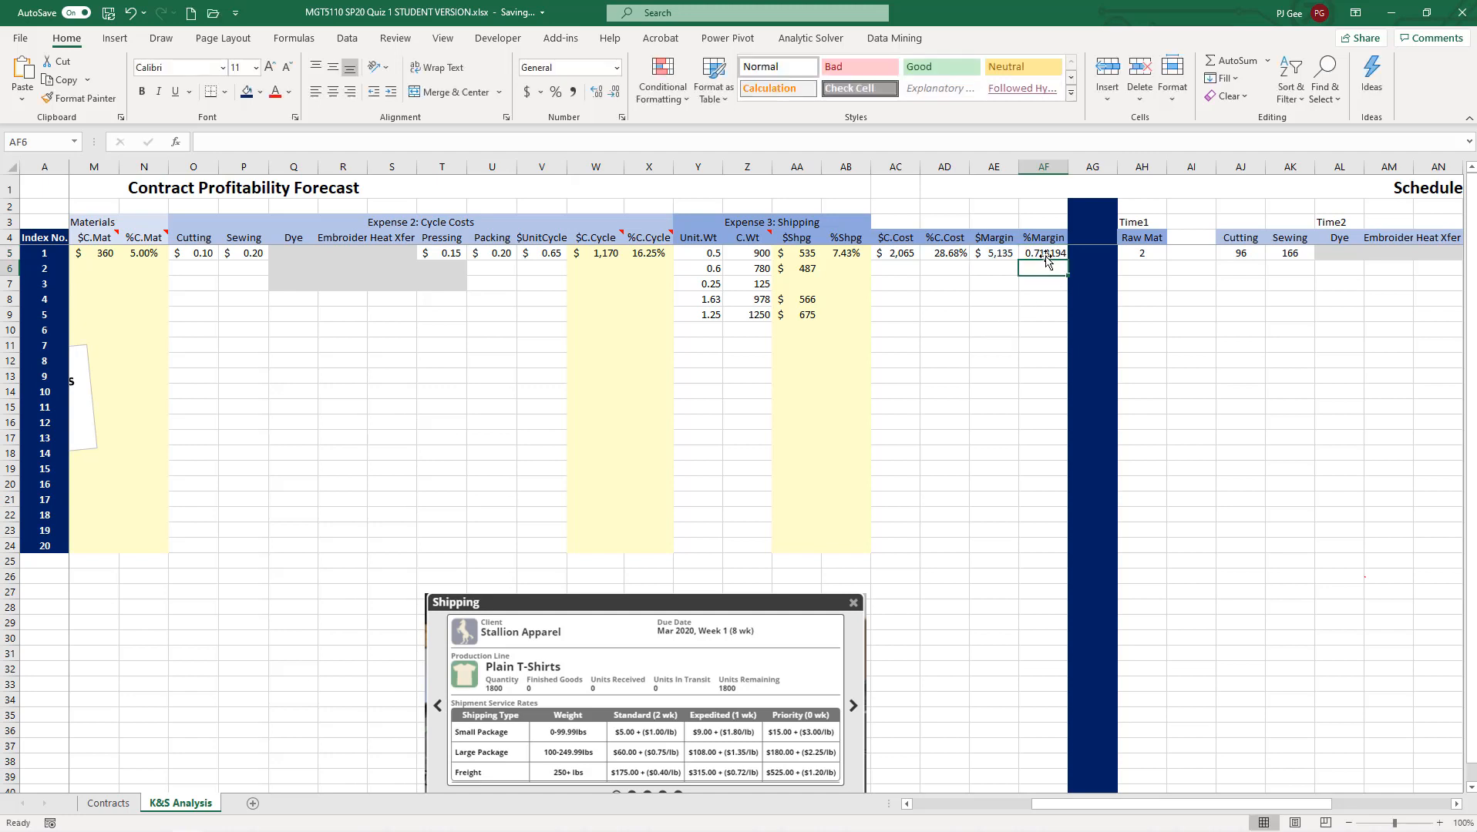
click(1041, 254)
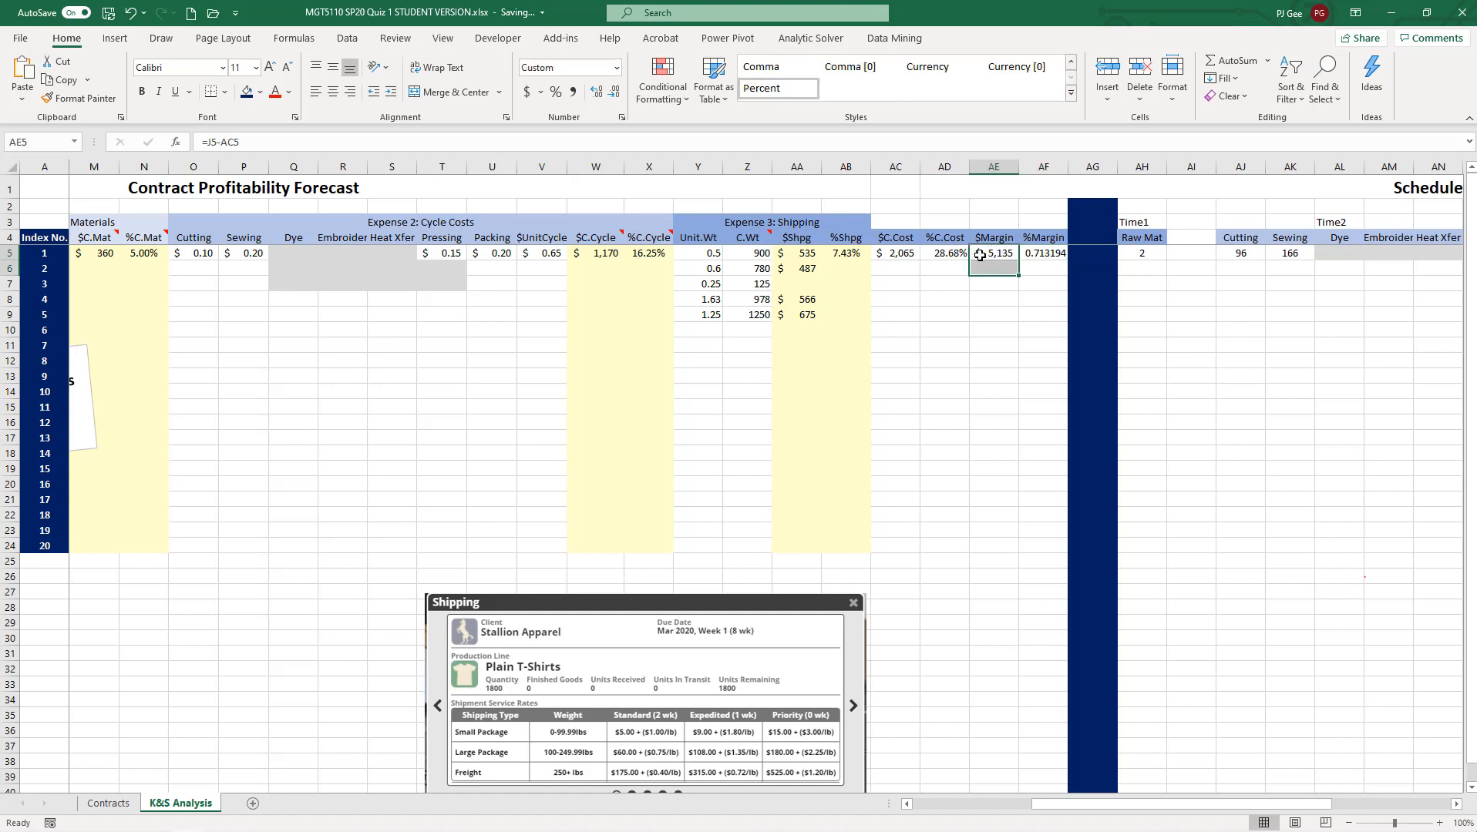
click(1043, 252)
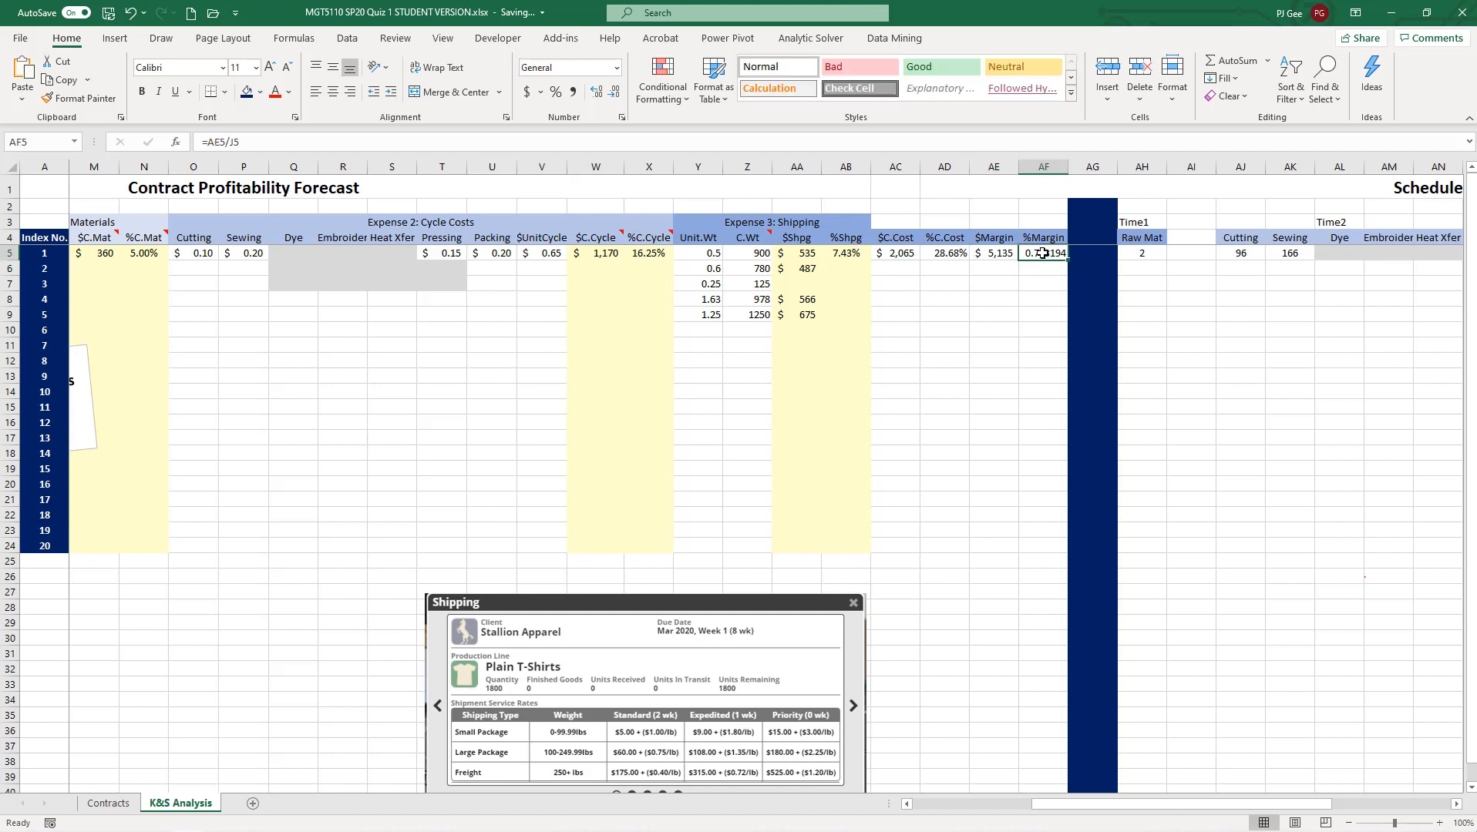
- Format AF5:AF24 as a percentage with extra decimal places
drag(1042, 254, 1048, 547)
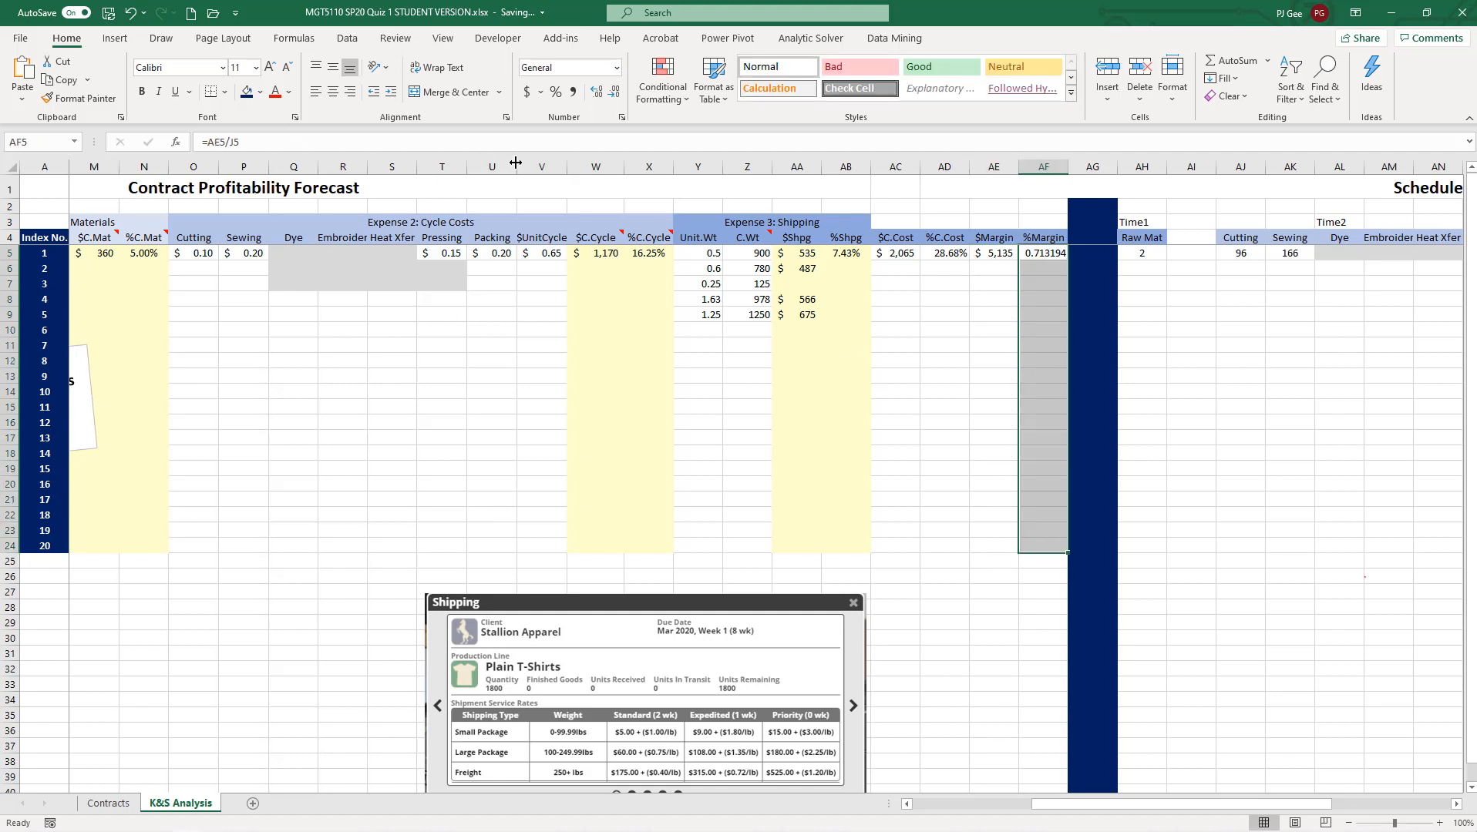
click(555, 91)
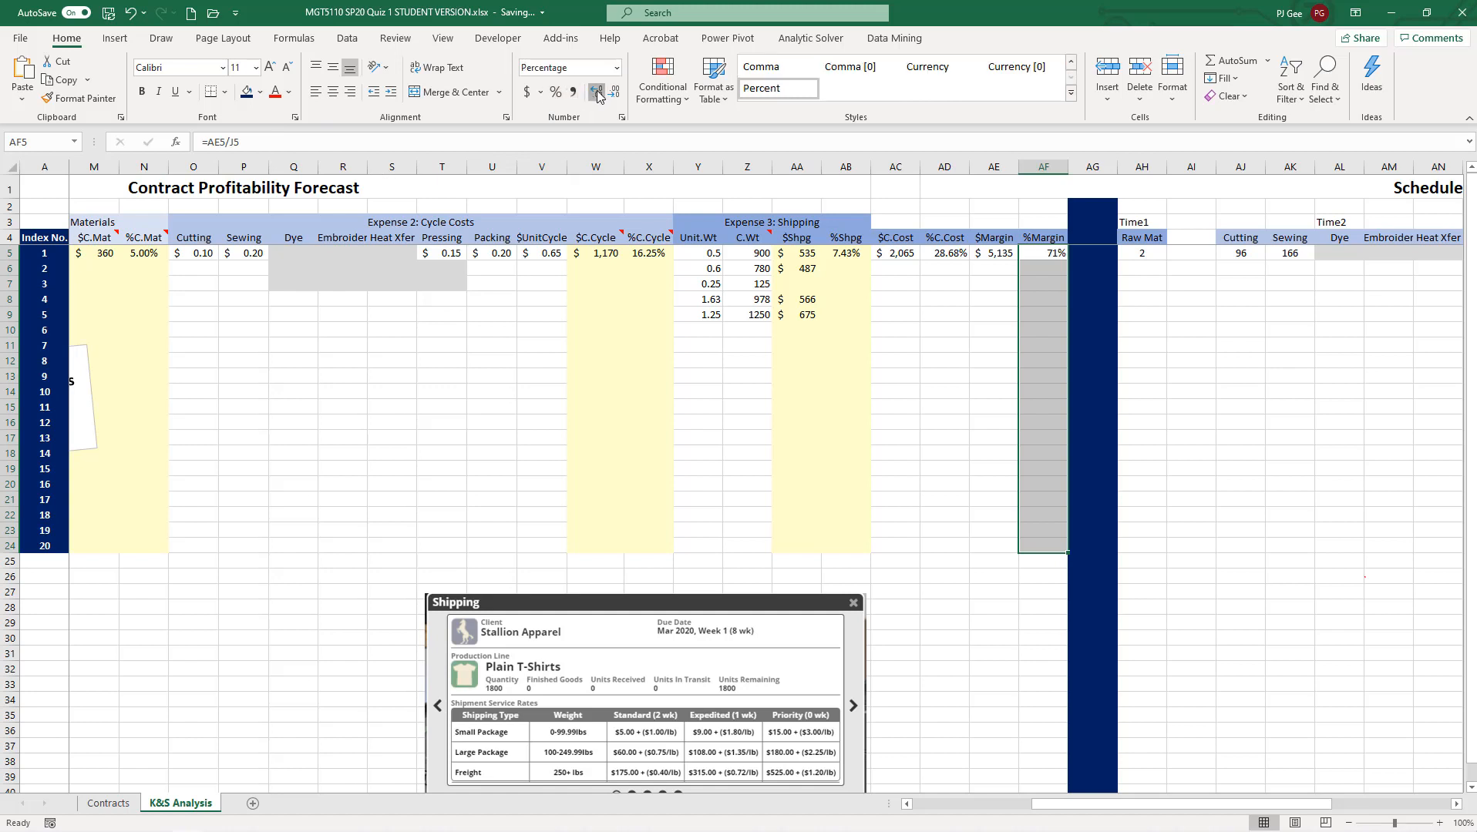
click(595, 92)
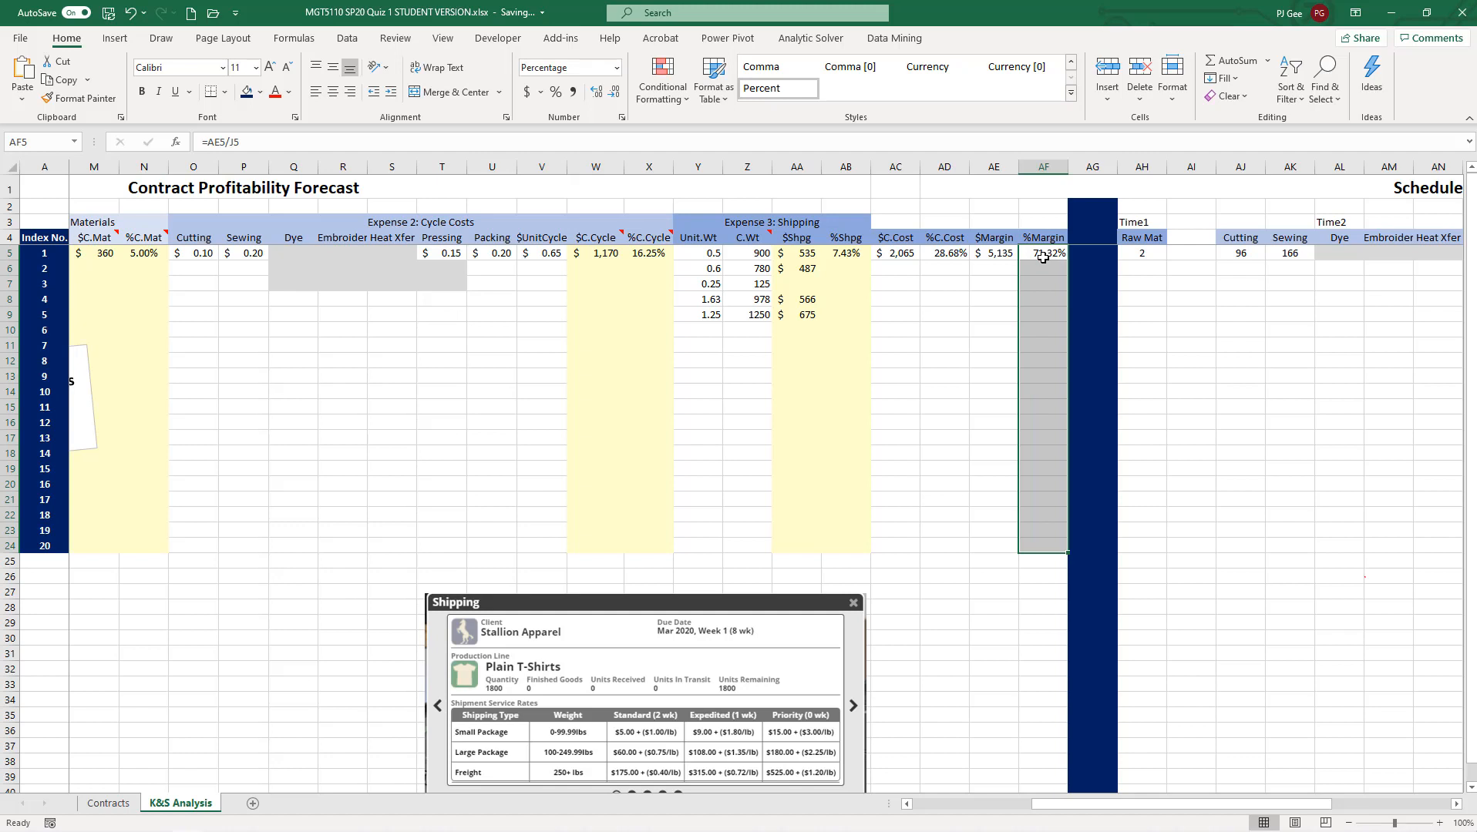
mouse_move(1042, 269)
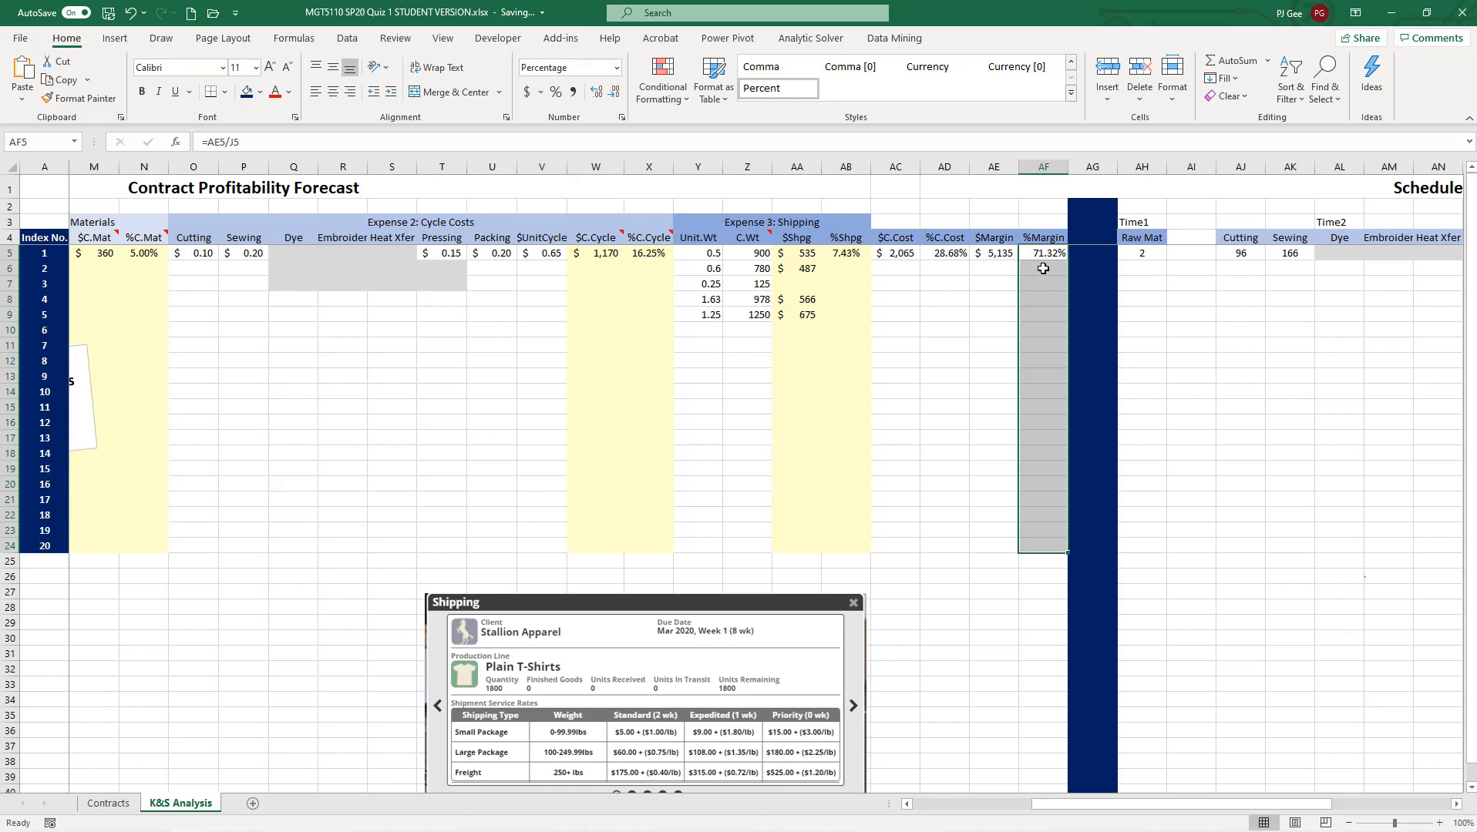
mouse_move(1041, 299)
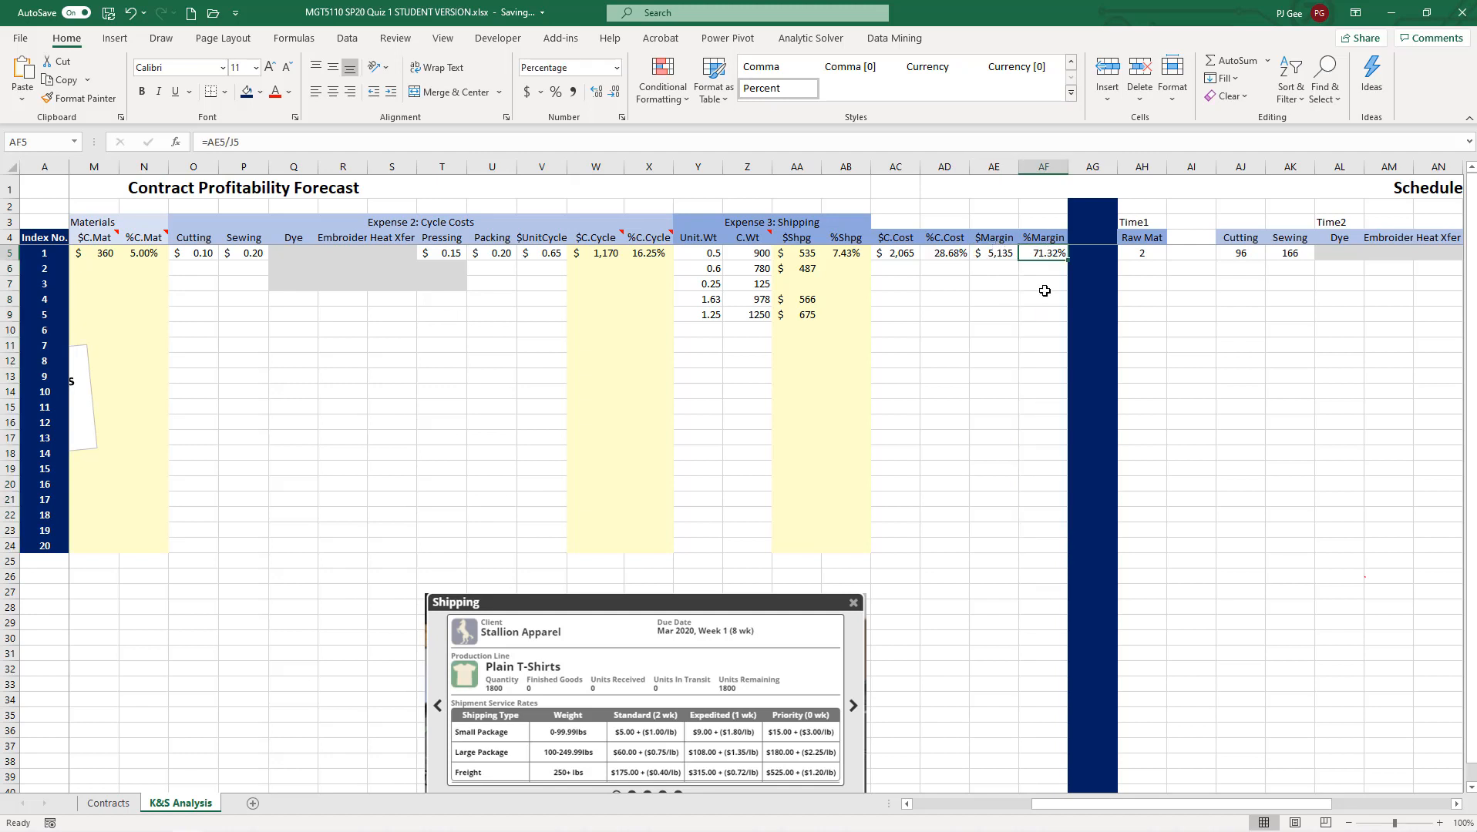
mouse_move(1001, 281)
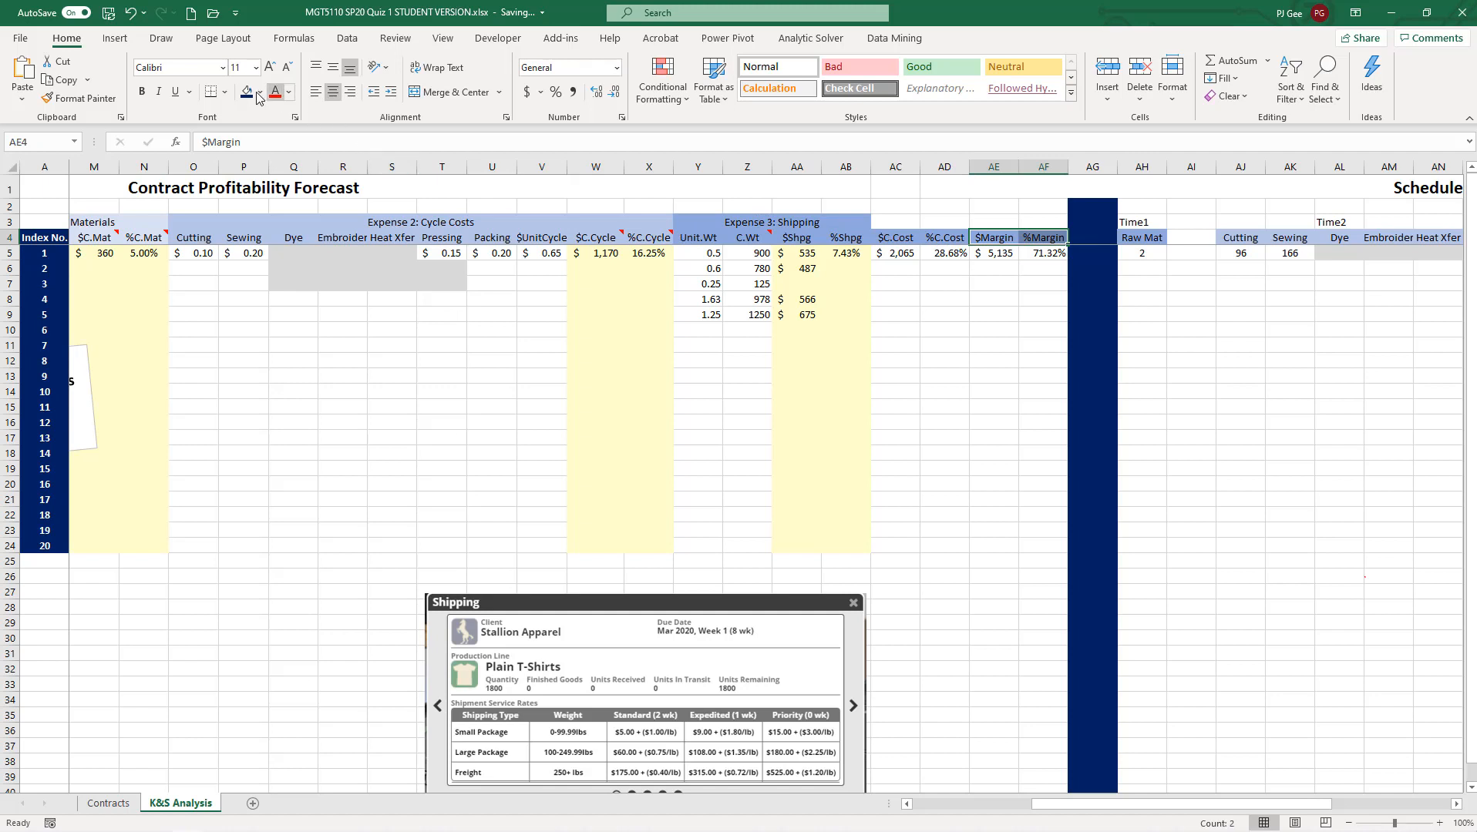
- Give the $Margin and %Margin headers white, bold text
click(259, 92)
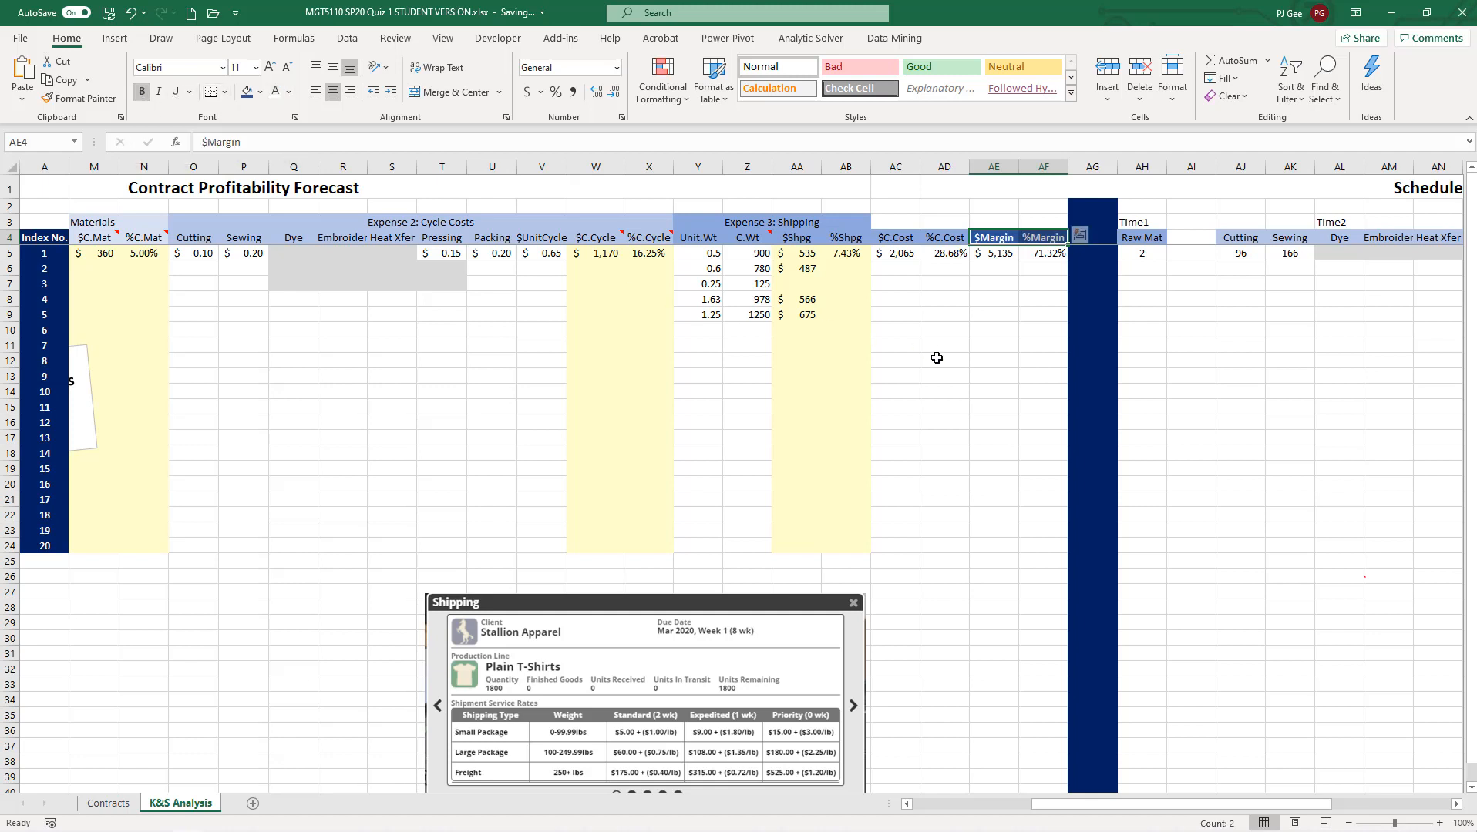
click(994, 330)
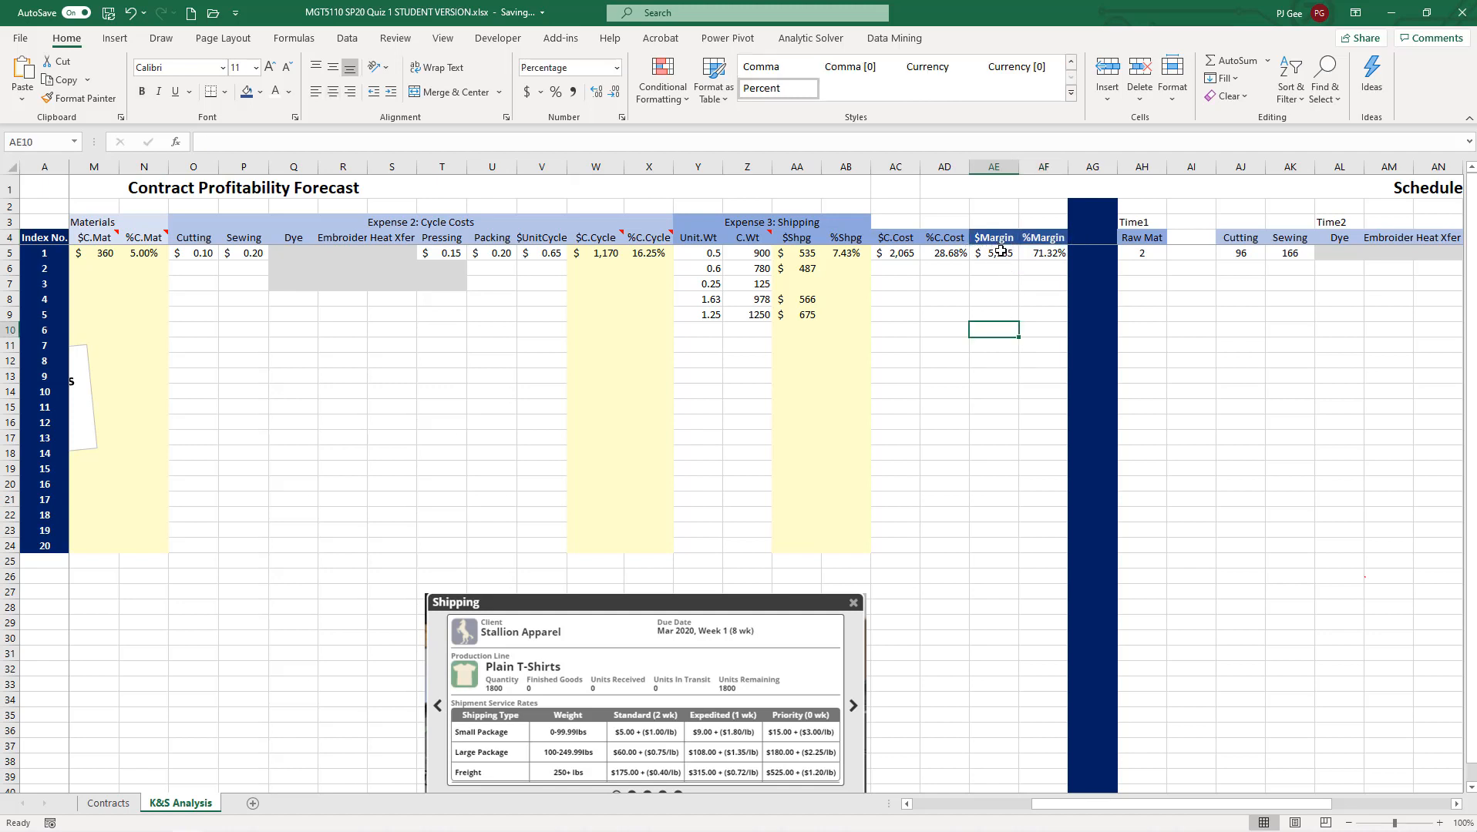
- Fill AC5:AD24 with a medium yellow chosen from More Colors
click(994, 252)
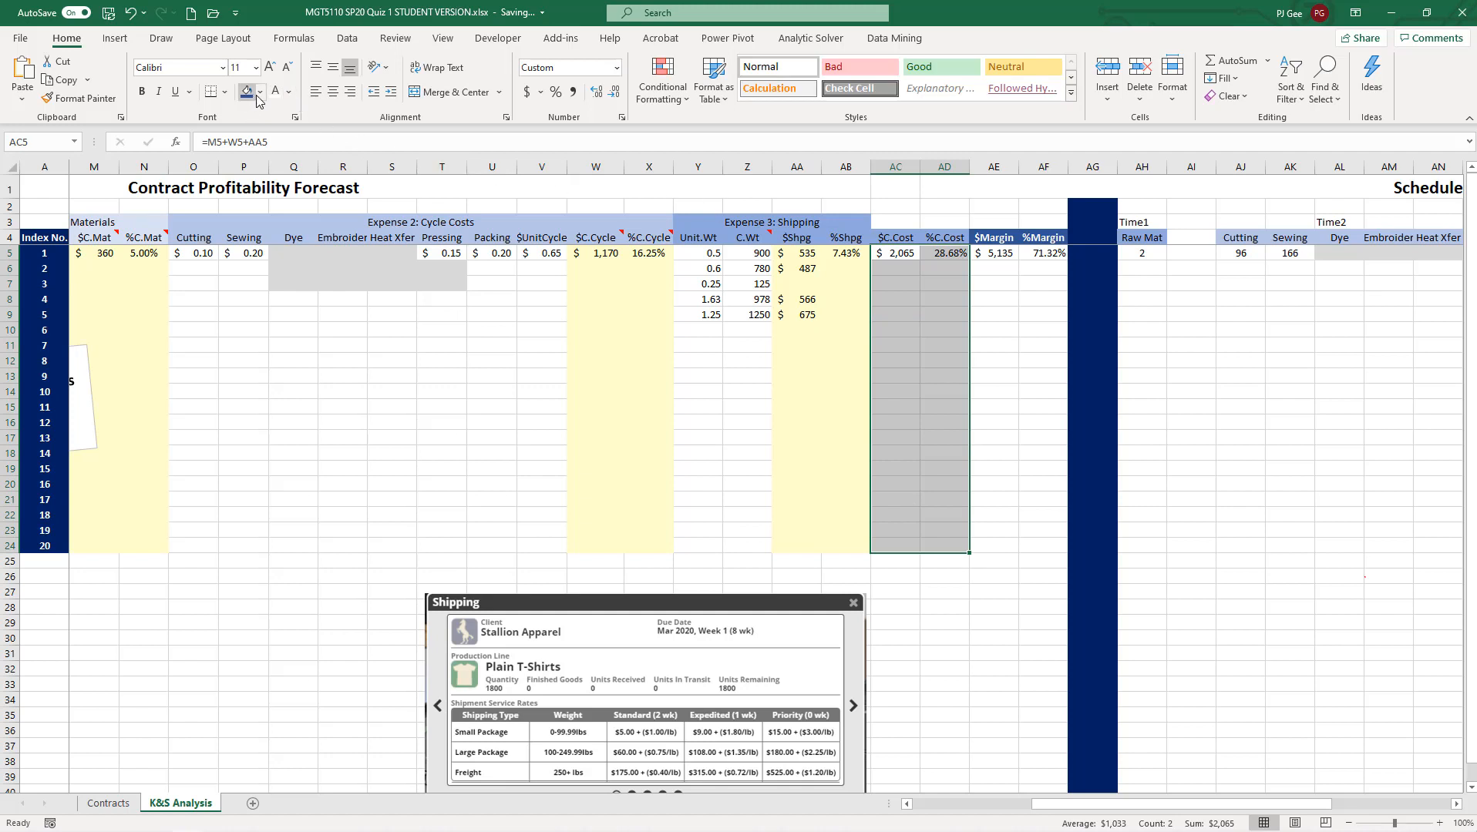
click(259, 92)
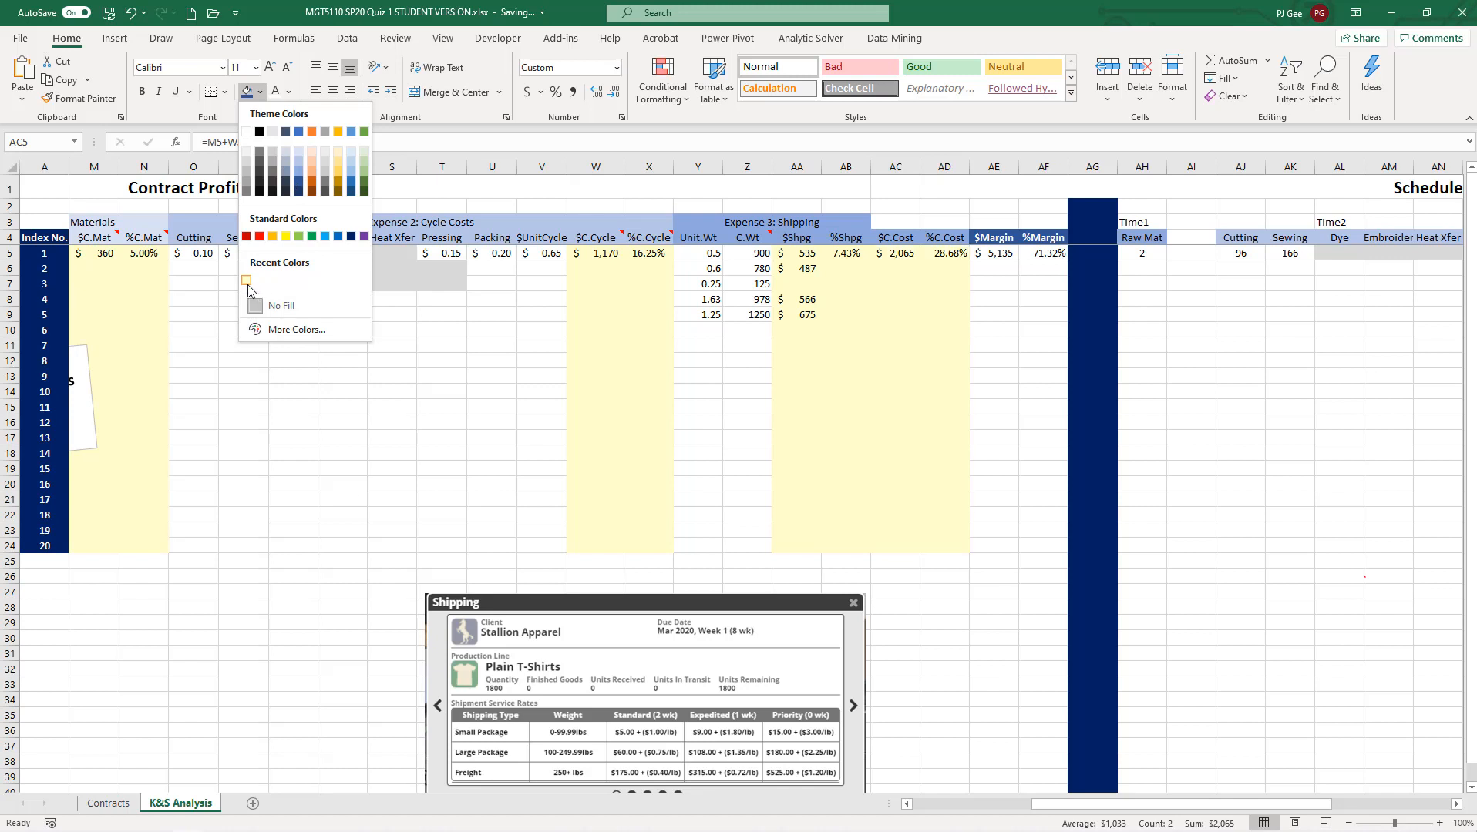
click(297, 330)
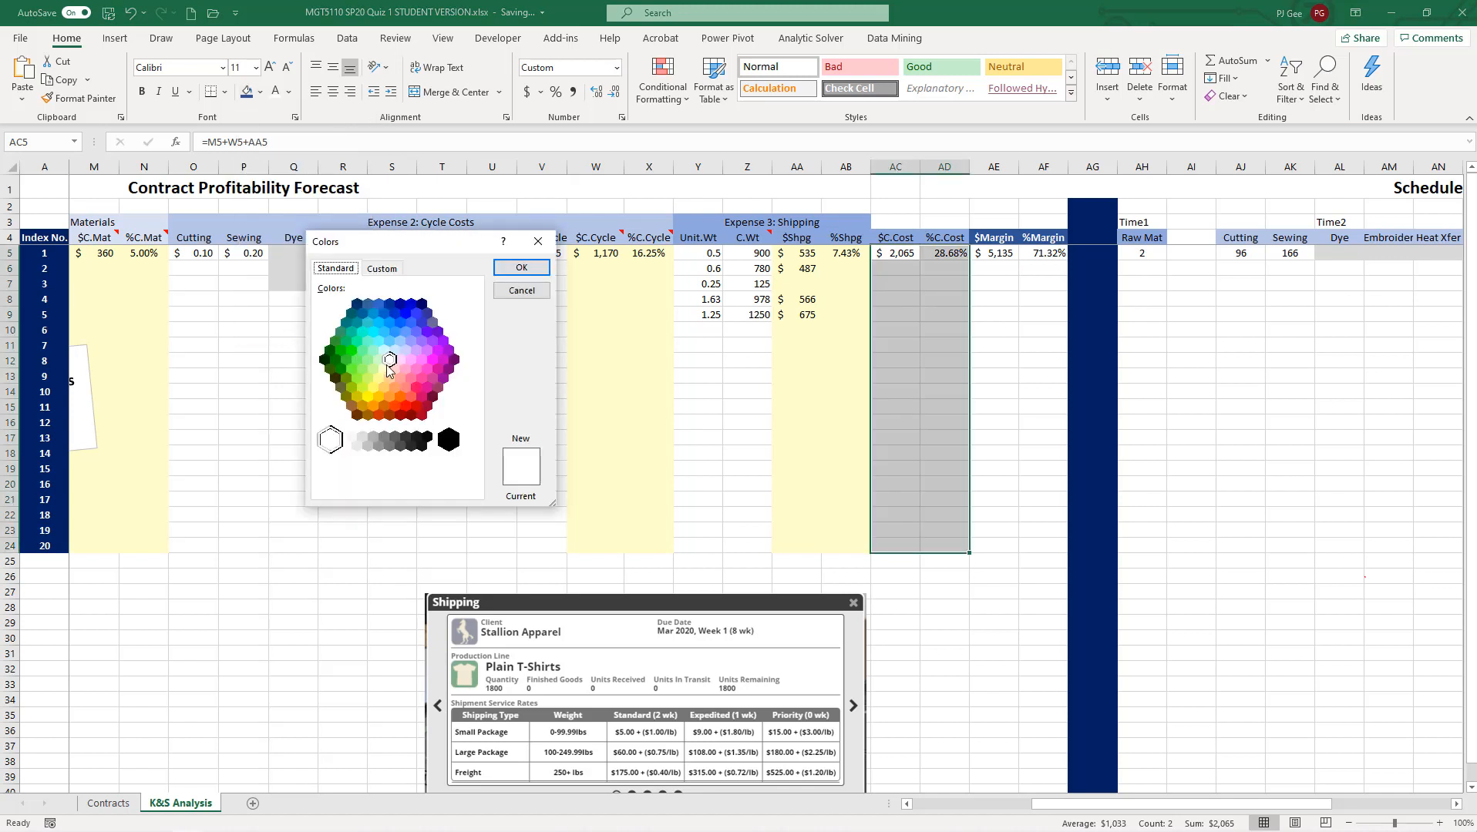
click(379, 377)
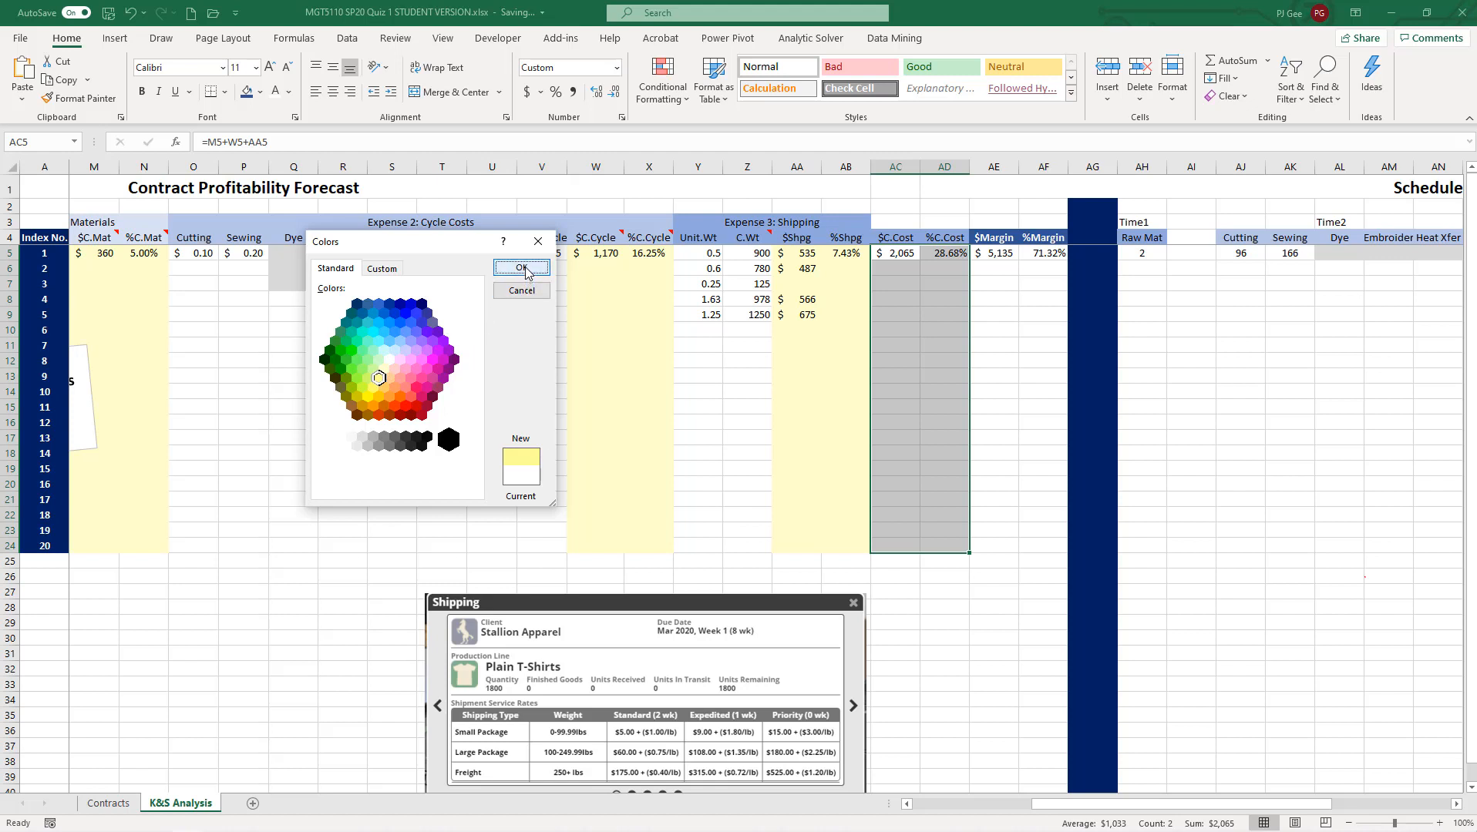
click(521, 268)
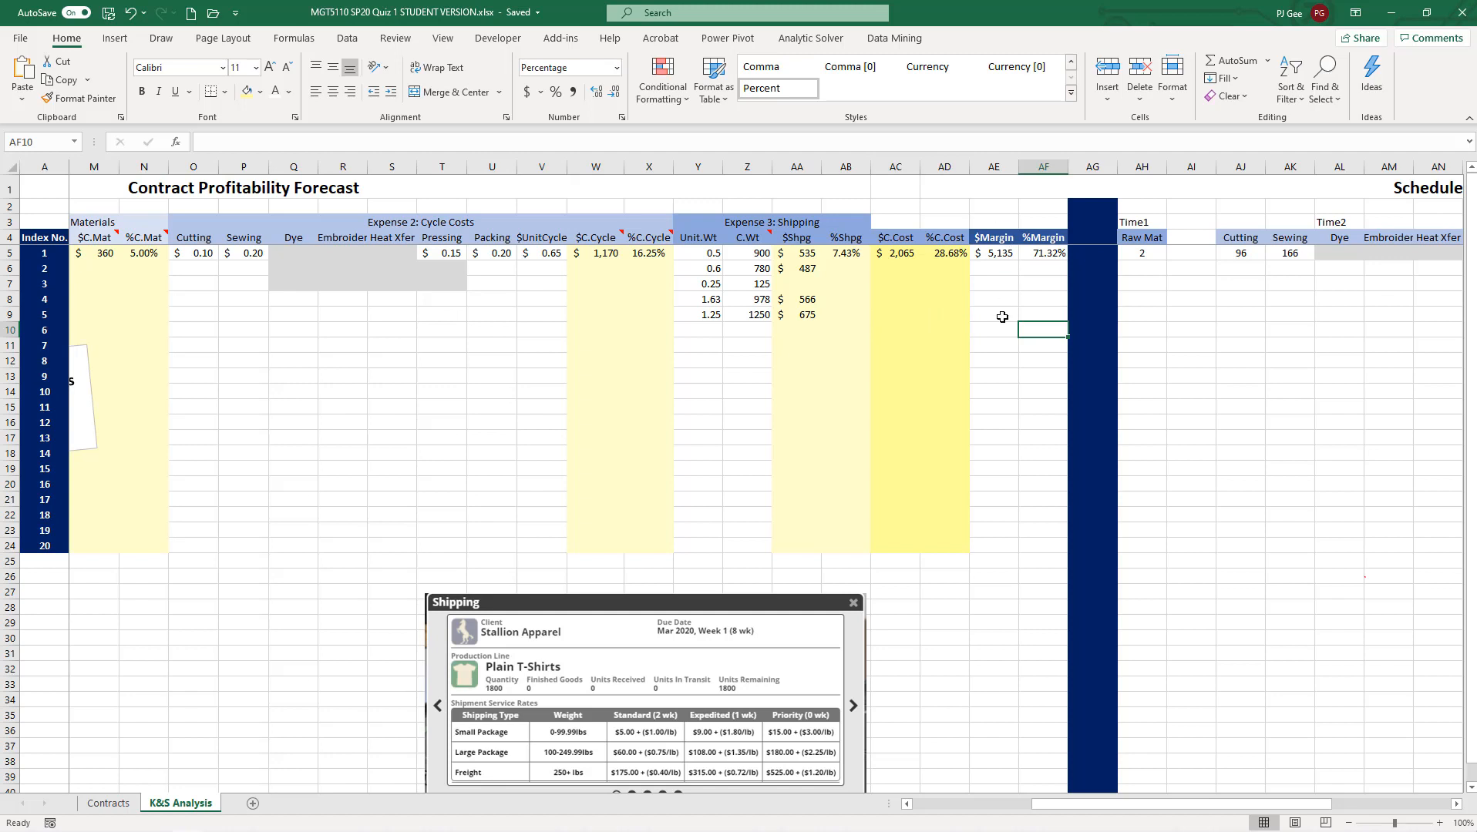
mouse_move(924, 280)
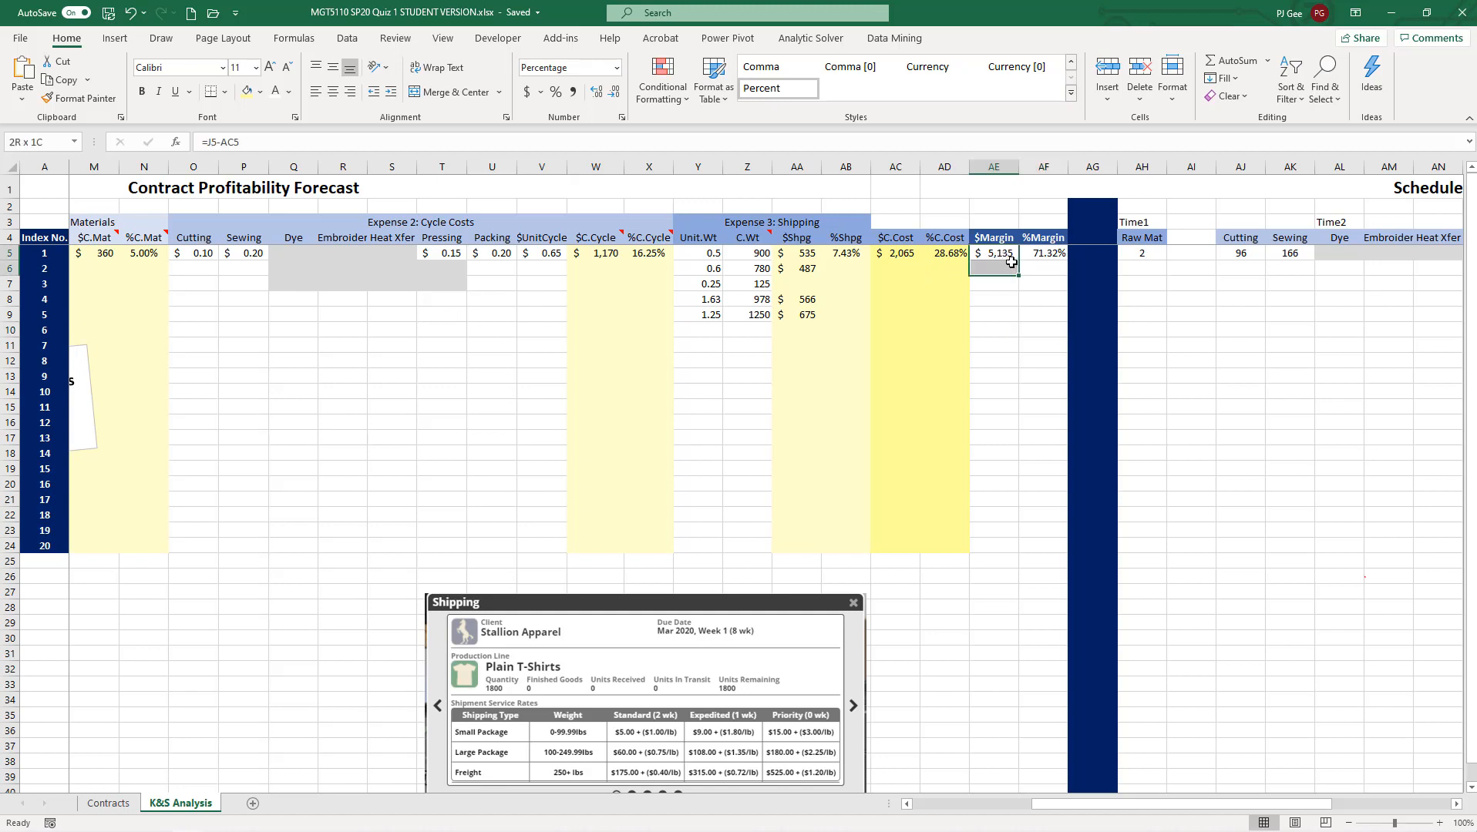
- Fill AE5:AF24 with a bright, strong yellow from More Colors
drag(993, 252, 1043, 540)
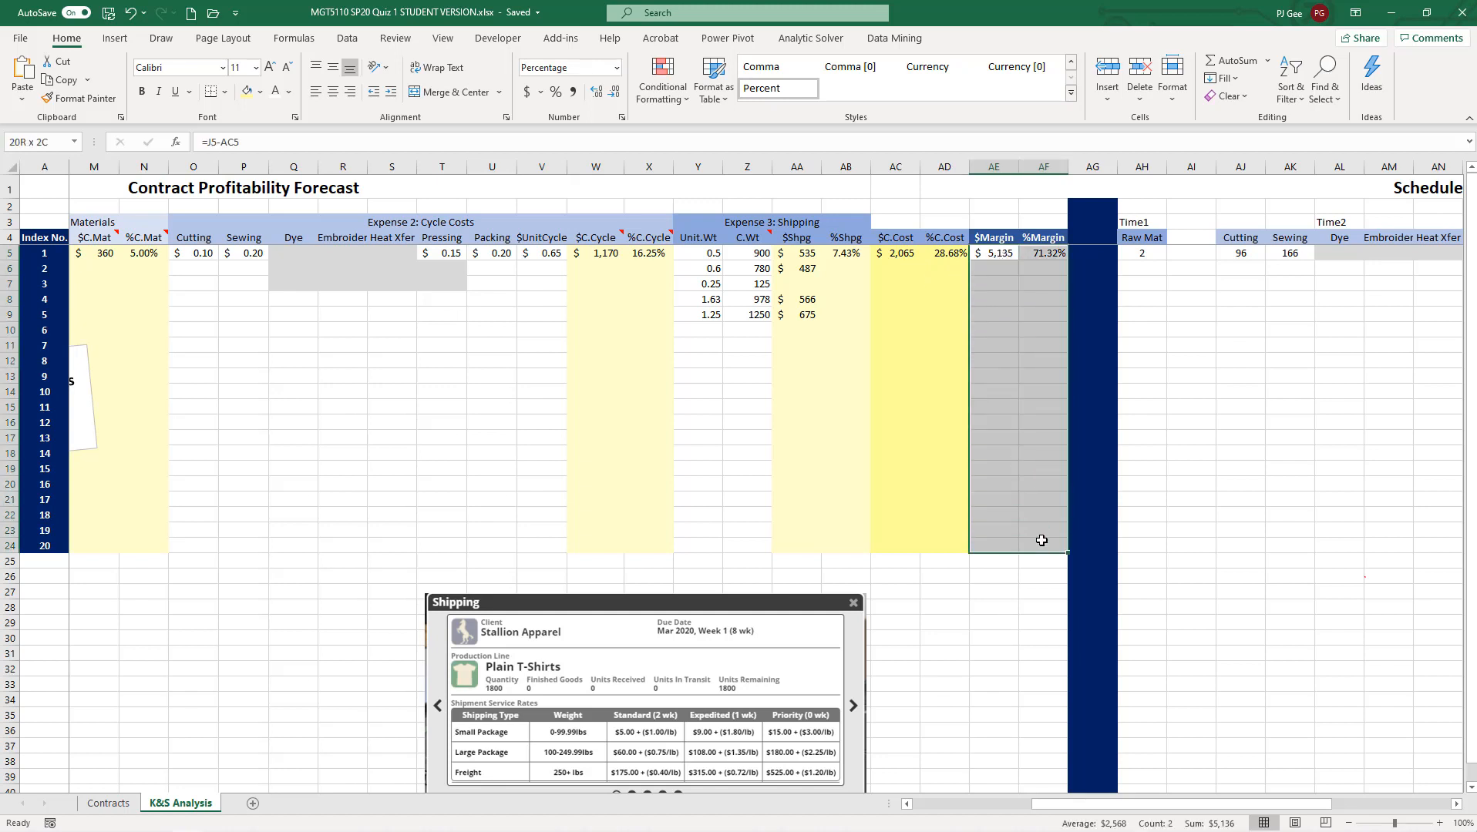
click(261, 93)
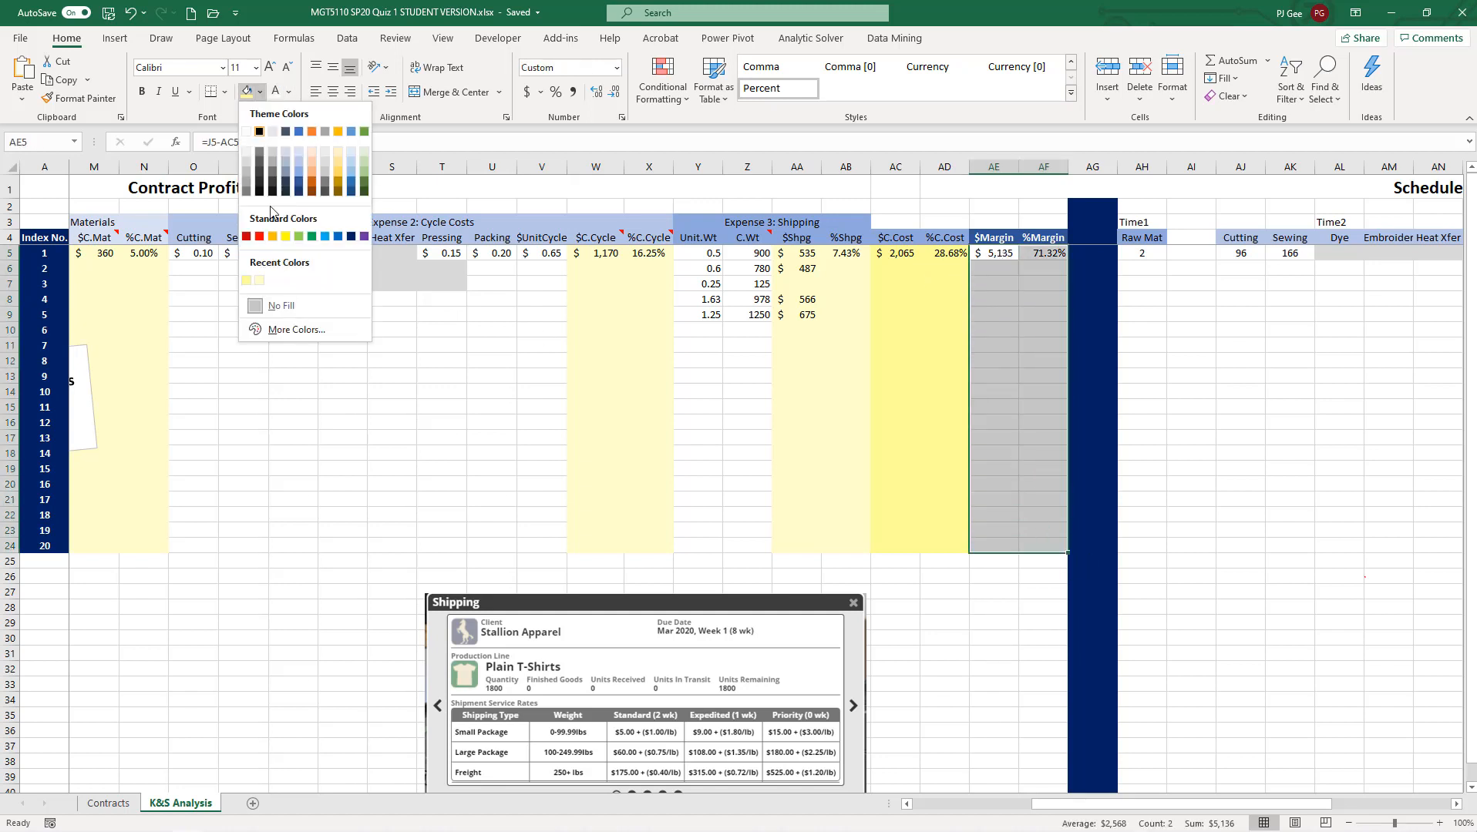
click(296, 330)
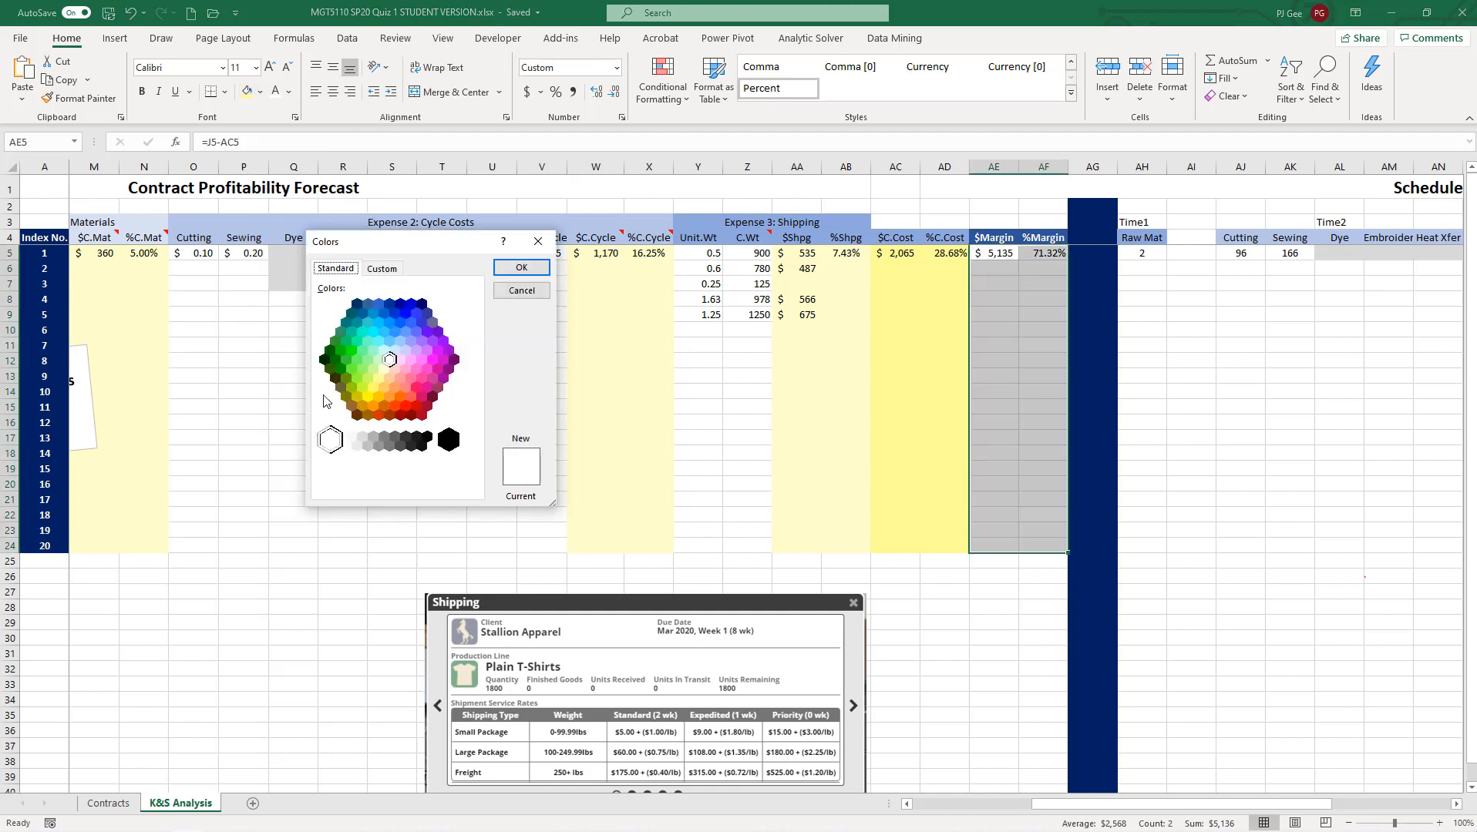
click(367, 395)
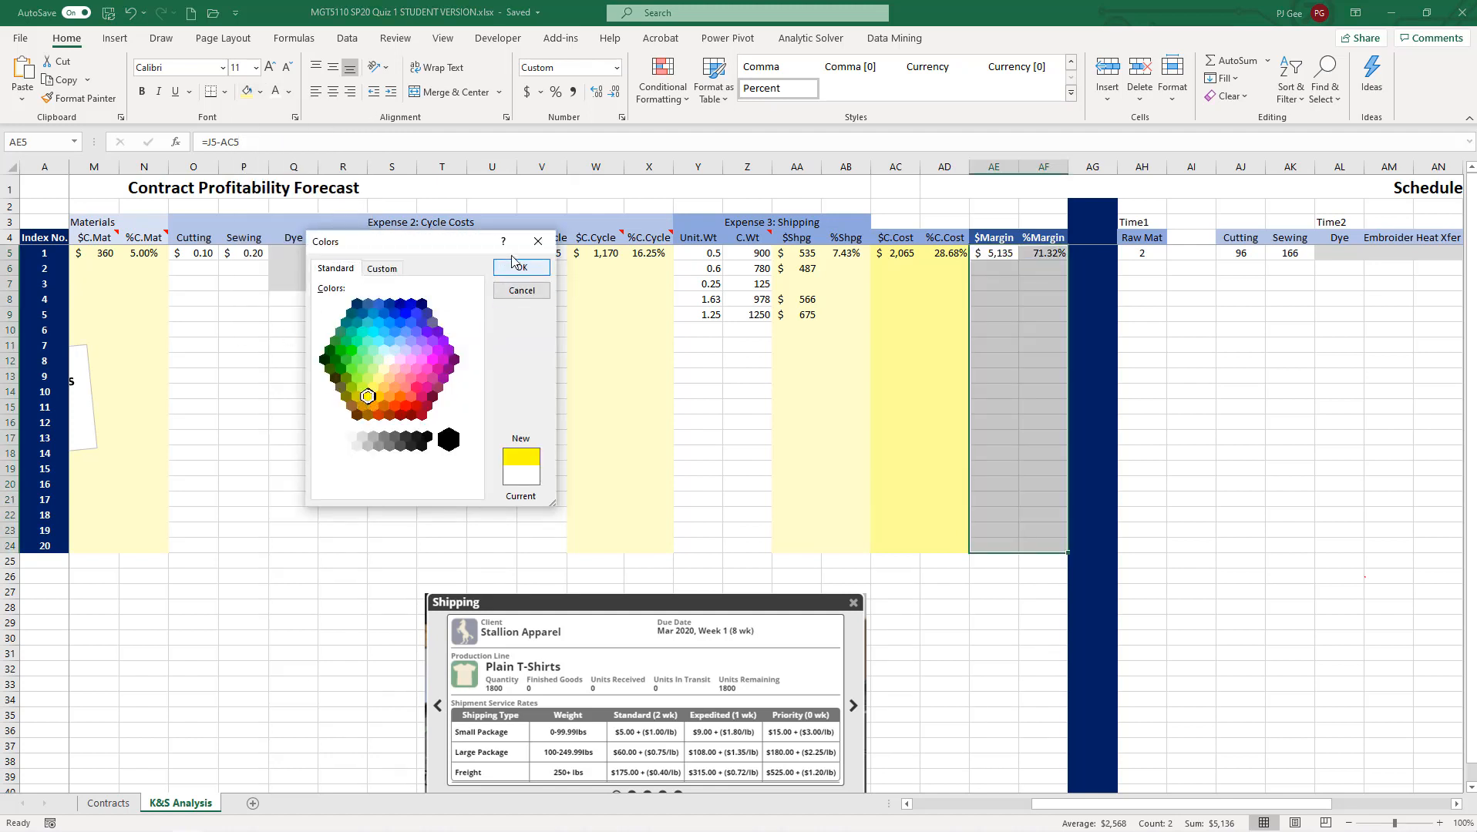
click(521, 267)
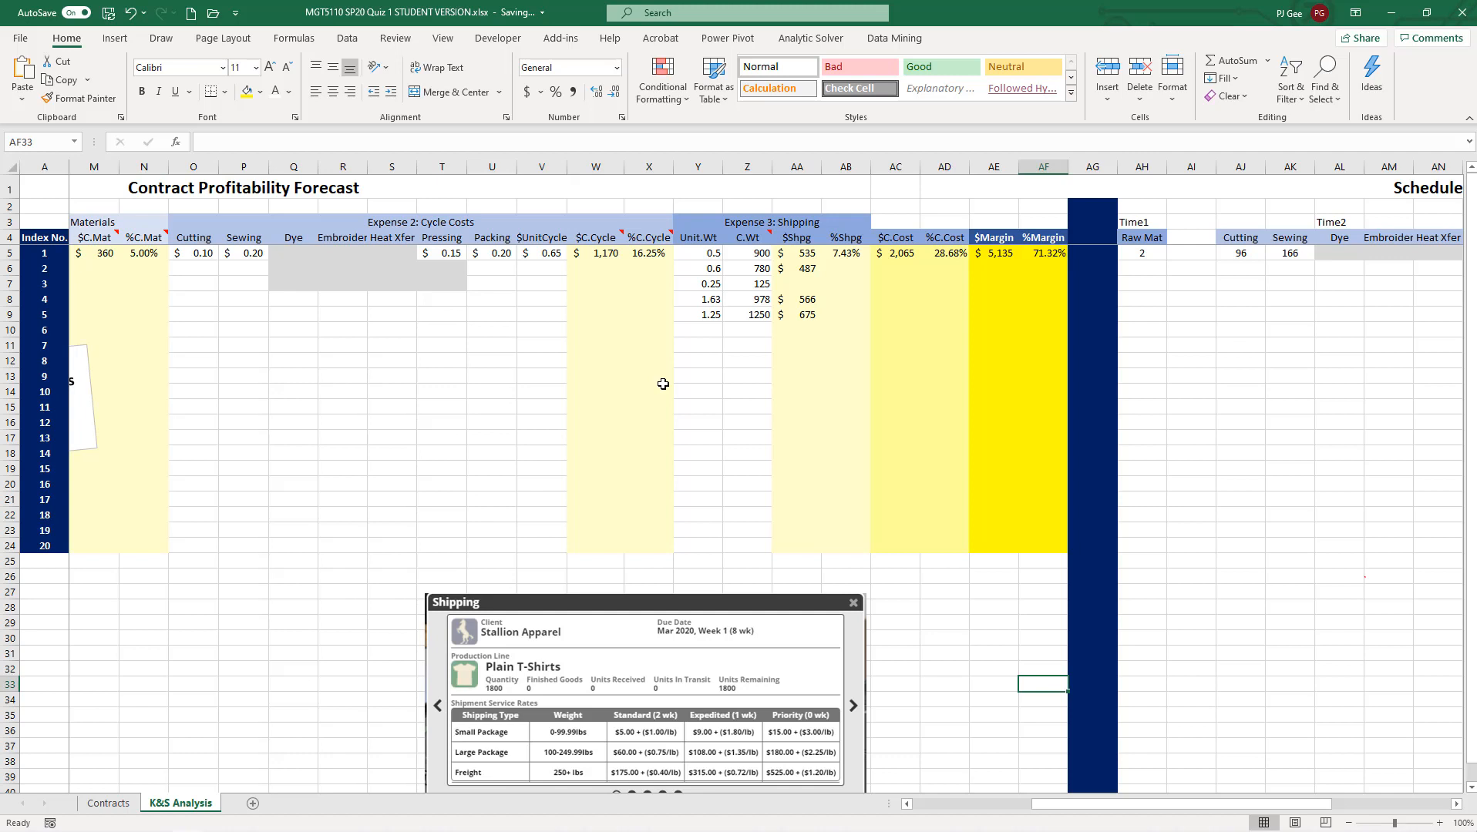
mouse_move(796, 400)
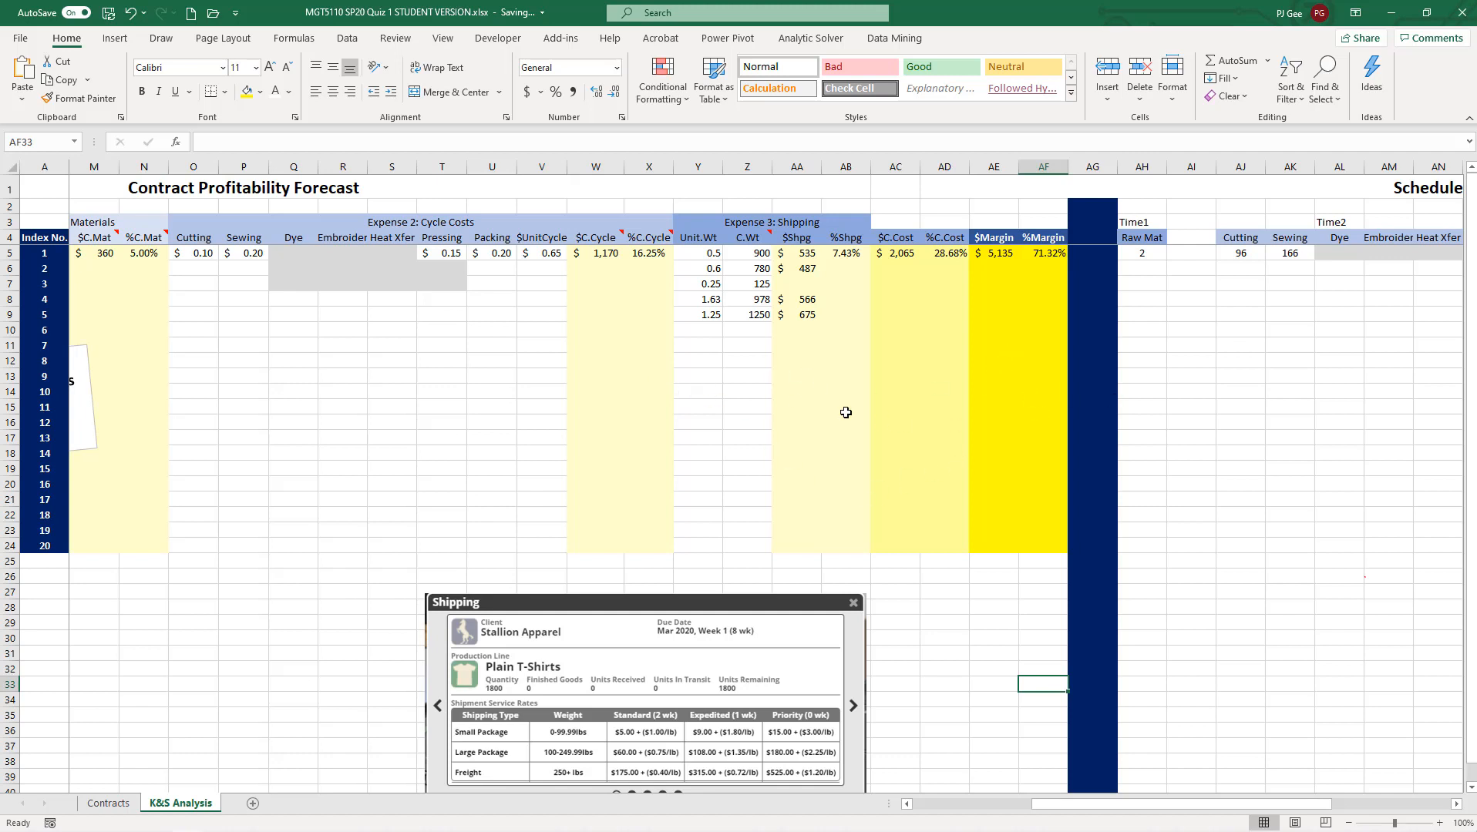
key(Alt+Tab)
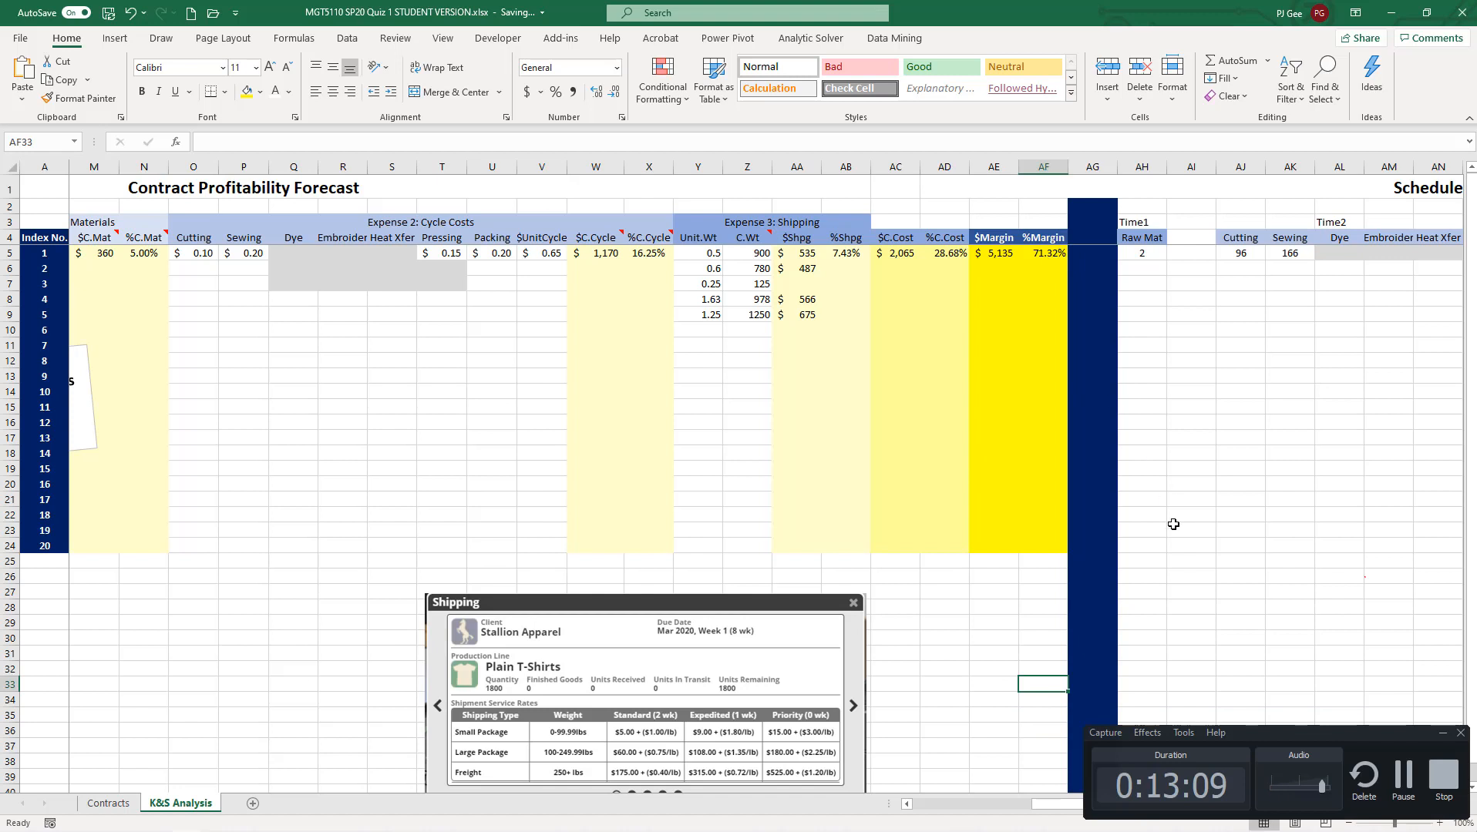
mouse_move(993, 338)
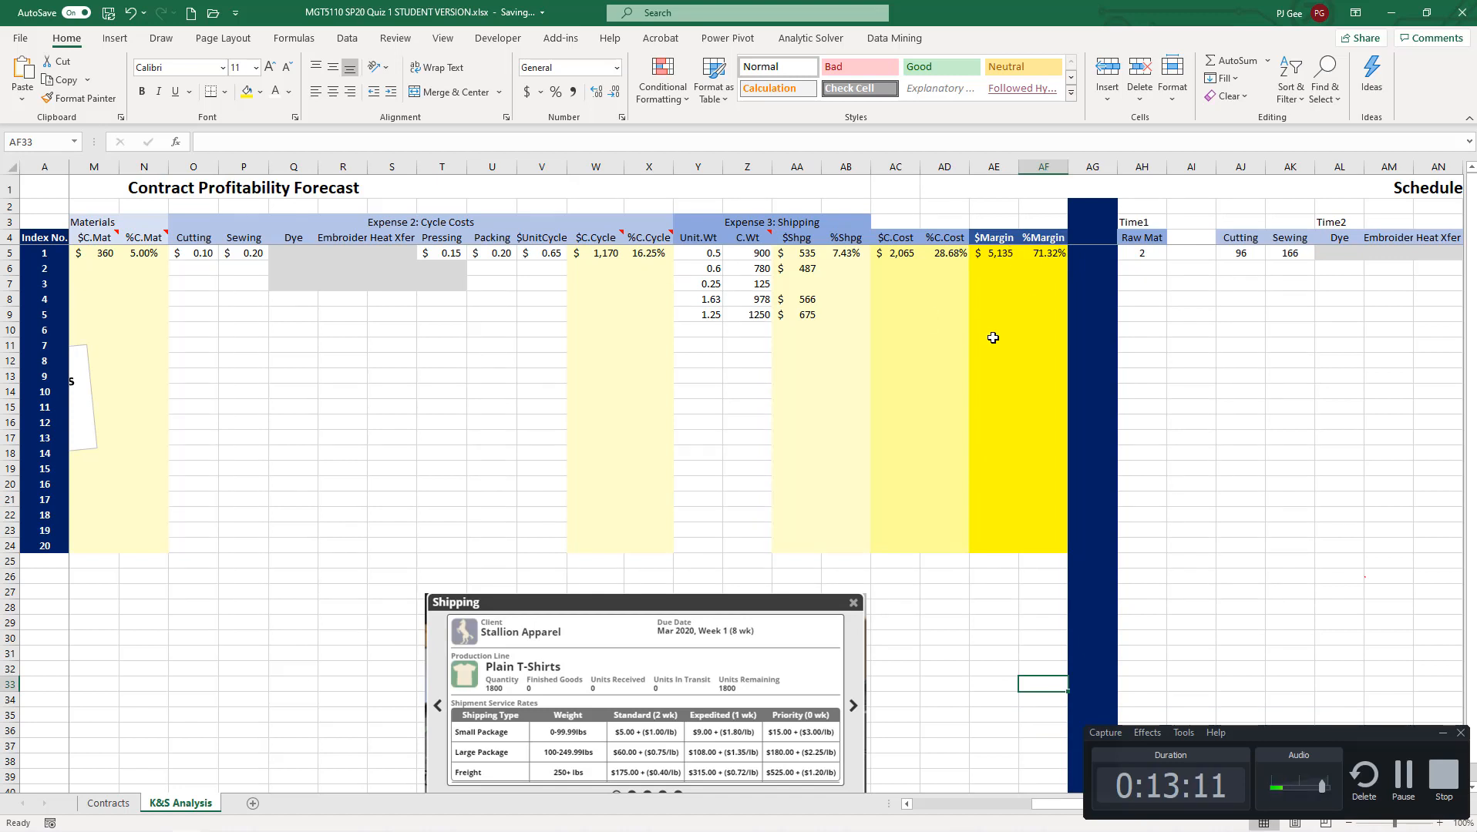